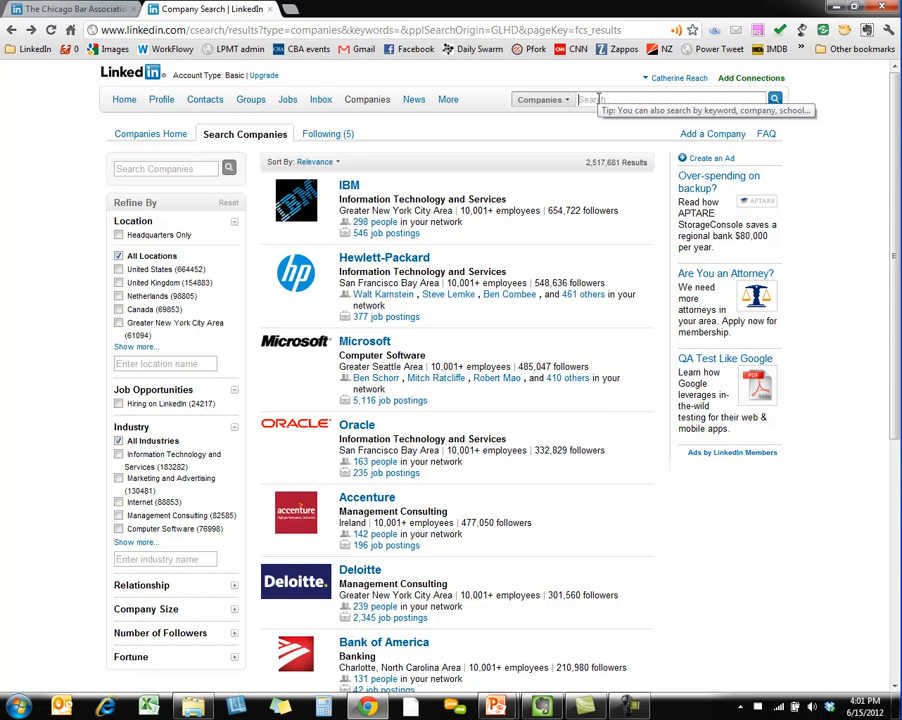
{"action": "mouse_move", "coordinate": [150, 132]}
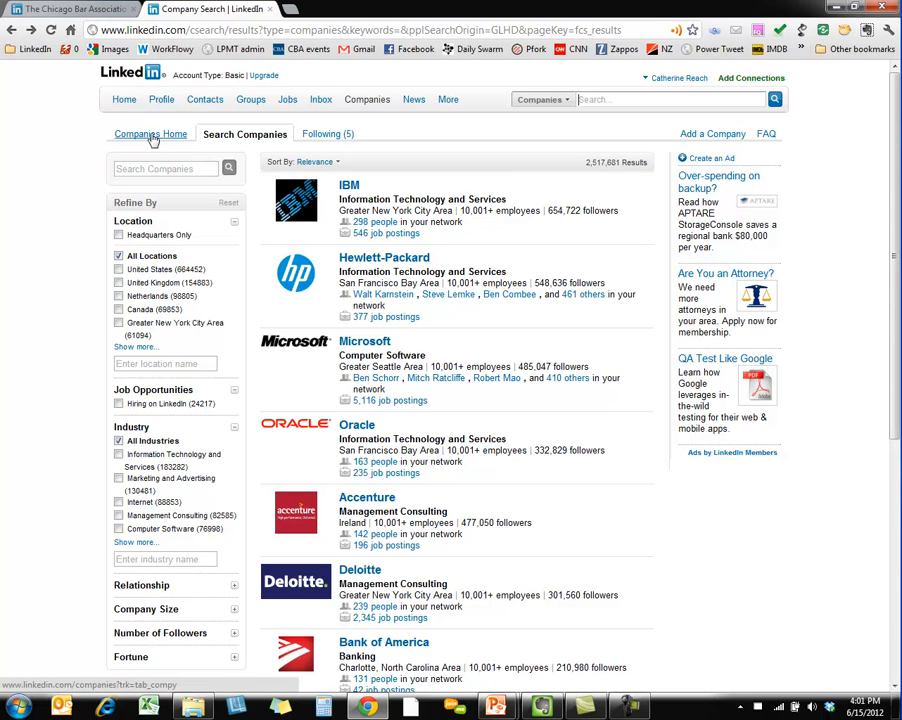
Step: Go to the Companies home page showing followed company updates
{"action": "left_click", "coordinate": [152, 132]}
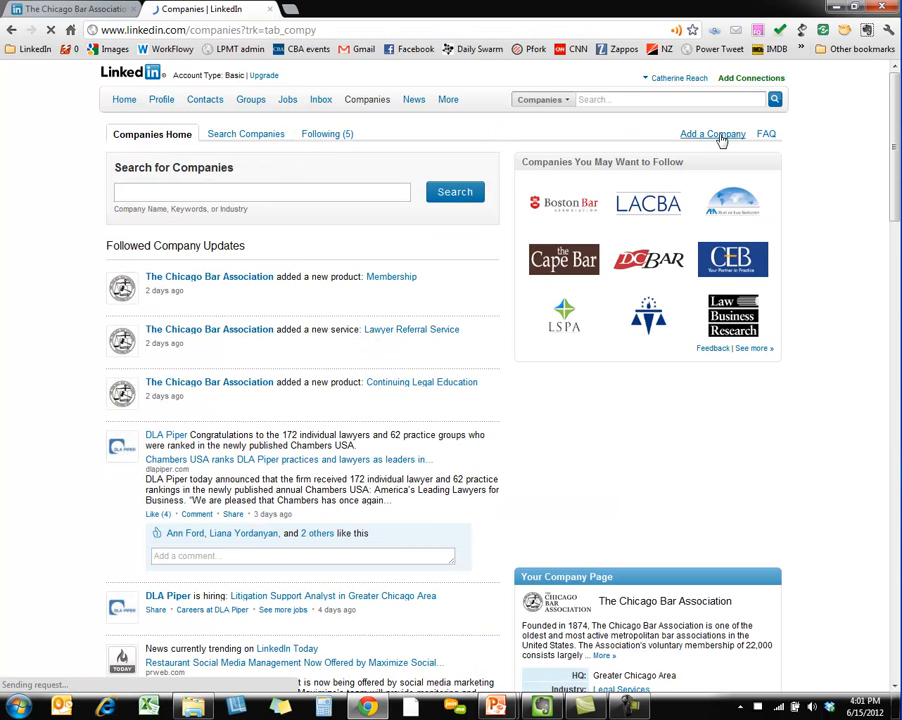
Step: Start the Add a Company form and focus its Company name field
{"action": "left_click", "coordinate": [712, 132]}
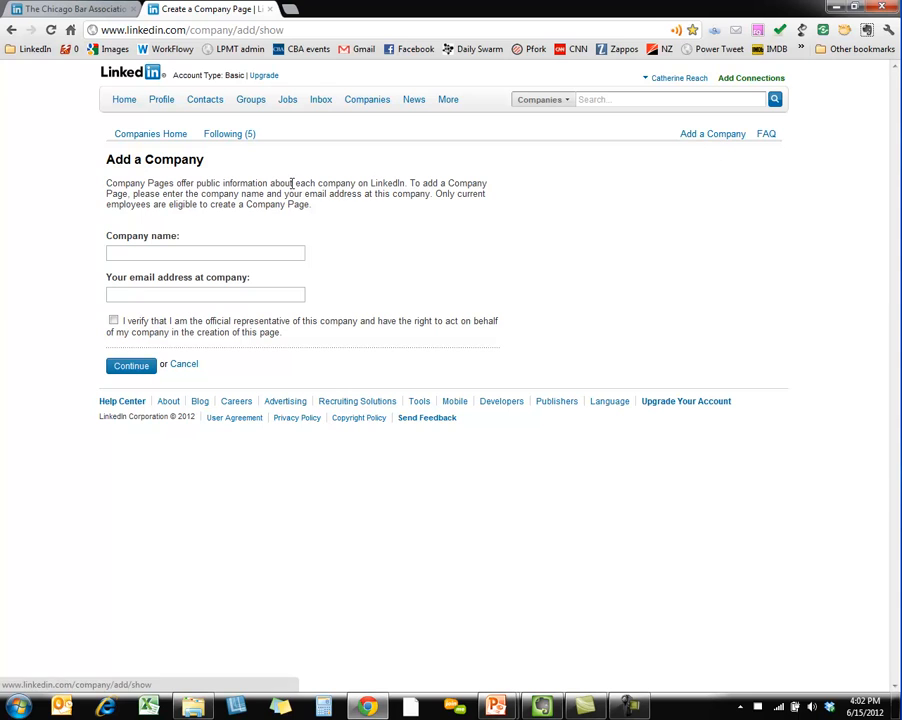
{"action": "left_click", "coordinate": [204, 252]}
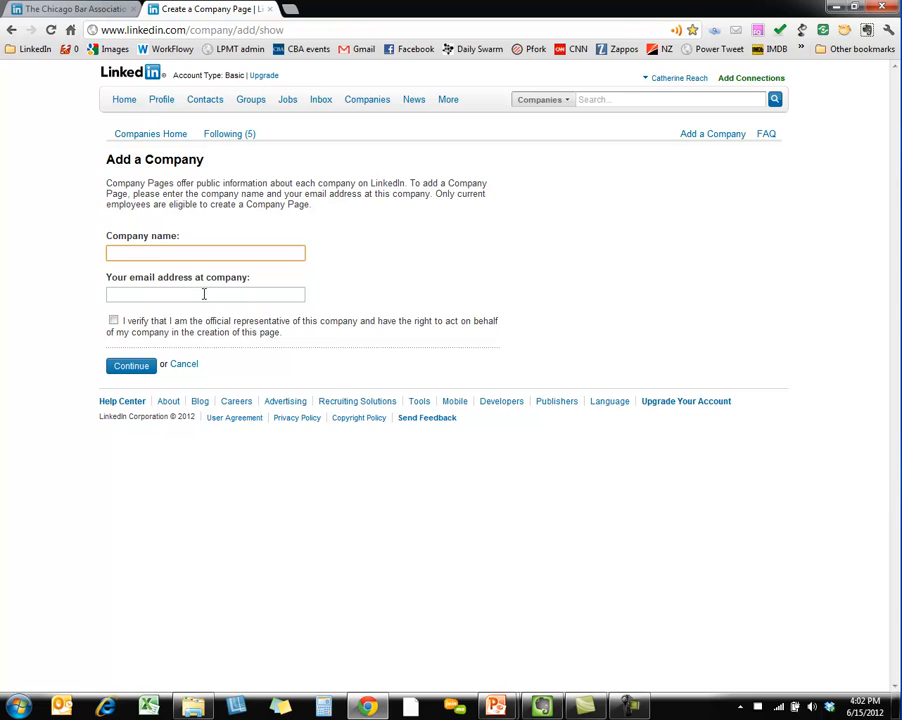
{"action": "left_click", "coordinate": [204, 252]}
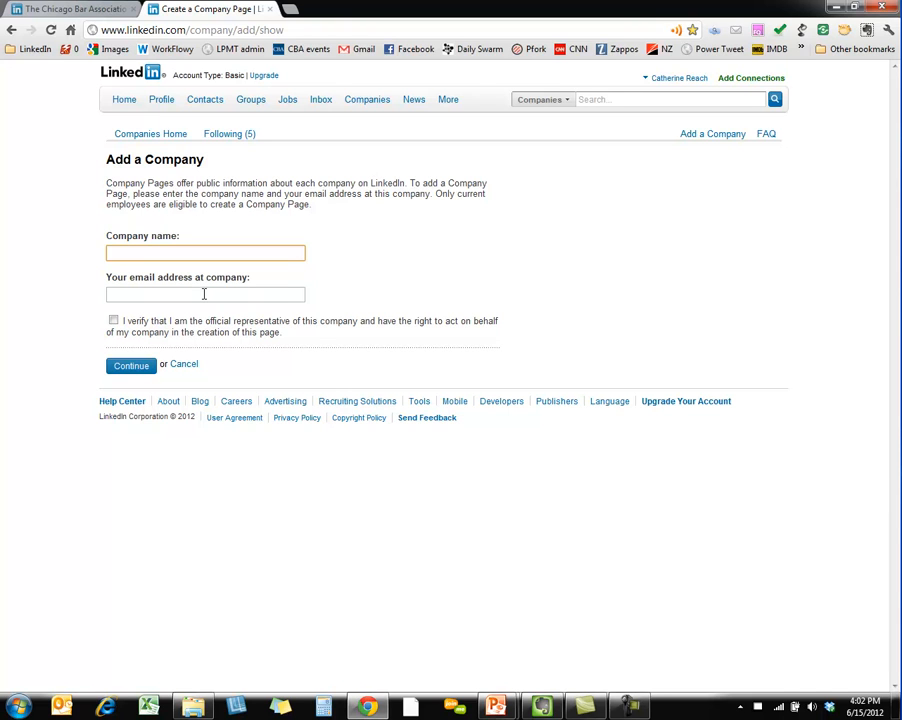
{"action": "left_click", "coordinate": [204, 252]}
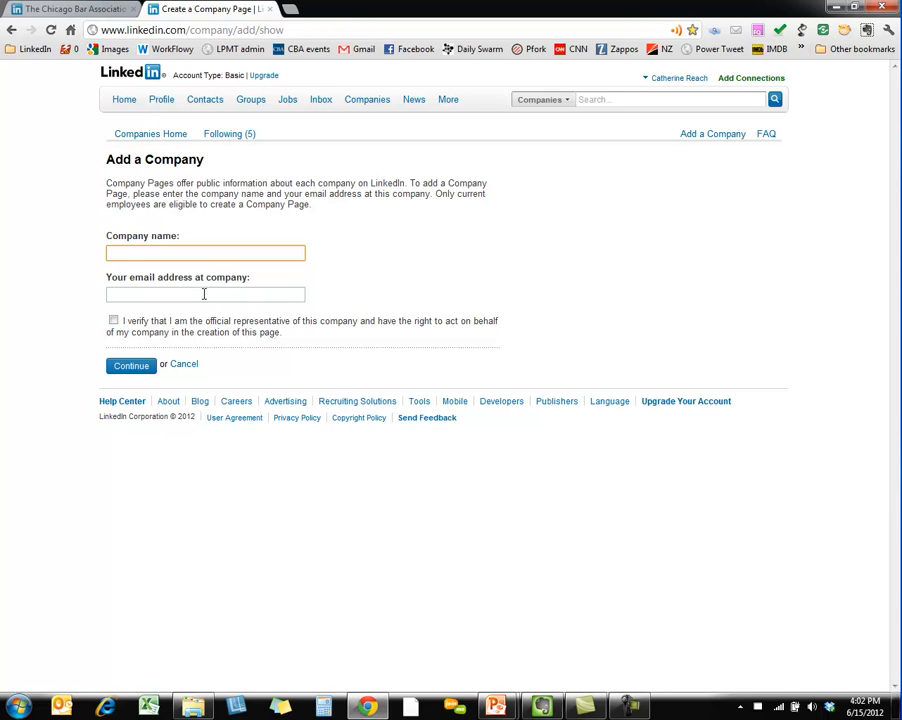
{"action": "left_click", "coordinate": [204, 252]}
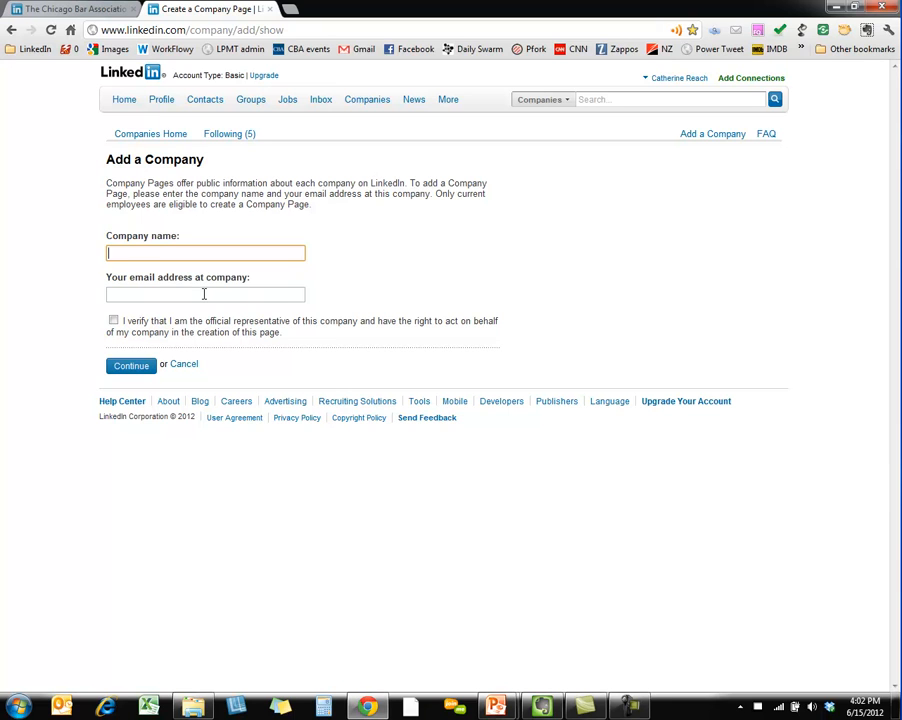
{"action": "mouse_move", "coordinate": [58, 166]}
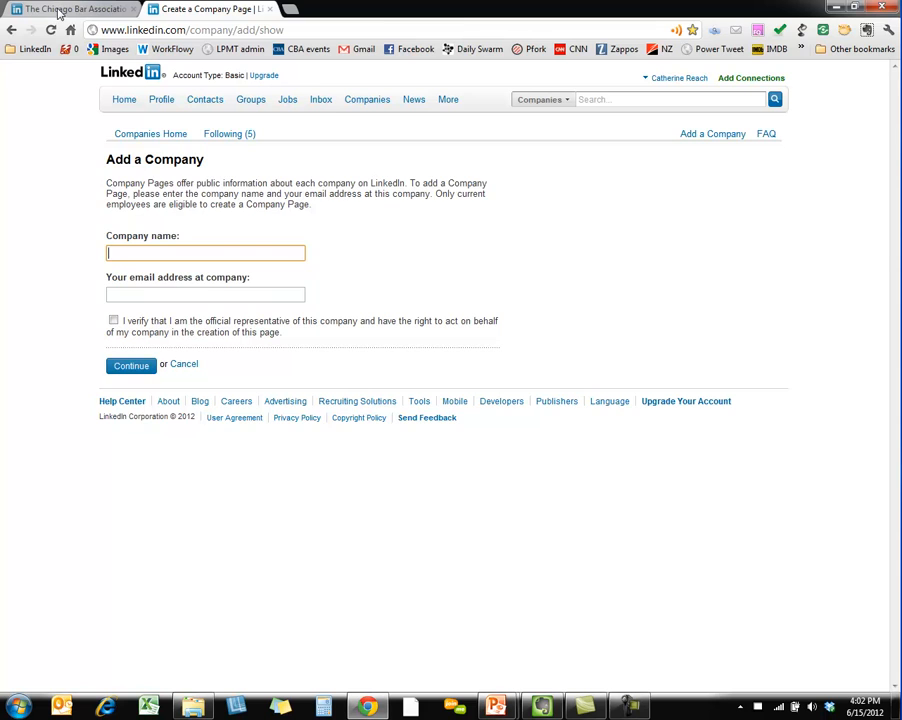
Step: Switch to The Chicago Bar Association's company page overview
{"action": "left_click", "coordinate": [70, 8]}
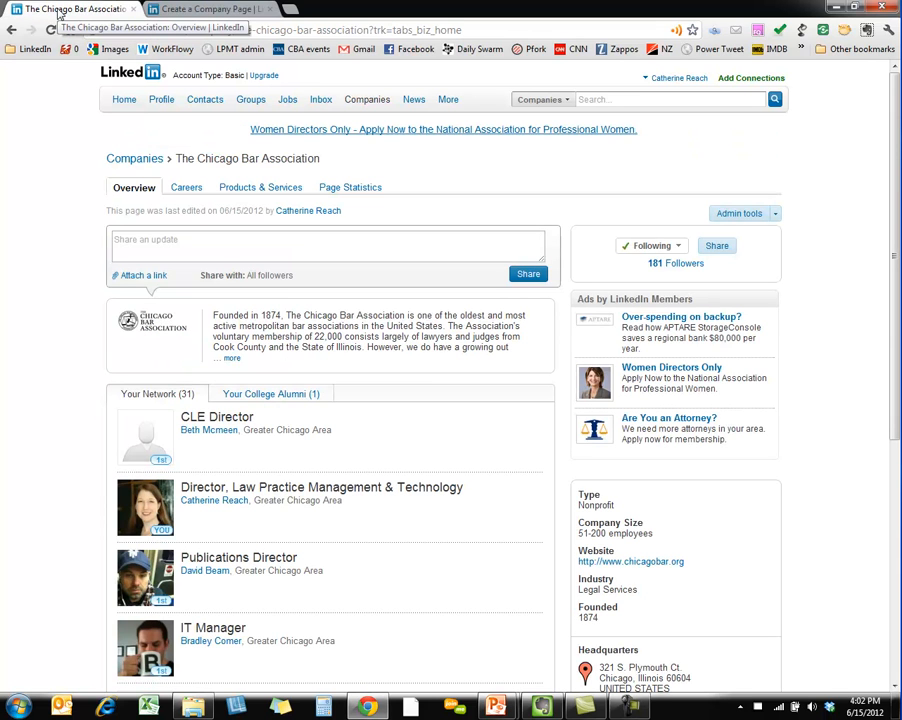
{"action": "mouse_move", "coordinate": [78, 332]}
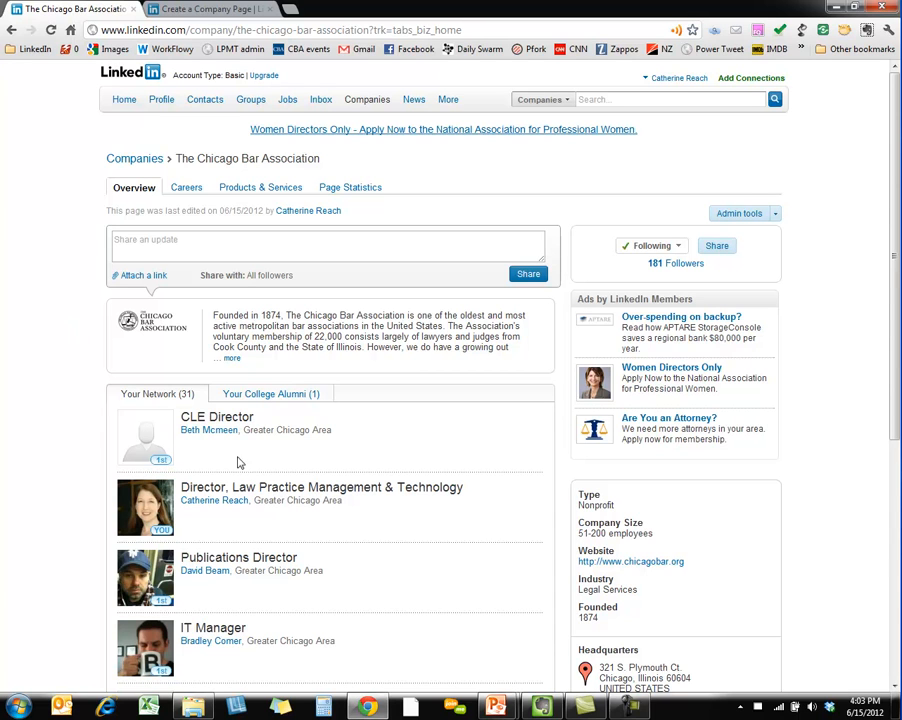
{"action": "mouse_move", "coordinate": [146, 176]}
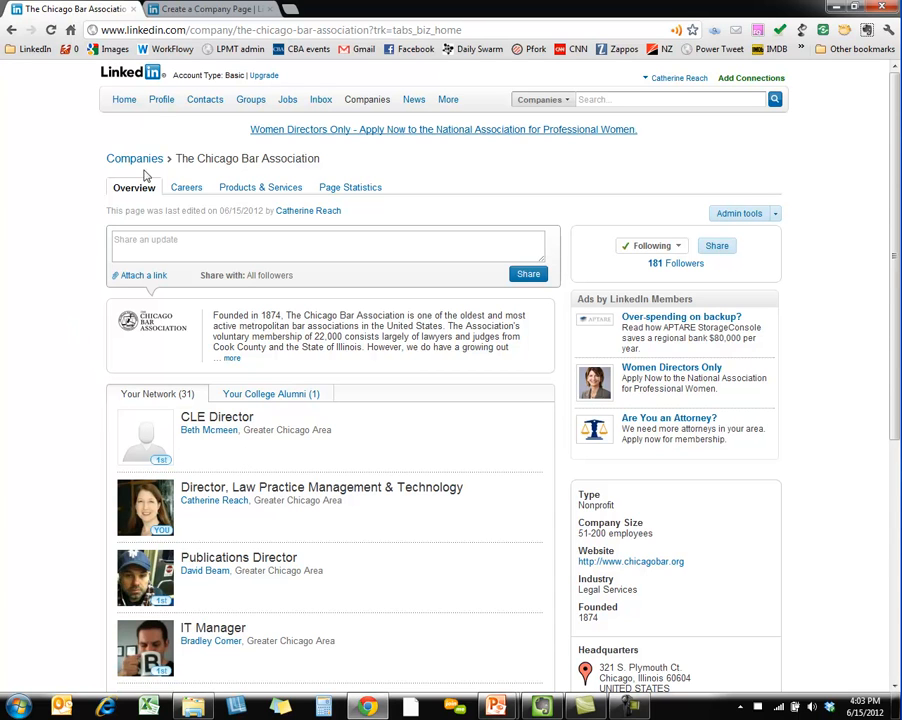
{"action": "mouse_move", "coordinate": [256, 160]}
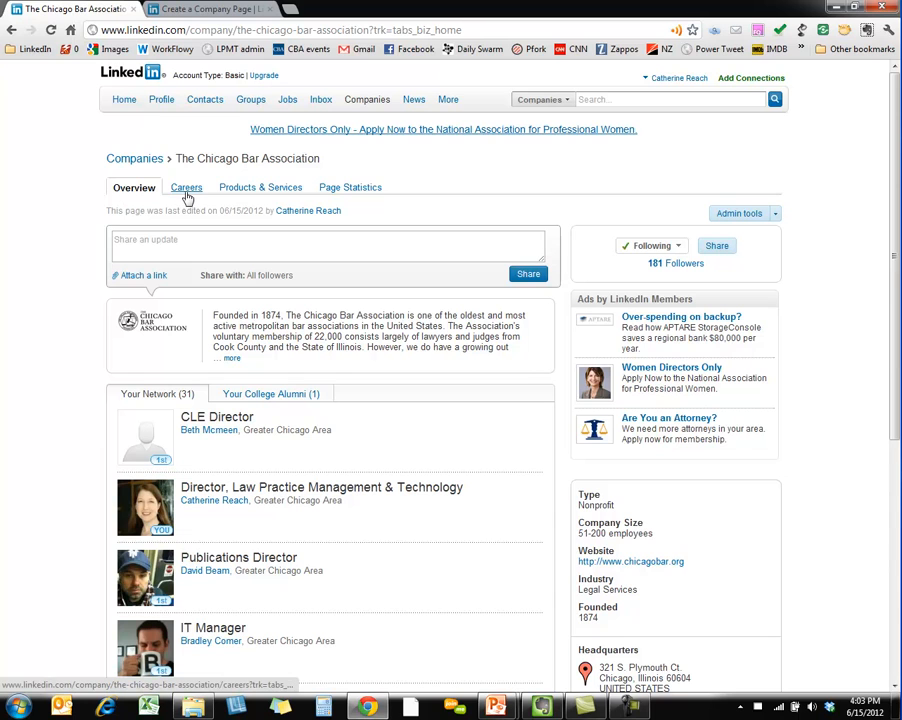
{"action": "mouse_move", "coordinate": [132, 192]}
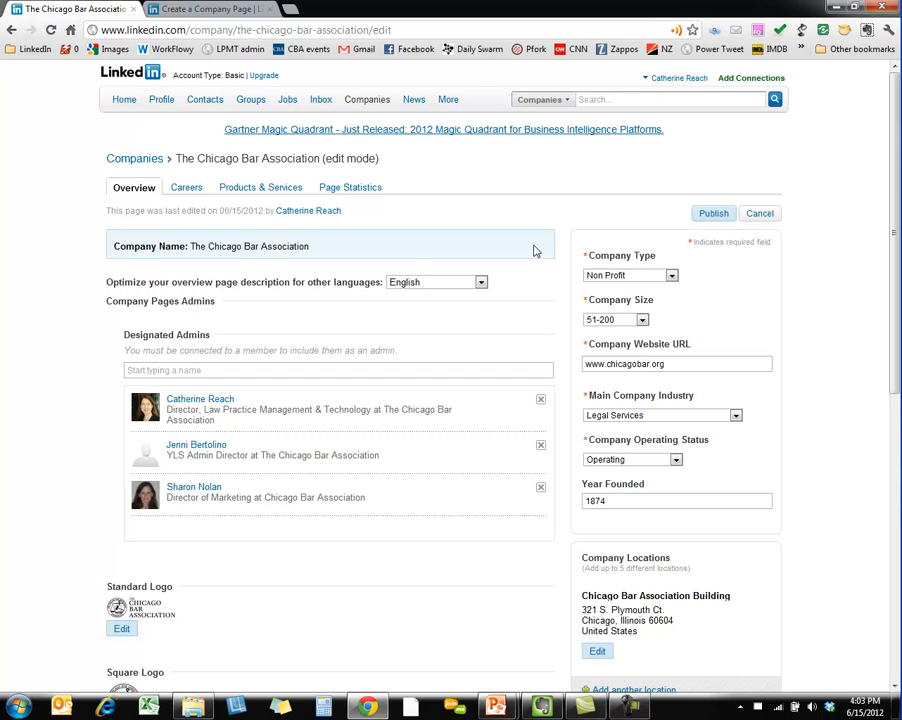
{"action": "mouse_move", "coordinate": [312, 294]}
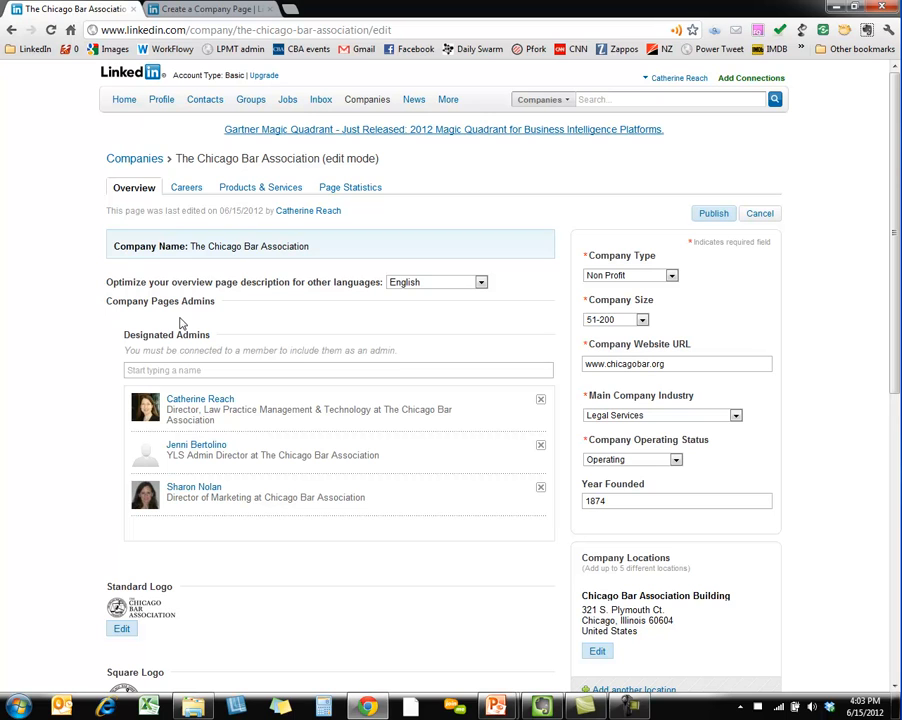
{"action": "mouse_move", "coordinate": [156, 332]}
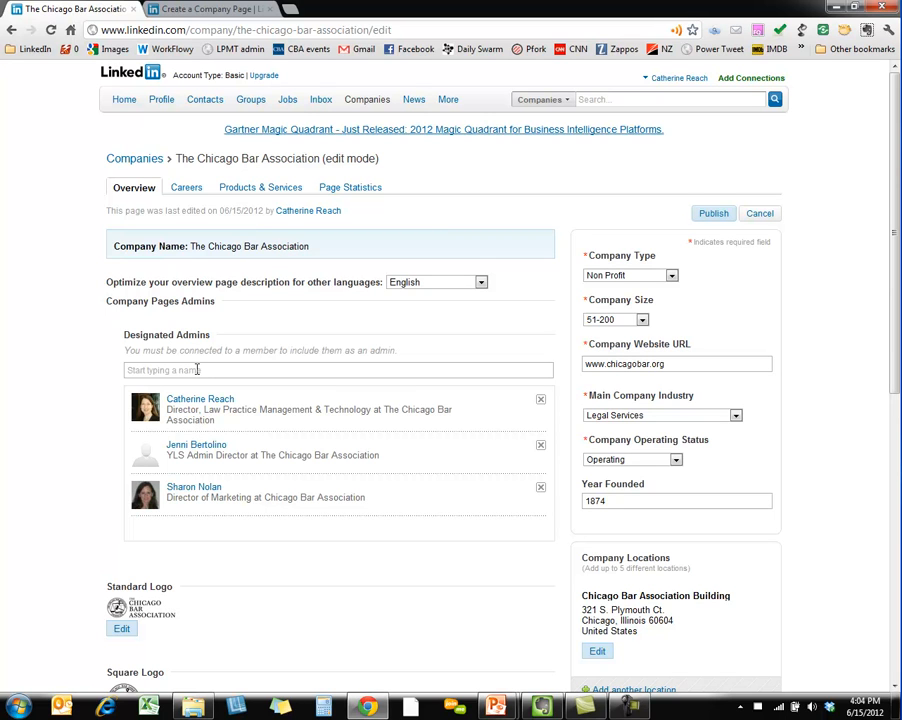
{"action": "mouse_move", "coordinate": [168, 538]}
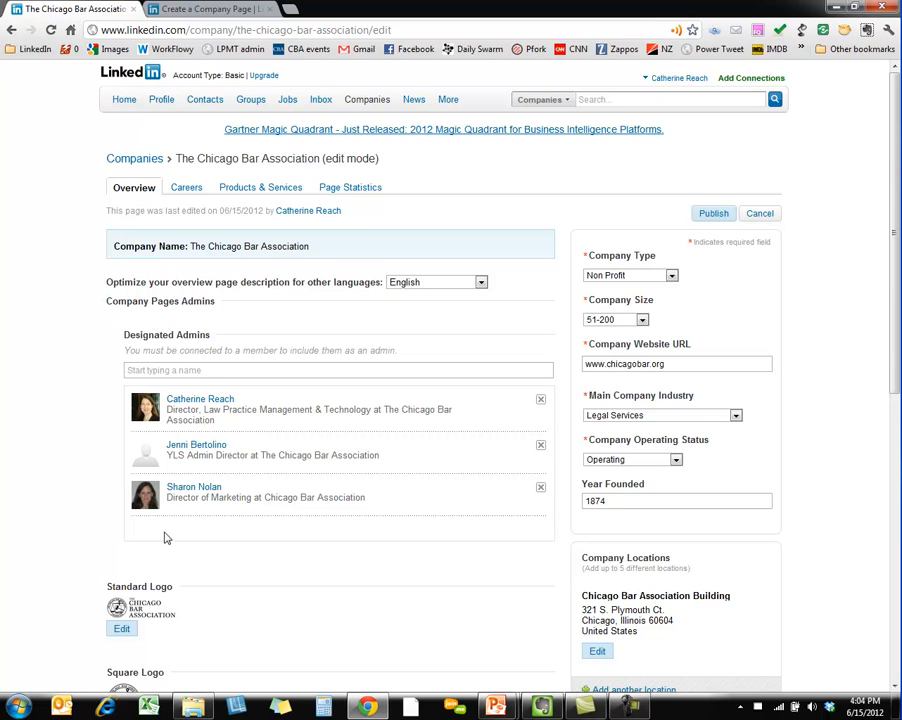
{"action": "mouse_move", "coordinate": [96, 548]}
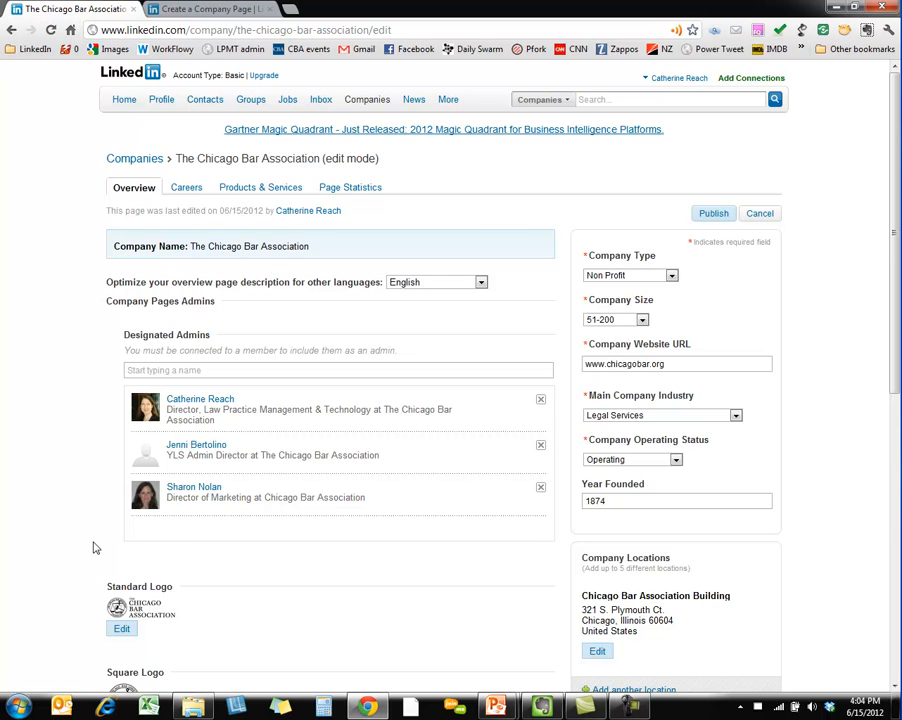
{"action": "scroll", "scroll_direction": "down", "scroll_amount": 3}
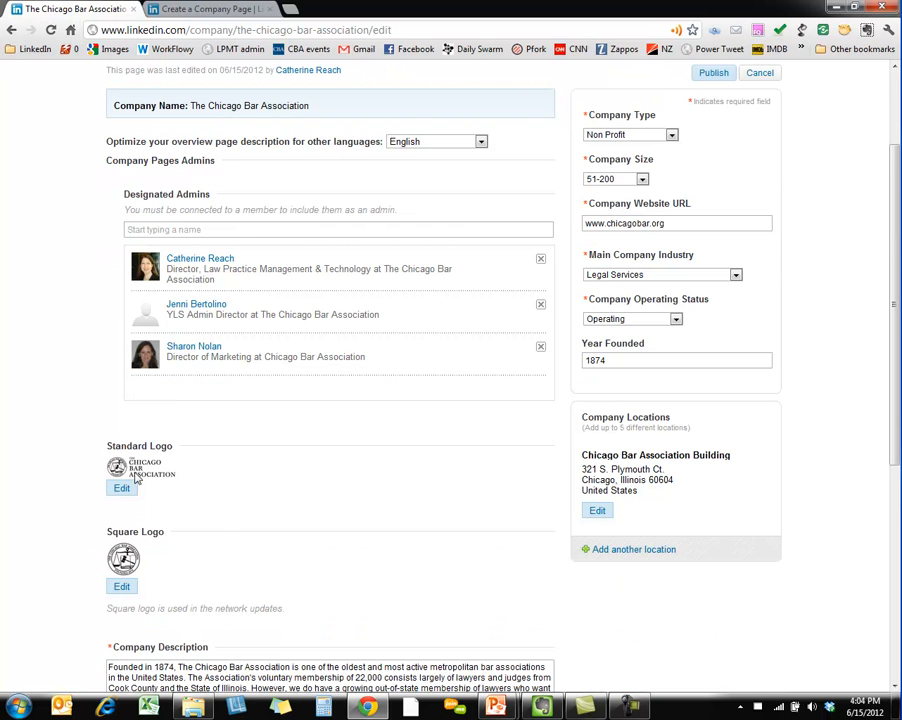
{"action": "left_click", "coordinate": [122, 488]}
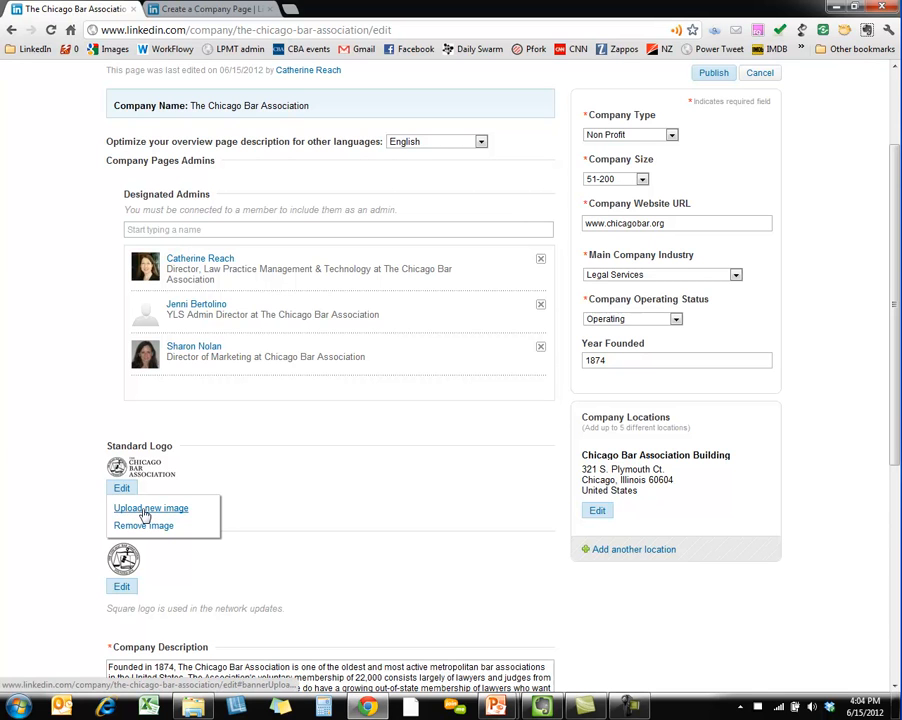
{"action": "left_click", "coordinate": [122, 586]}
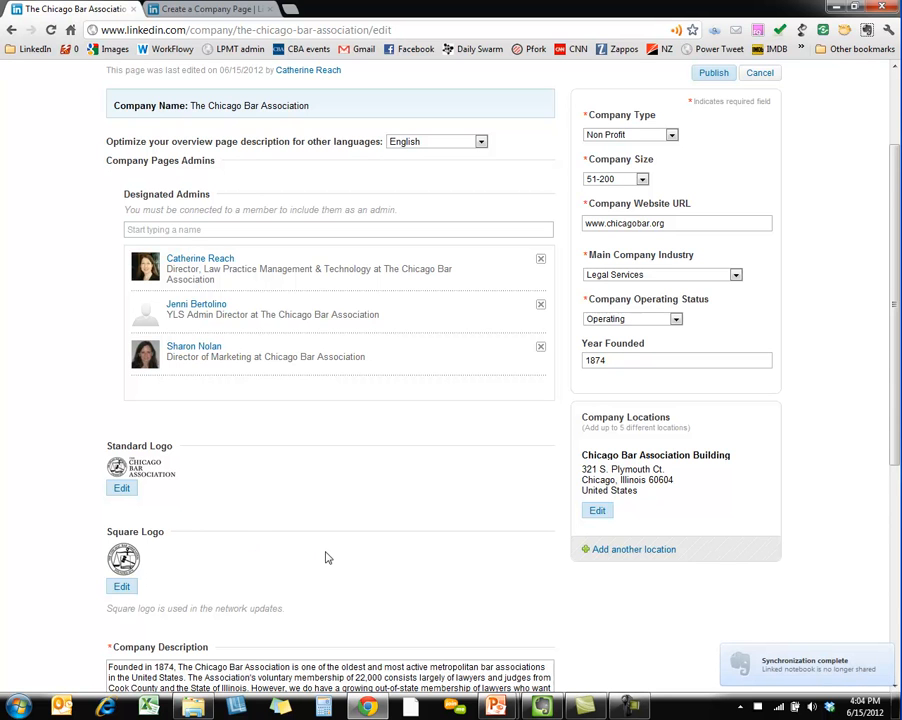
{"action": "scroll", "scroll_direction": "down", "scroll_amount": 3}
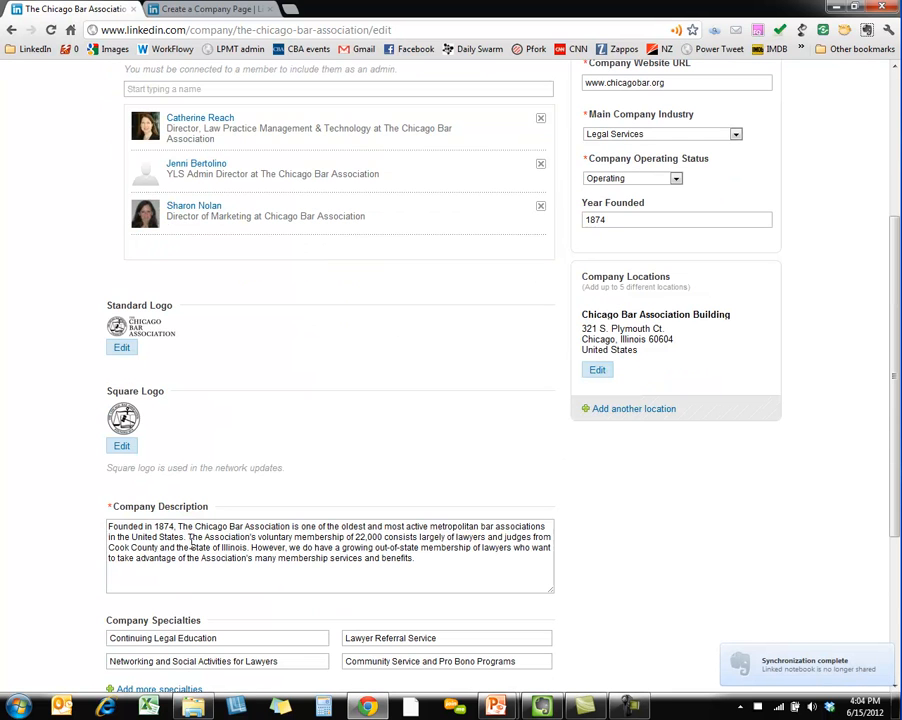
{"action": "scroll", "scroll_direction": "down", "scroll_amount": 3}
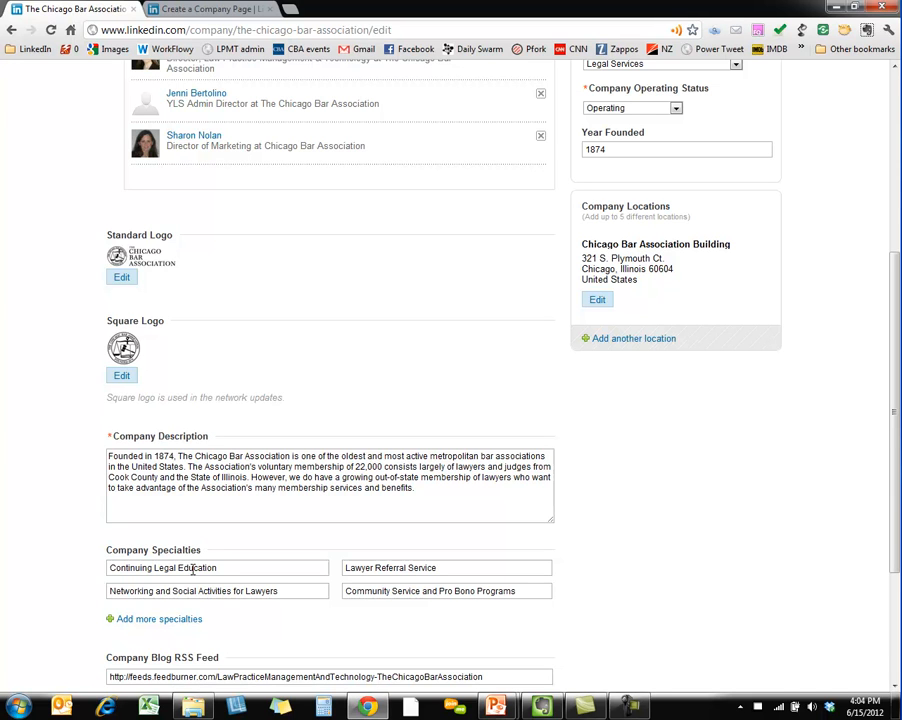
{"action": "mouse_move", "coordinate": [56, 608]}
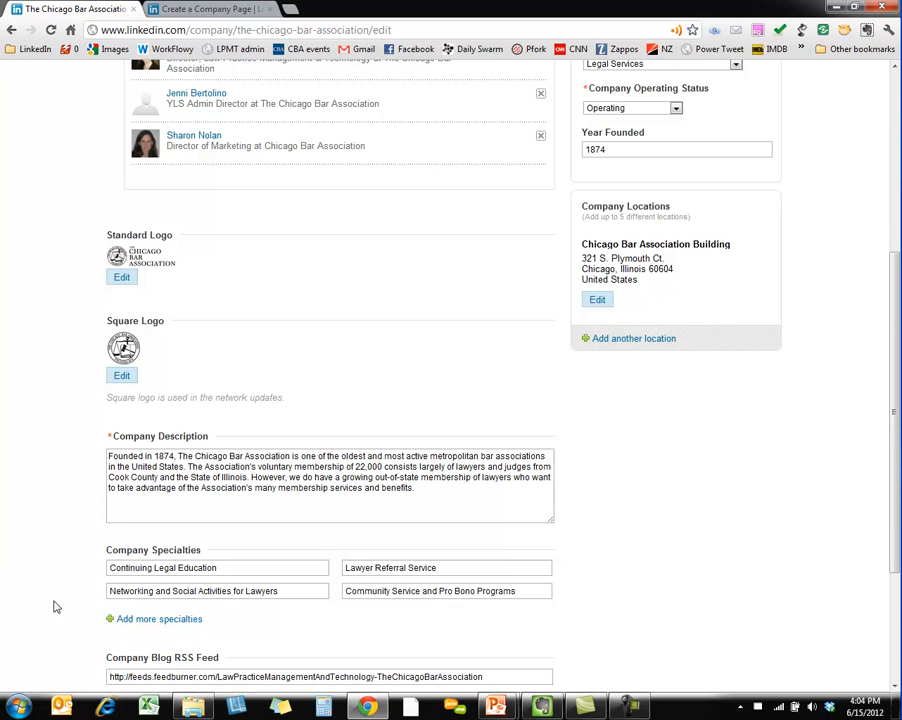
{"action": "scroll", "scroll_direction": "down", "scroll_amount": 3}
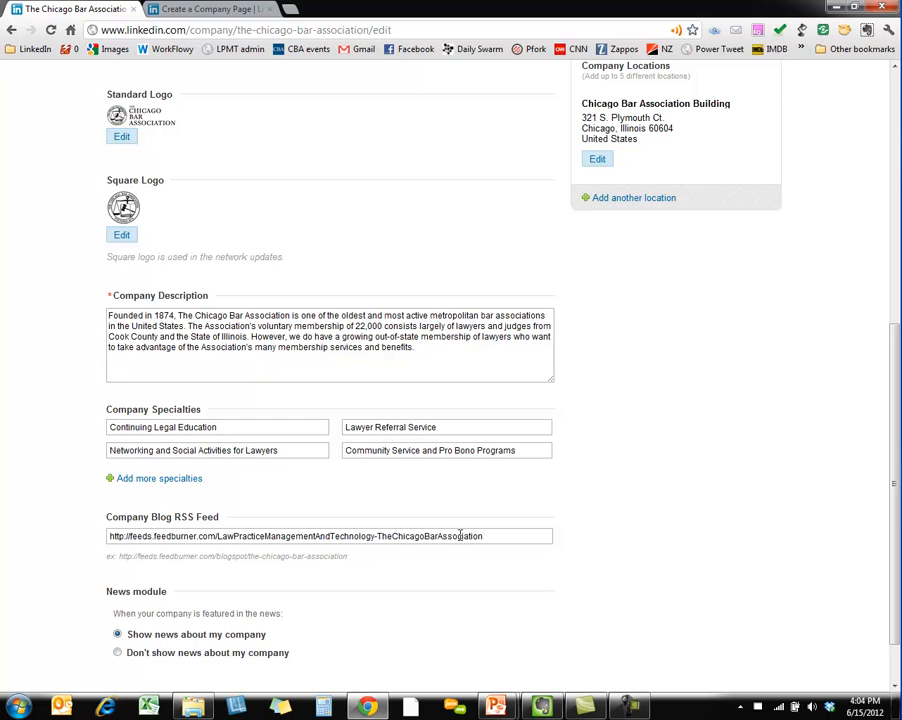
{"action": "mouse_move", "coordinate": [348, 616]}
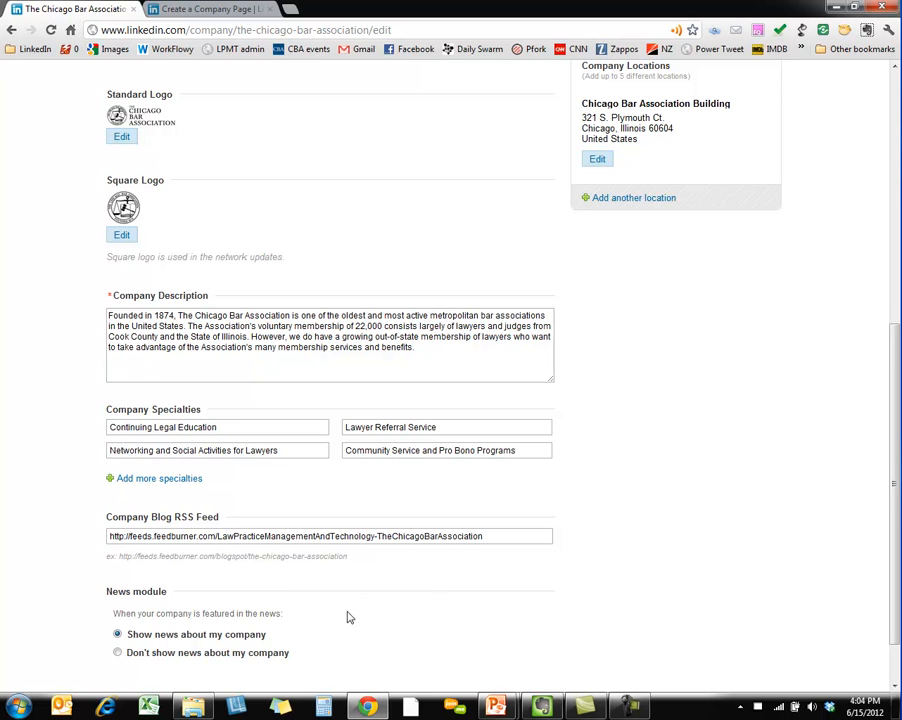
{"action": "scroll", "scroll_direction": "down", "scroll_amount": 3}
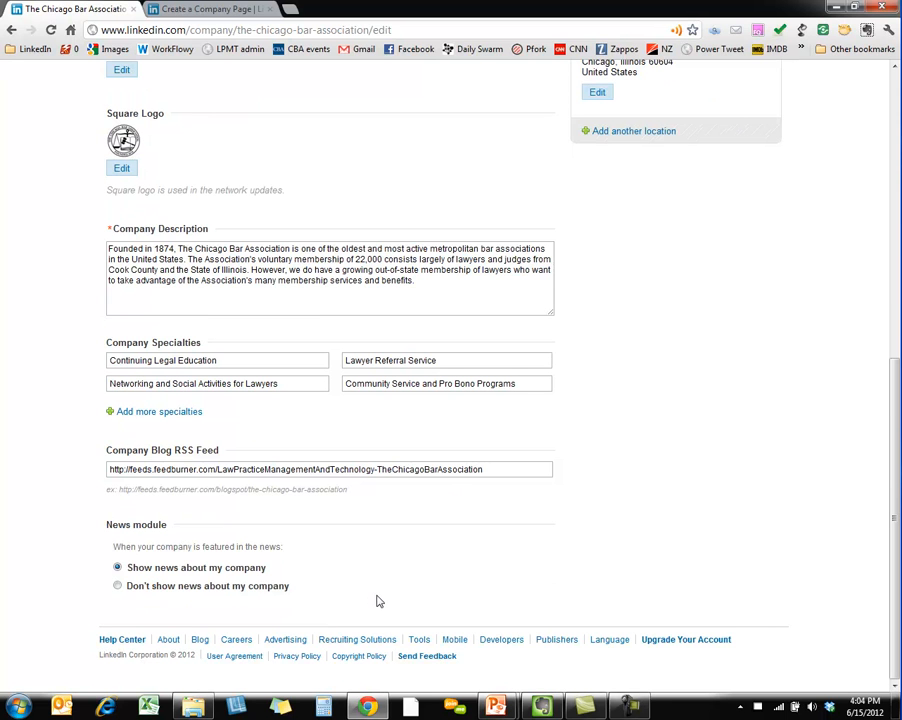
{"action": "mouse_move", "coordinate": [396, 564]}
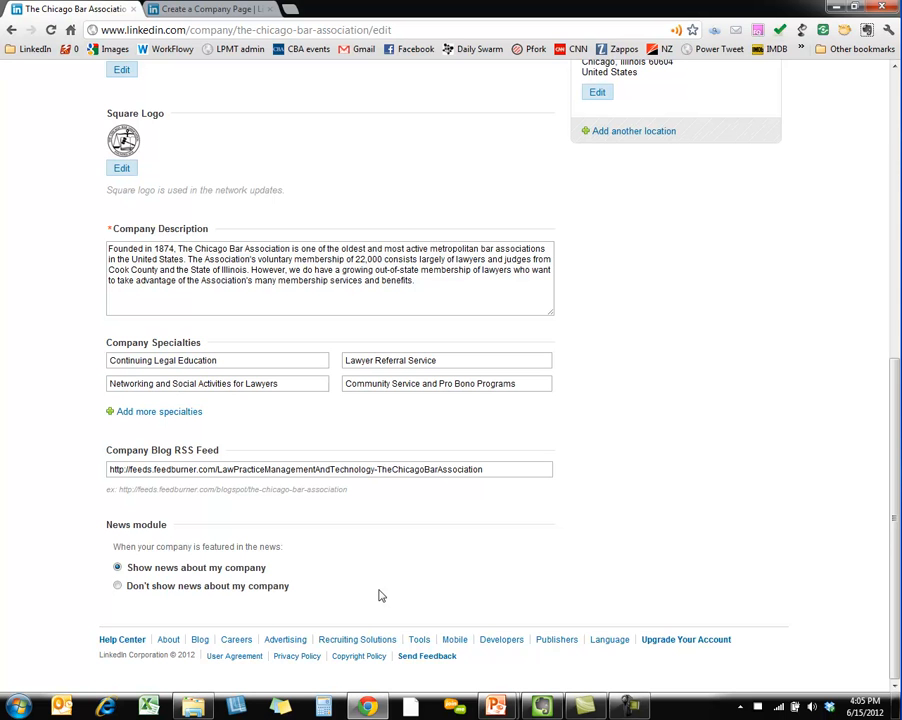
{"action": "scroll", "scroll_direction": "up", "scroll_amount": 3}
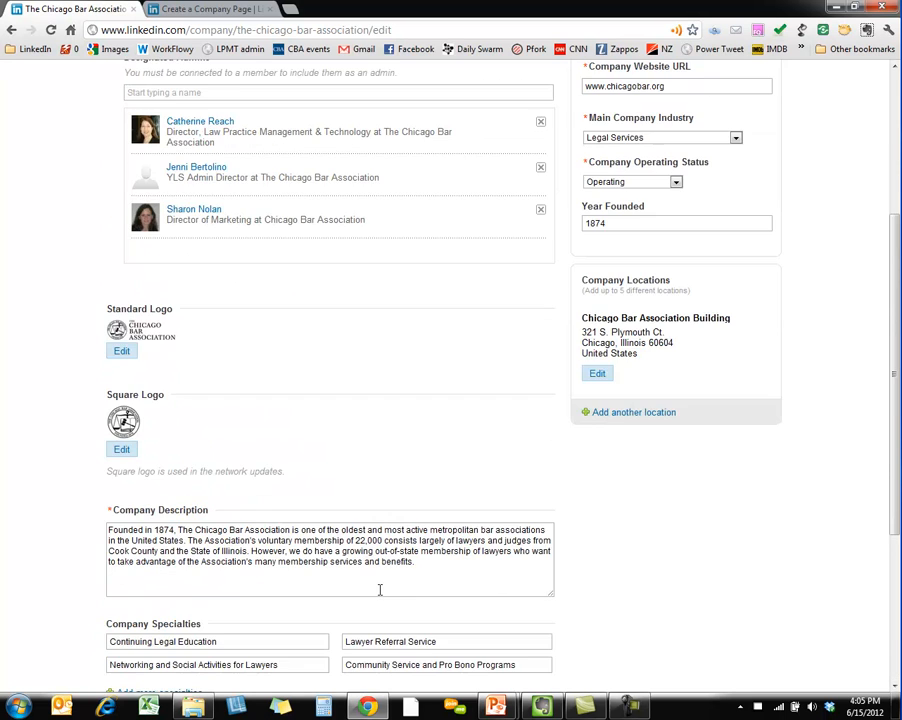
{"action": "scroll", "scroll_direction": "up", "scroll_amount": 3}
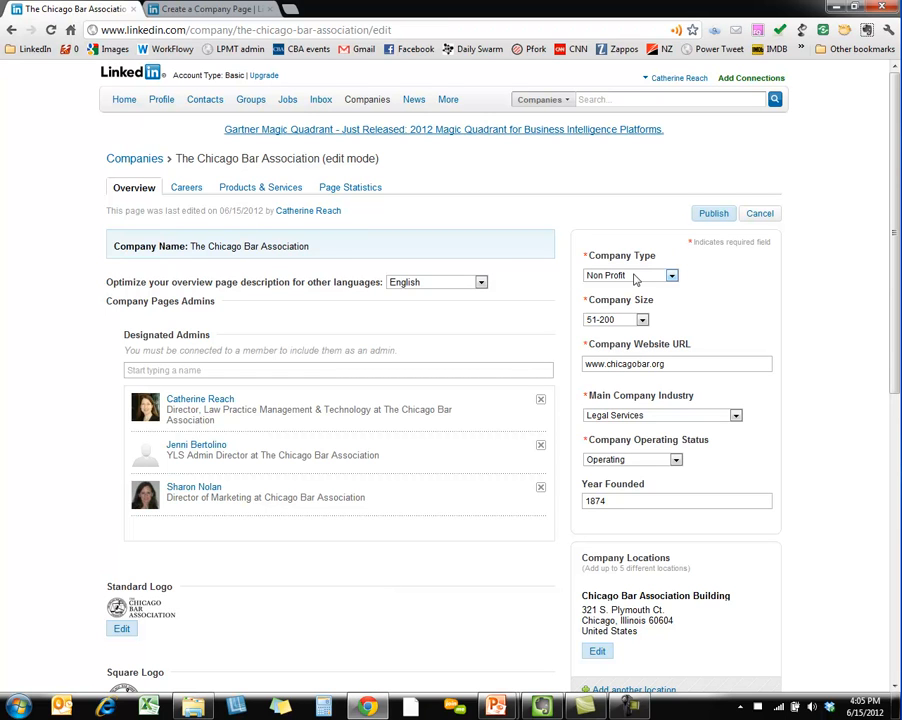
Step: Review the company size range choices in the edit form
{"action": "left_click", "coordinate": [640, 320]}
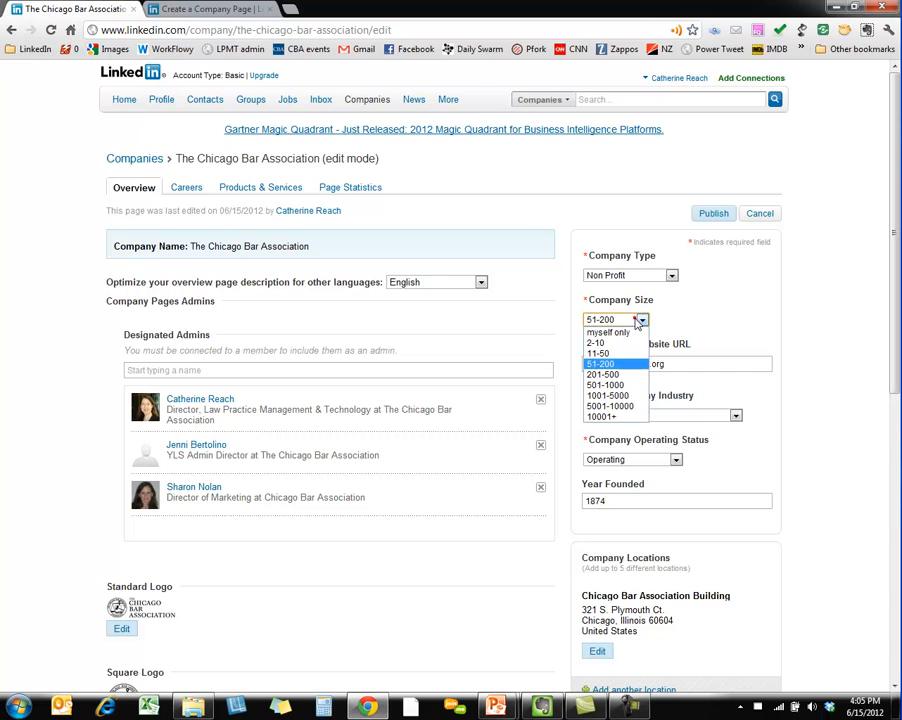
{"action": "left_click", "coordinate": [600, 364]}
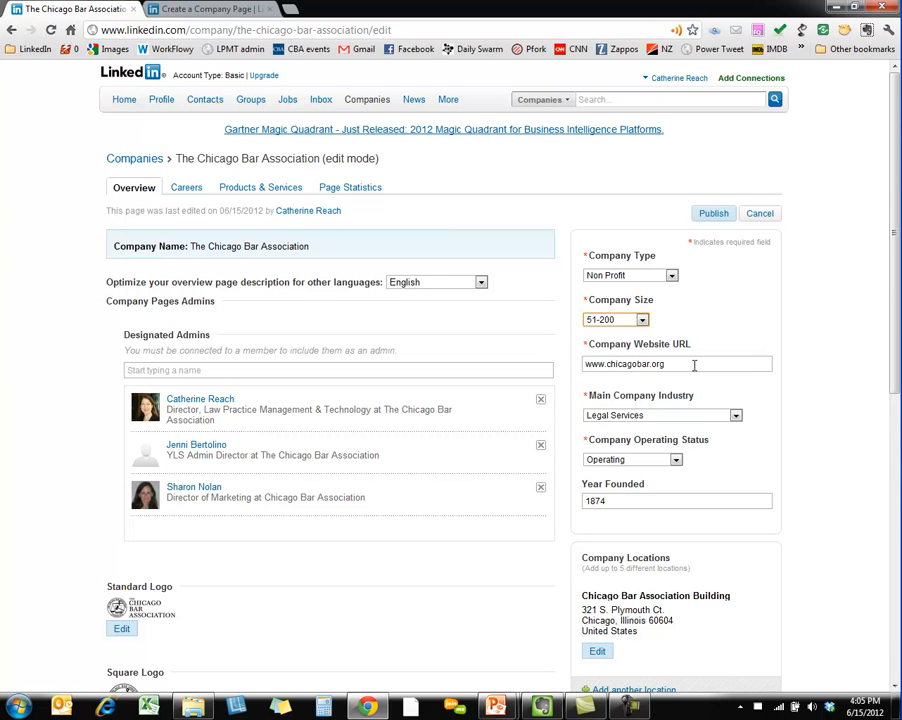
{"action": "mouse_move", "coordinate": [688, 428]}
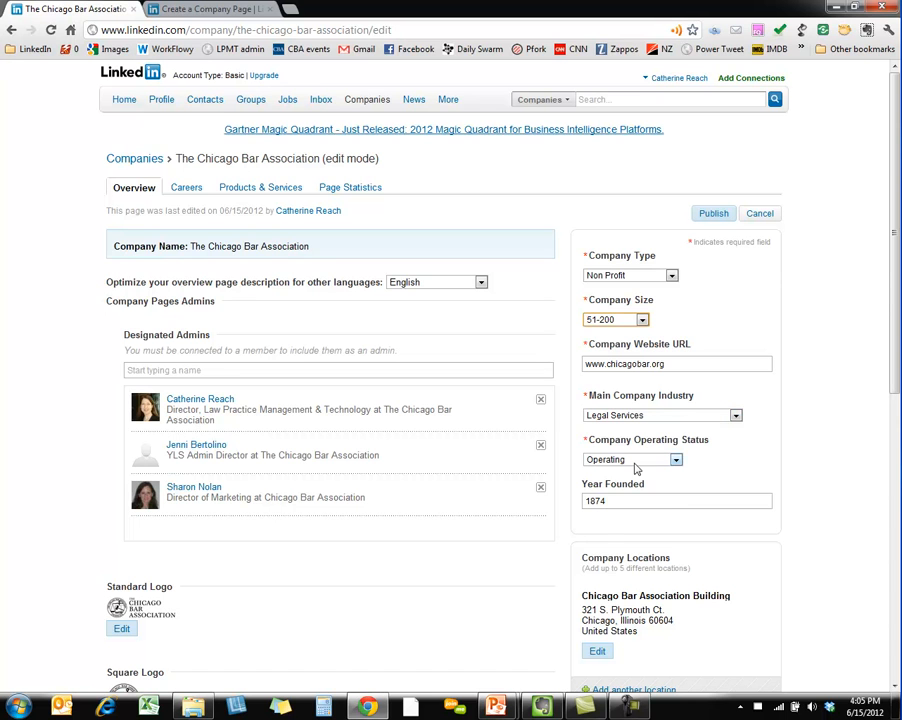
{"action": "scroll", "scroll_direction": "down", "scroll_amount": 3}
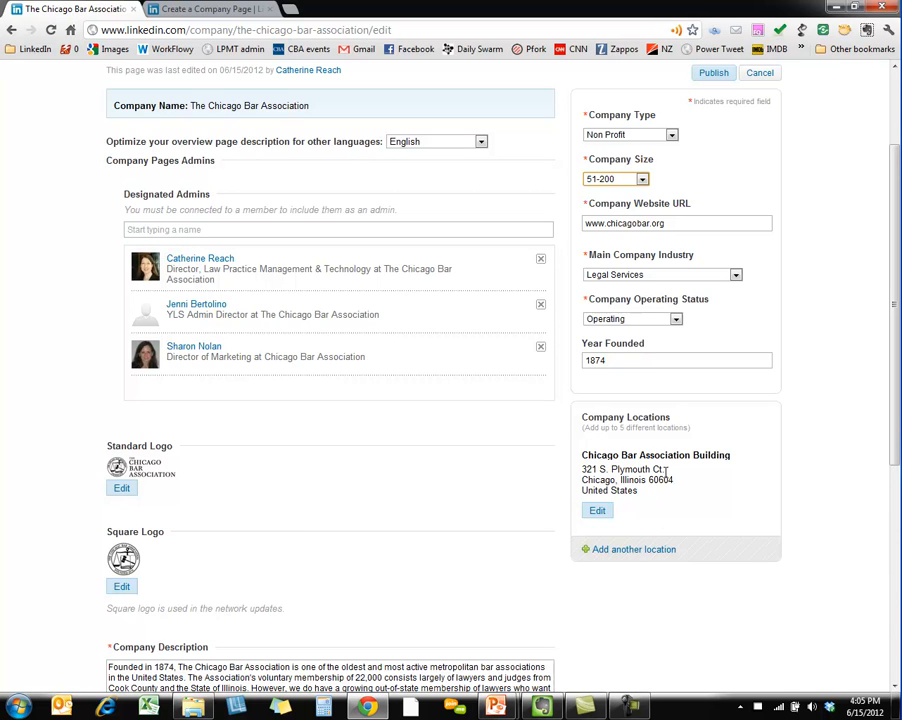
Step: Add a blank second company location keeping its employee count as myself only
{"action": "left_click", "coordinate": [632, 548]}
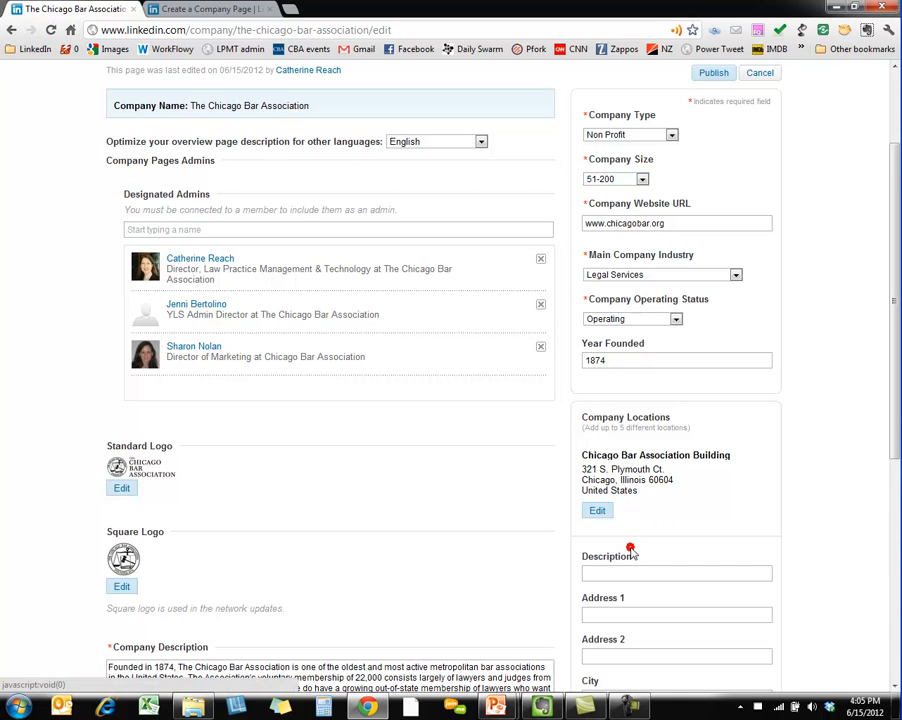
{"action": "scroll", "scroll_direction": "down", "scroll_amount": 3}
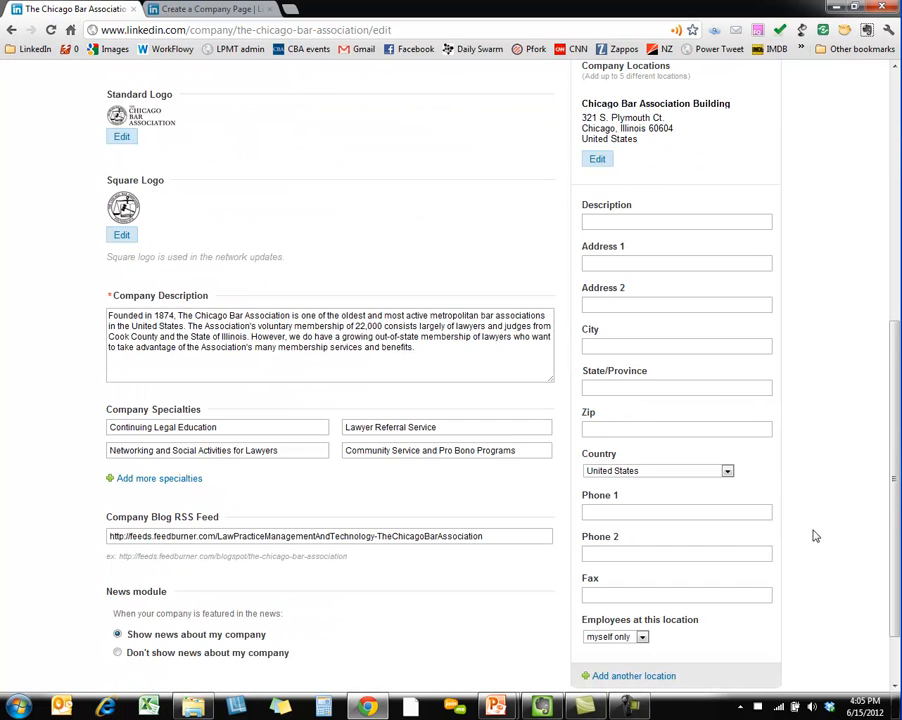
{"action": "left_click", "coordinate": [644, 566]}
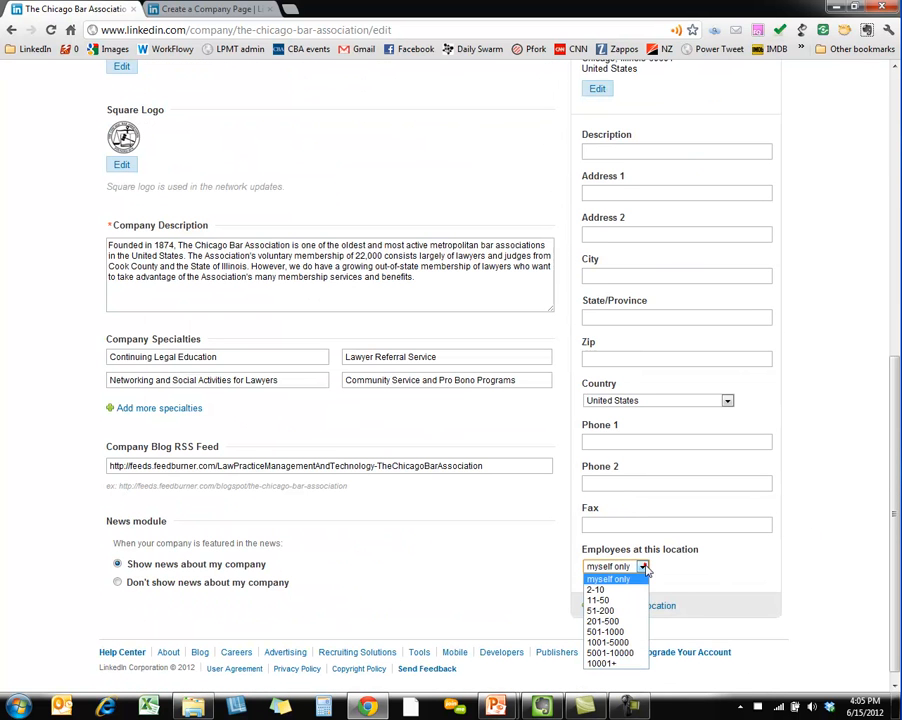
{"action": "left_click", "coordinate": [614, 566]}
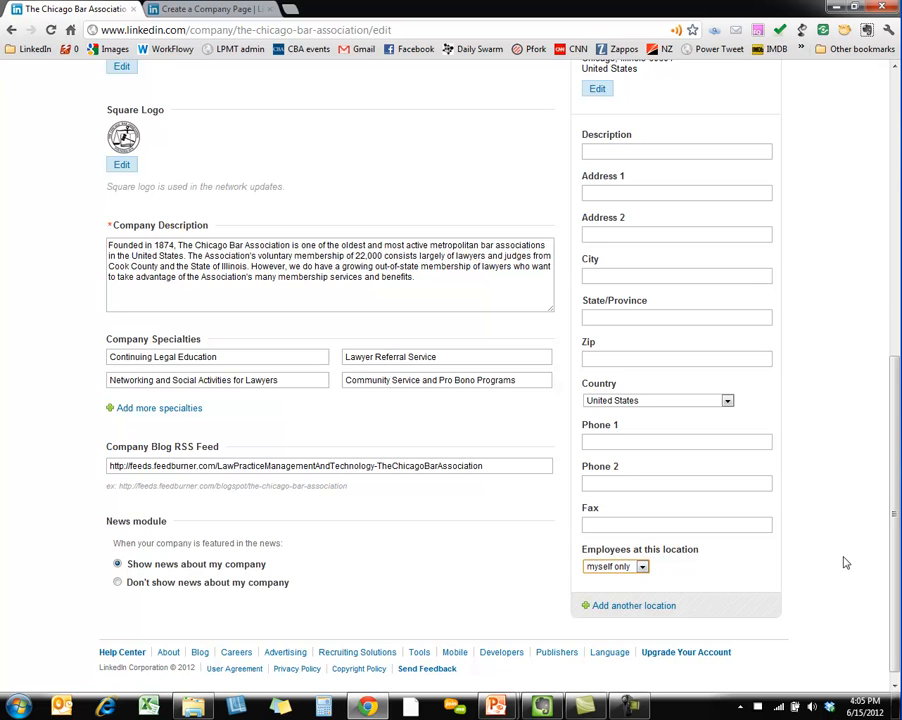
{"action": "scroll", "scroll_direction": "up", "scroll_amount": 3}
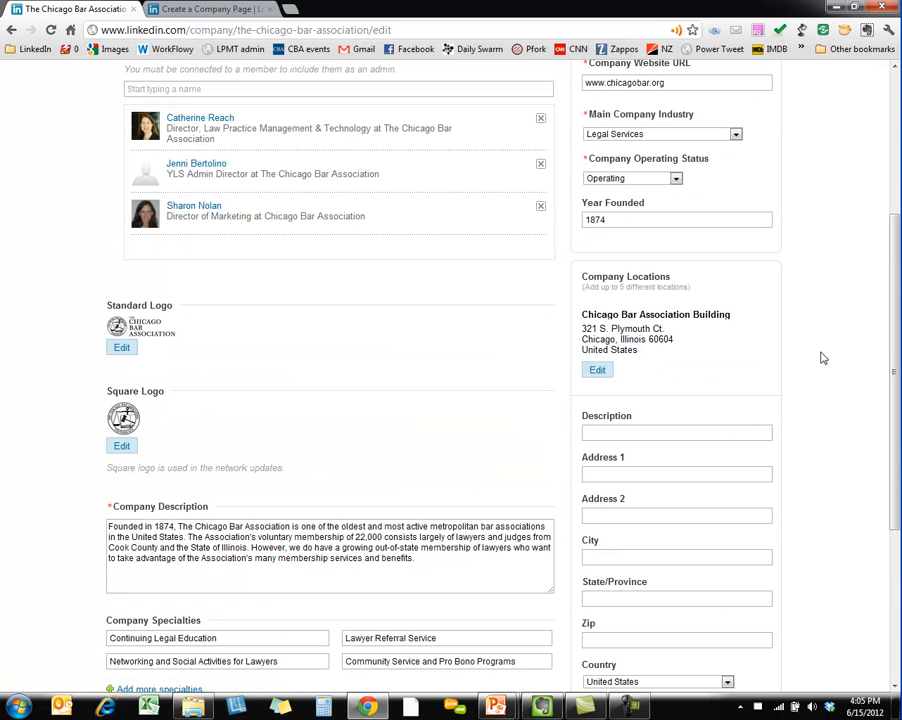
{"action": "scroll", "scroll_direction": "down", "scroll_amount": 3}
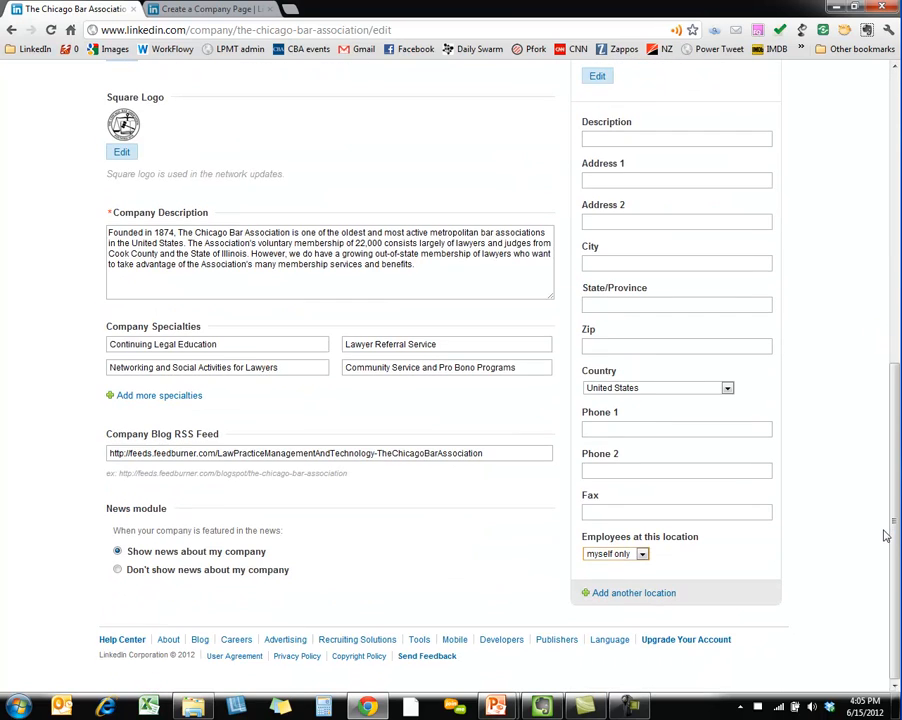
{"action": "scroll", "scroll_direction": "up", "scroll_amount": 3}
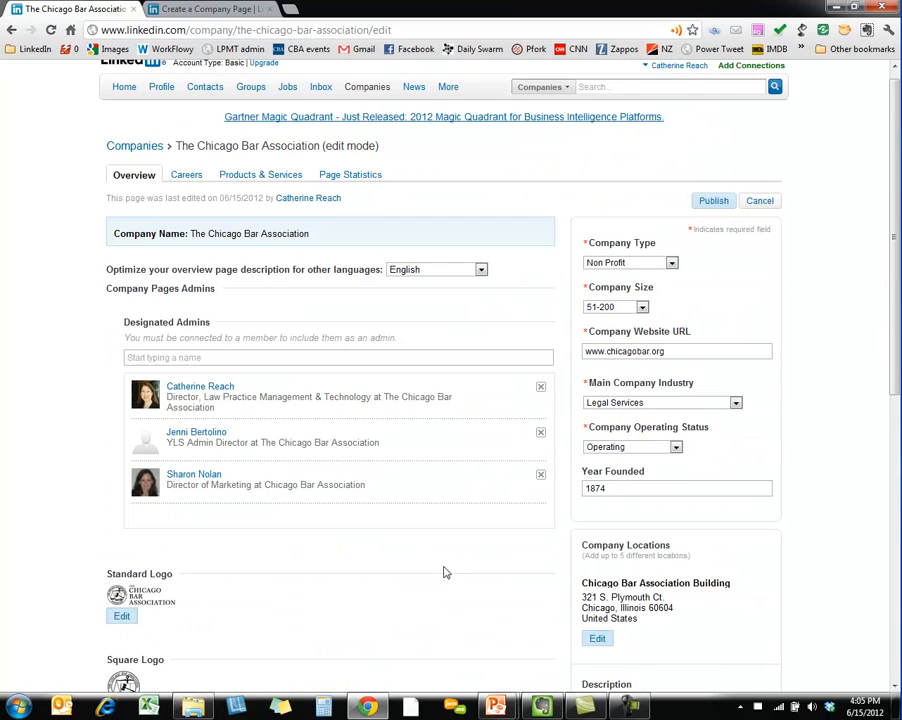
Step: Publish the page edits and review the successfully updated company page and followers
{"action": "left_click", "coordinate": [712, 200]}
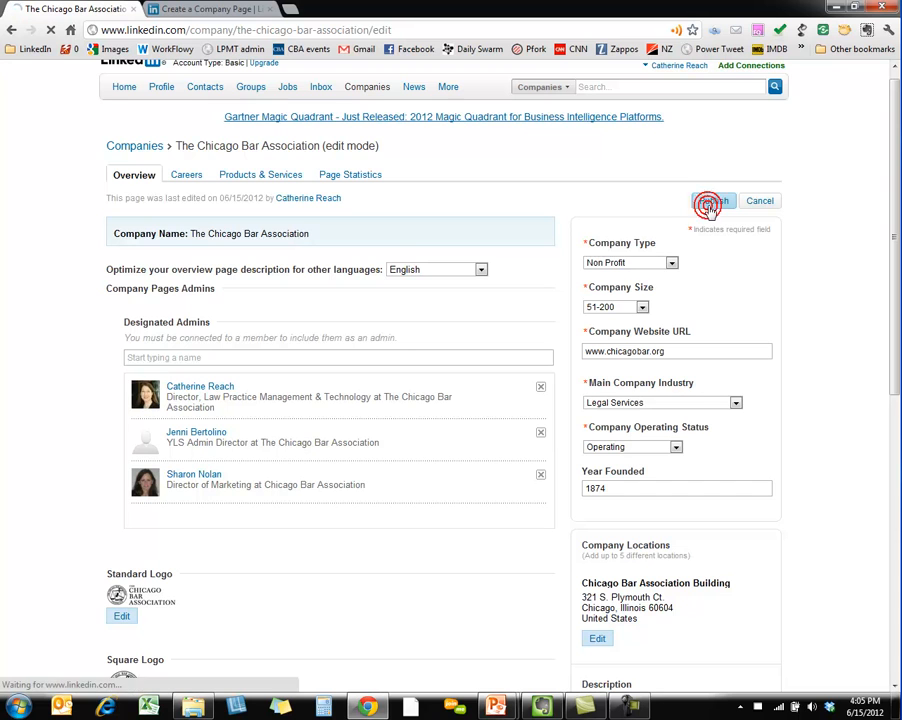
{"action": "left_click", "coordinate": [712, 200]}
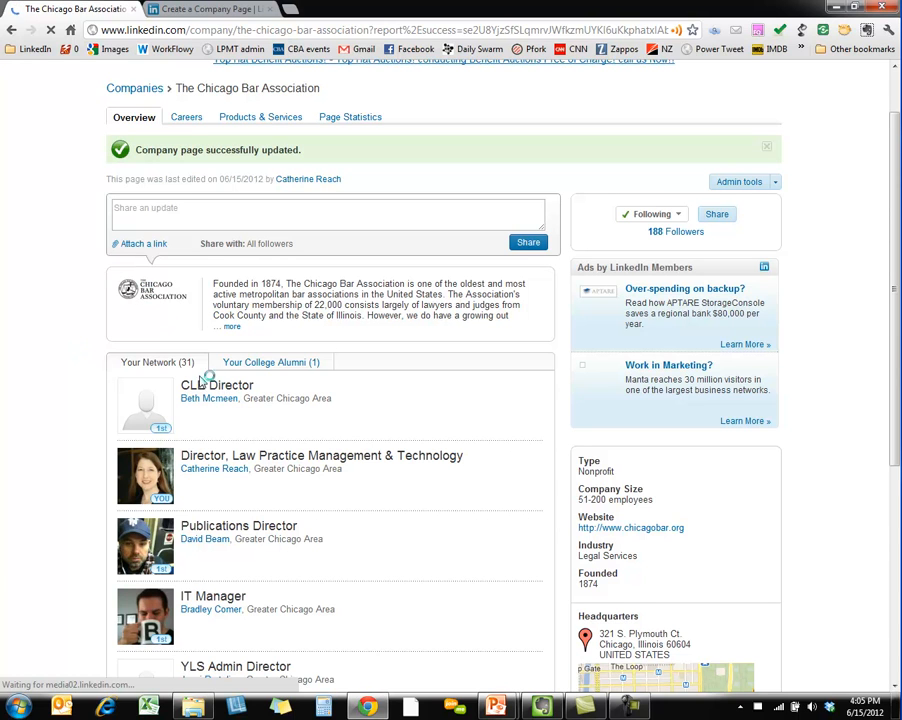
{"action": "mouse_move", "coordinate": [290, 548]}
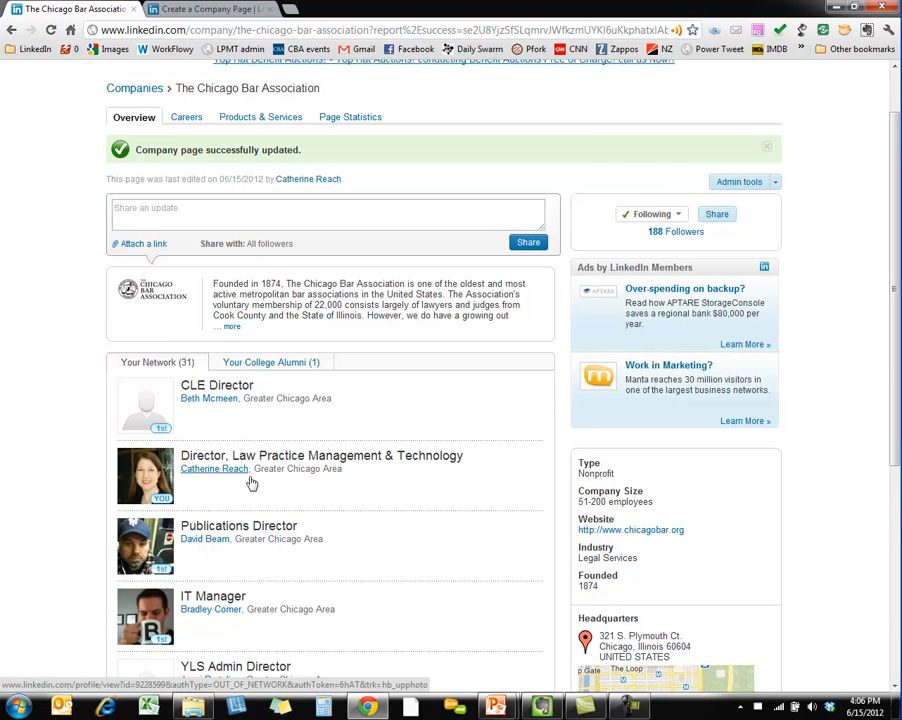
{"action": "scroll", "scroll_direction": "down", "scroll_amount": 3}
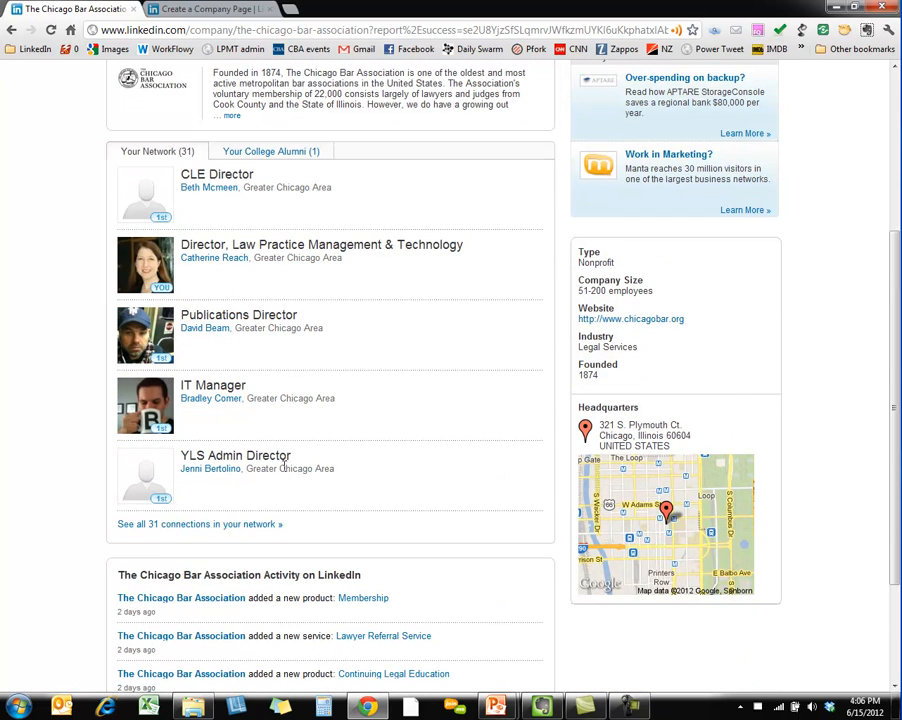
{"action": "mouse_move", "coordinate": [336, 564]}
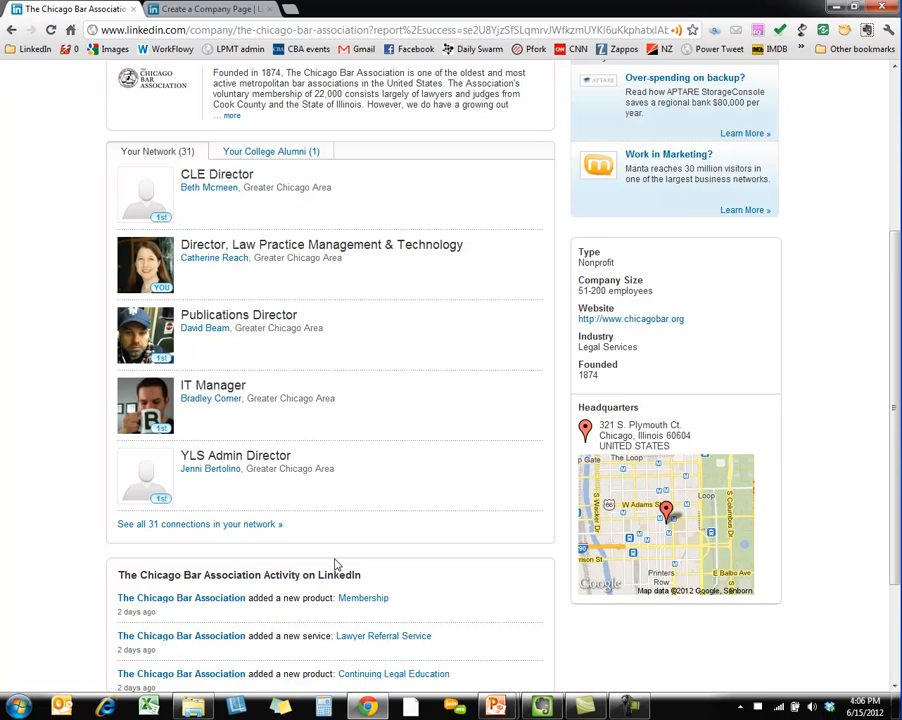
{"action": "scroll", "scroll_direction": "down", "scroll_amount": 3}
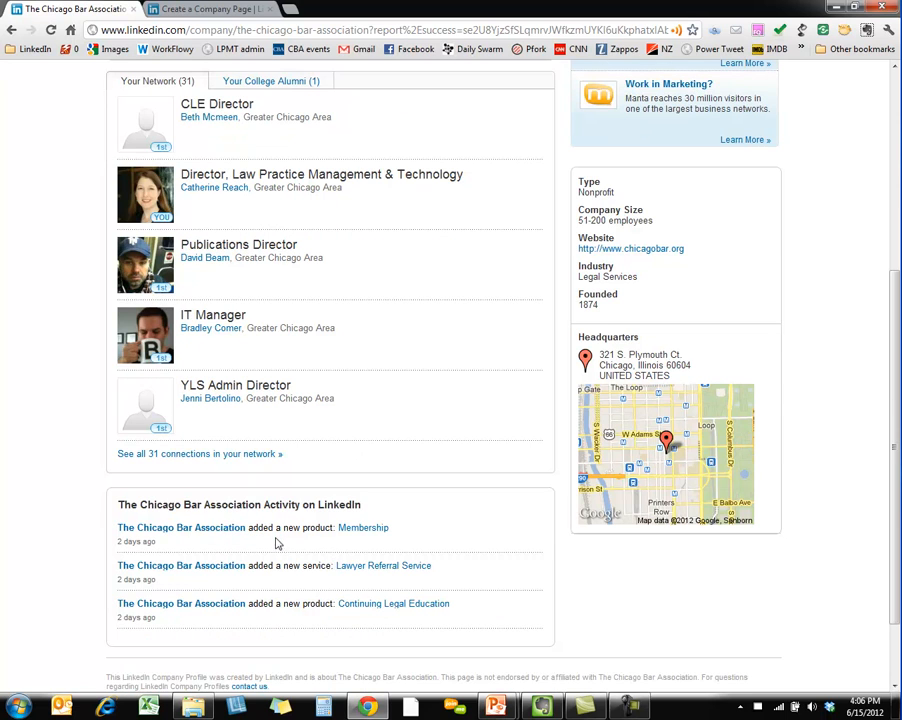
{"action": "scroll", "scroll_direction": "down", "scroll_amount": 3}
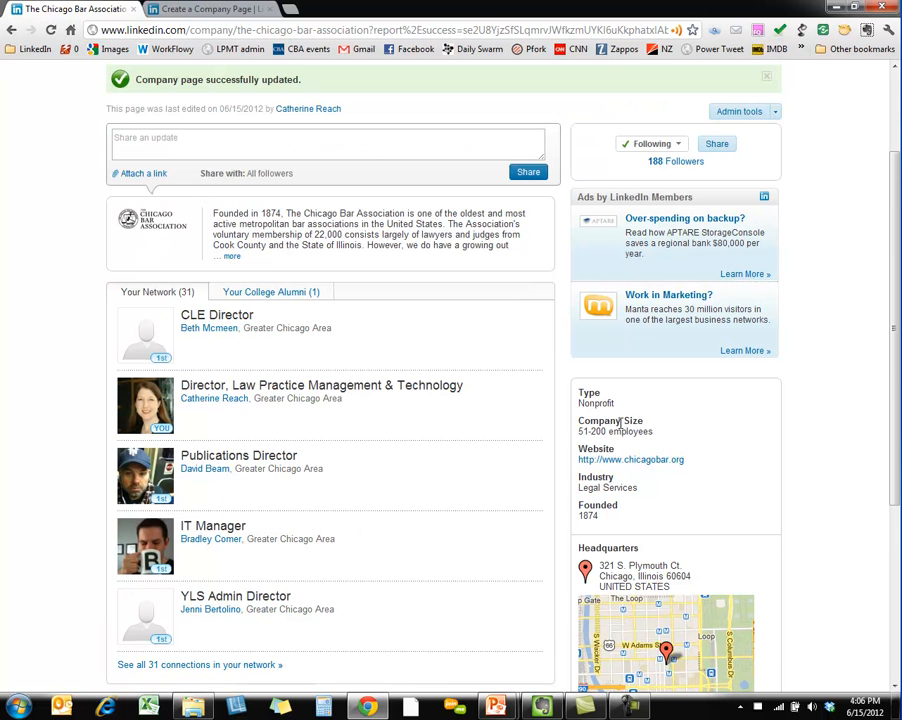
{"action": "mouse_move", "coordinate": [650, 524]}
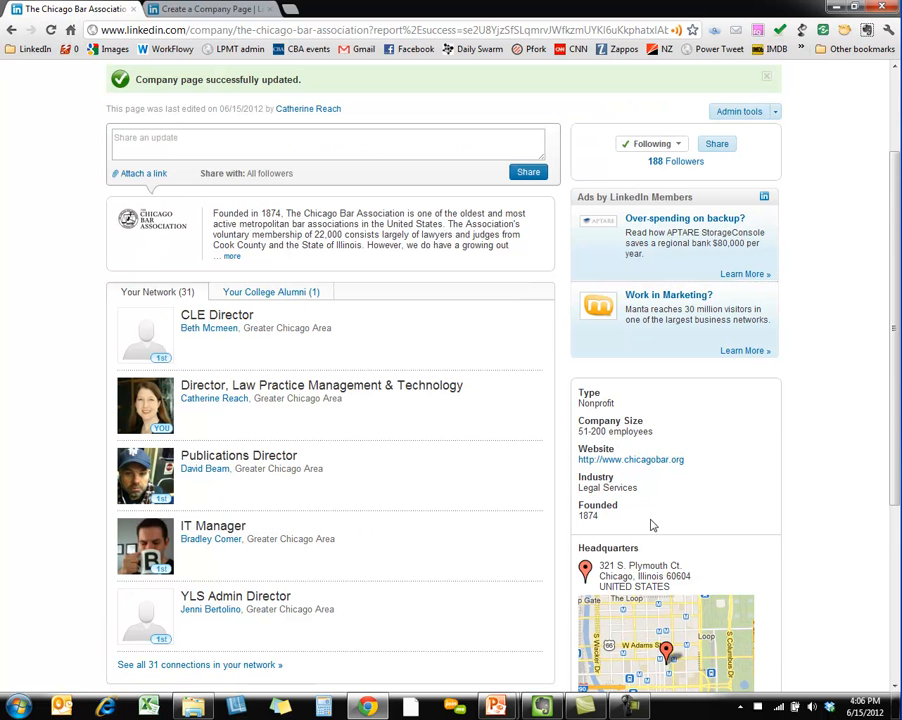
{"action": "scroll", "scroll_direction": "down", "scroll_amount": 3}
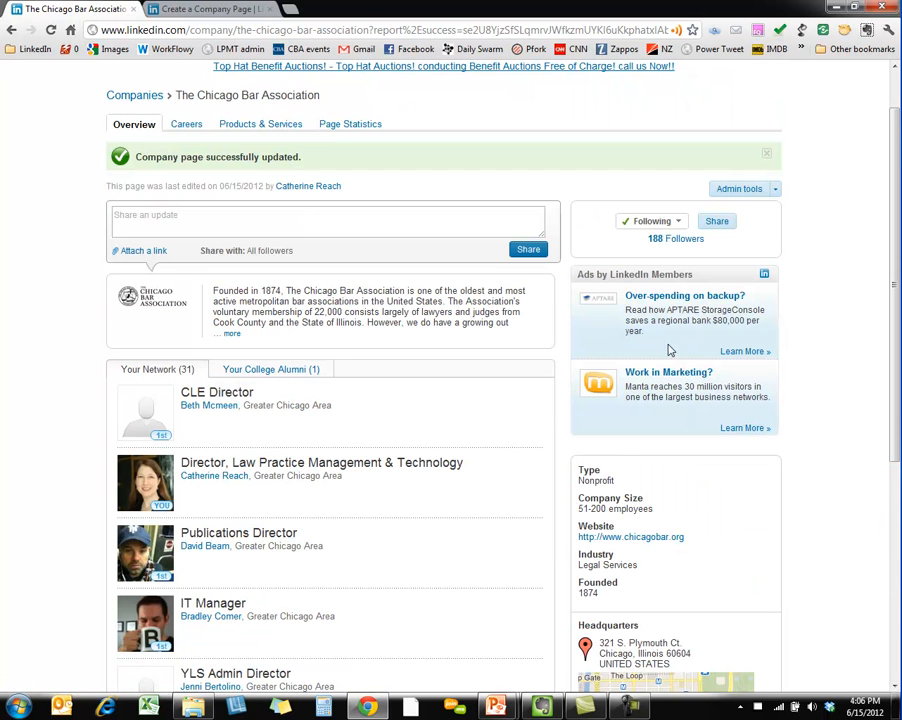
{"action": "mouse_move", "coordinate": [664, 242]}
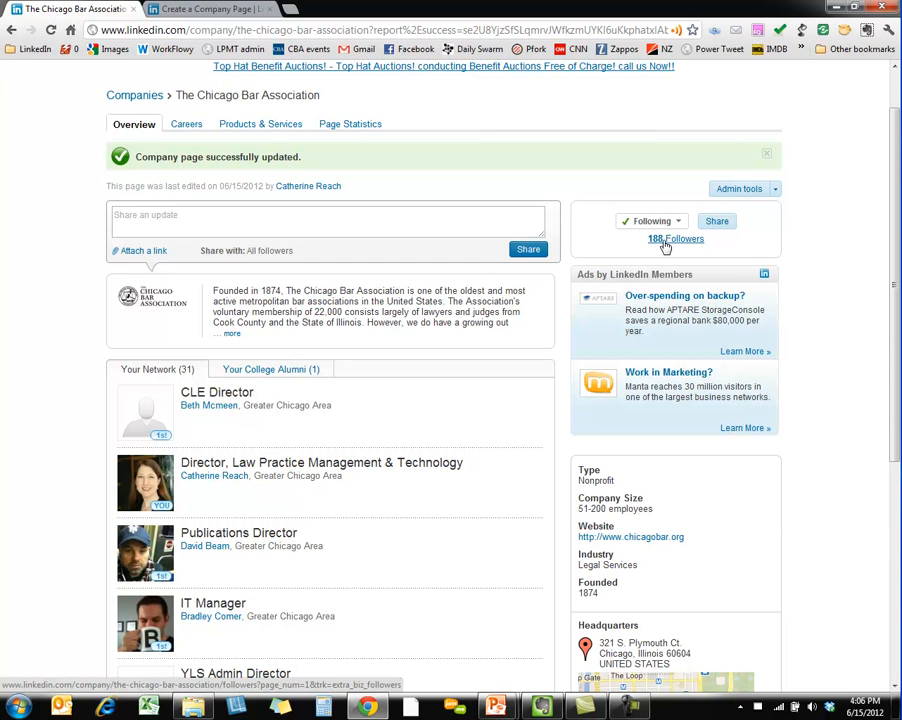
{"action": "scroll", "scroll_direction": "up", "scroll_amount": 3}
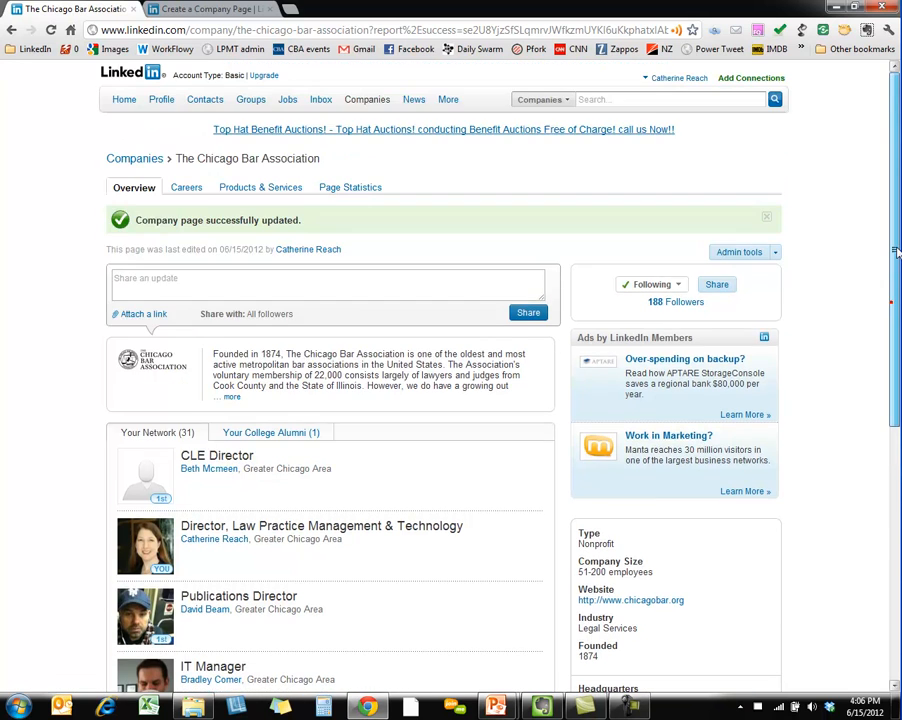
{"action": "mouse_move", "coordinate": [186, 188]}
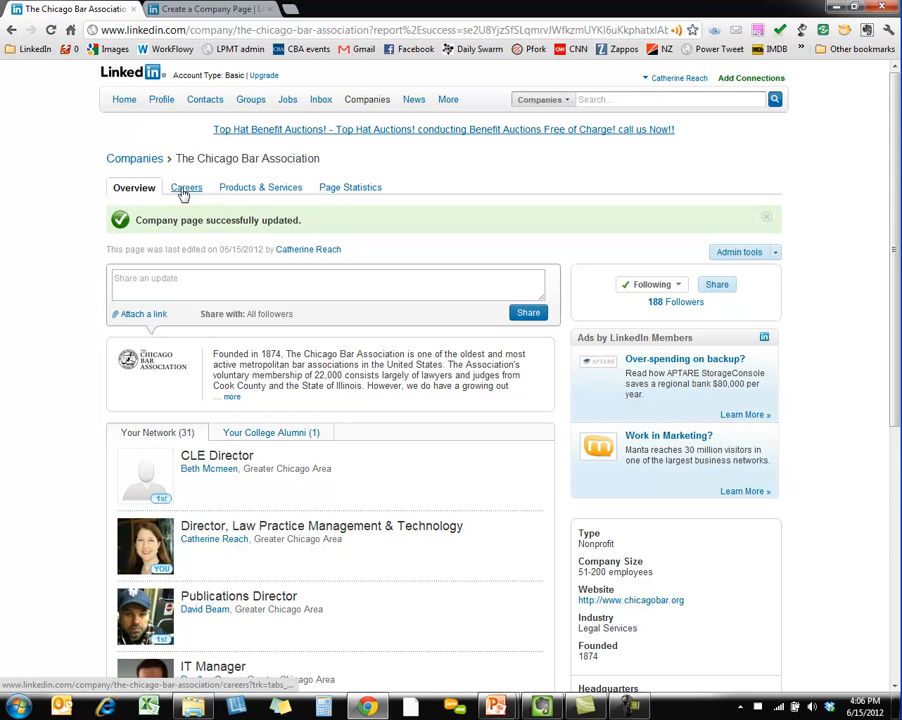
Step: Go to the Careers section and start posting a job for the company
{"action": "left_click", "coordinate": [186, 188]}
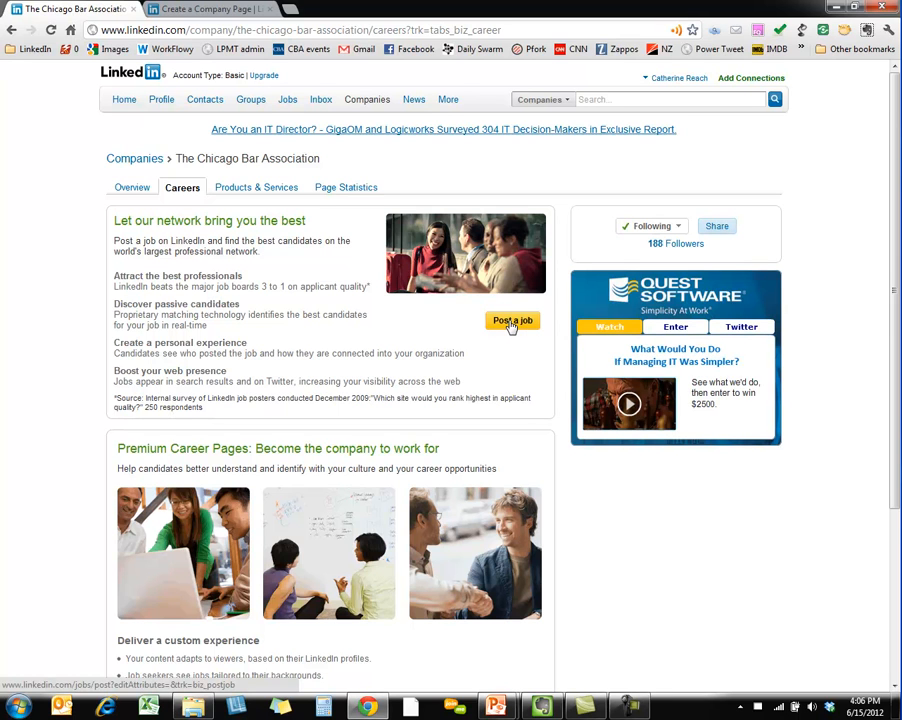
{"action": "left_click", "coordinate": [512, 320]}
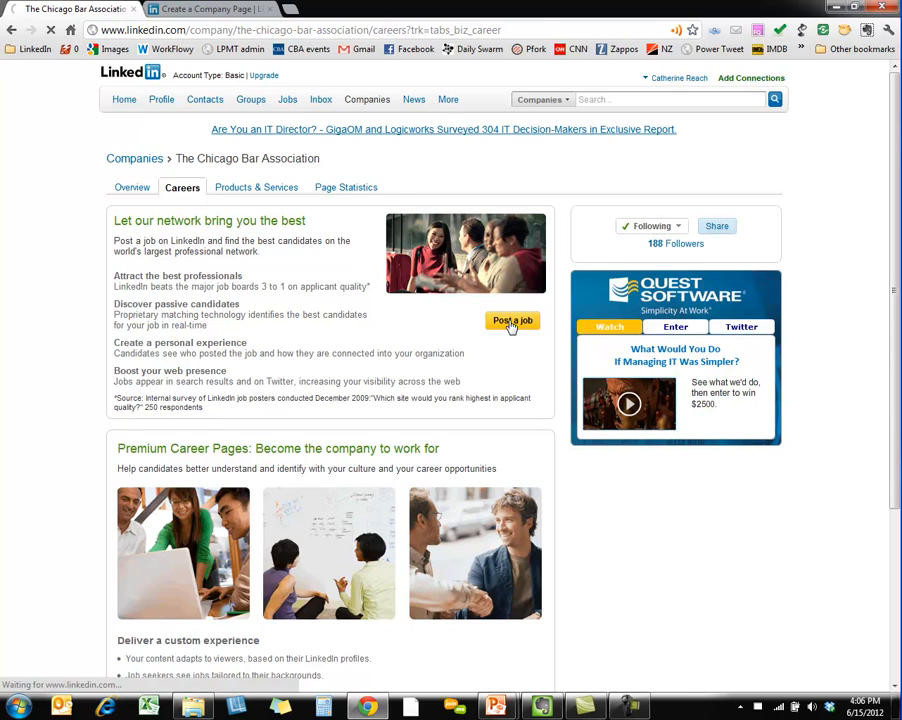
{"action": "left_click", "coordinate": [512, 320]}
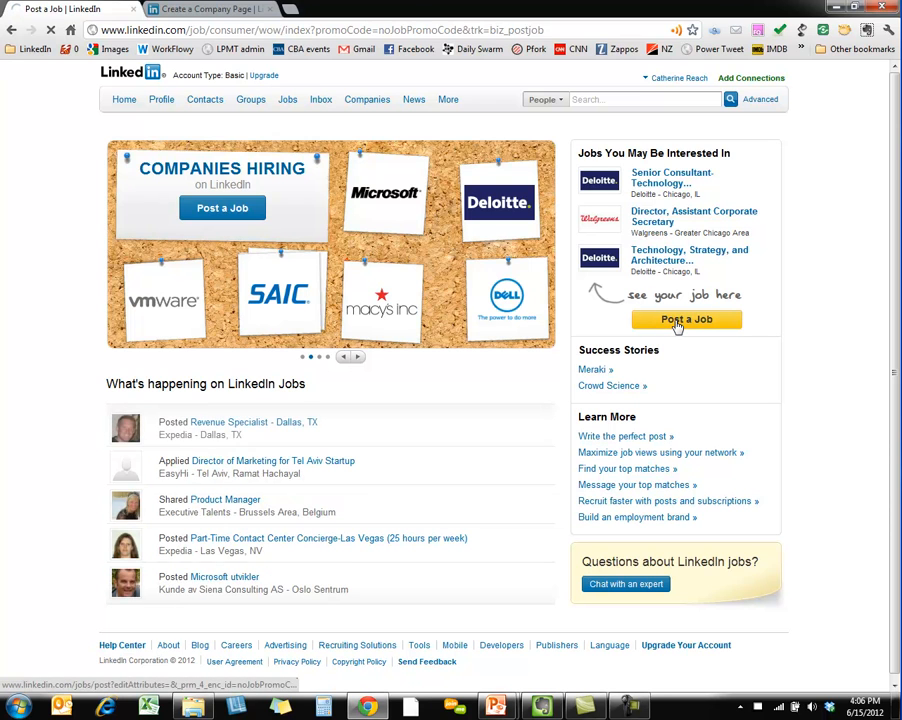
{"action": "left_click", "coordinate": [688, 320]}
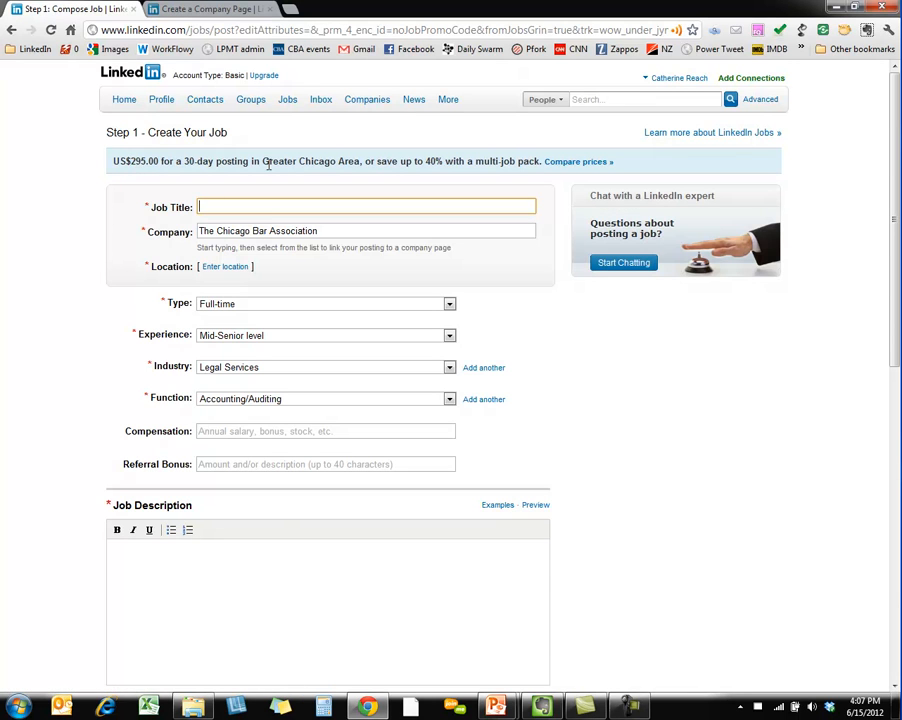
{"action": "mouse_move", "coordinate": [530, 172]}
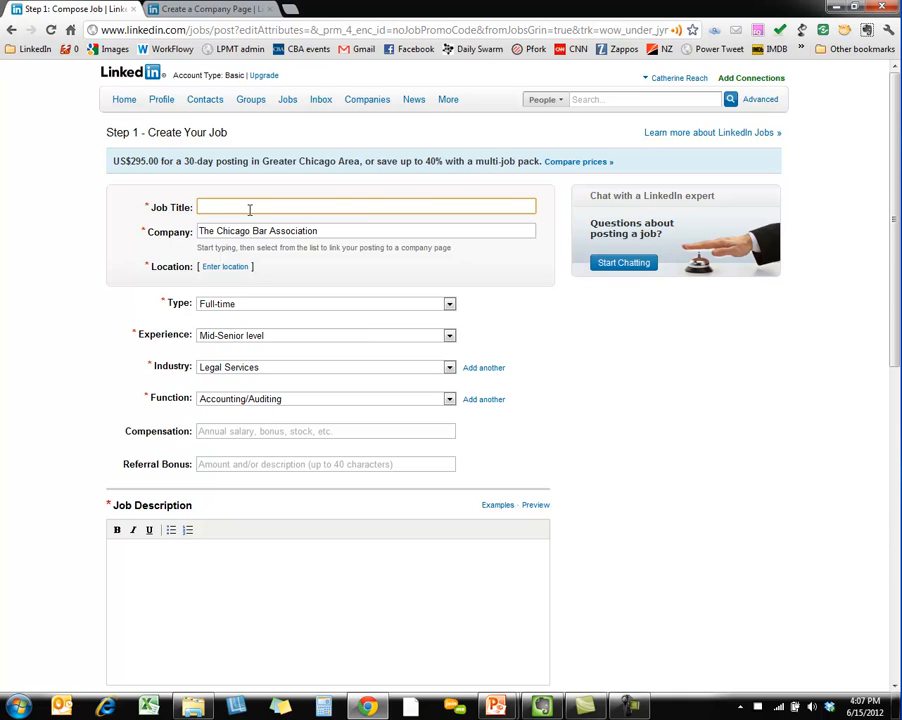
{"action": "mouse_move", "coordinate": [80, 376]}
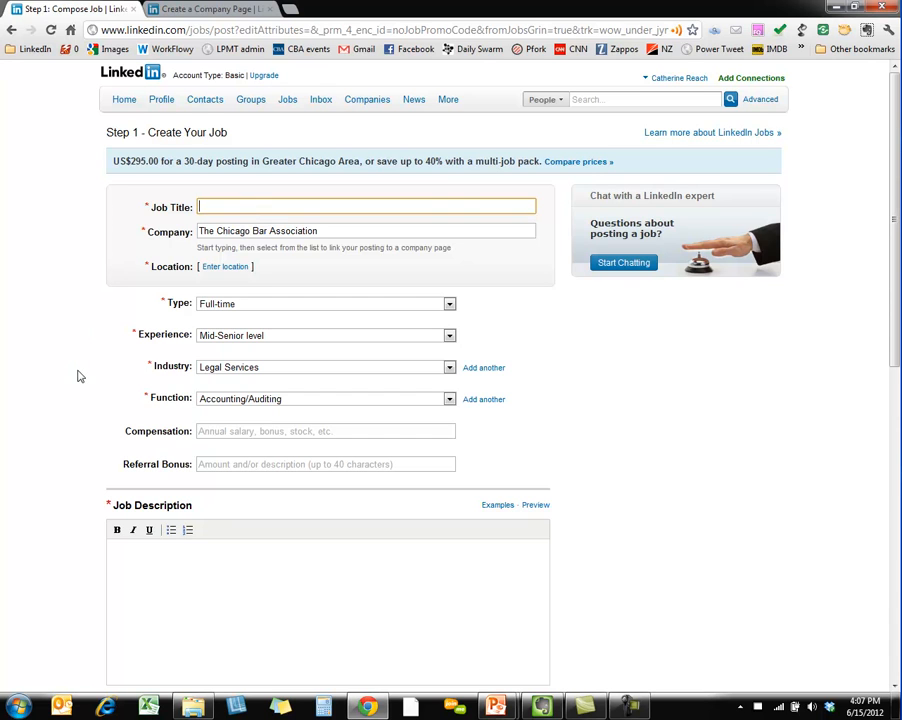
{"action": "mouse_move", "coordinate": [268, 248]}
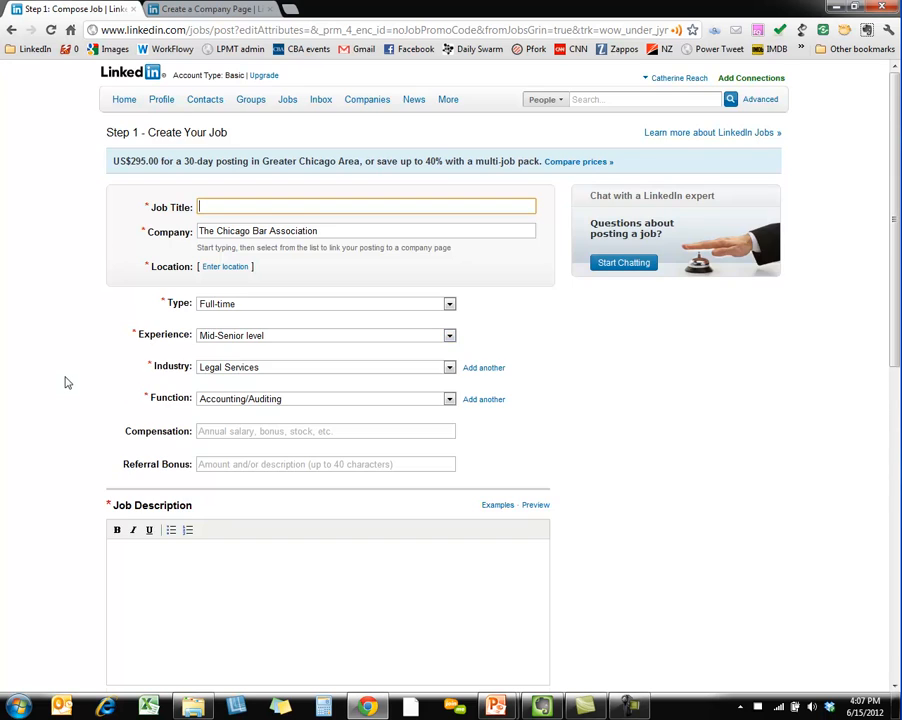
{"action": "scroll", "scroll_direction": "down", "scroll_amount": 3}
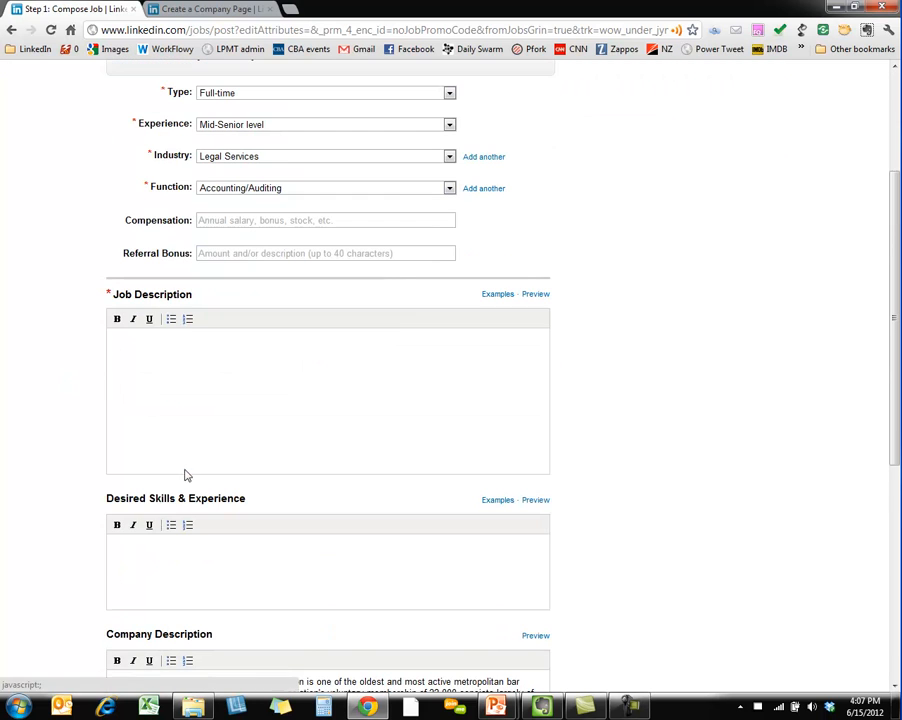
{"action": "scroll", "scroll_direction": "down", "scroll_amount": 3}
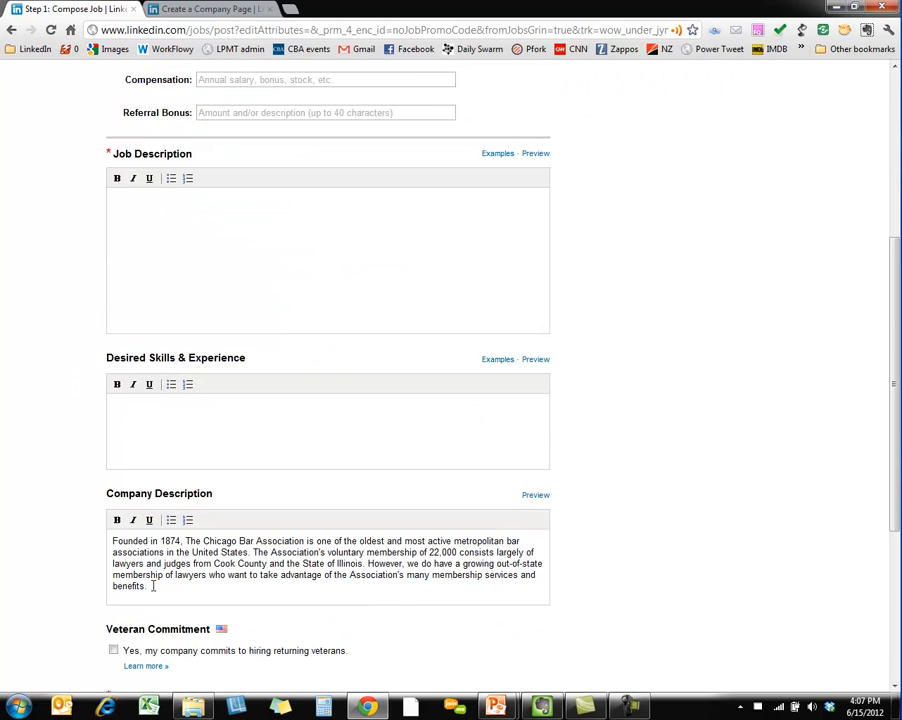
{"action": "scroll", "scroll_direction": "down", "scroll_amount": 3}
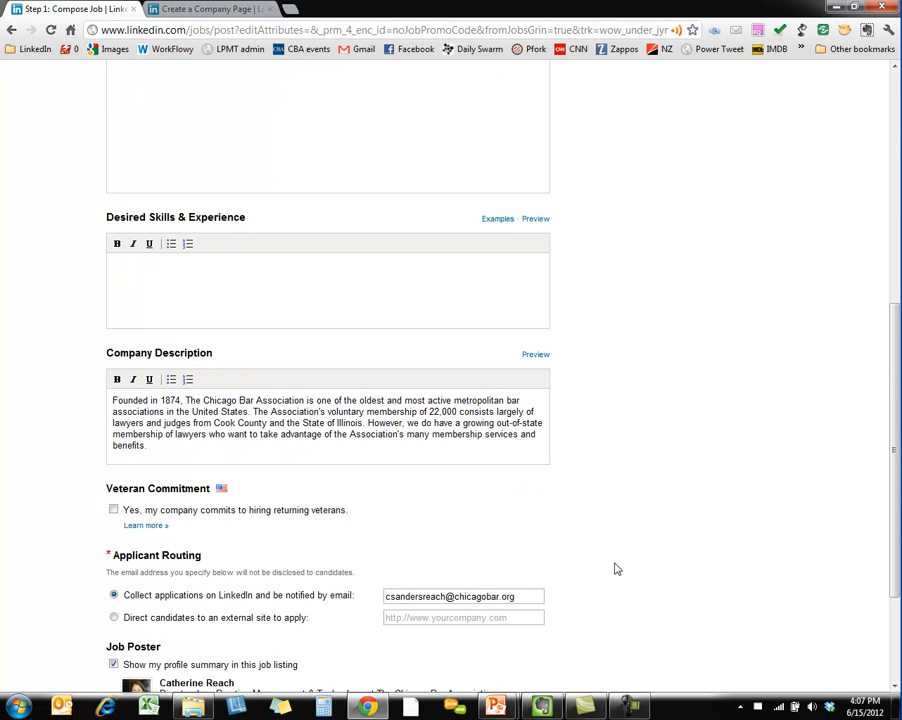
{"action": "scroll", "scroll_direction": "down", "scroll_amount": 3}
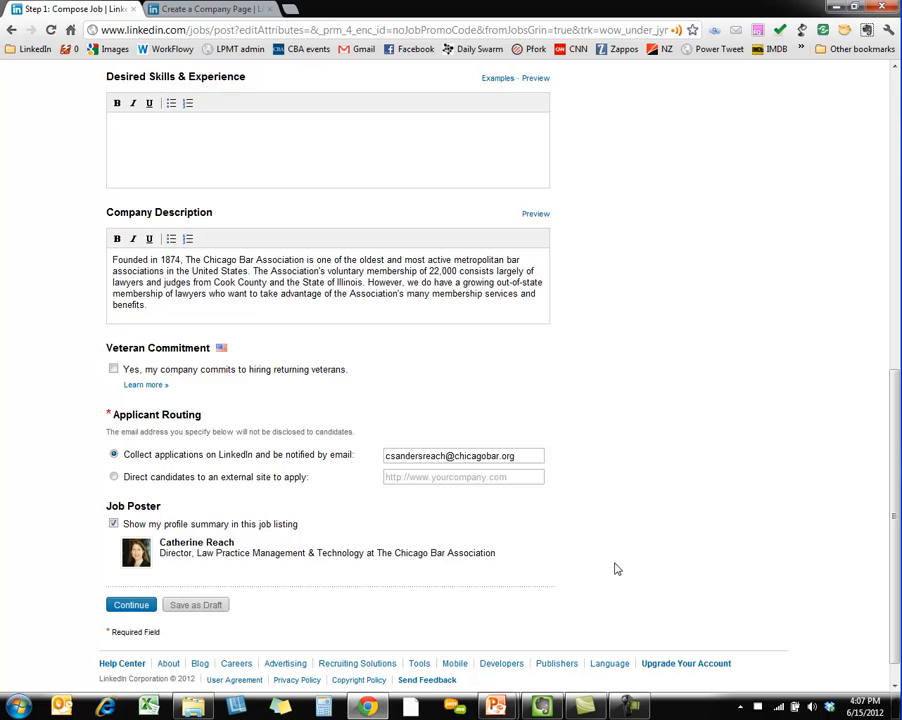
{"action": "mouse_move", "coordinate": [888, 624]}
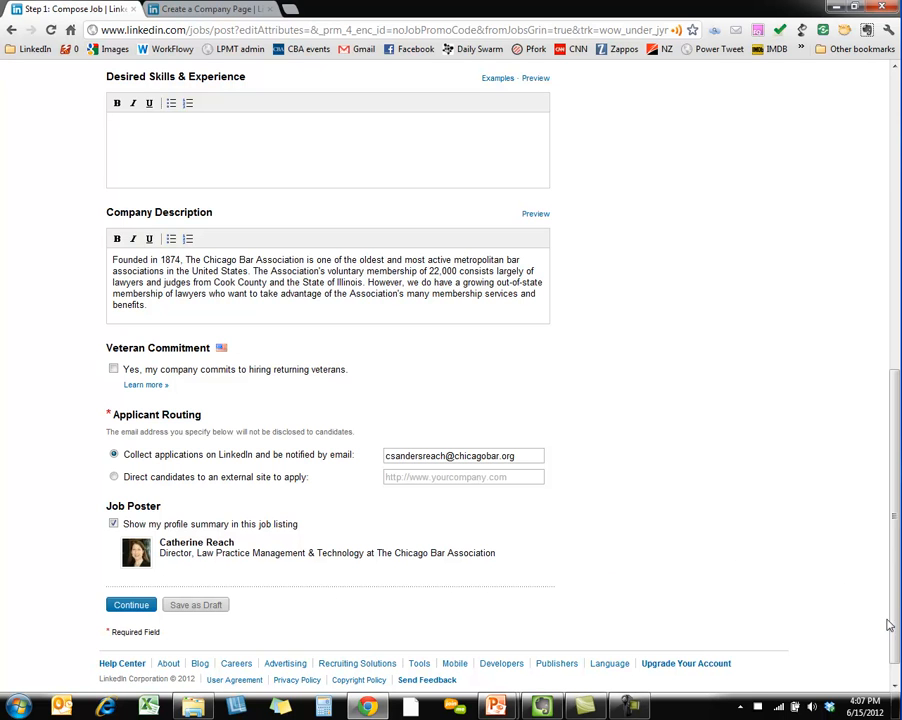
{"action": "scroll", "scroll_direction": "up", "scroll_amount": 3}
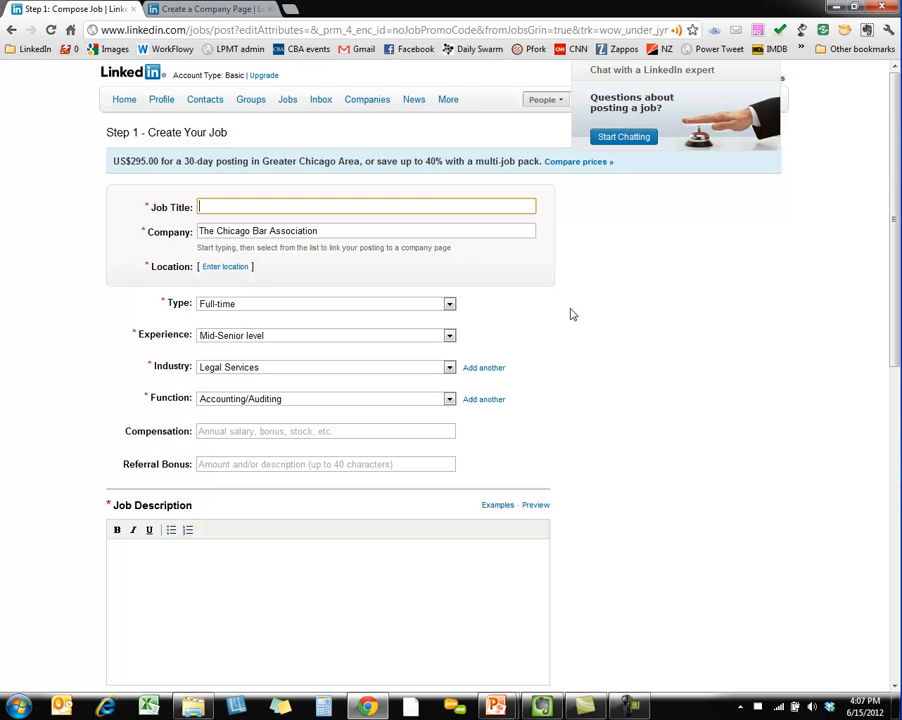
{"action": "mouse_move", "coordinate": [584, 350]}
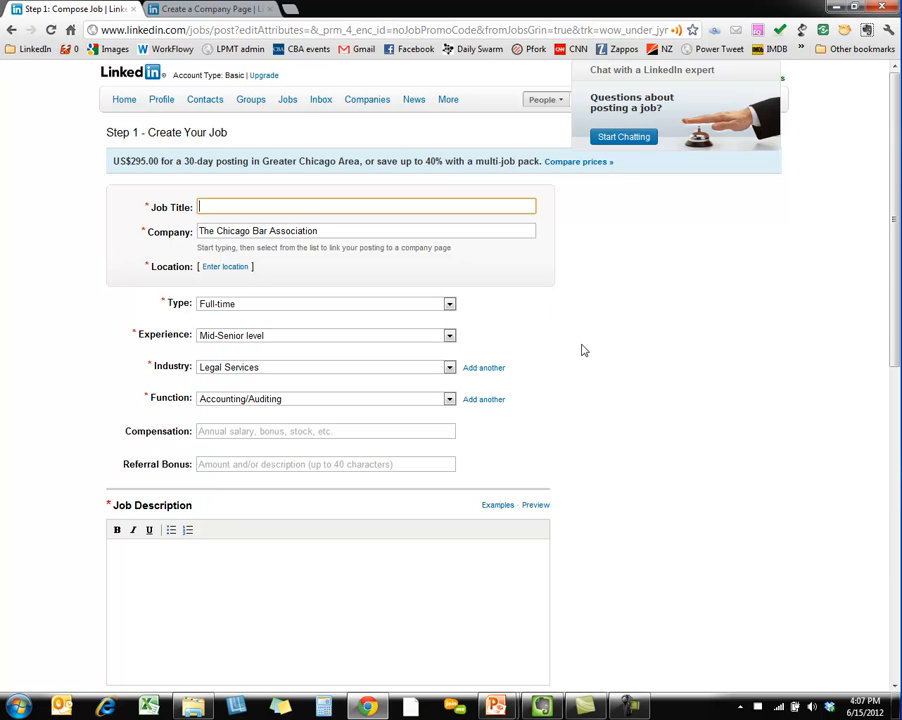
{"action": "mouse_move", "coordinate": [538, 286]}
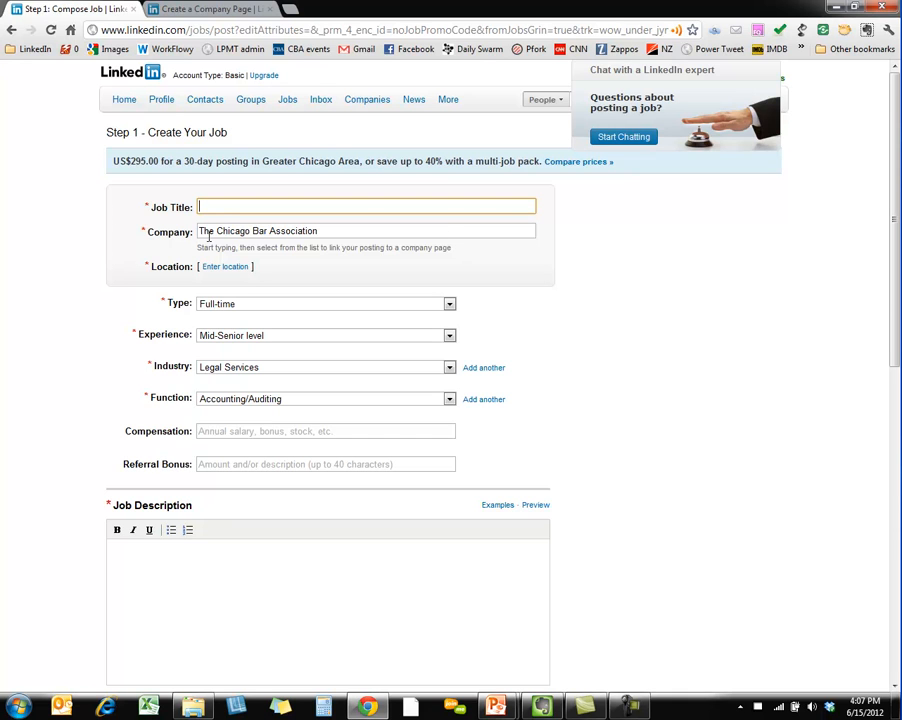
{"action": "mouse_move", "coordinate": [876, 400]}
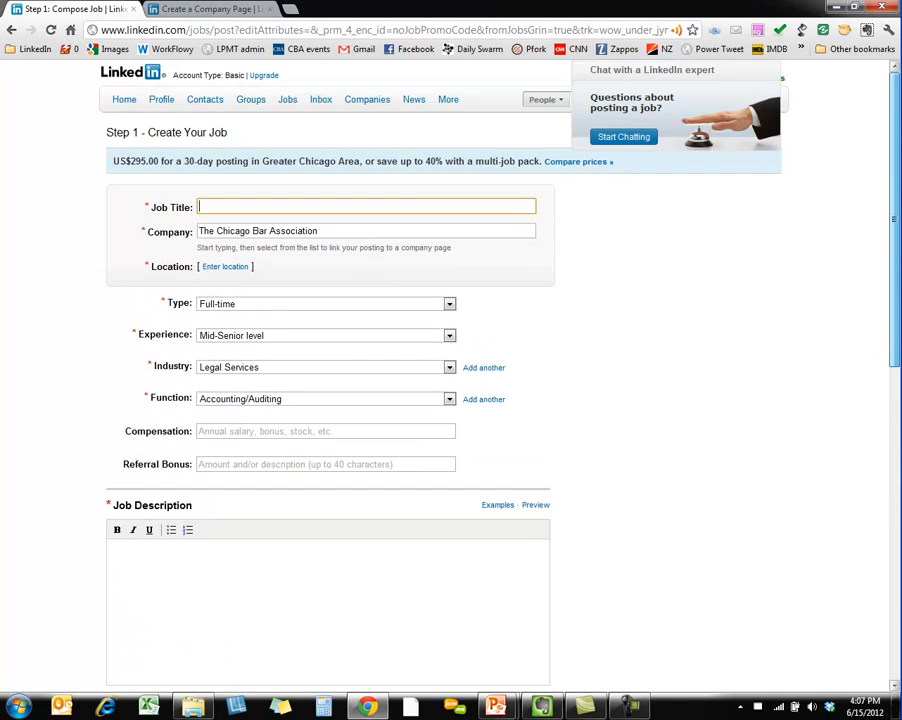
{"action": "scroll", "scroll_direction": "down", "scroll_amount": 3}
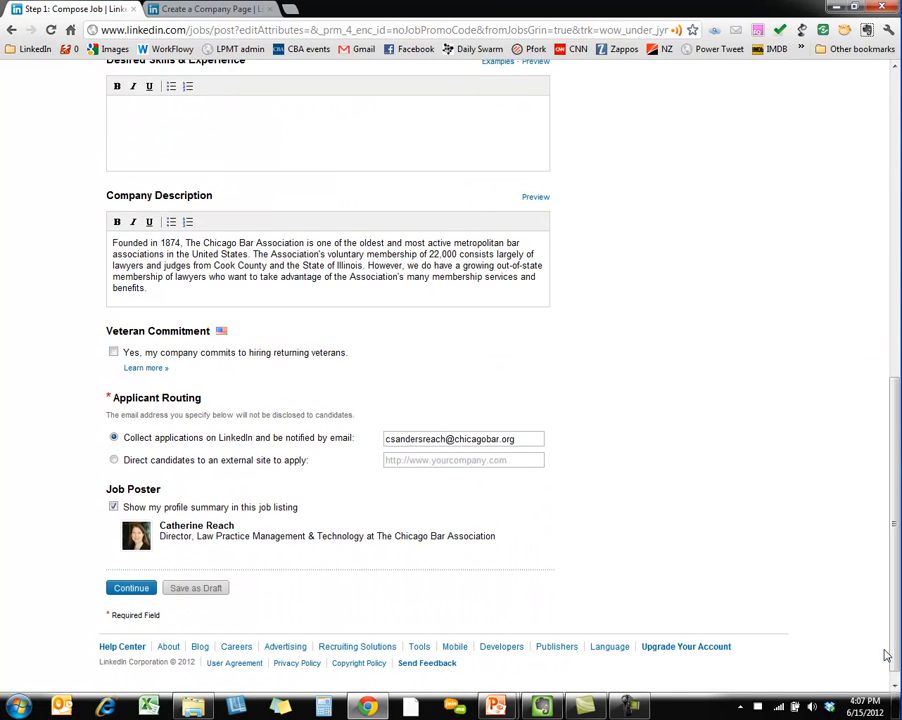
{"action": "mouse_move", "coordinate": [788, 572]}
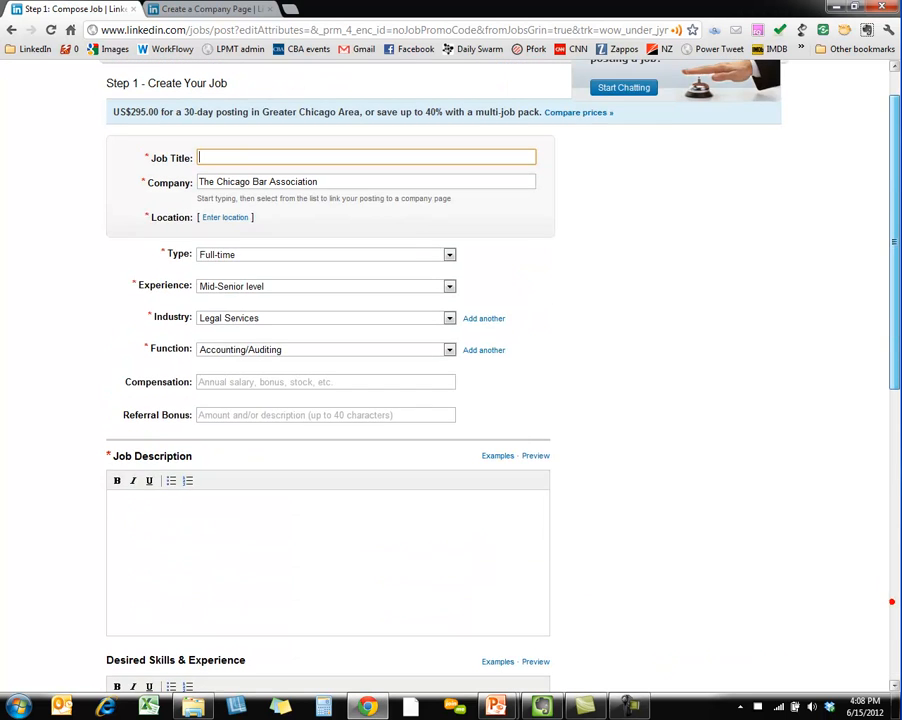
{"action": "scroll", "scroll_direction": "up", "scroll_amount": 3}
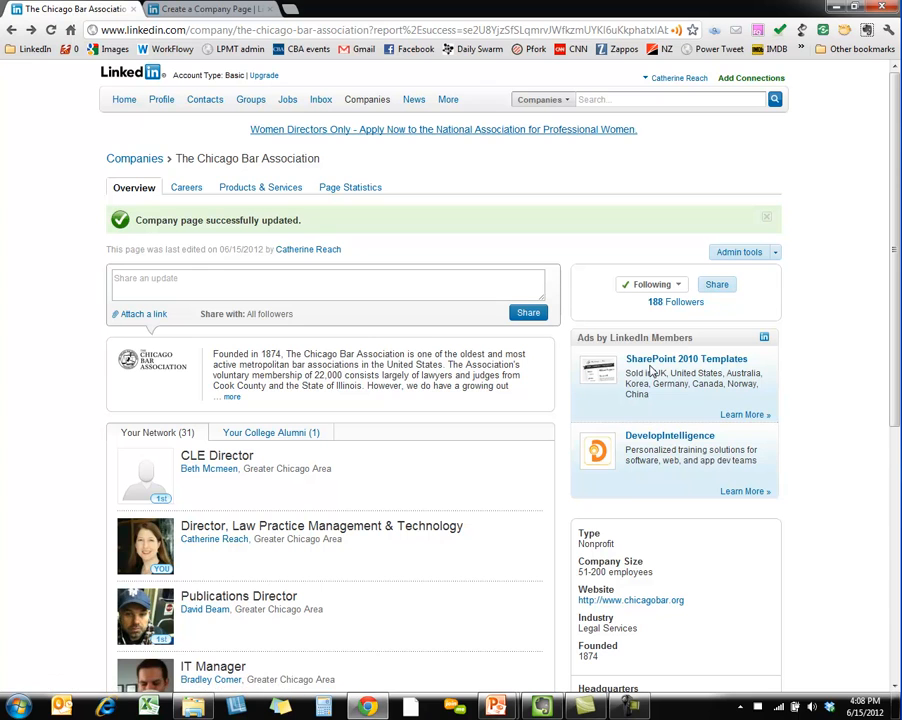
{"action": "mouse_move", "coordinate": [260, 188]}
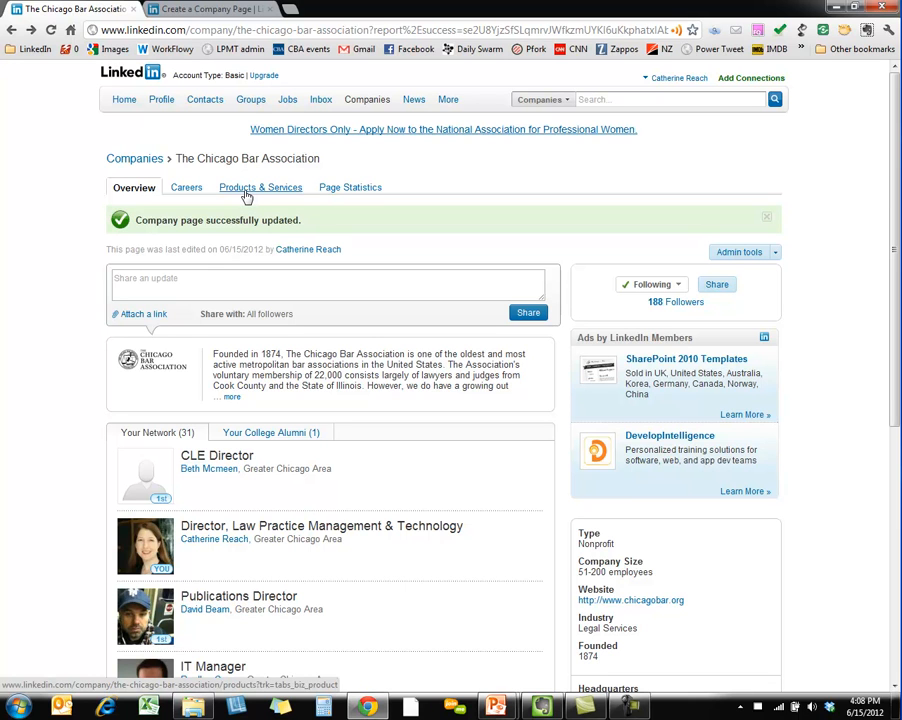
Step: Move from the updated overview toward the Products & Services section
{"action": "left_click", "coordinate": [260, 188]}
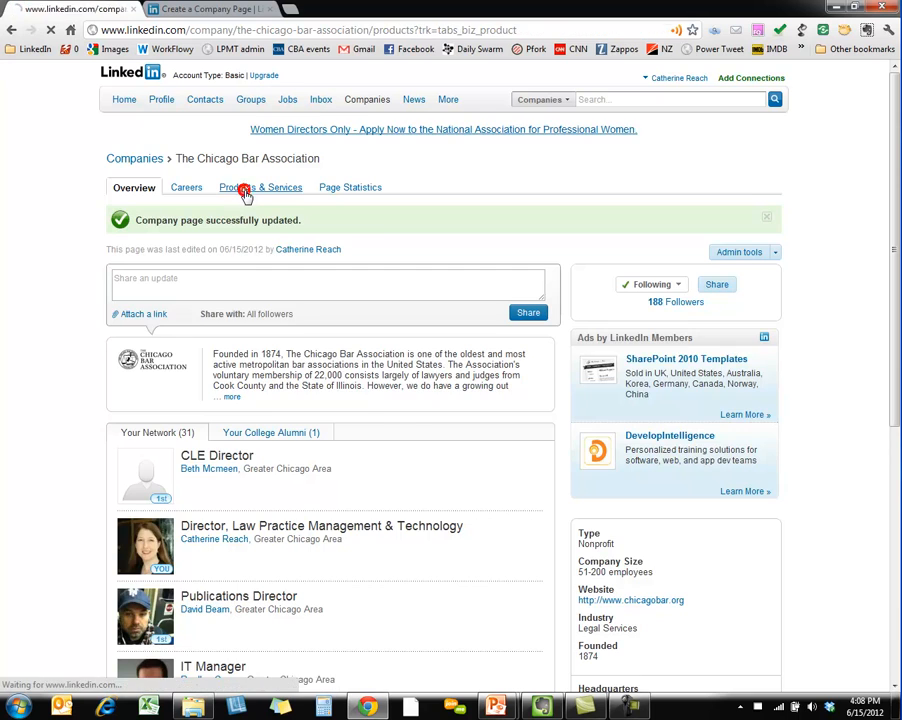
Step: Review the three listed services and select Lawyer Referral Service
{"action": "left_click", "coordinate": [258, 188]}
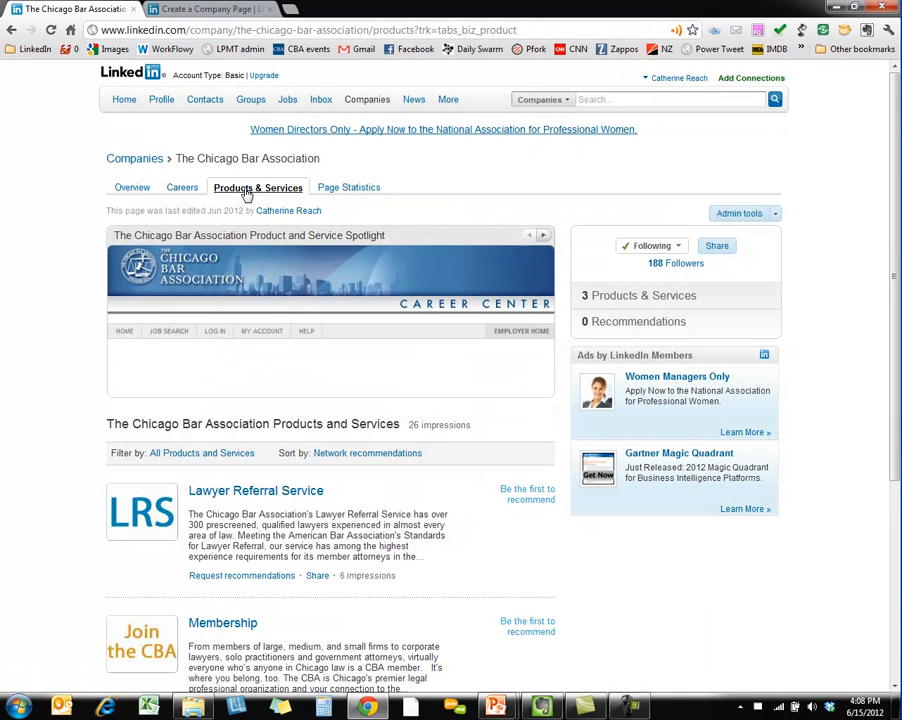
{"action": "mouse_move", "coordinate": [316, 348]}
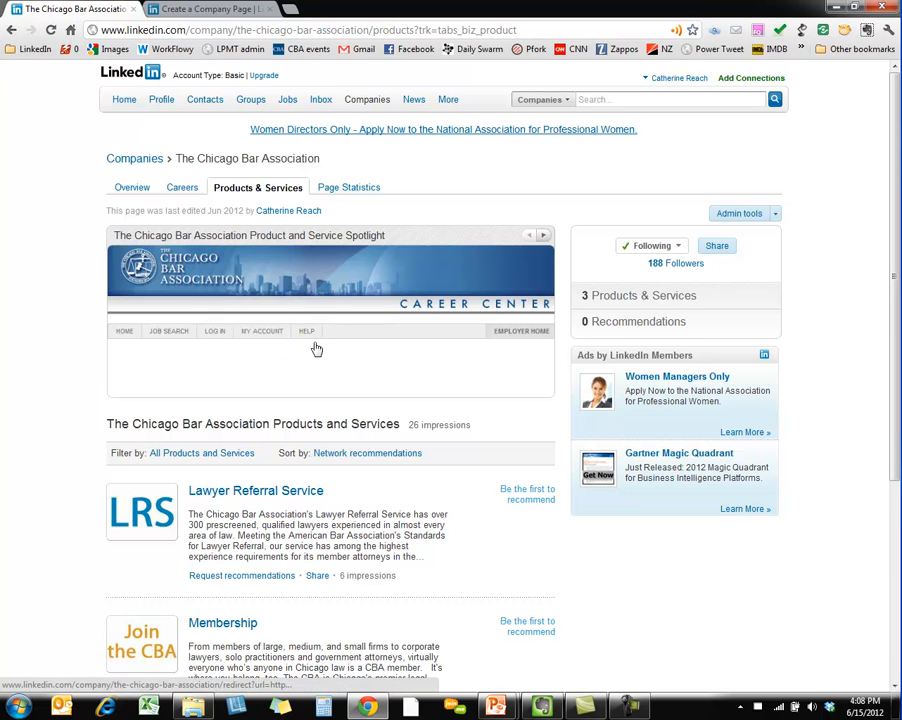
{"action": "mouse_move", "coordinate": [316, 310]}
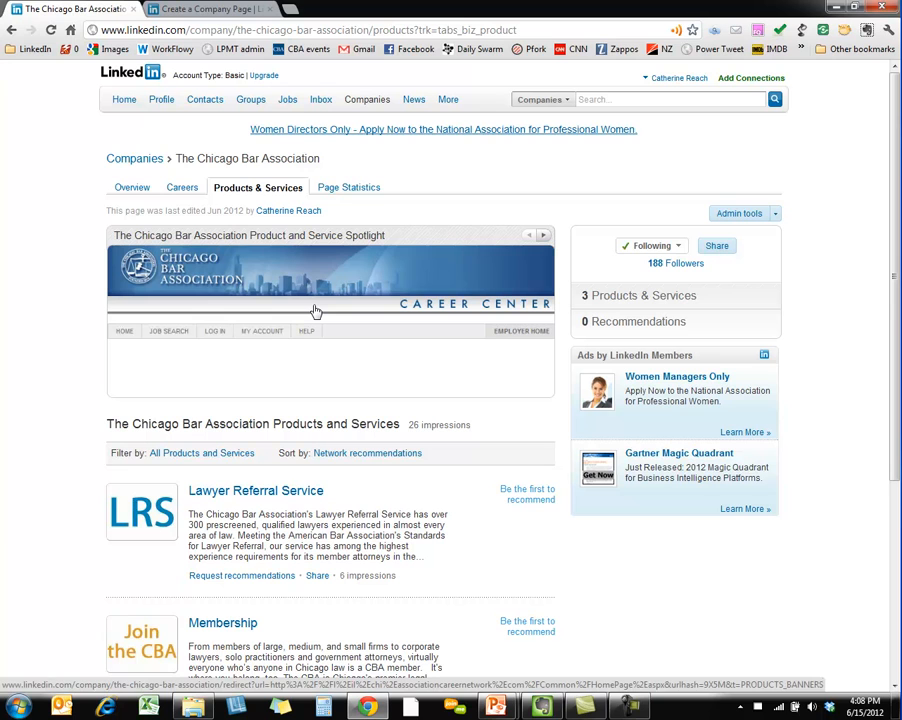
{"action": "mouse_move", "coordinate": [350, 308]}
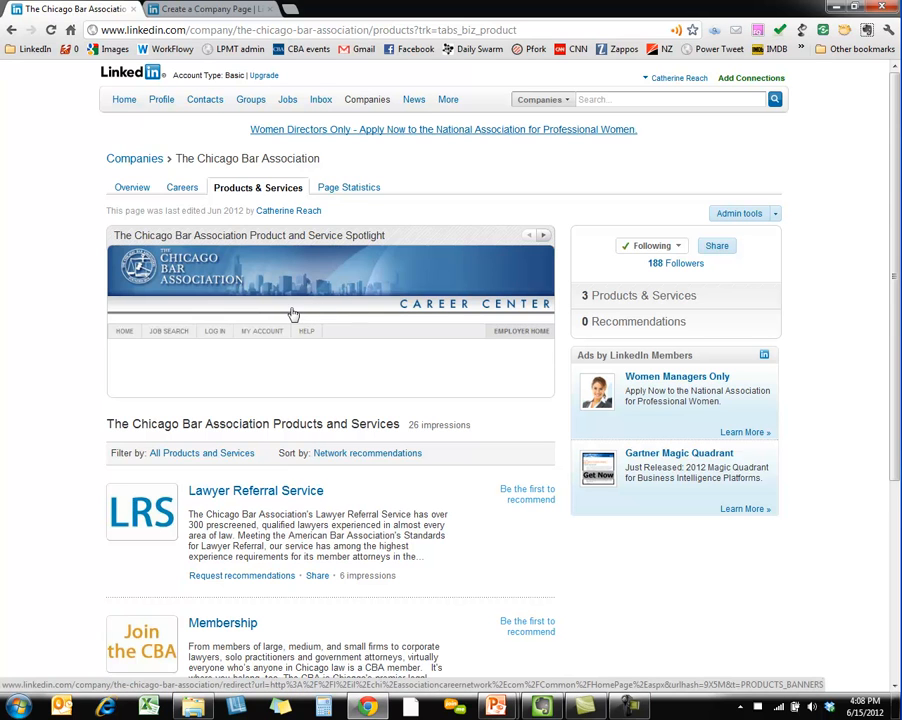
{"action": "scroll", "scroll_direction": "down", "scroll_amount": 3}
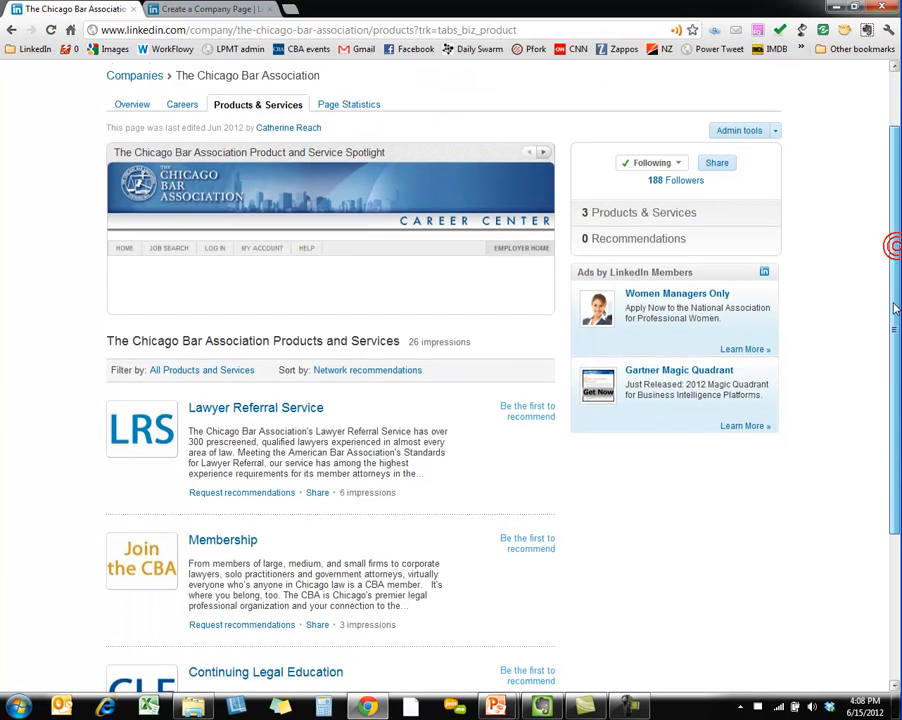
{"action": "scroll", "scroll_direction": "down", "scroll_amount": 3}
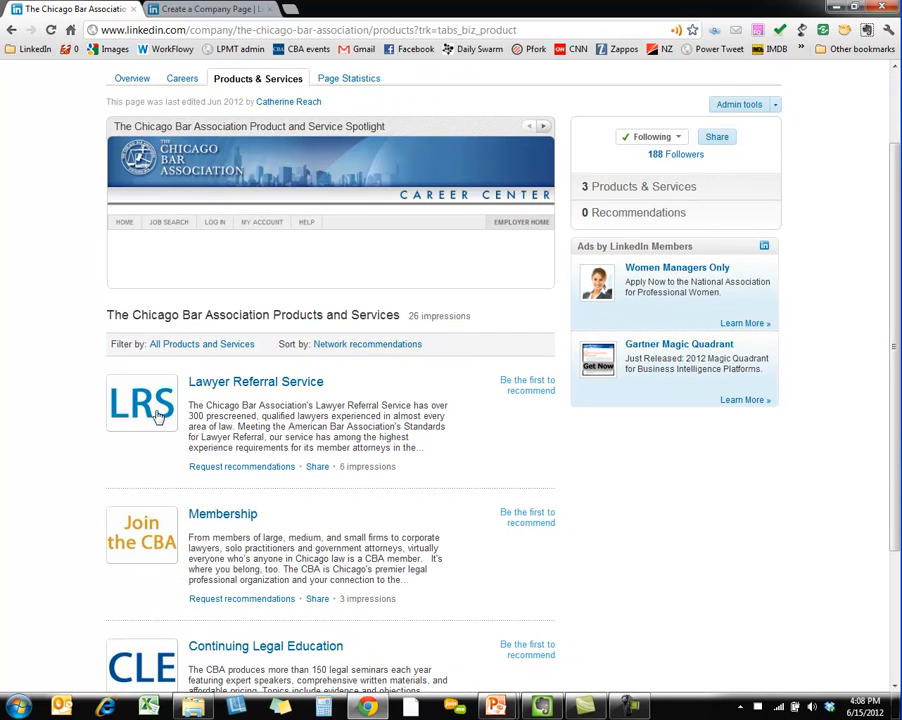
{"action": "scroll", "scroll_direction": "down", "scroll_amount": 3}
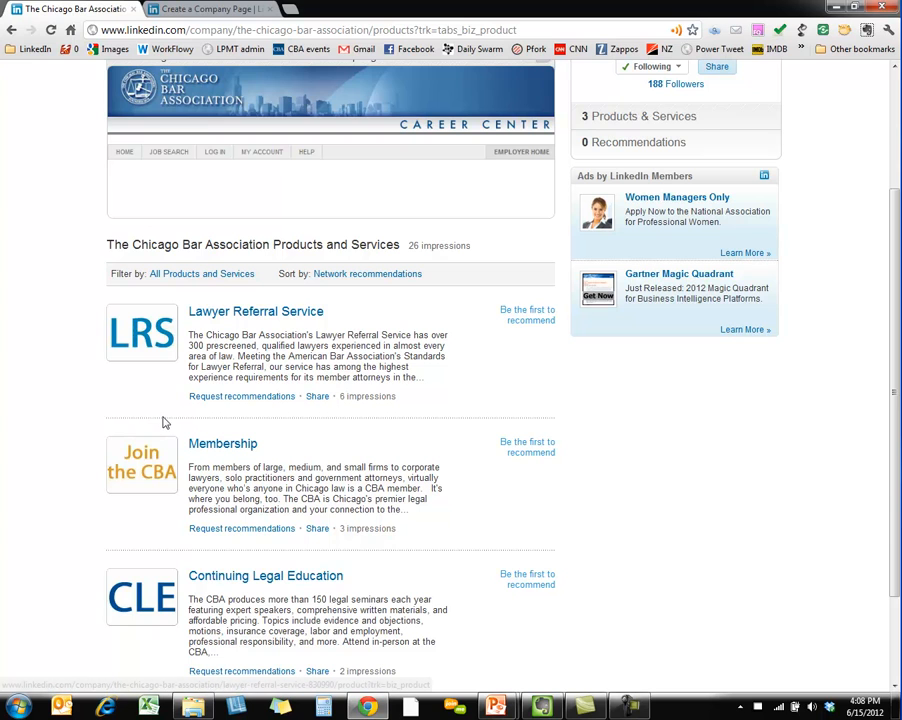
{"action": "mouse_move", "coordinate": [528, 332]}
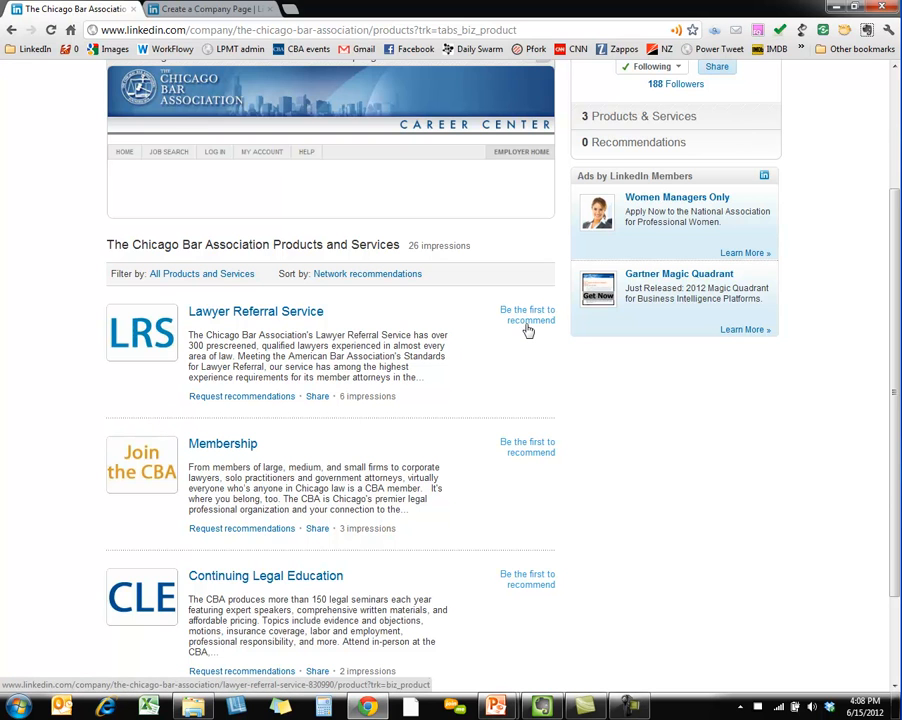
{"action": "scroll", "scroll_direction": "down", "scroll_amount": 3}
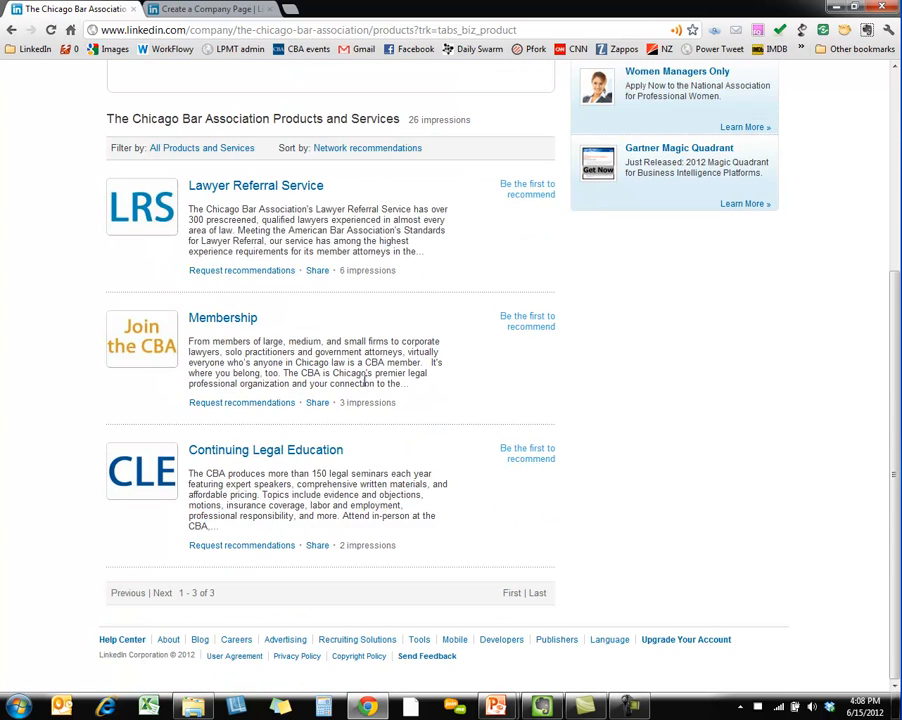
{"action": "scroll", "scroll_direction": "up", "scroll_amount": 3}
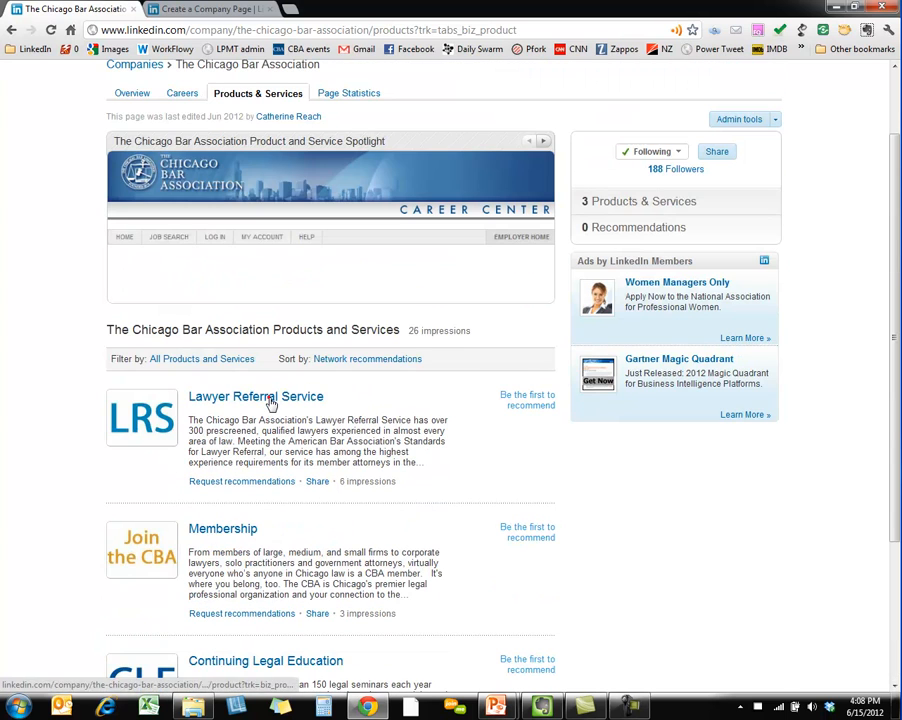
{"action": "left_click", "coordinate": [256, 396]}
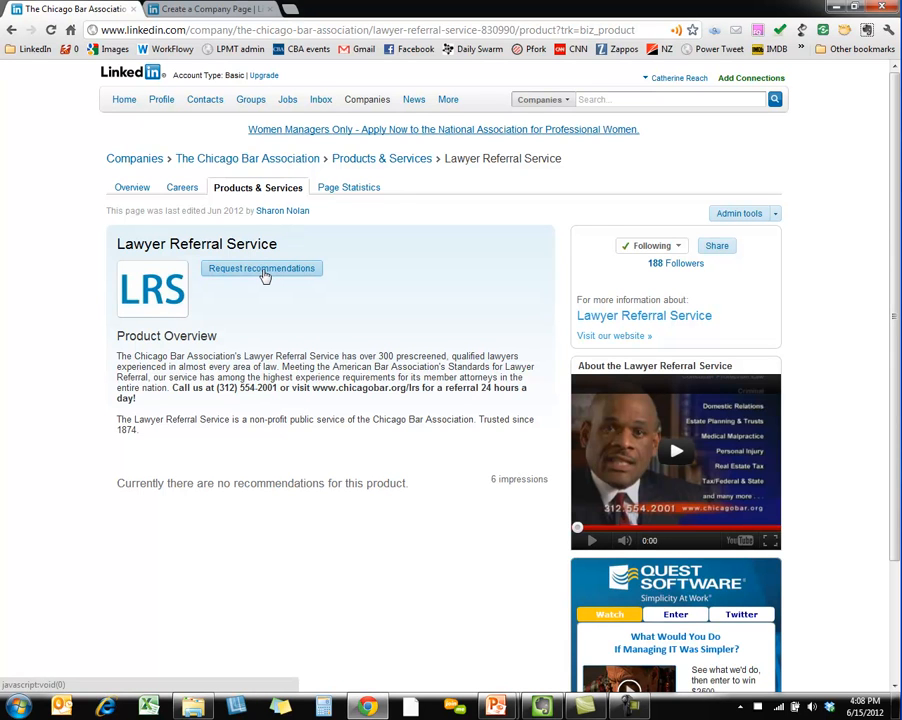
{"action": "mouse_move", "coordinate": [600, 340]}
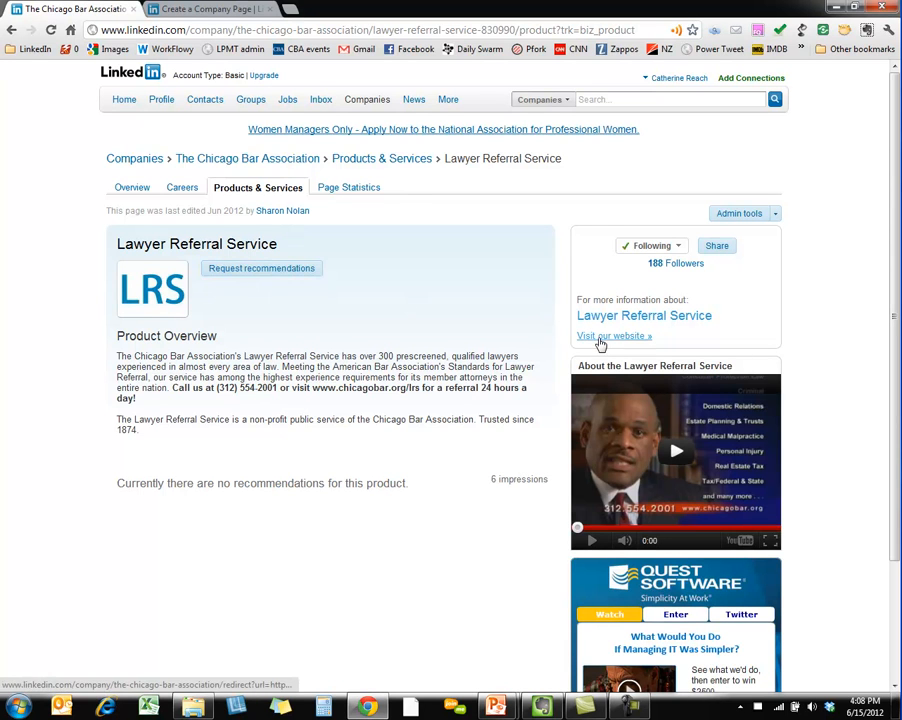
{"action": "mouse_move", "coordinate": [336, 436]}
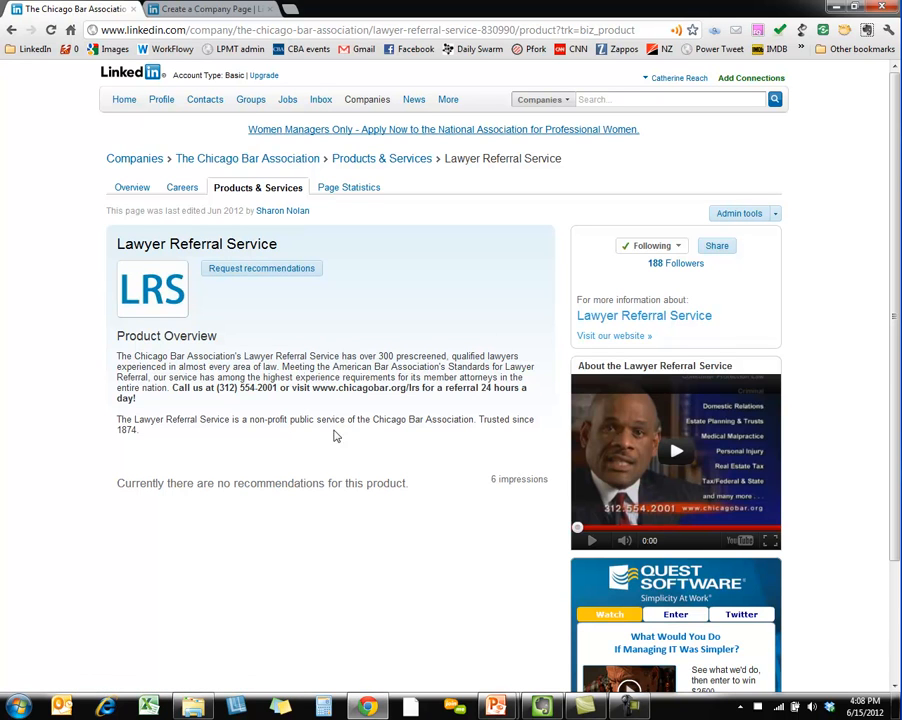
{"action": "mouse_move", "coordinate": [290, 376]}
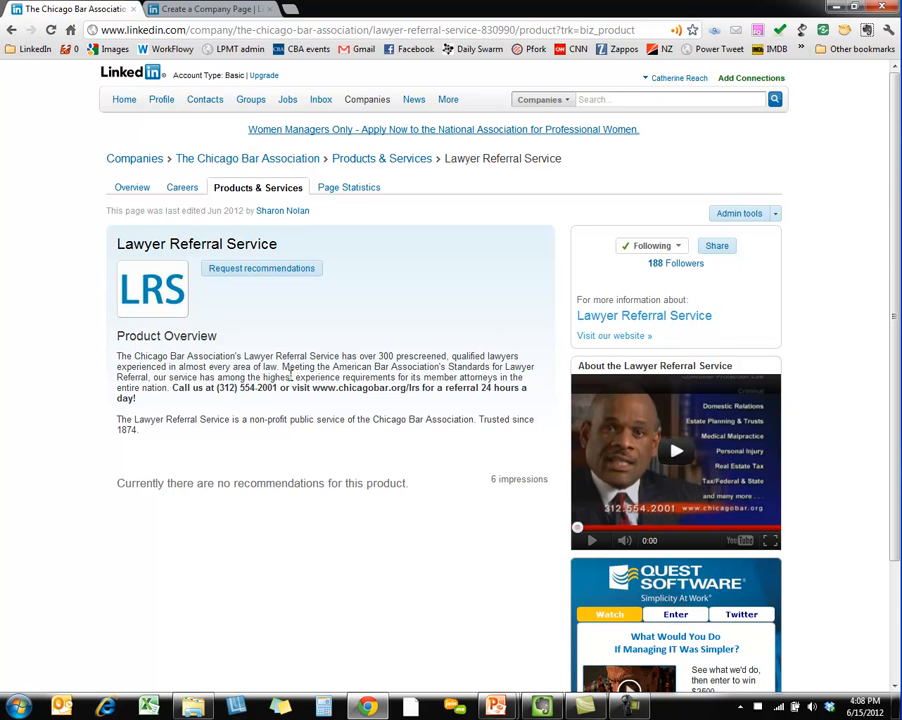
{"action": "mouse_move", "coordinate": [596, 340]}
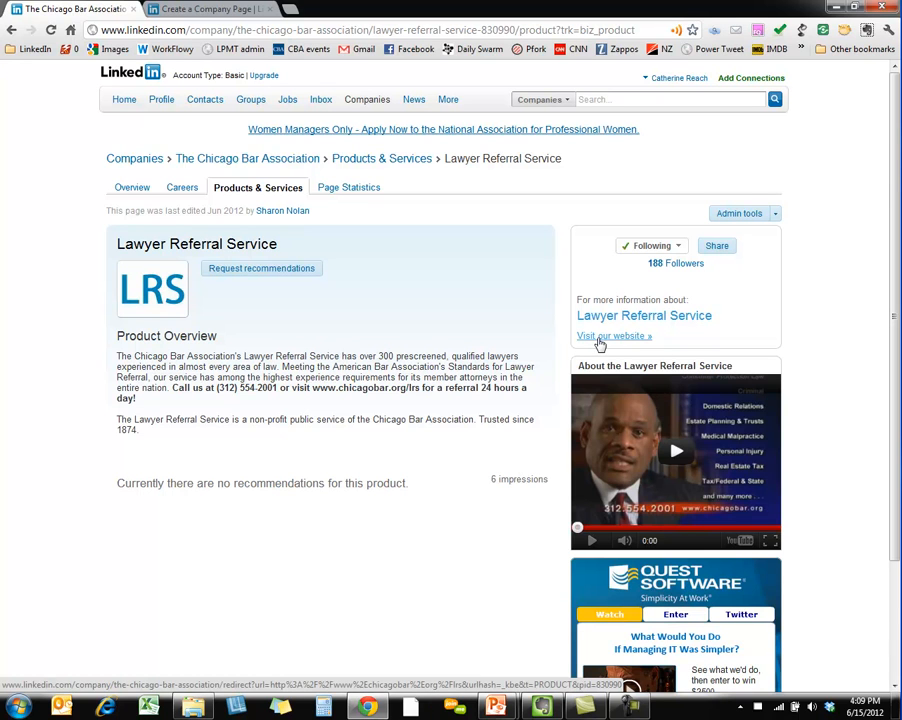
{"action": "mouse_move", "coordinate": [296, 388]}
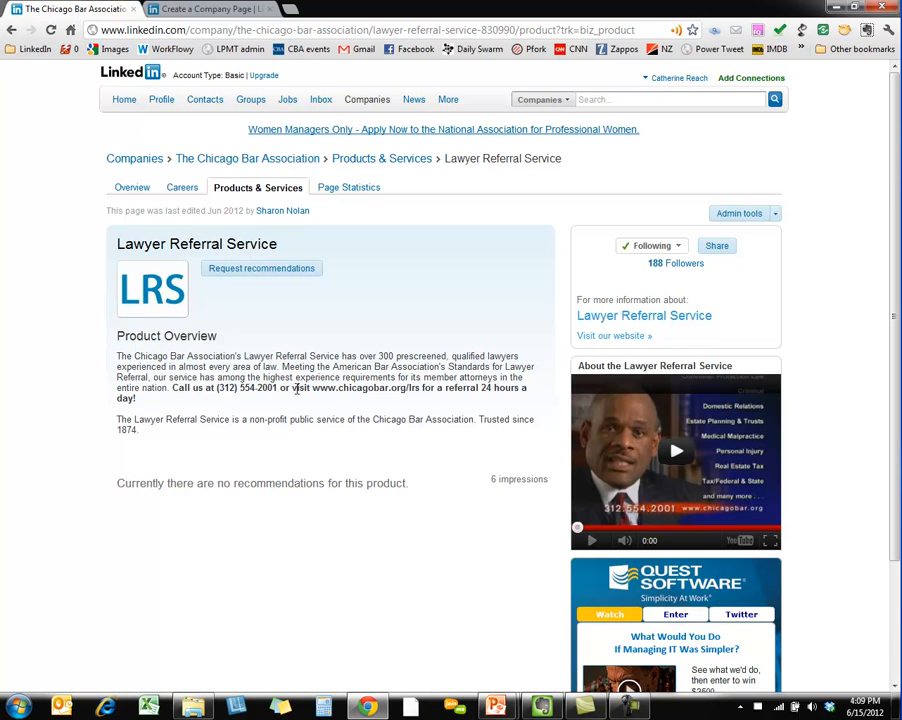
Step: Review the Lawyer Referral Service page and go back to the services listing
{"action": "double_click", "coordinate": [368, 388]}
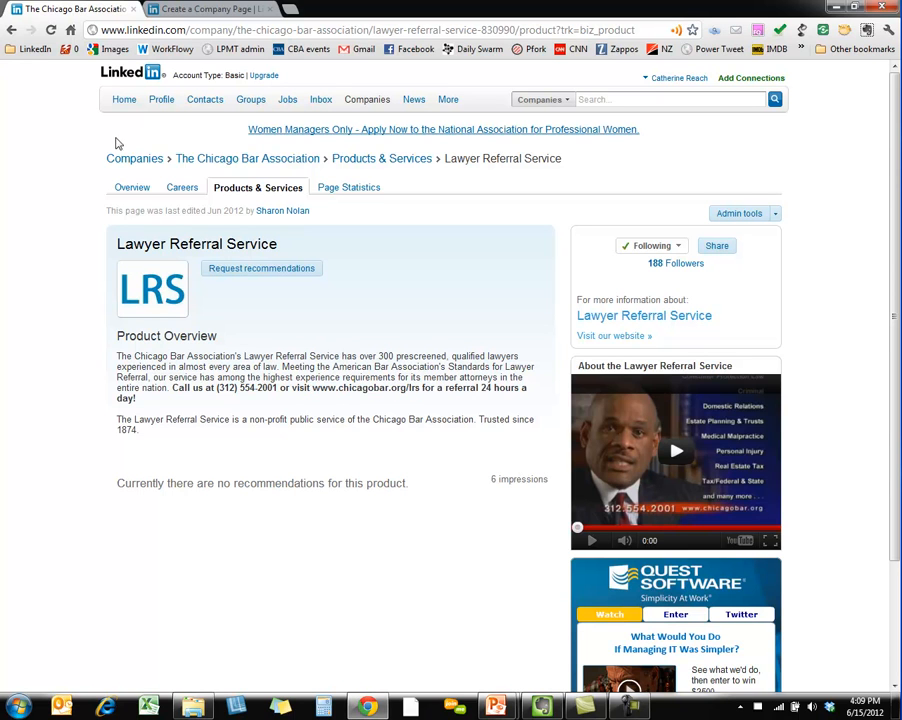
{"action": "left_click", "coordinate": [10, 30]}
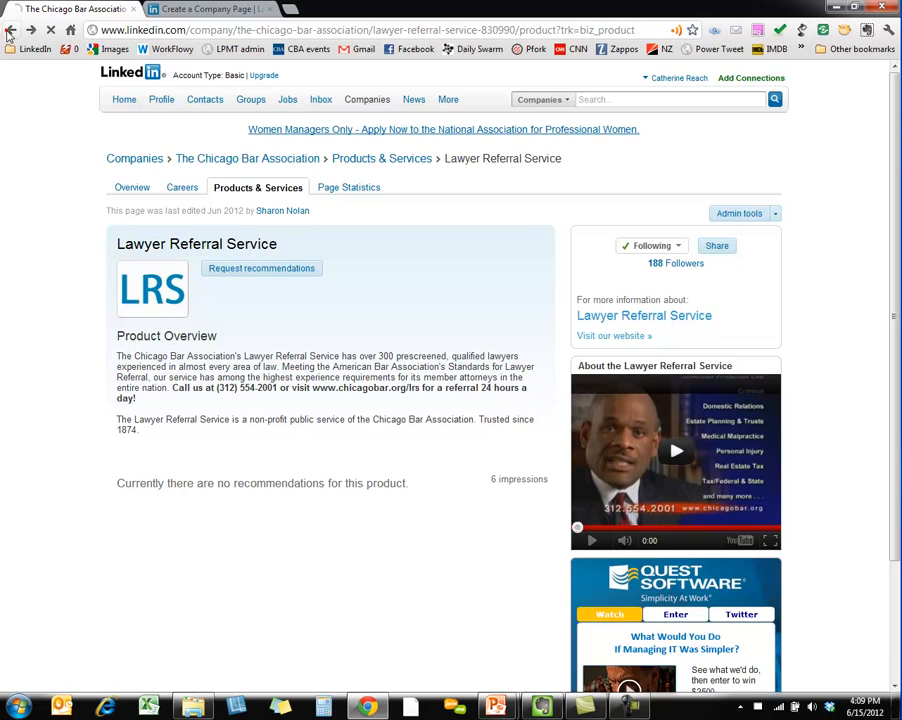
{"action": "left_click", "coordinate": [10, 30]}
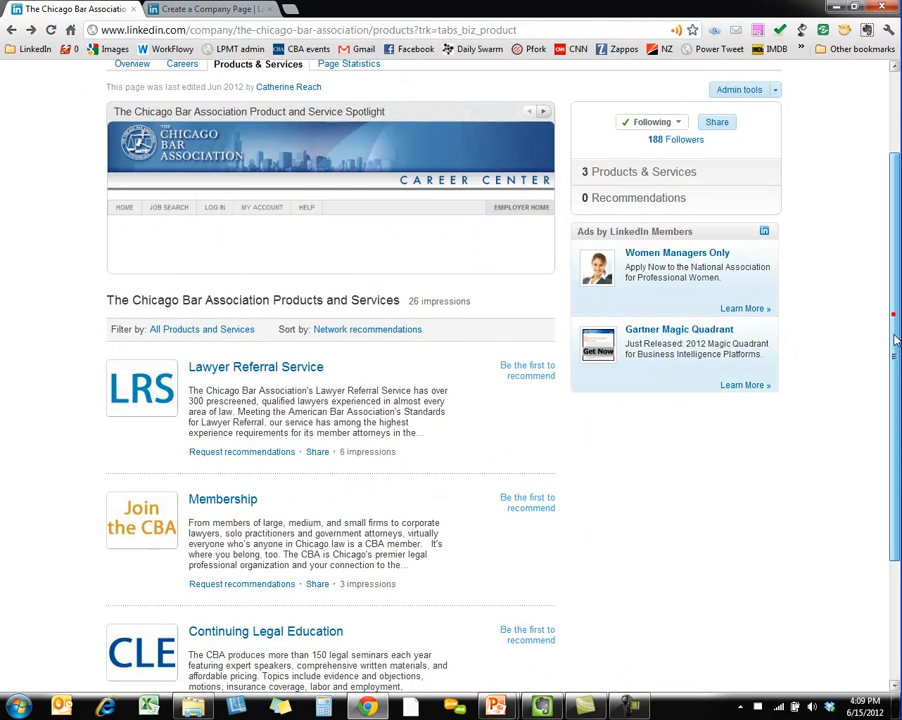
Step: Start adding a new Service and show its category list
{"action": "scroll", "scroll_direction": "up", "scroll_amount": 3}
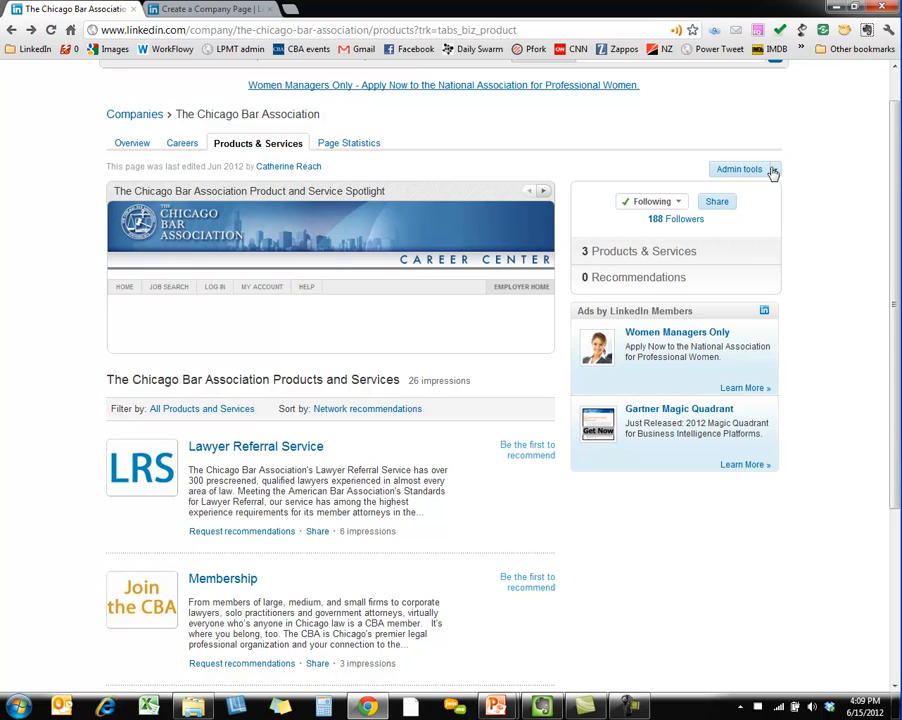
{"action": "mouse_move", "coordinate": [744, 168]}
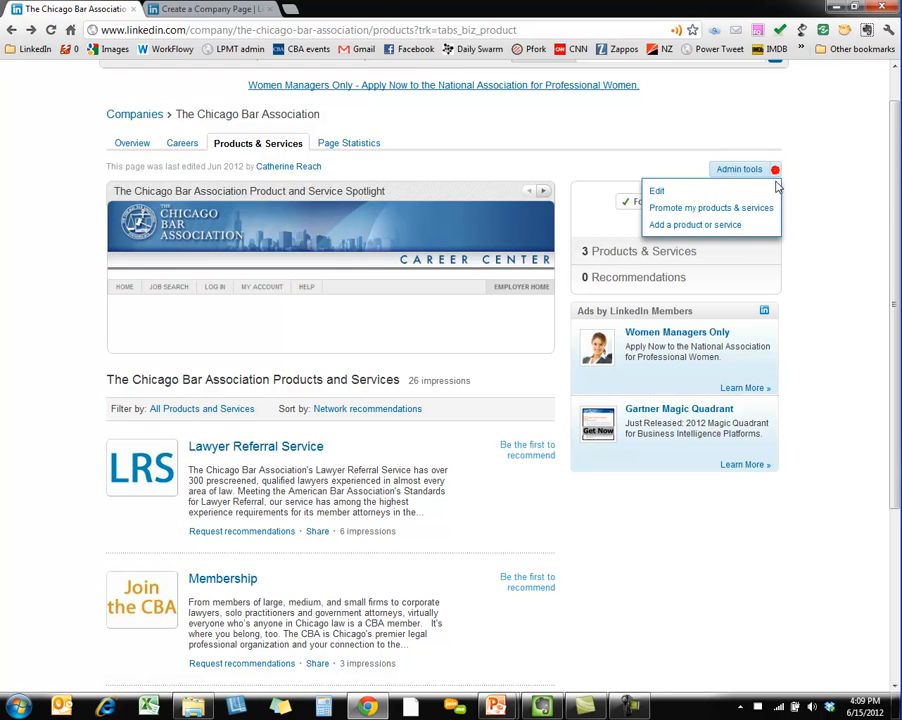
{"action": "left_click", "coordinate": [656, 192]}
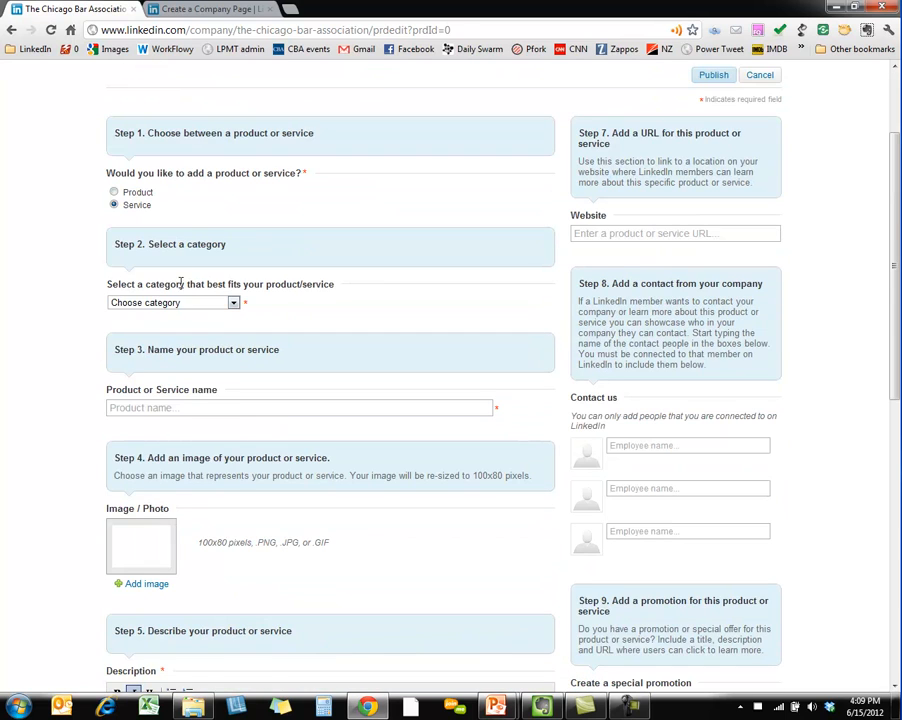
{"action": "left_click", "coordinate": [172, 302]}
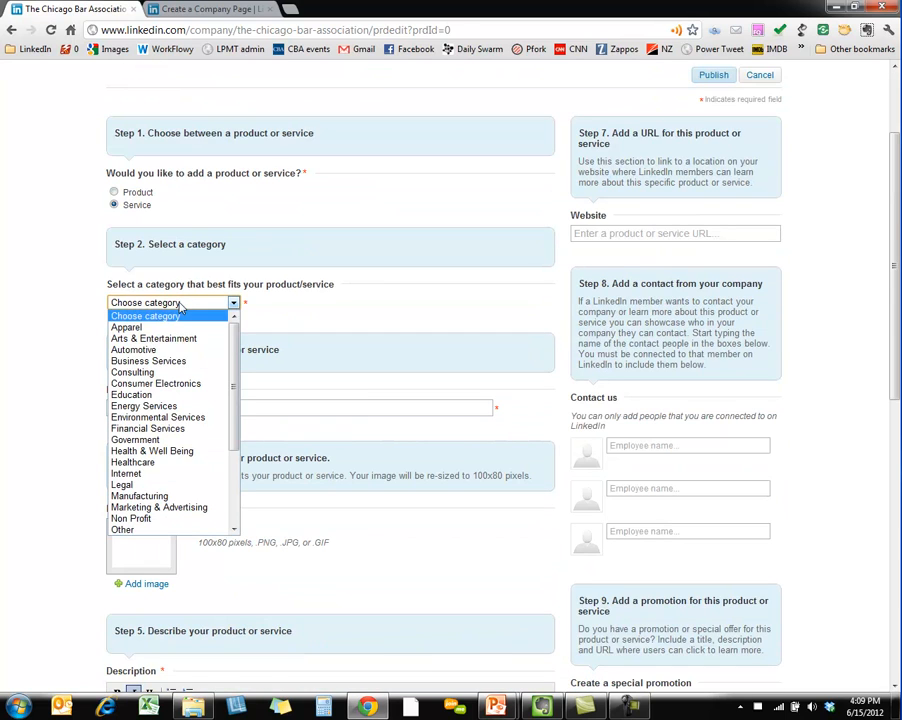
Step: Categorise the service as Business Services and name it Law Practice Management and Technology
{"action": "left_click", "coordinate": [148, 360]}
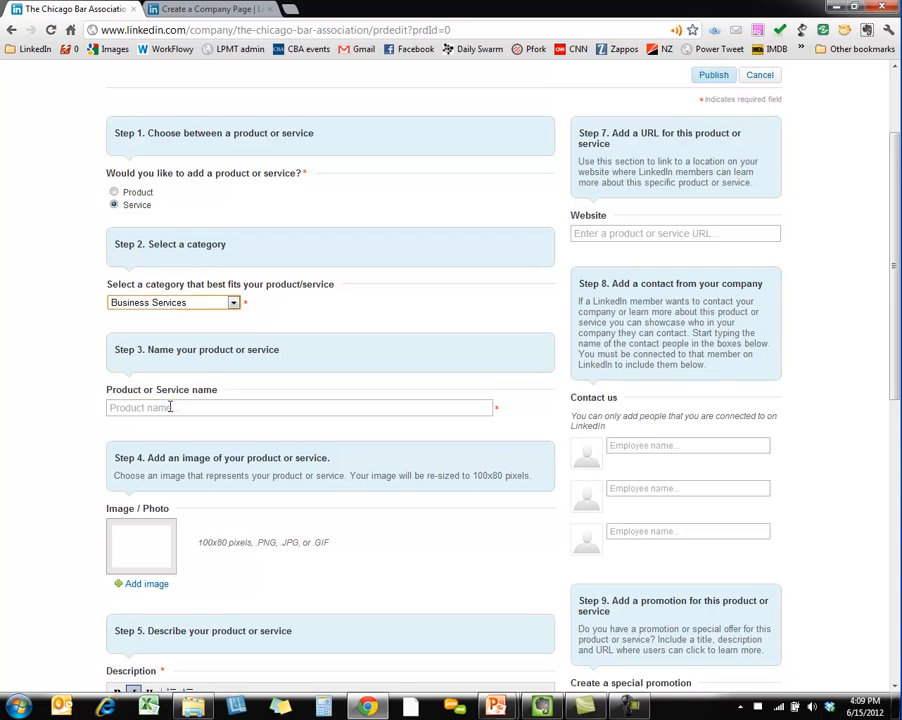
{"action": "type", "text": "Law"}
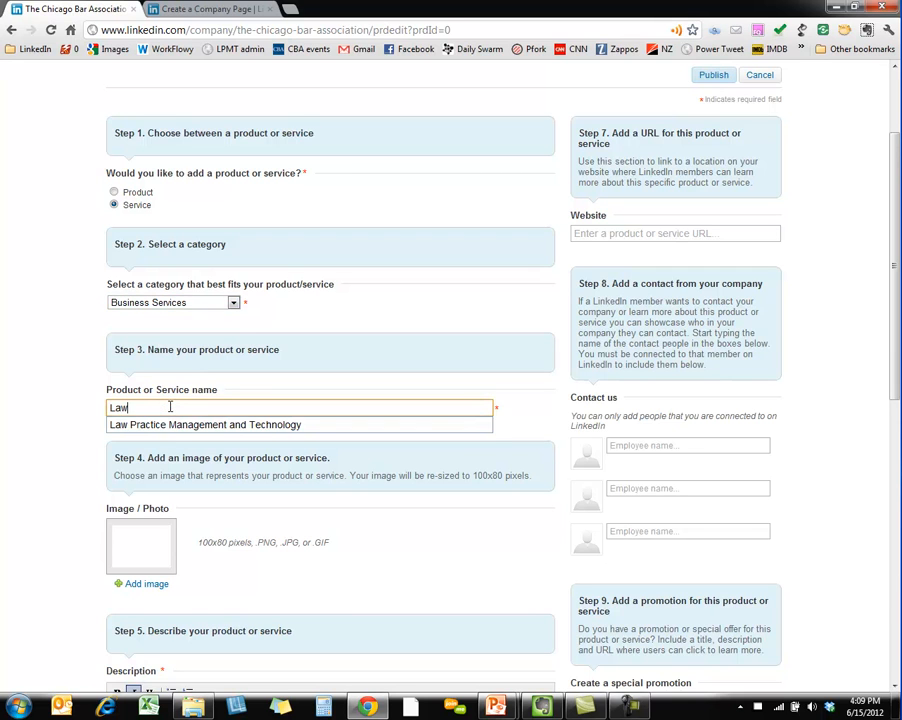
{"action": "left_click", "coordinate": [204, 424]}
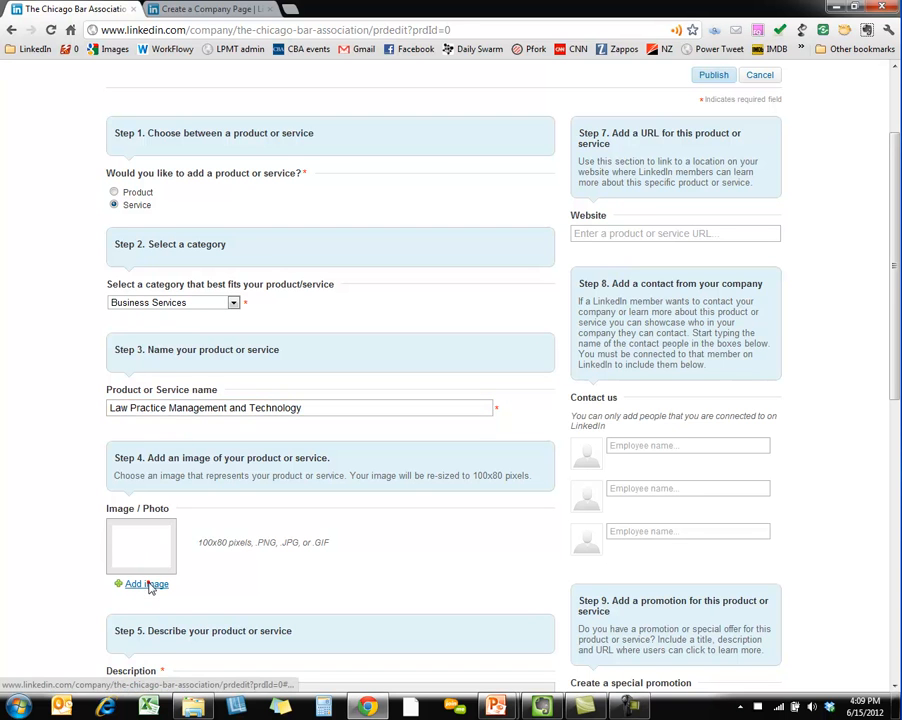
Step: Upload LPMT_140x140_web.jpg as the service's logo image
{"action": "left_click", "coordinate": [146, 584]}
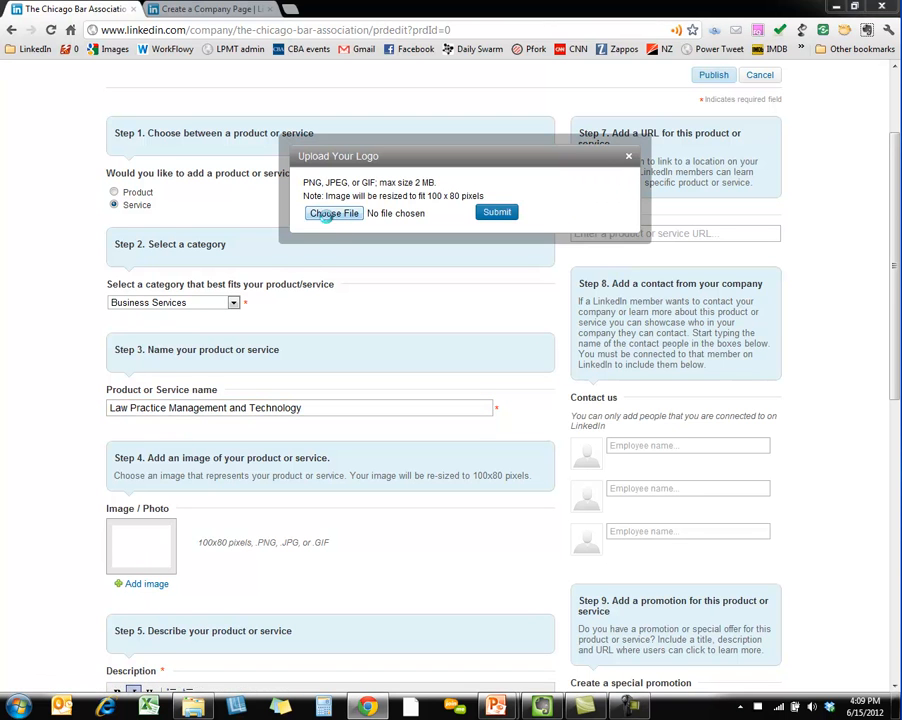
{"action": "left_click", "coordinate": [334, 212]}
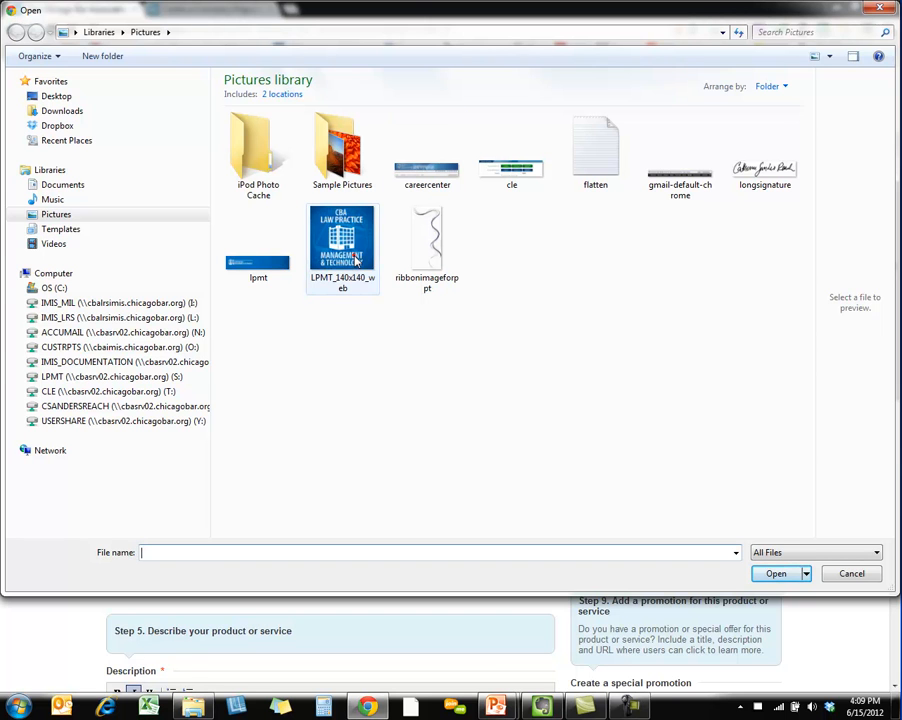
{"action": "left_click", "coordinate": [776, 572]}
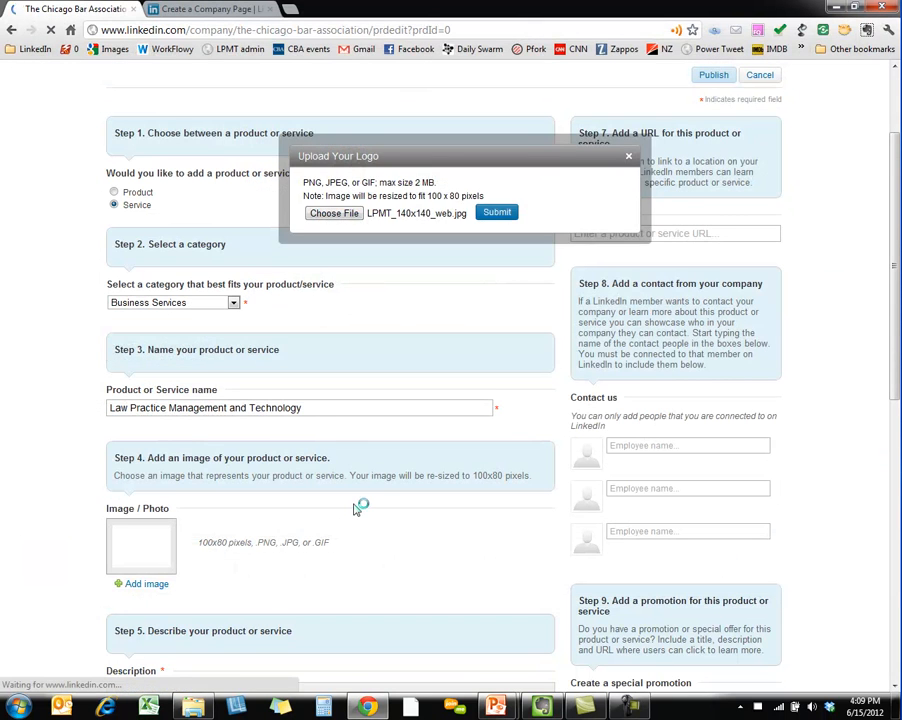
{"action": "left_click", "coordinate": [496, 212]}
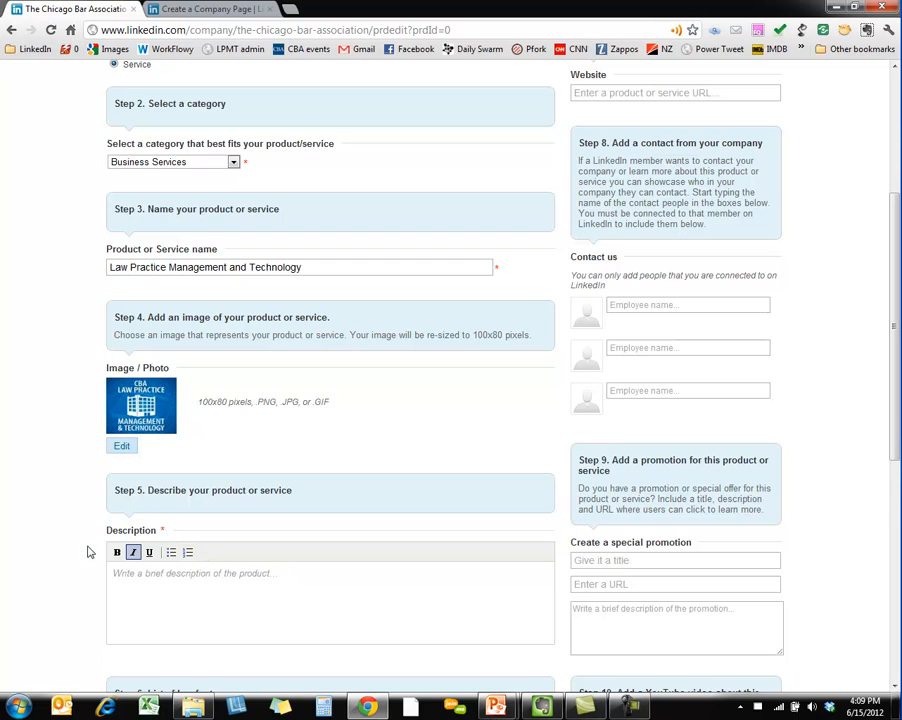
Step: Copy the welcome paragraph from the LPMT About page for the service description
{"action": "left_click", "coordinate": [200, 572]}
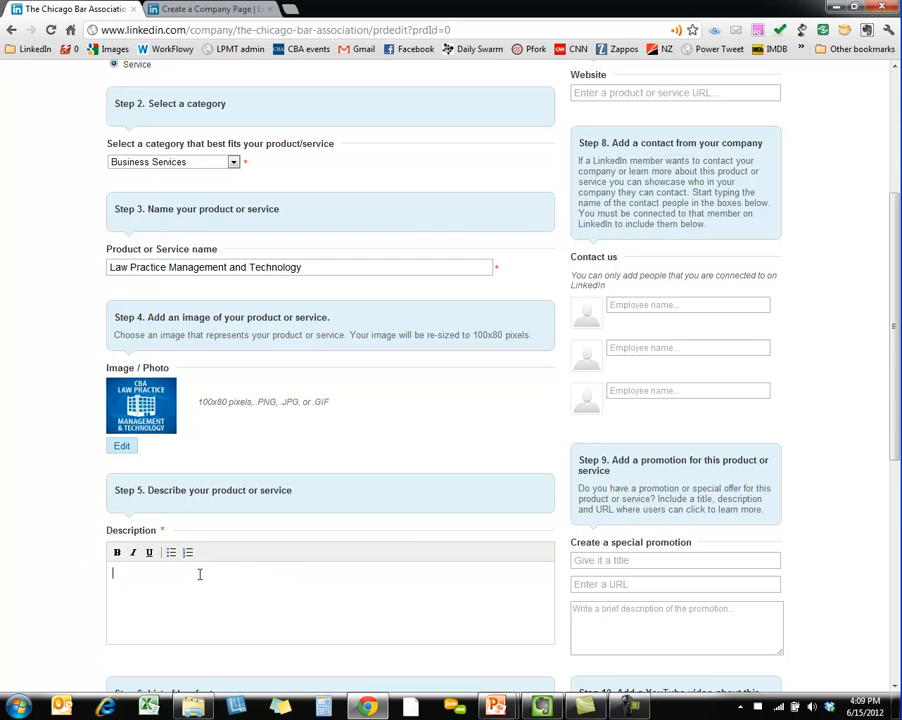
{"action": "mouse_move", "coordinate": [264, 194]}
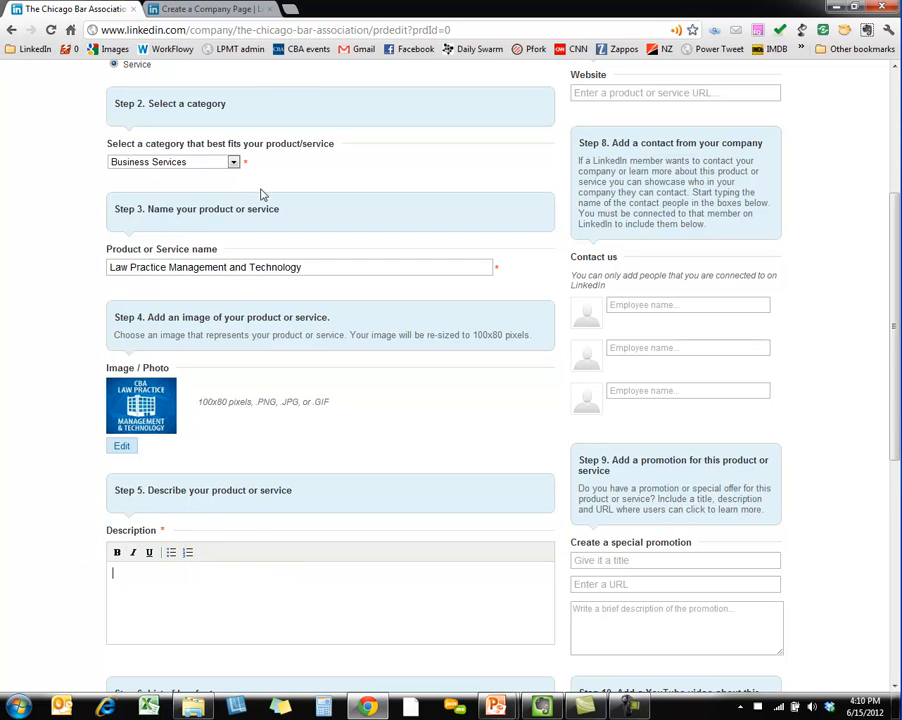
{"action": "mouse_move", "coordinate": [32, 48]}
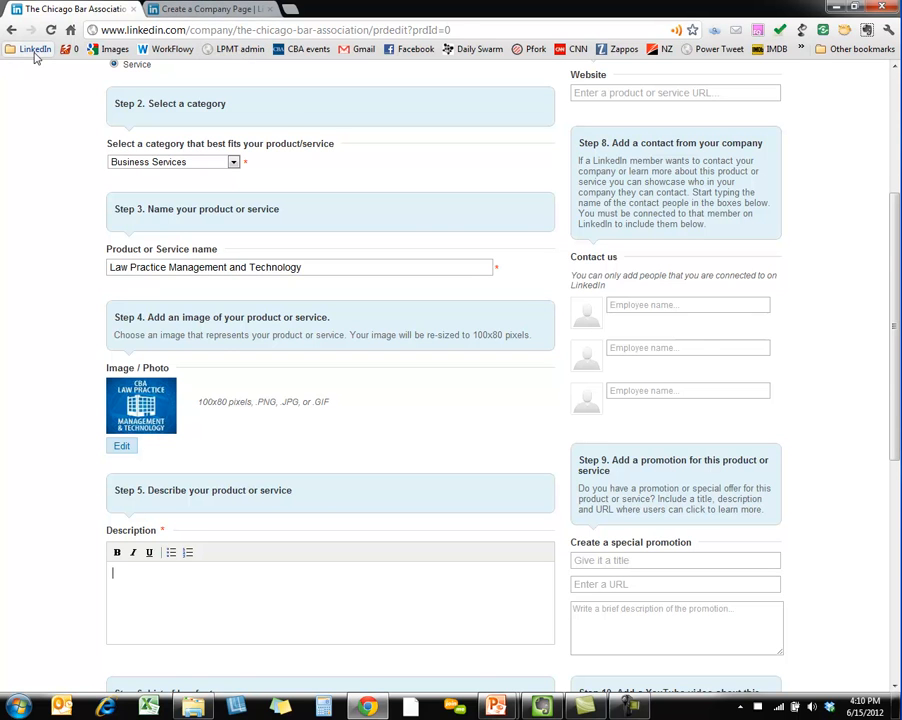
{"action": "left_click", "coordinate": [36, 48]}
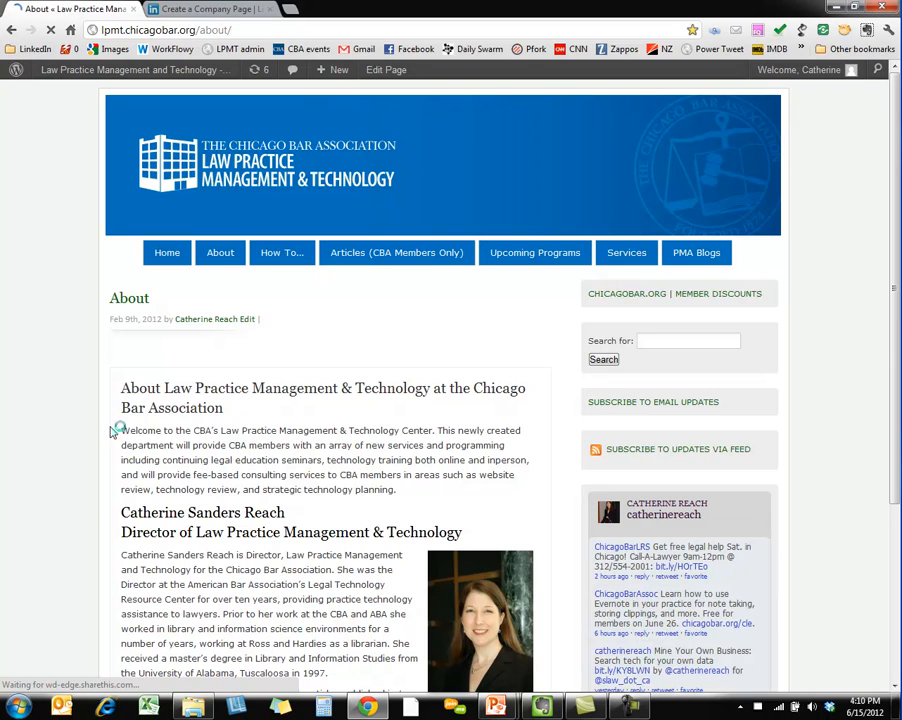
{"action": "double_click", "coordinate": [132, 430]}
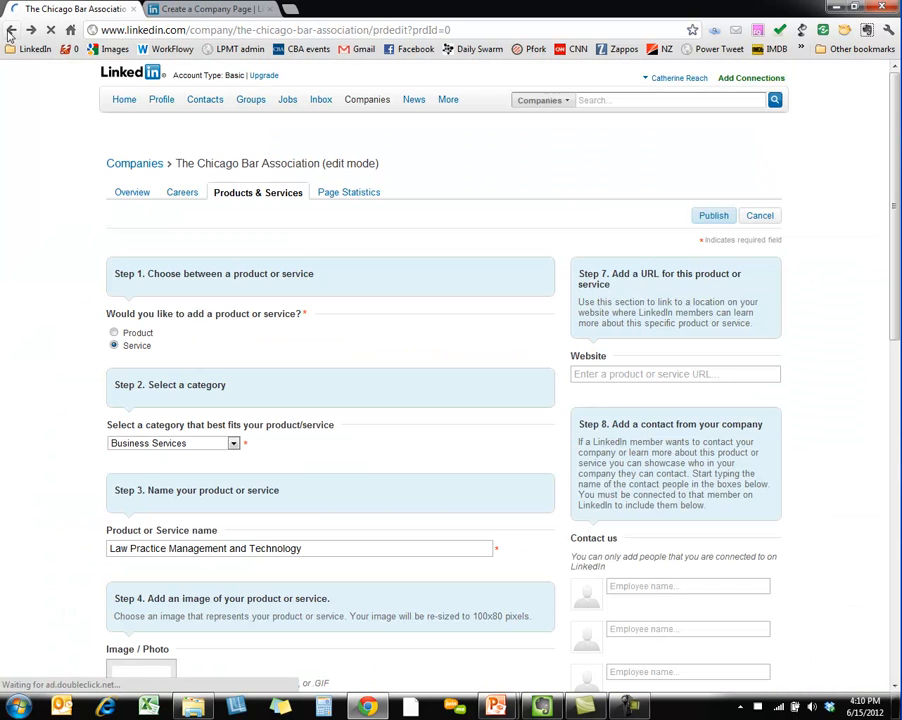
Step: Enter the key features Consulting, CLE, Training, How-To and, in an added row, Articles
{"action": "scroll", "scroll_direction": "down", "scroll_amount": 3}
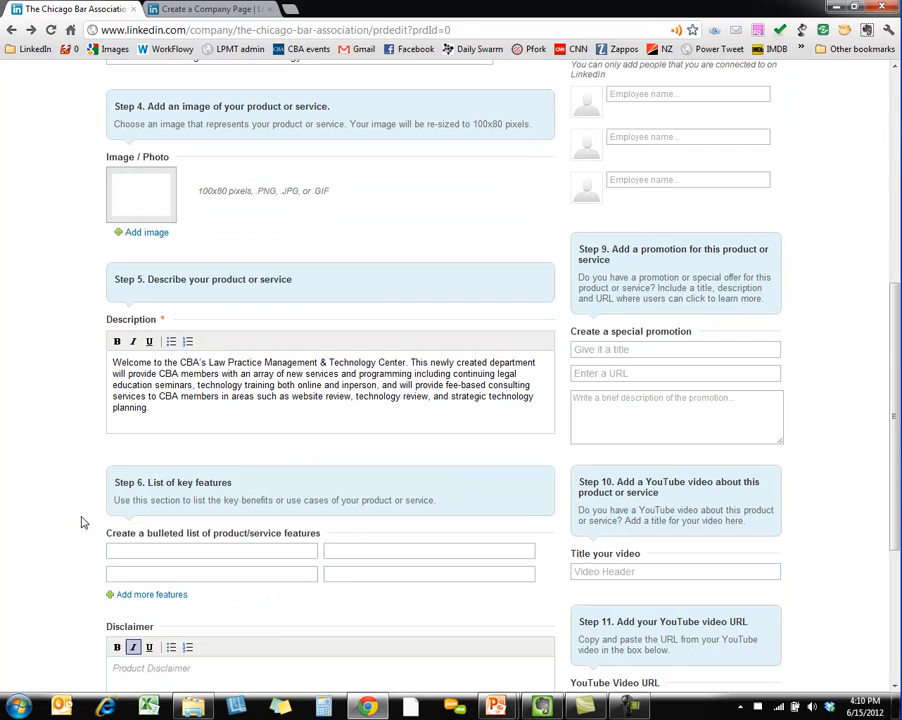
{"action": "left_click", "coordinate": [212, 552]}
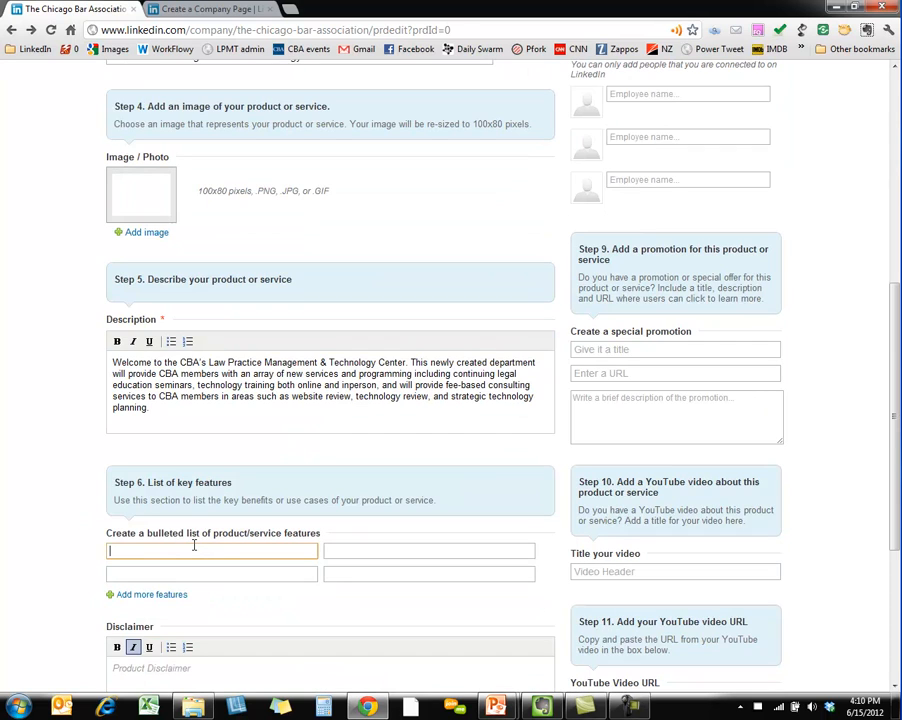
{"action": "type", "text": "Con"}
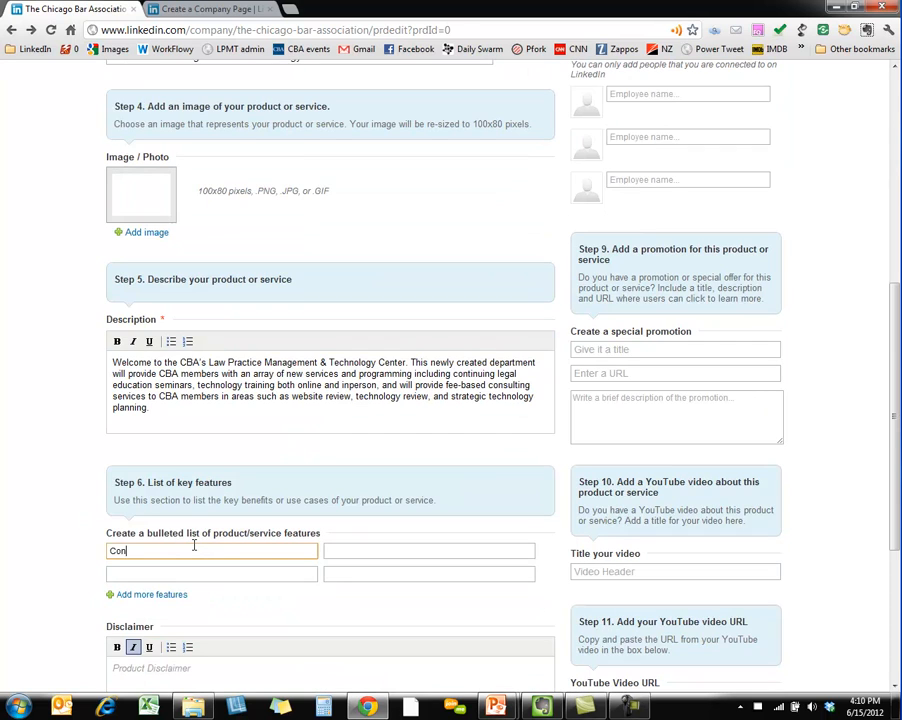
{"action": "type", "text": "sulting"}
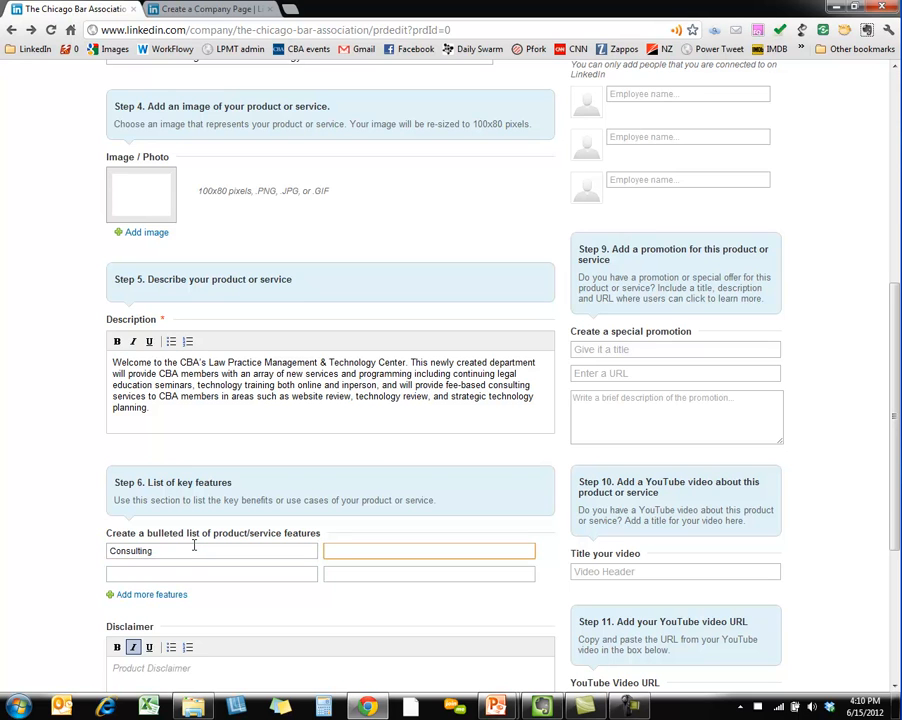
{"action": "type", "text": "CLE"}
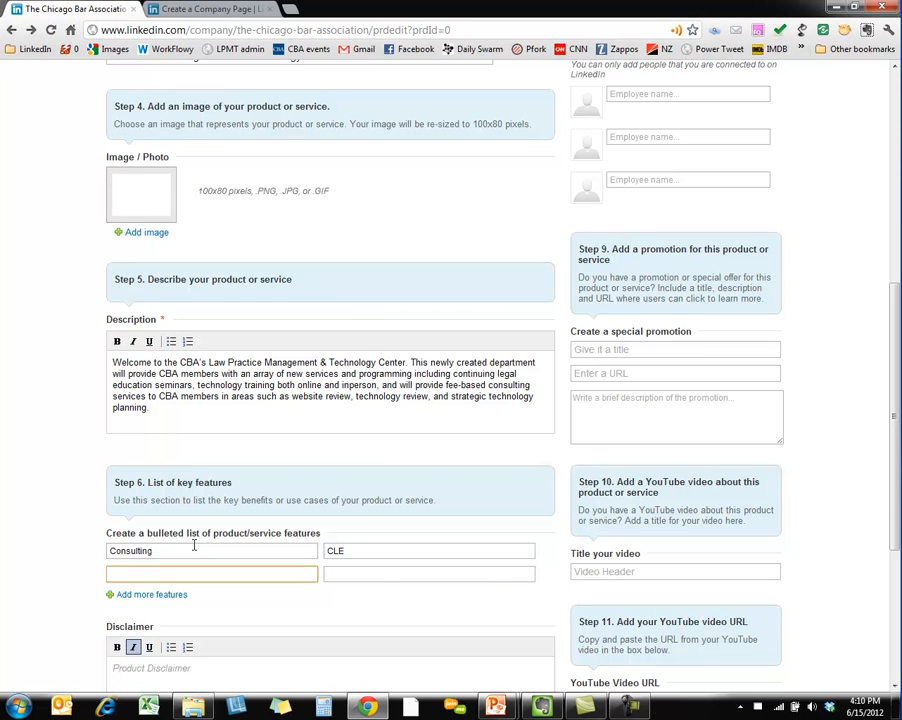
{"action": "type", "text": "Training"}
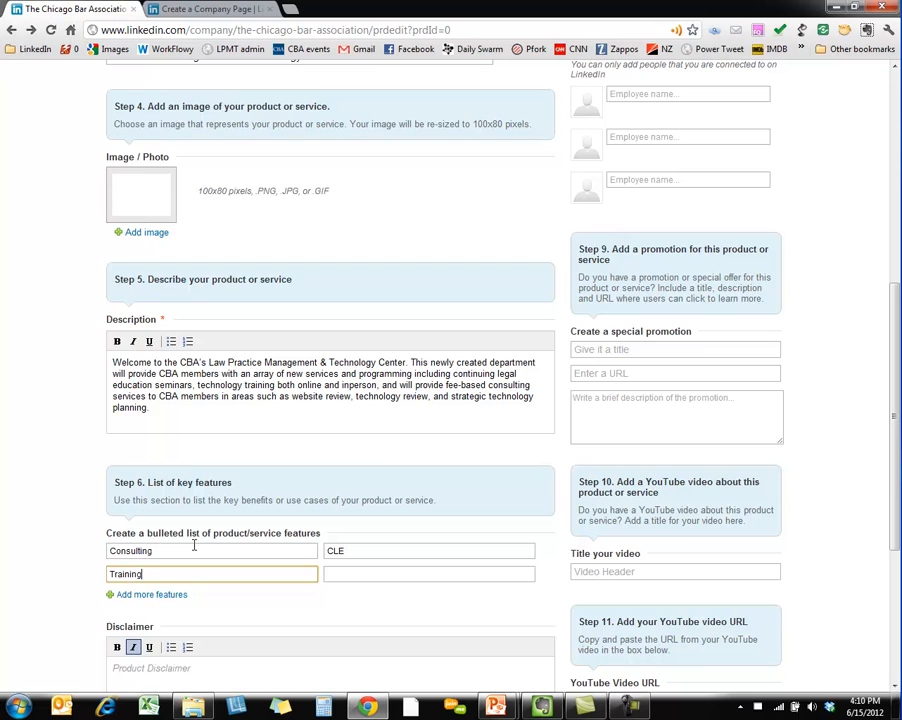
{"action": "type", "text": "How-To"}
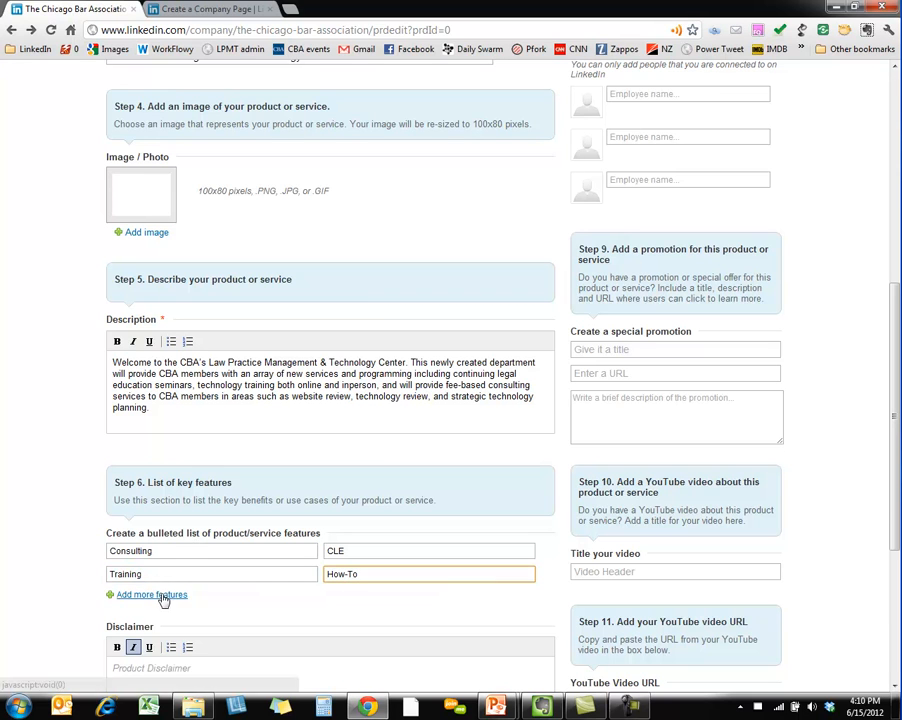
{"action": "left_click", "coordinate": [152, 594]}
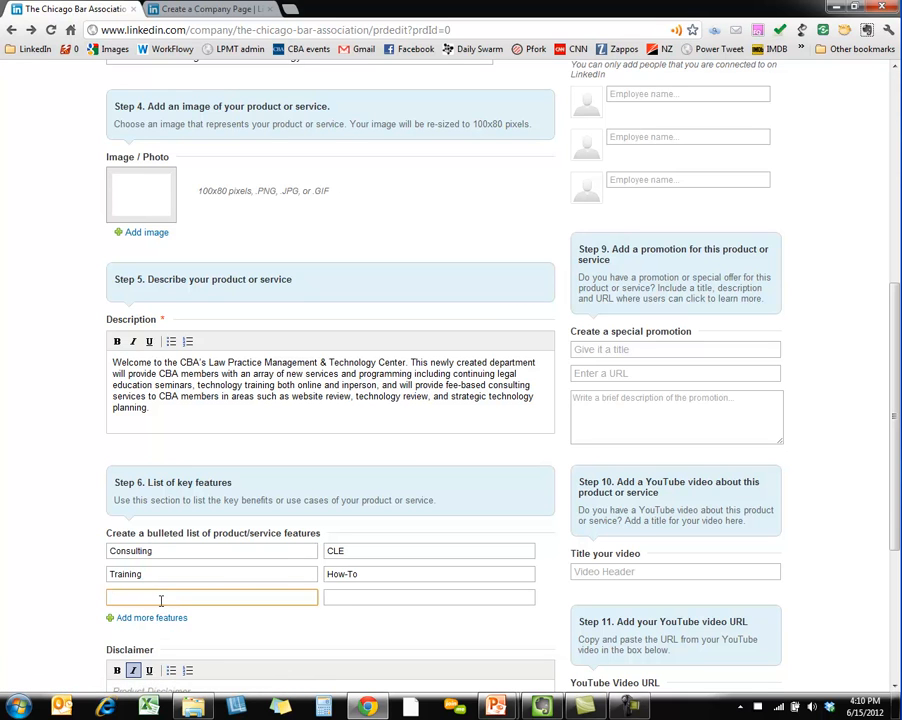
{"action": "type", "text": "Articles"}
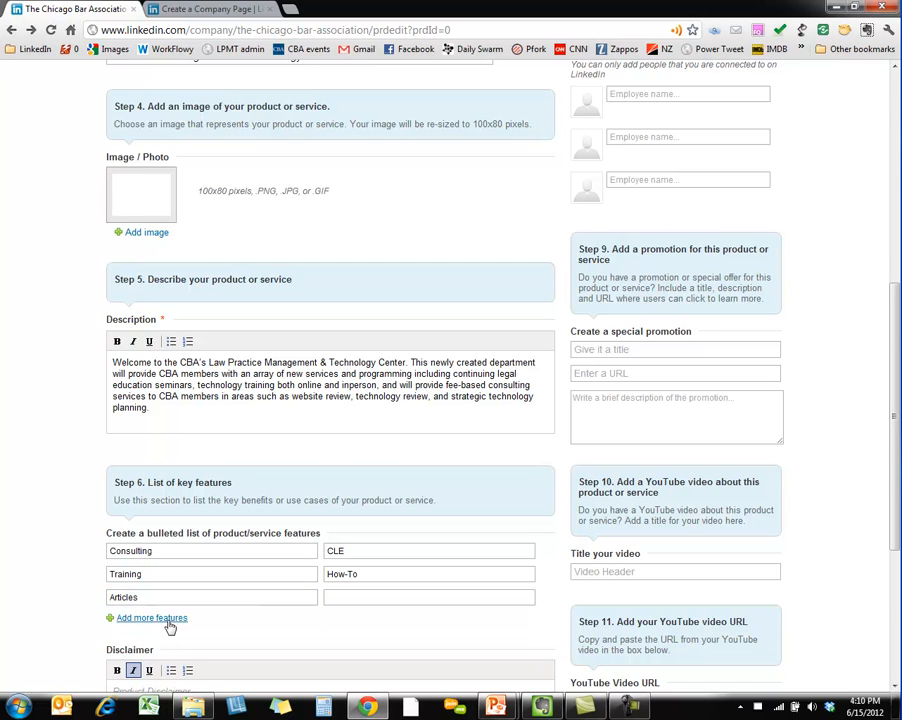
{"action": "scroll", "scroll_direction": "down", "scroll_amount": 3}
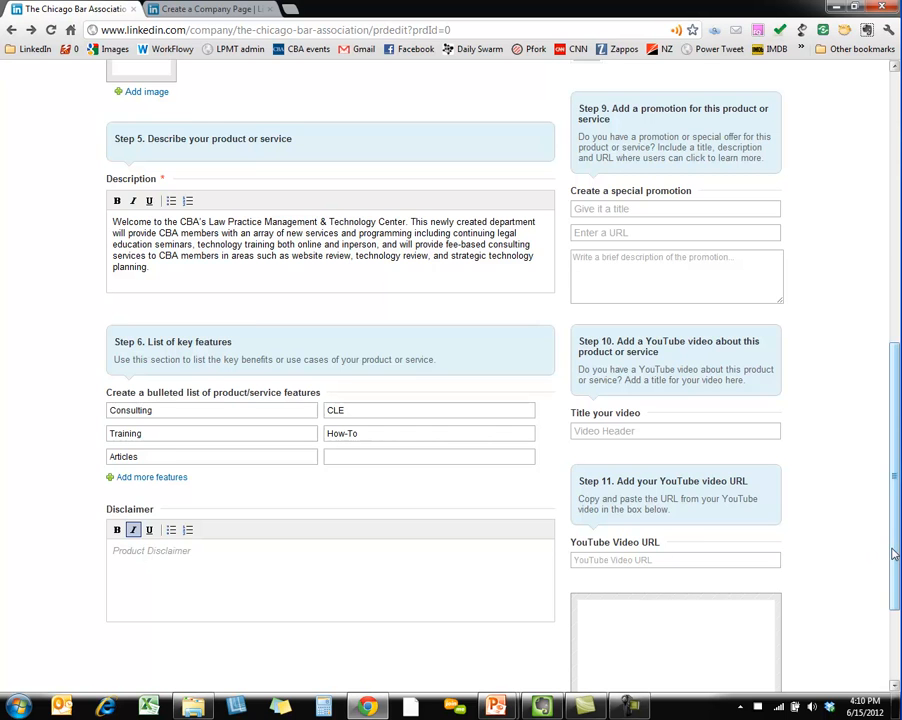
Step: Fill a form field by entering 'cather' and picking the matching suggestion
{"action": "scroll", "scroll_direction": "up", "scroll_amount": 3}
{"action": "type", "text": "www.chicagobar.org/lpmt"}
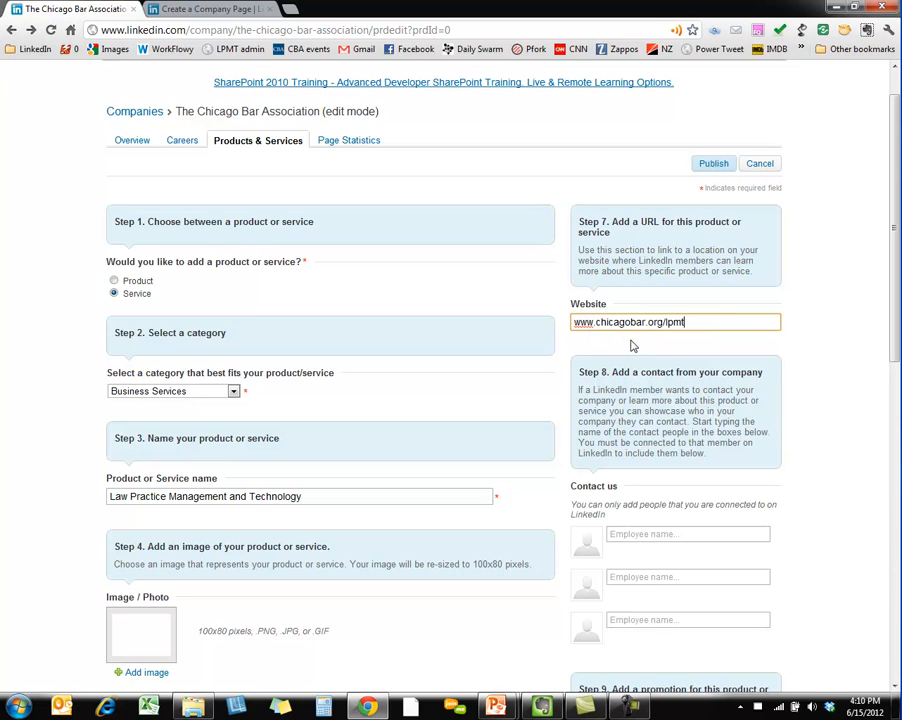
{"action": "left_click", "coordinate": [688, 532]}
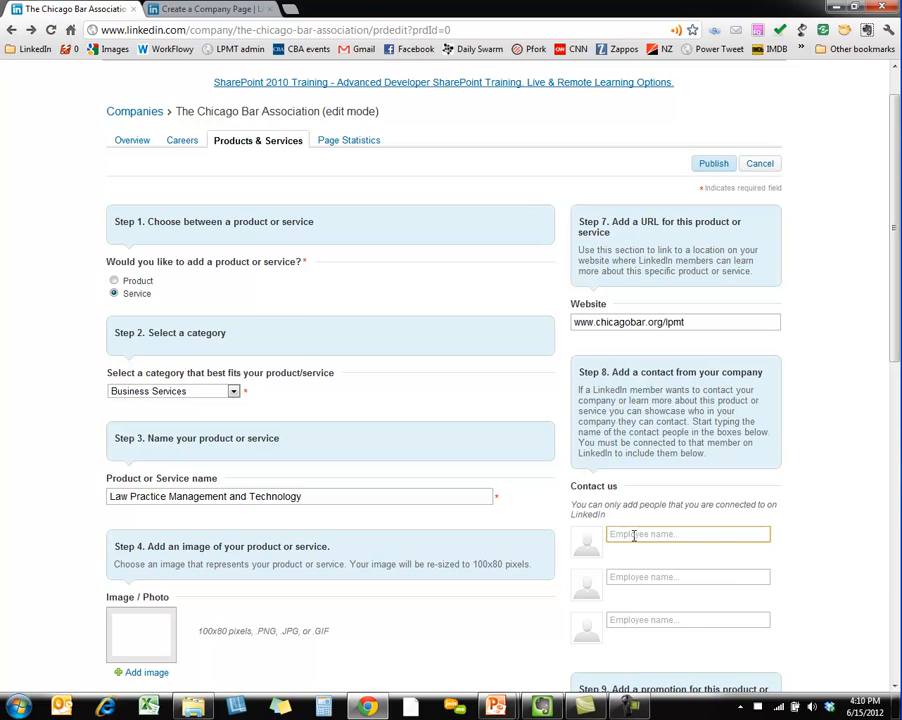
{"action": "type", "text": "cather"}
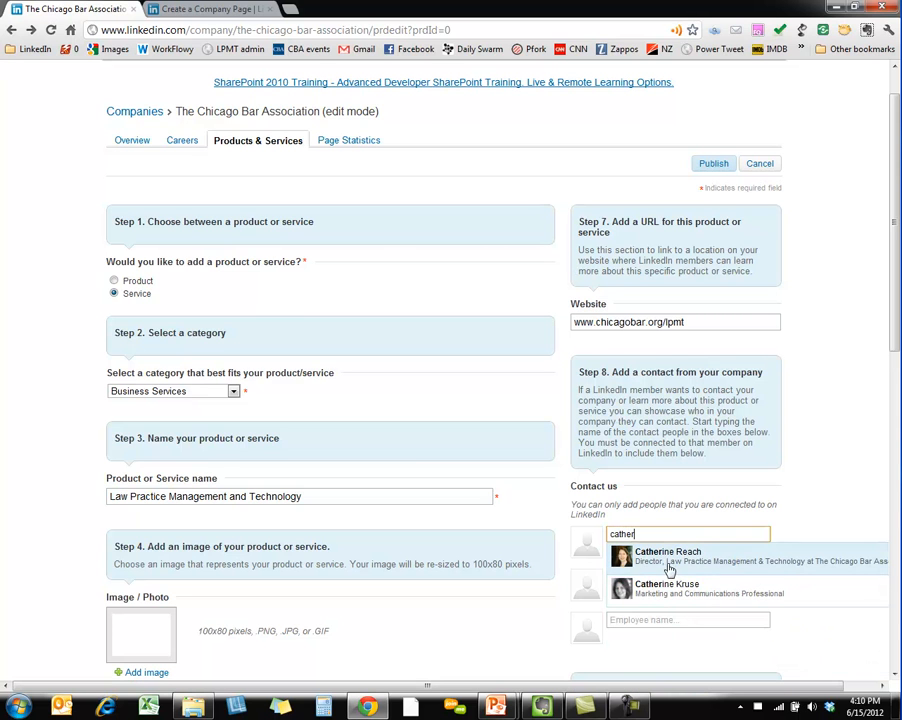
{"action": "left_click", "coordinate": [668, 556]}
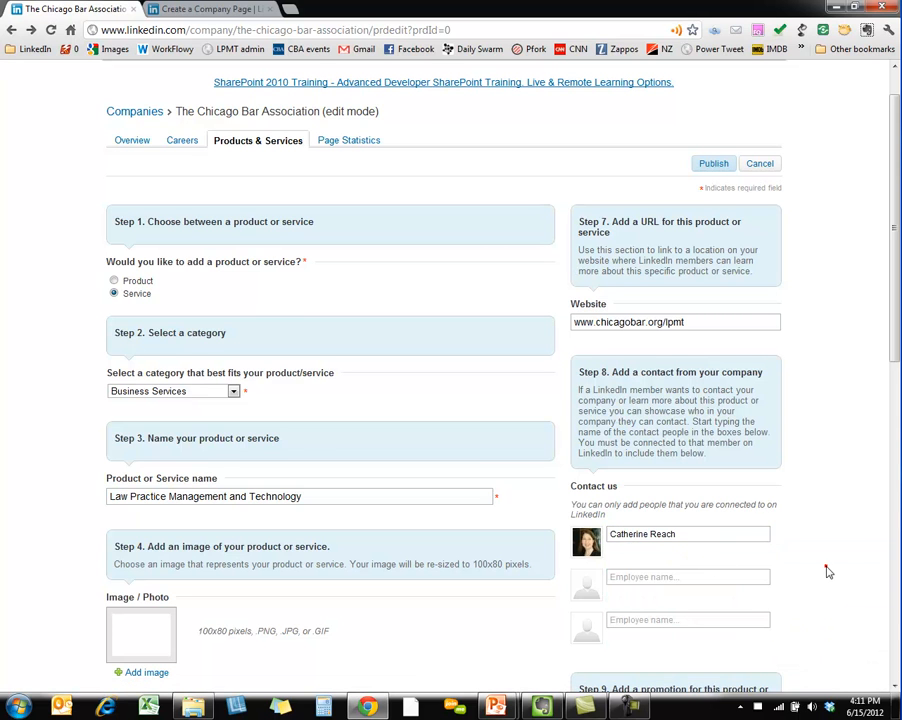
Step: Title the service's video 'Example of How-To' and move to the YouTube URL field
{"action": "scroll", "scroll_direction": "down", "scroll_amount": 3}
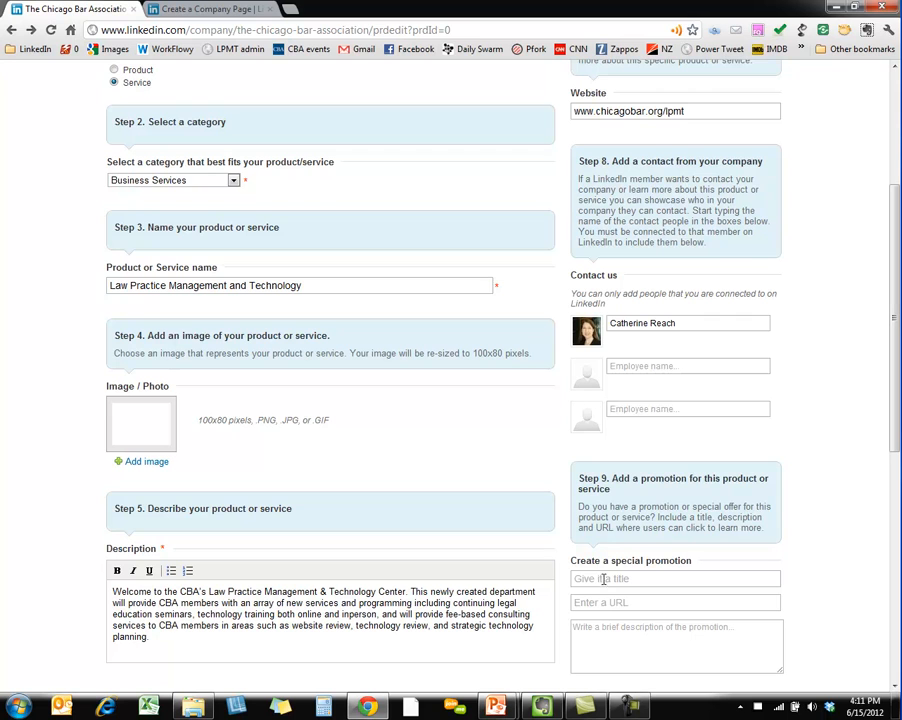
{"action": "mouse_move", "coordinate": [636, 616]}
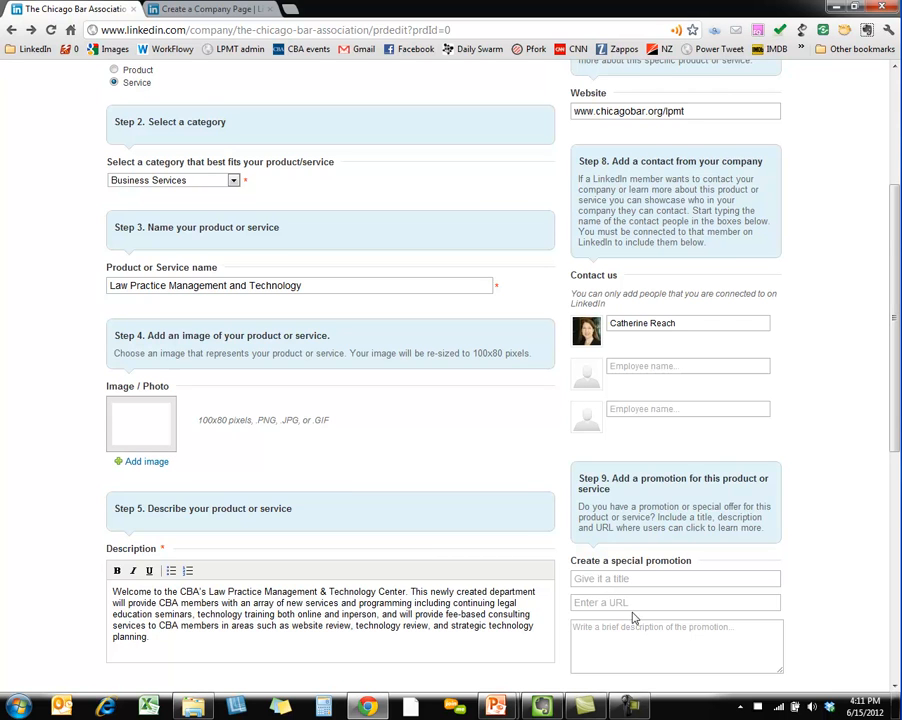
{"action": "scroll", "scroll_direction": "down", "scroll_amount": 3}
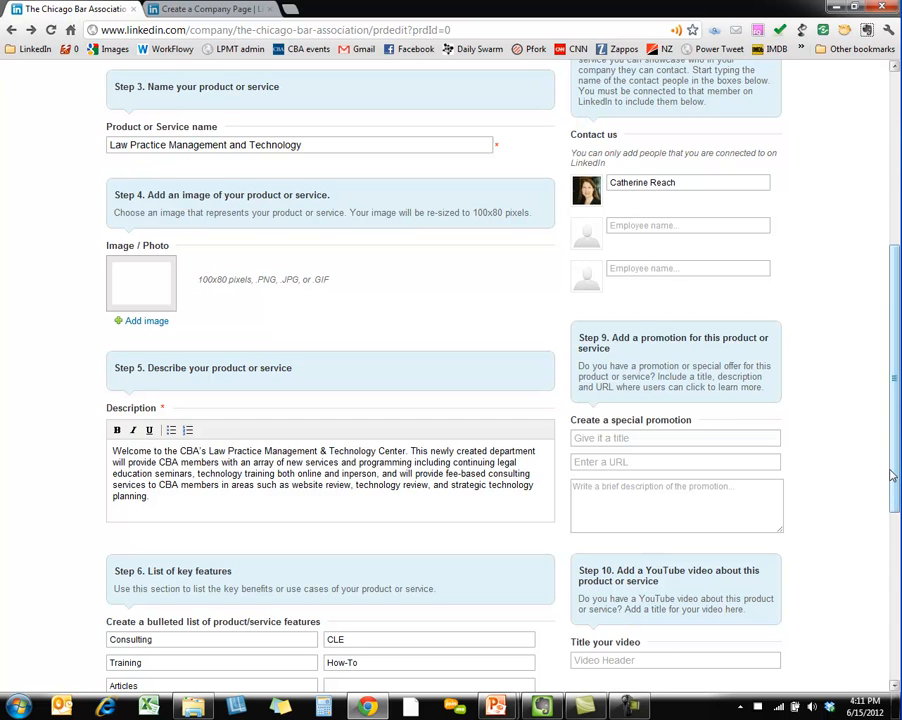
{"action": "scroll", "scroll_direction": "down", "scroll_amount": 3}
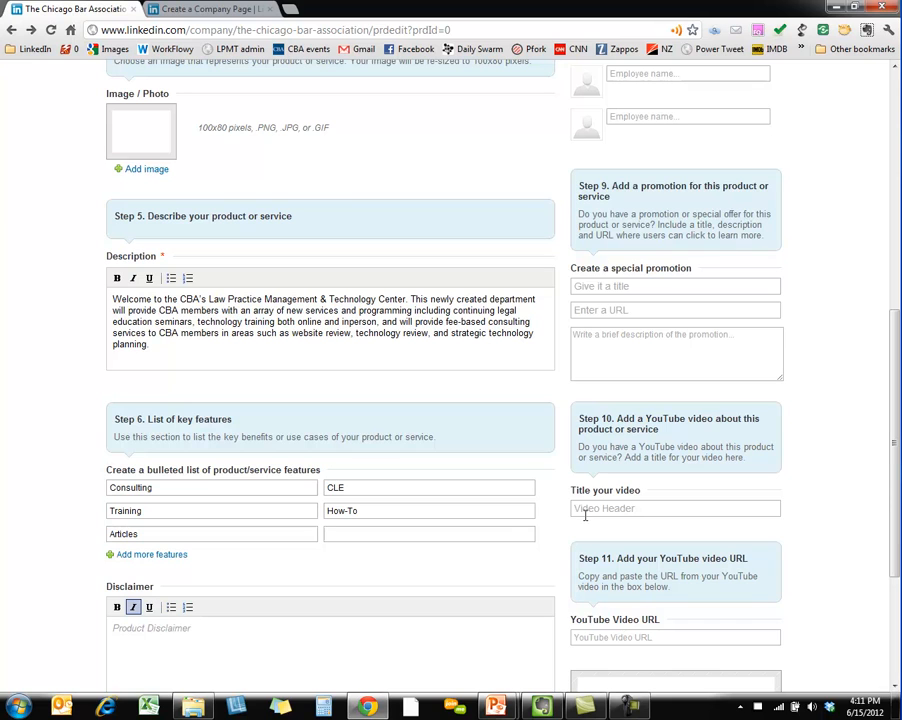
{"action": "left_click", "coordinate": [676, 508]}
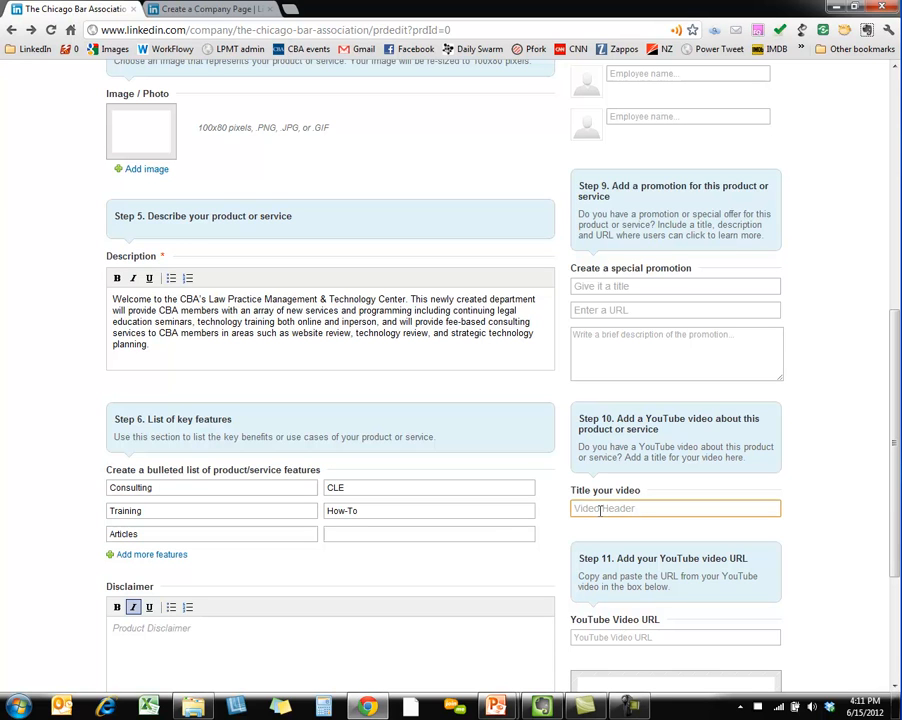
{"action": "type", "text": "E"}
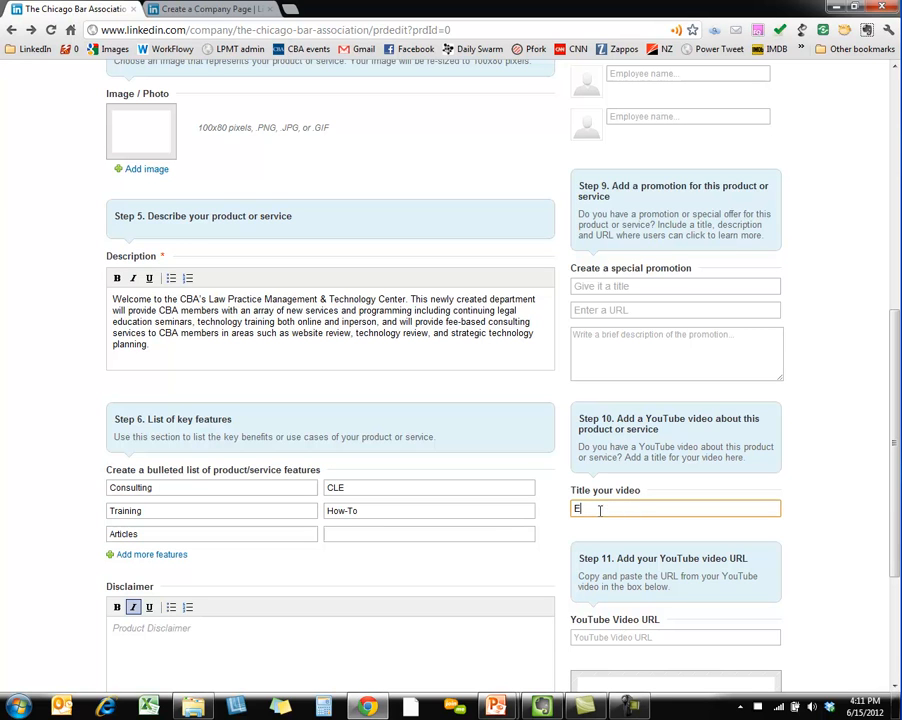
{"action": "type", "text": "xample"}
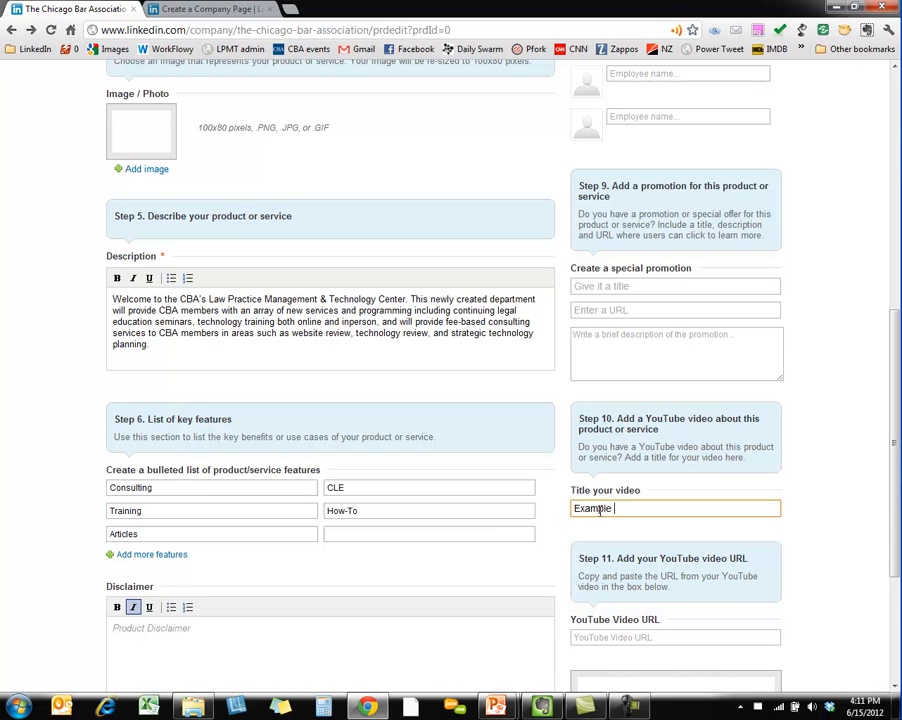
{"action": "type", "text": "of How-"}
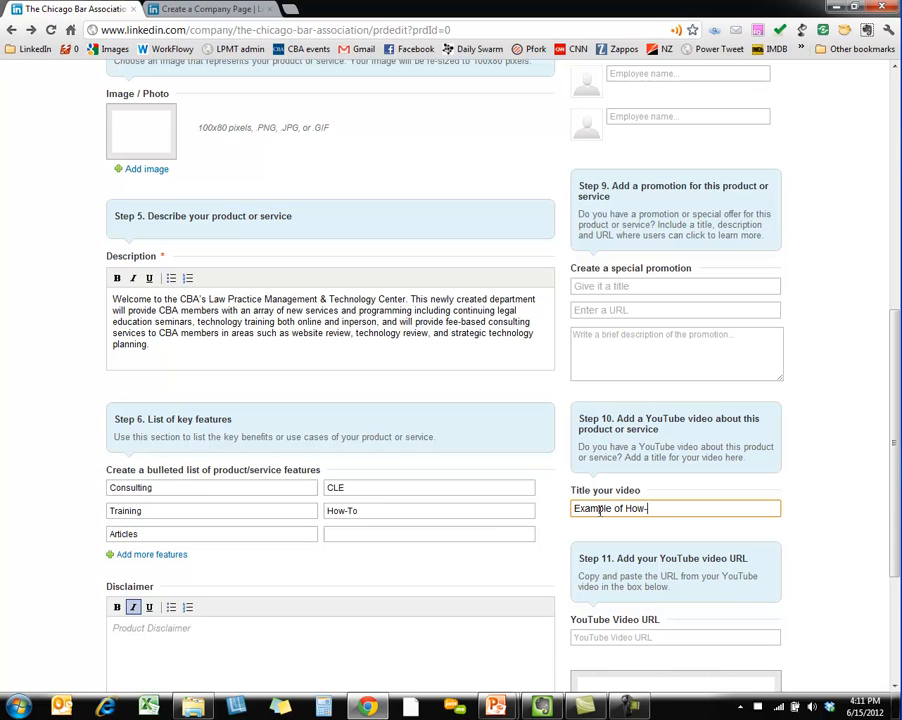
{"action": "left_click", "coordinate": [676, 636]}
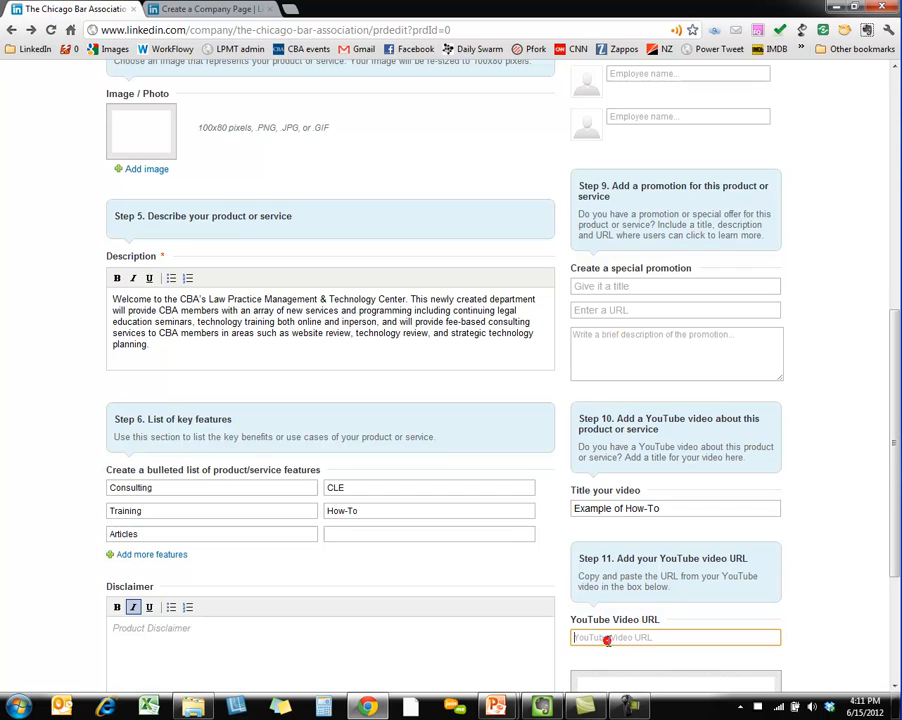
{"action": "scroll", "scroll_direction": "down", "scroll_amount": 3}
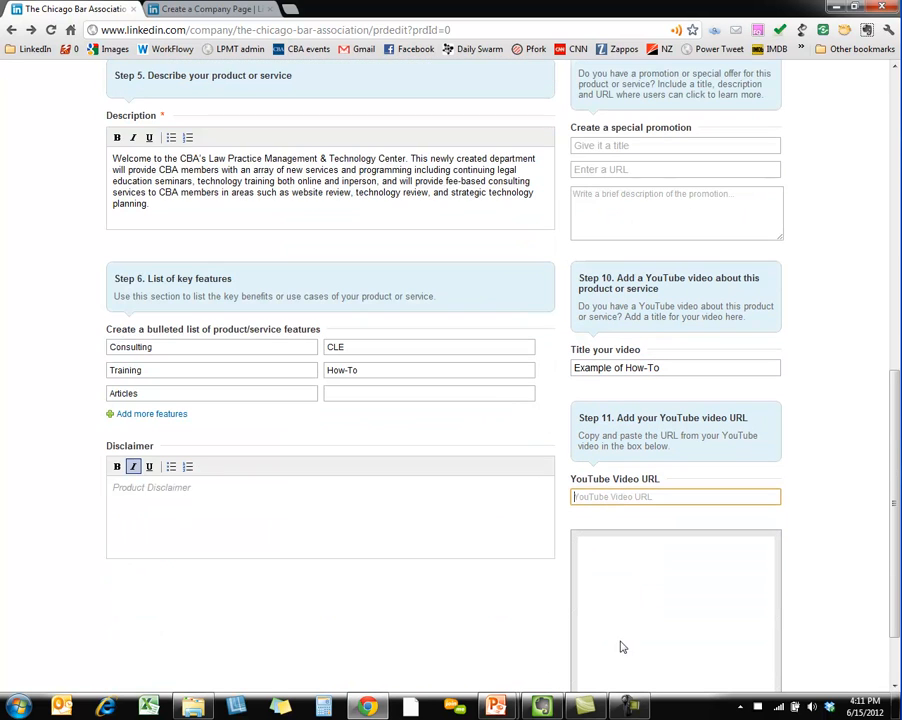
{"action": "mouse_move", "coordinate": [640, 482]}
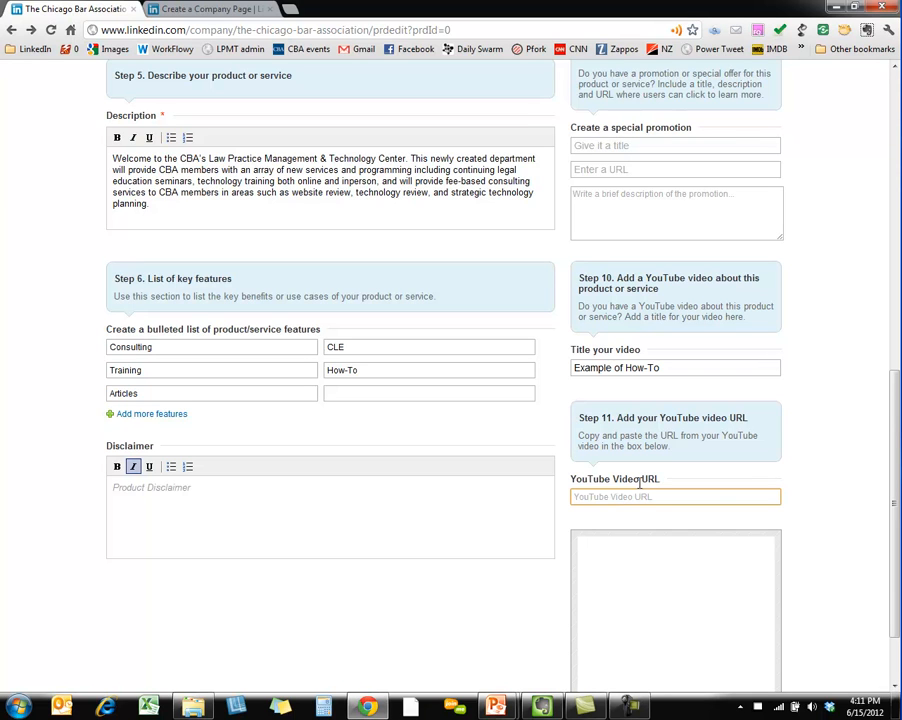
{"action": "mouse_move", "coordinate": [316, 98]}
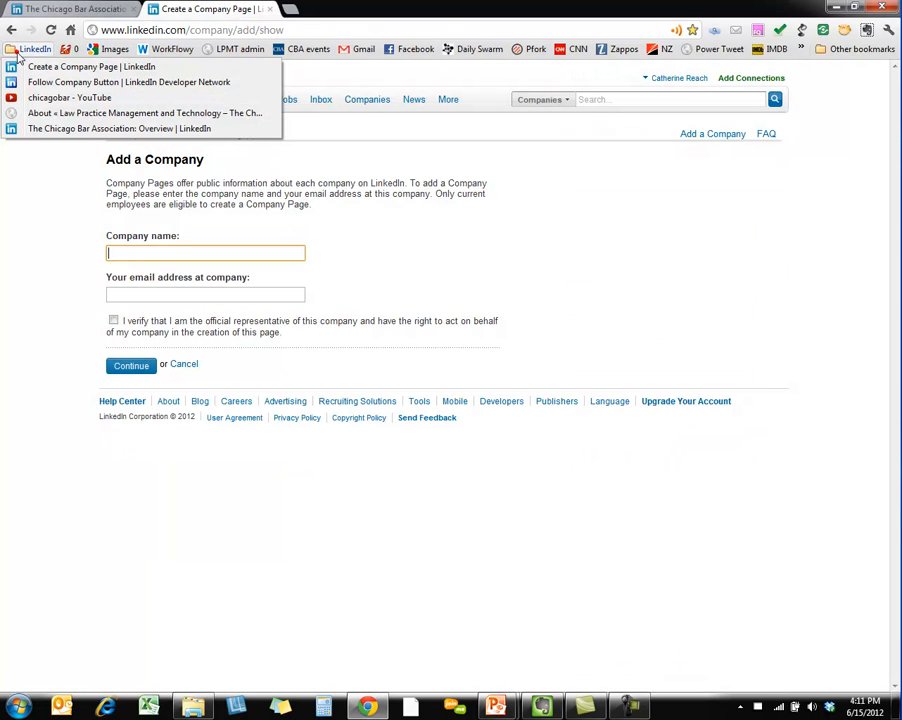
Step: Open the chicagobar channel's signature stamp video, copy its URL and return to LinkedIn
{"action": "left_click", "coordinate": [70, 96]}
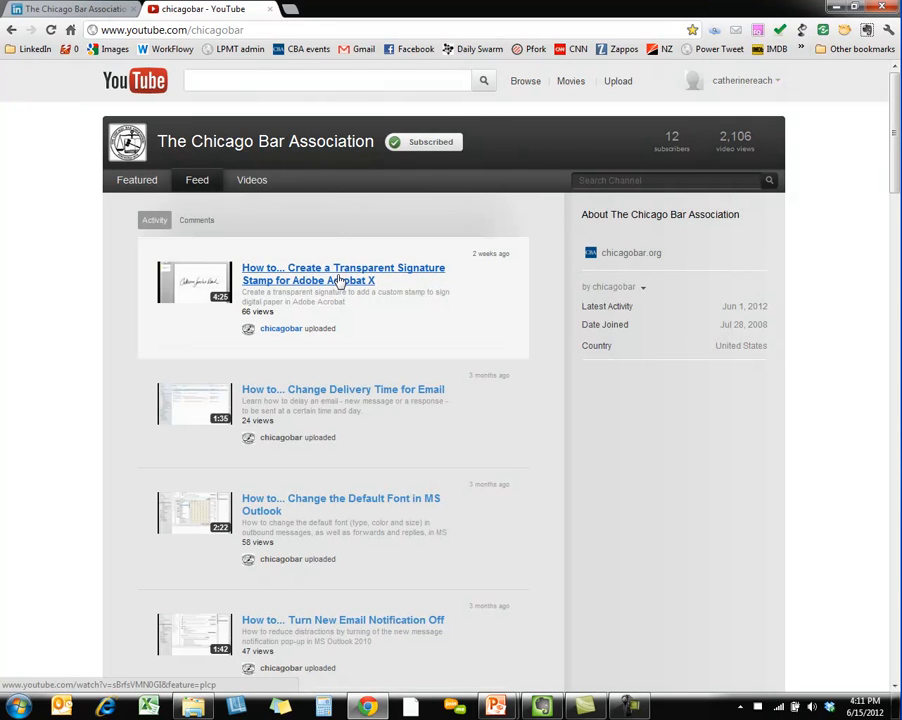
{"action": "left_click", "coordinate": [342, 272]}
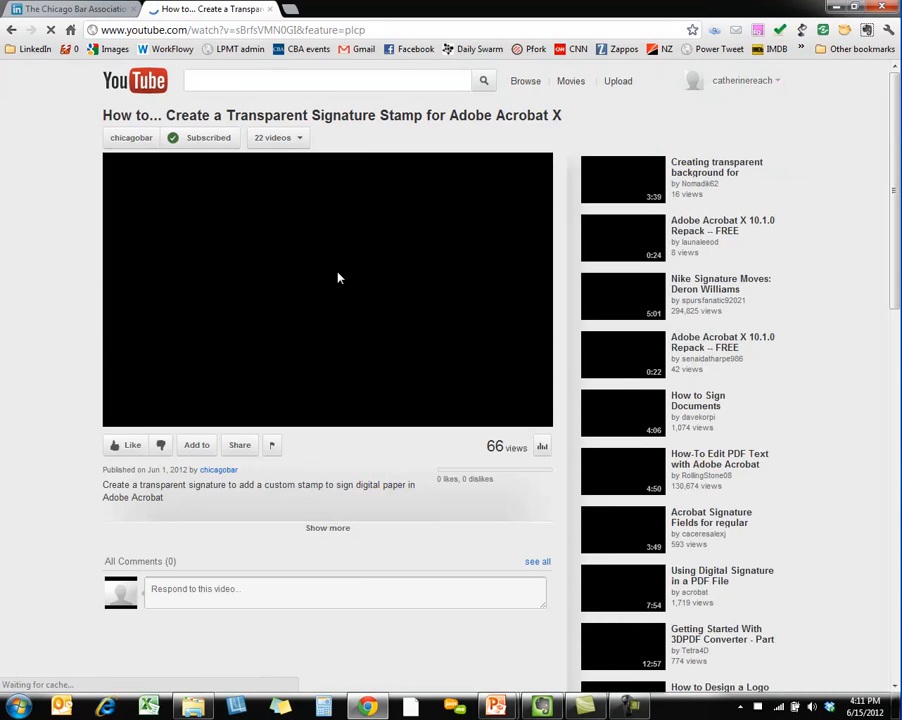
{"action": "left_click", "coordinate": [122, 418]}
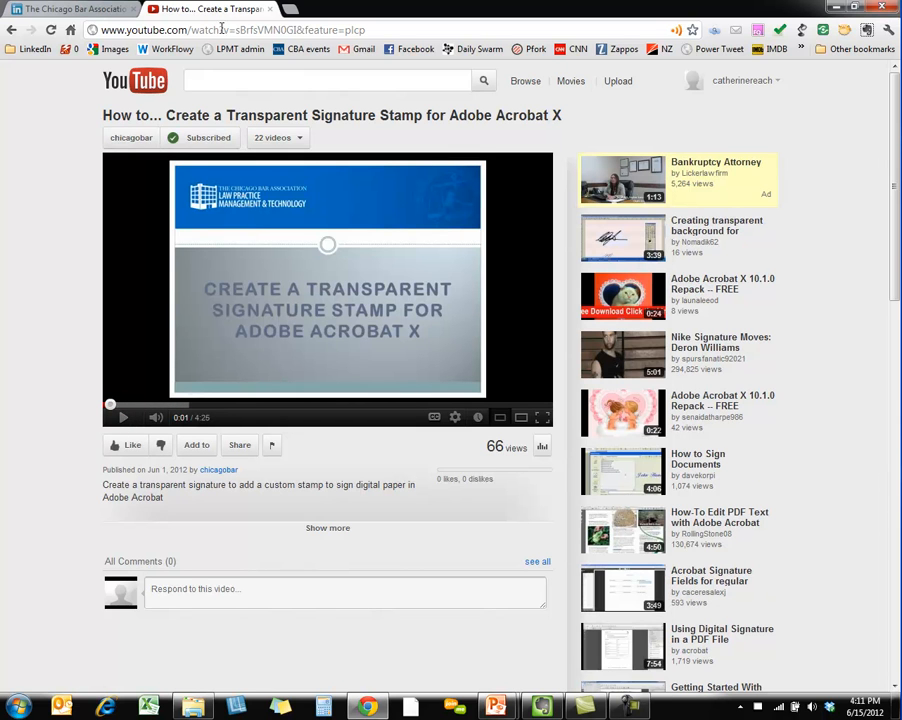
{"action": "left_click", "coordinate": [240, 30]}
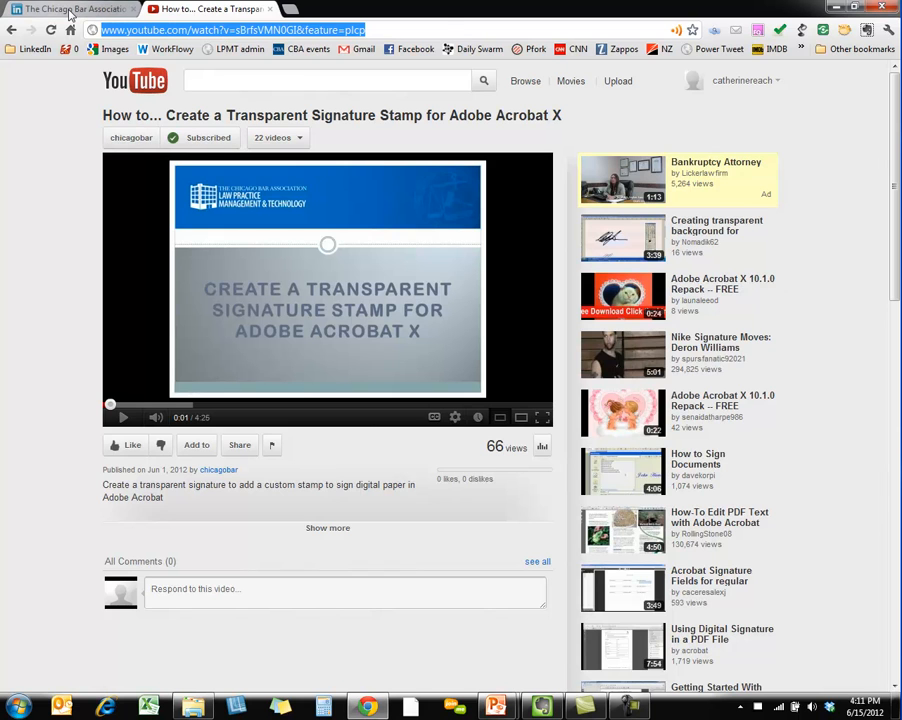
{"action": "left_click", "coordinate": [70, 8]}
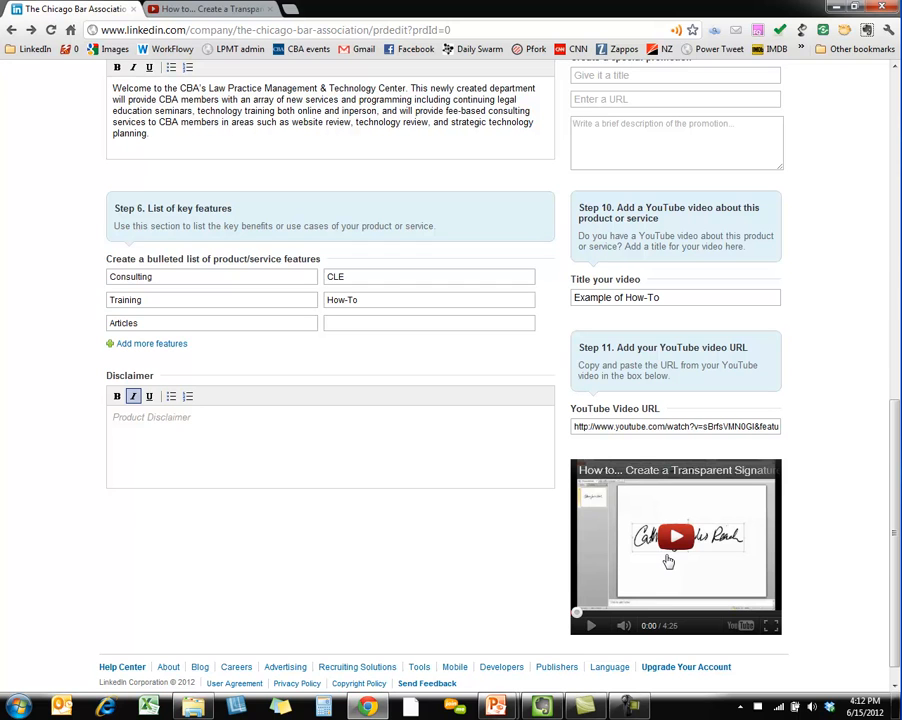
{"action": "mouse_move", "coordinate": [676, 536]}
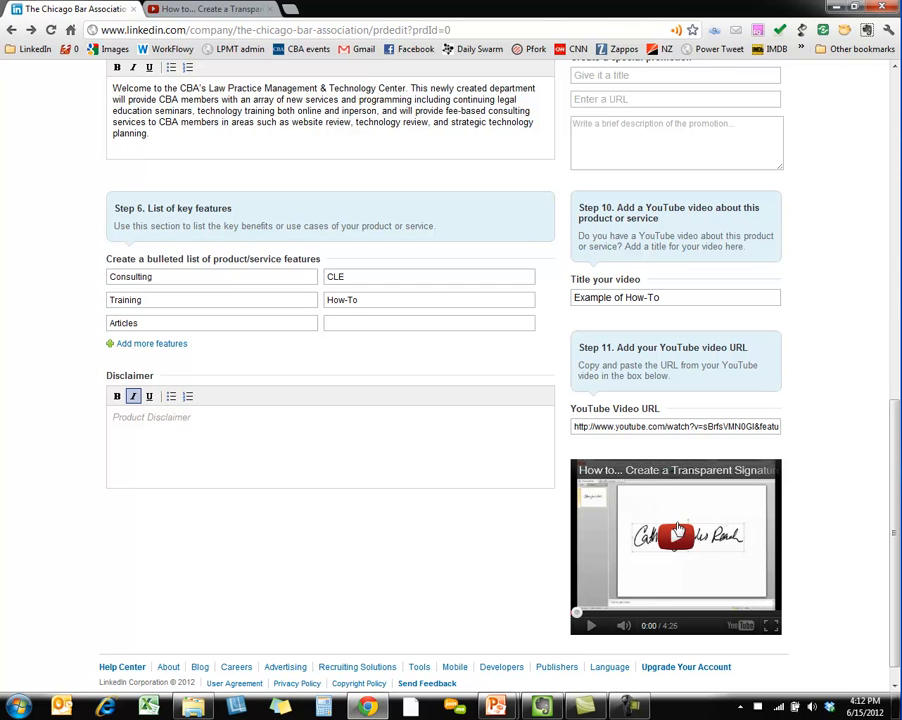
Step: Check the pasted video's preview and scroll back to the top of the form
{"action": "scroll", "scroll_direction": "down", "scroll_amount": 3}
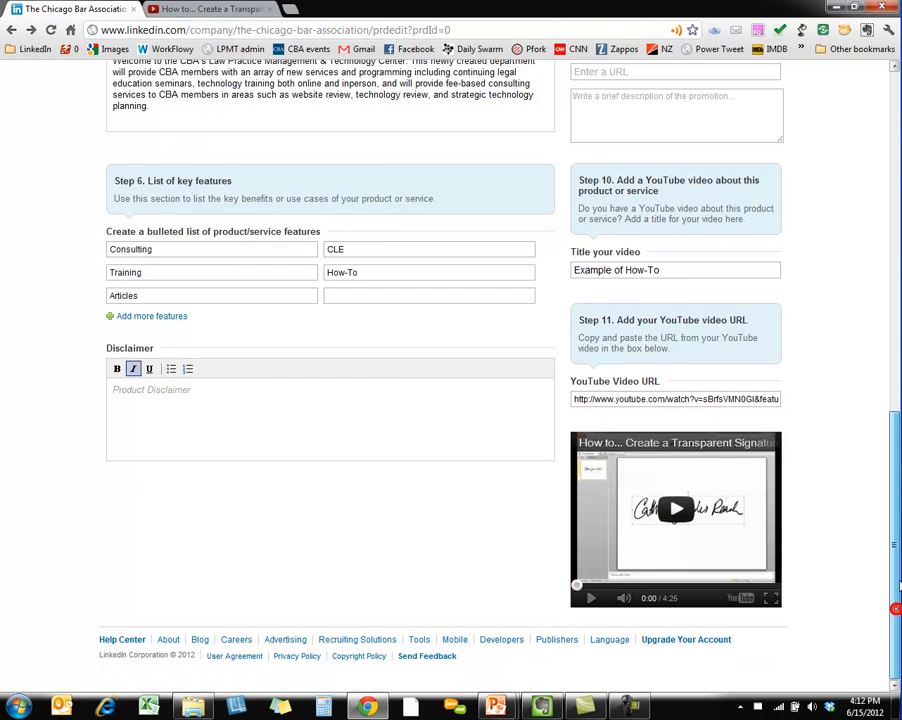
{"action": "scroll", "scroll_direction": "up", "scroll_amount": 3}
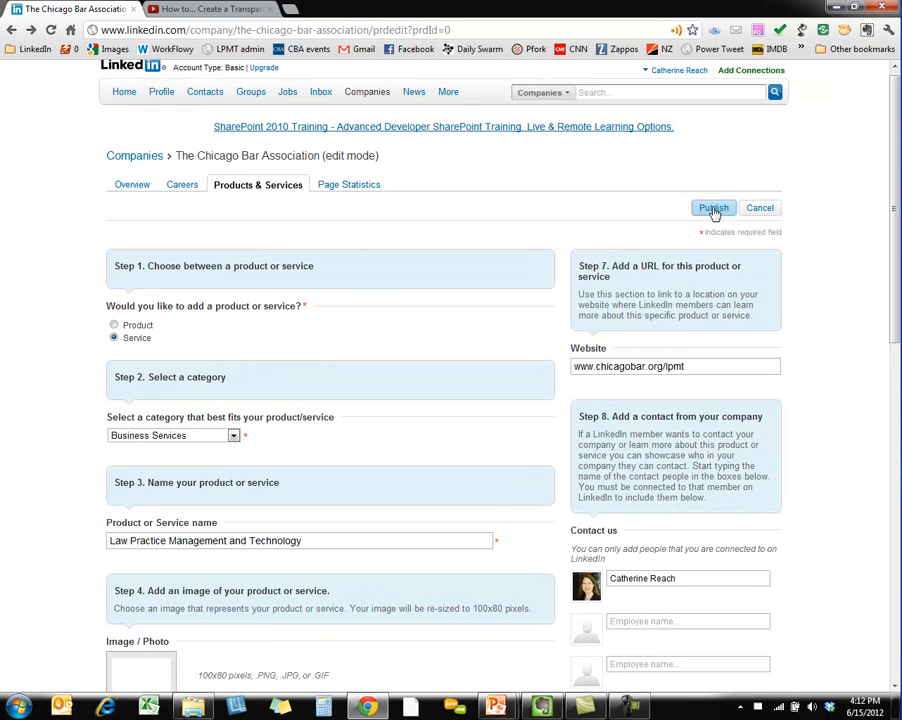
Step: Publish the service page and confirm 'Product page successfully saved'
{"action": "left_click", "coordinate": [712, 206]}
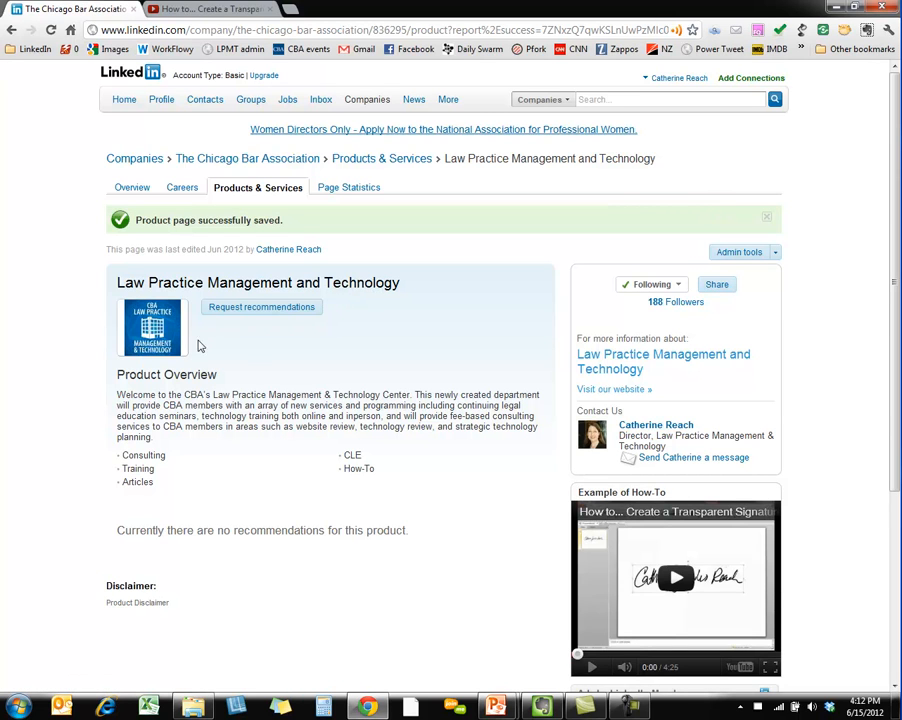
{"action": "mouse_move", "coordinate": [156, 344]}
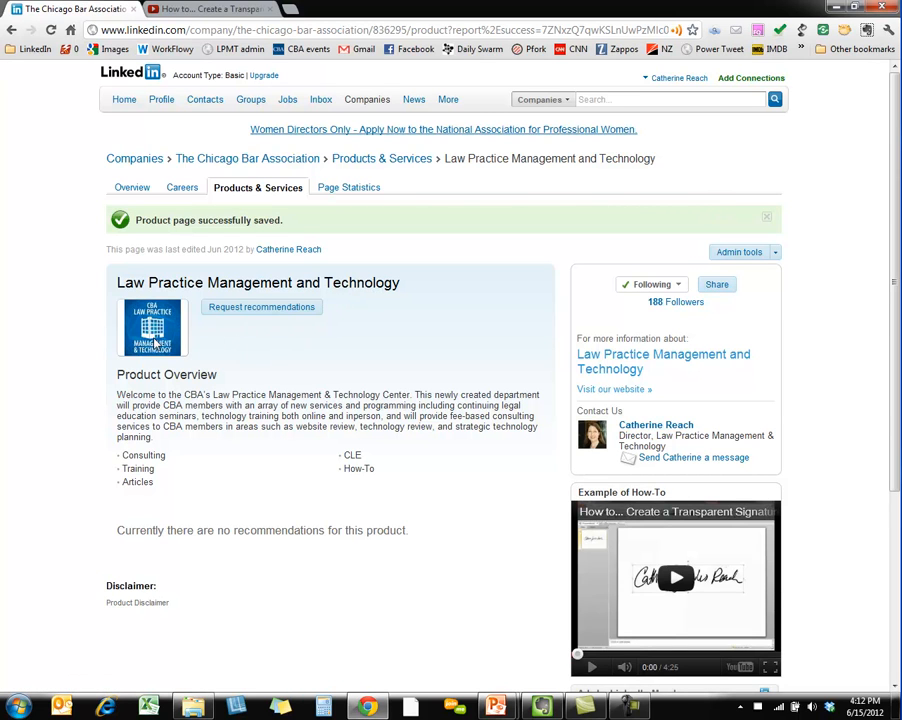
{"action": "mouse_move", "coordinate": [132, 468]}
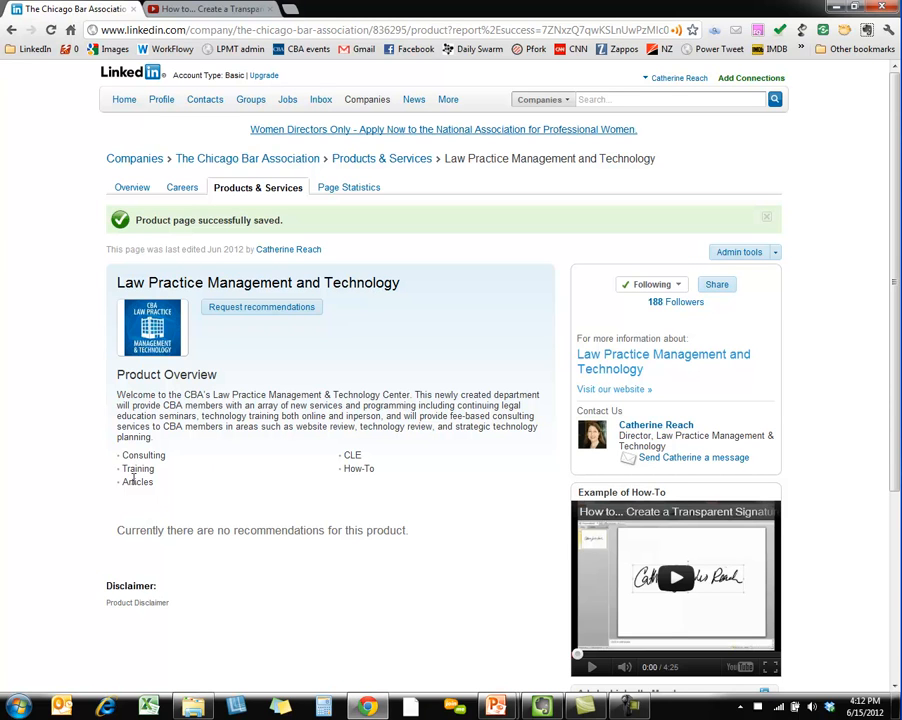
{"action": "mouse_move", "coordinate": [348, 468]}
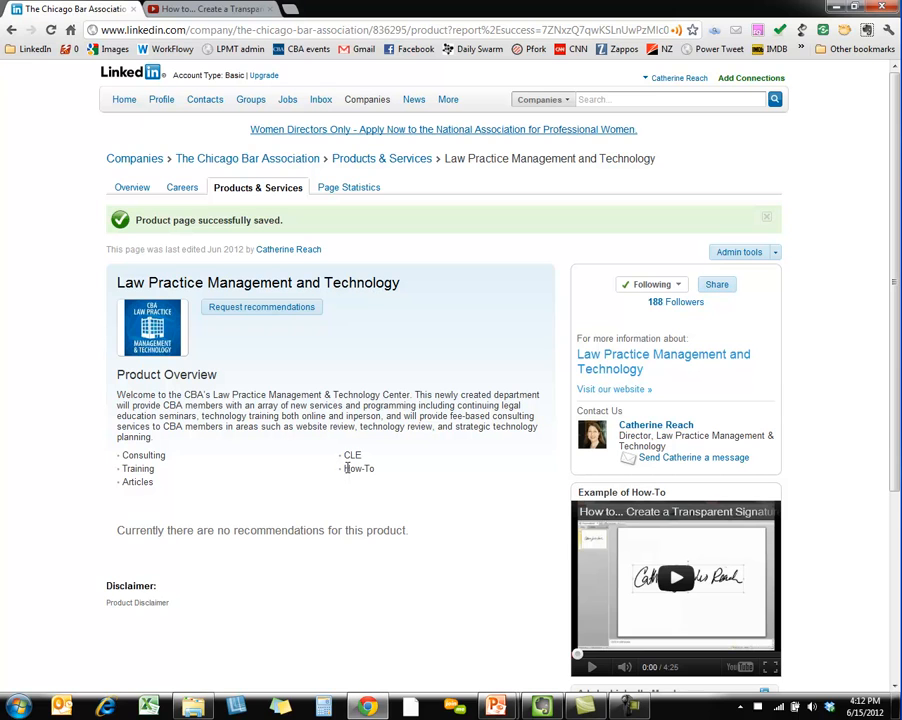
{"action": "mouse_move", "coordinate": [656, 424]}
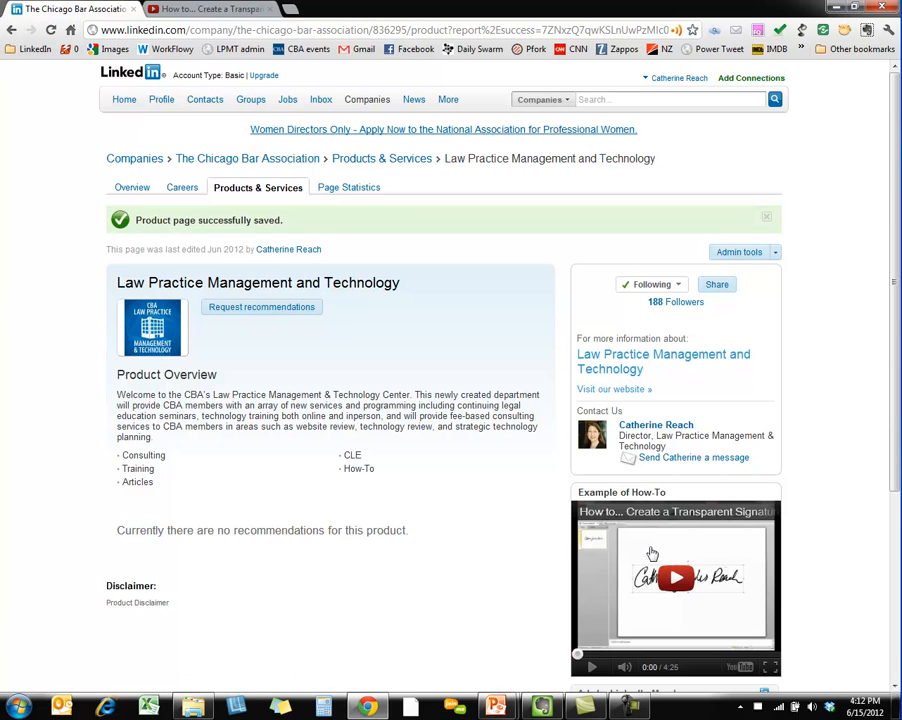
{"action": "mouse_move", "coordinate": [678, 596]}
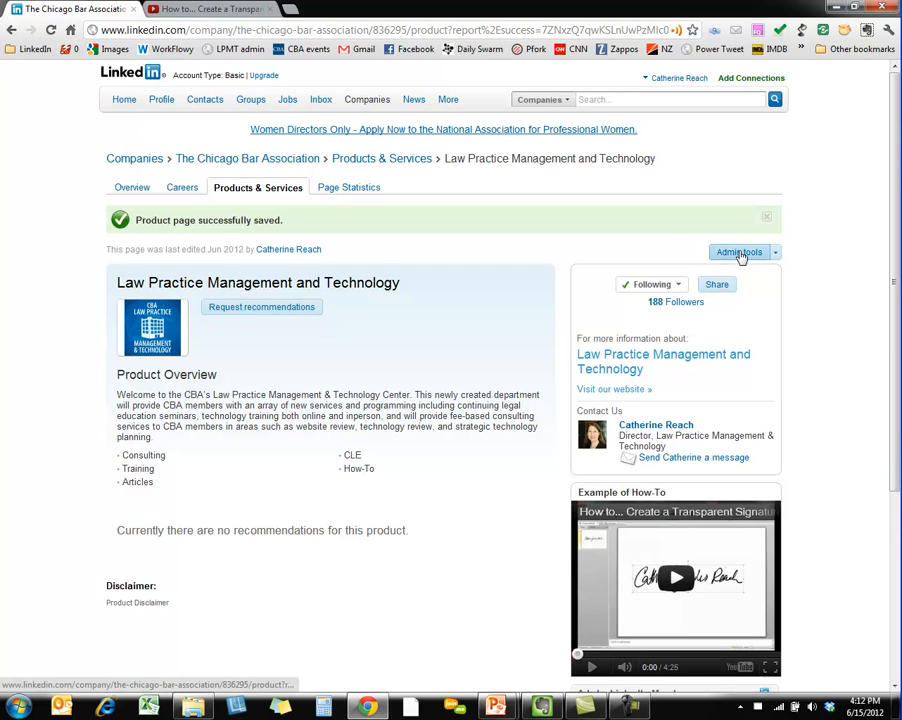
Step: Return to the Products & Services overview, now listing four entries
{"action": "left_click", "coordinate": [256, 188]}
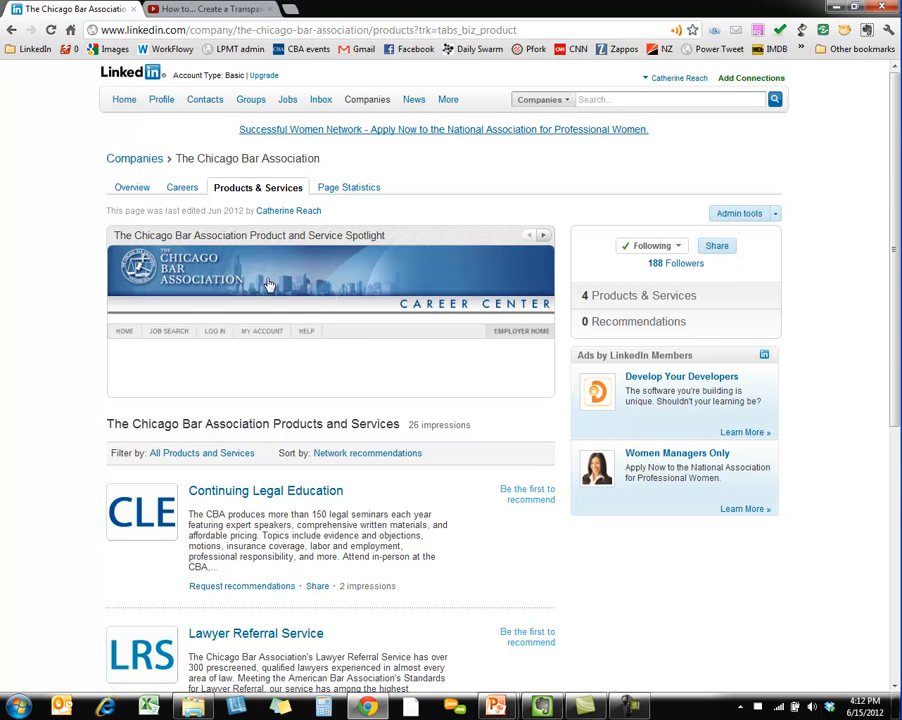
{"action": "mouse_move", "coordinate": [326, 354]}
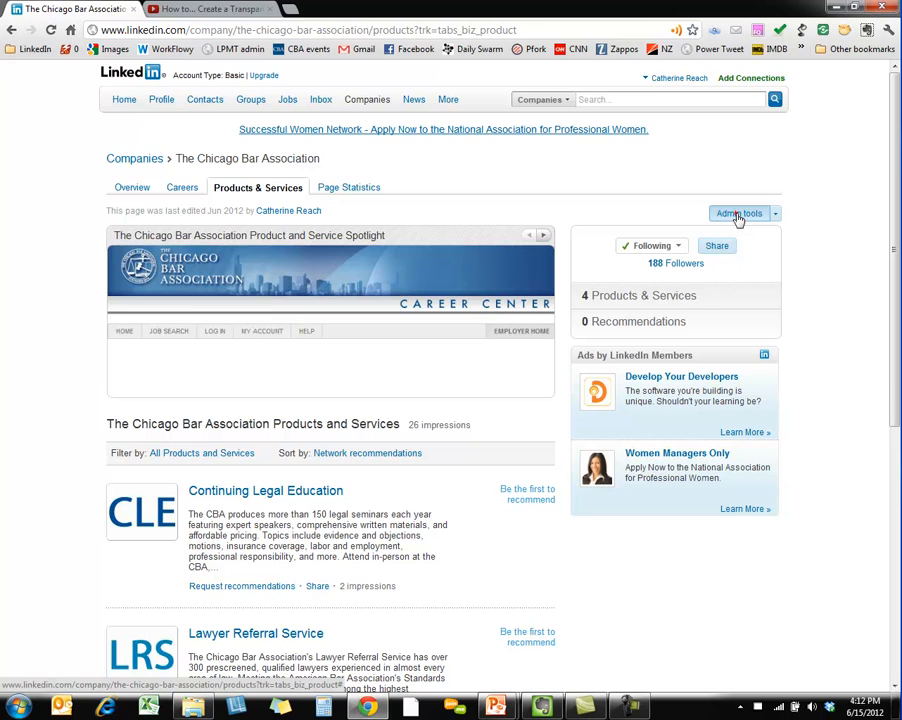
{"action": "left_click", "coordinate": [740, 212]}
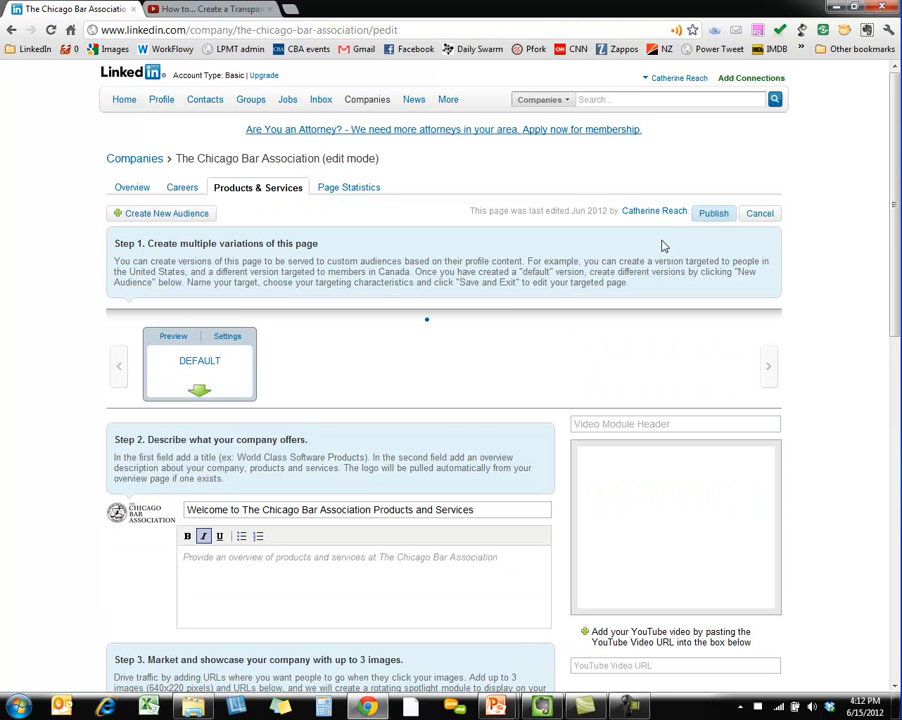
{"action": "mouse_move", "coordinate": [648, 316]}
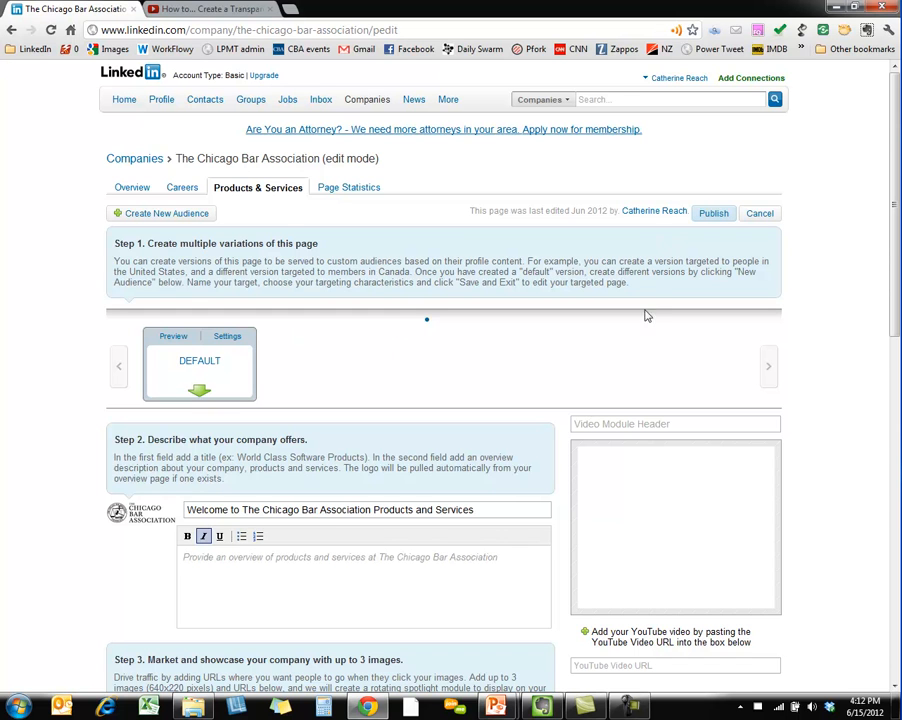
{"action": "scroll", "scroll_direction": "down", "scroll_amount": 3}
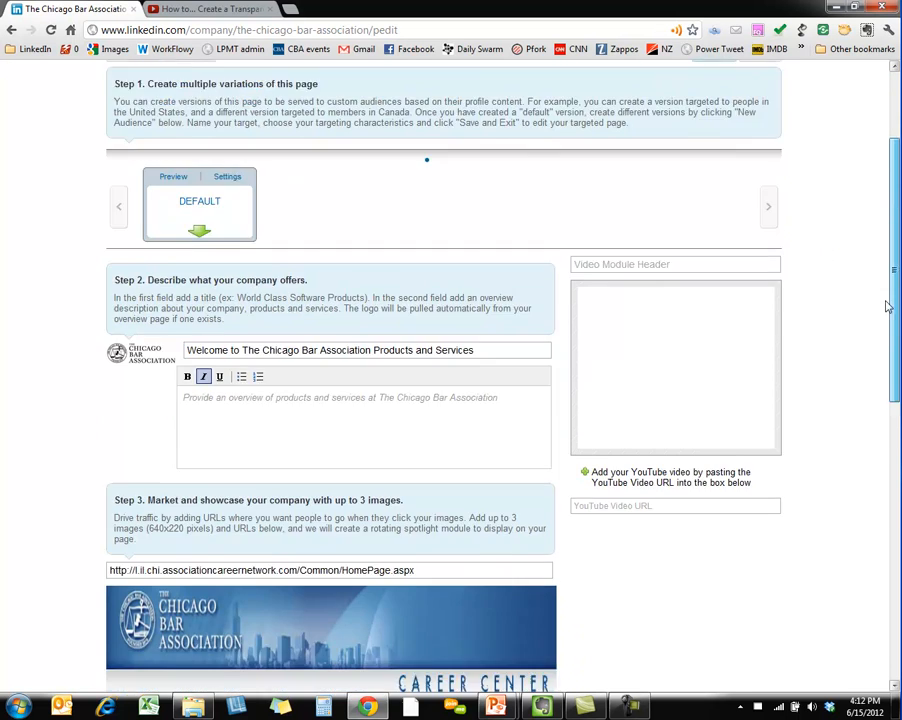
{"action": "scroll", "scroll_direction": "down", "scroll_amount": 3}
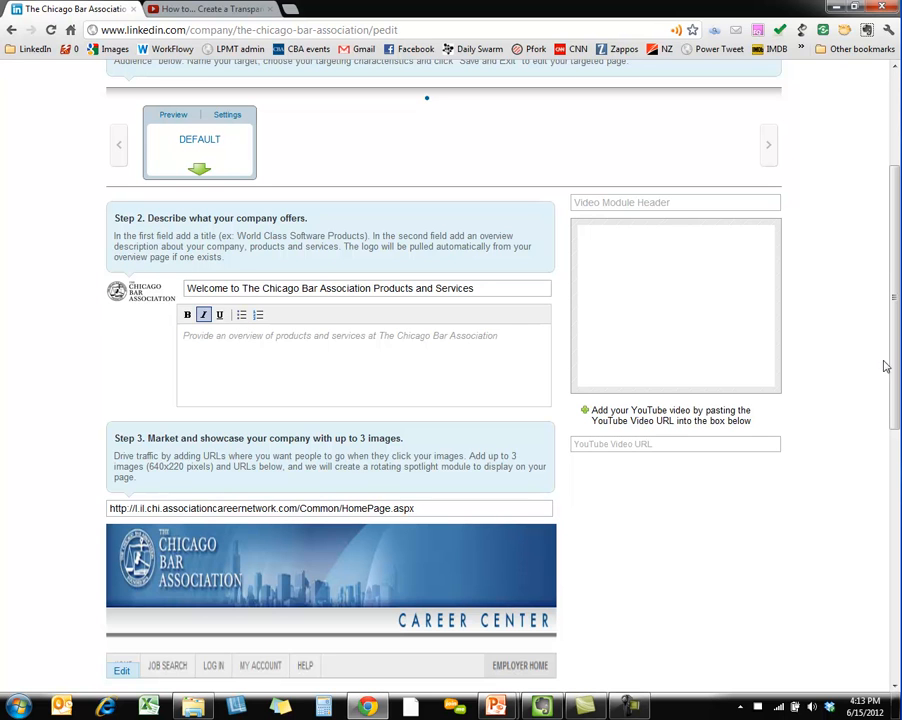
{"action": "scroll", "scroll_direction": "down", "scroll_amount": 3}
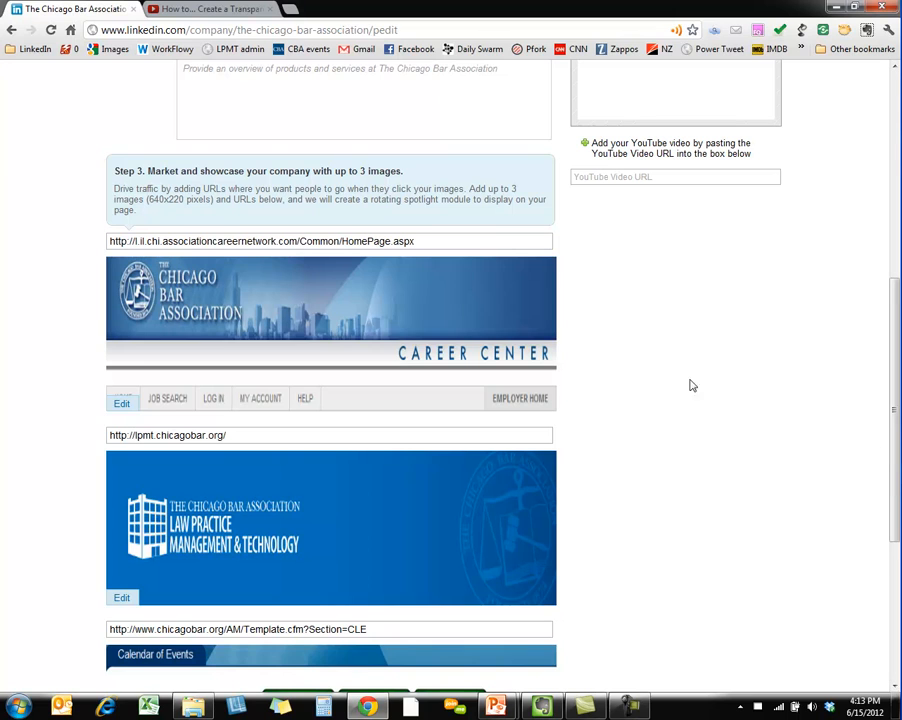
{"action": "left_click", "coordinate": [122, 404]}
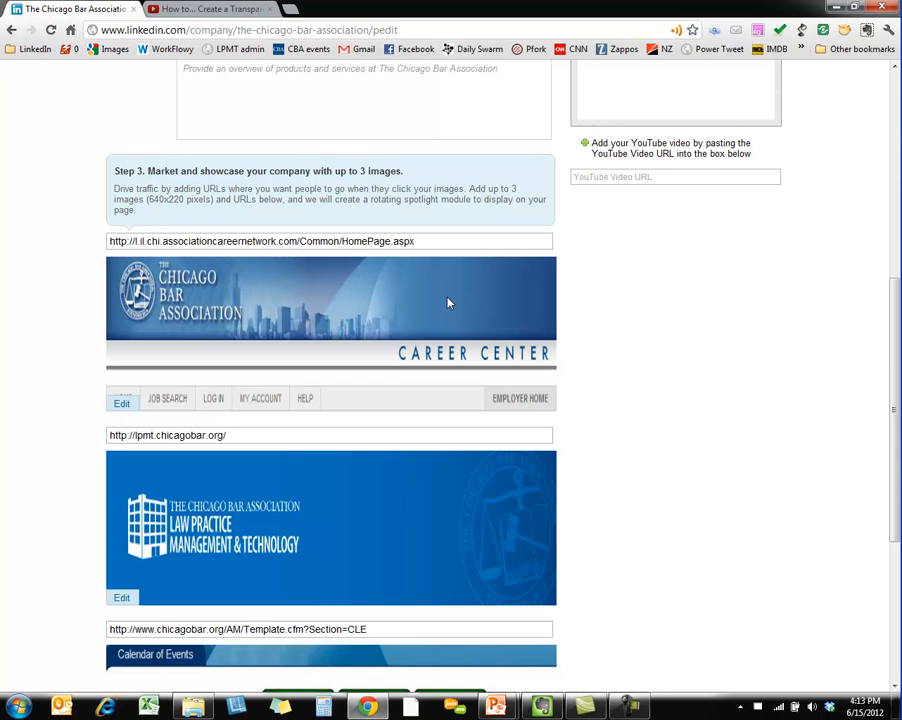
{"action": "scroll", "scroll_direction": "down", "scroll_amount": 3}
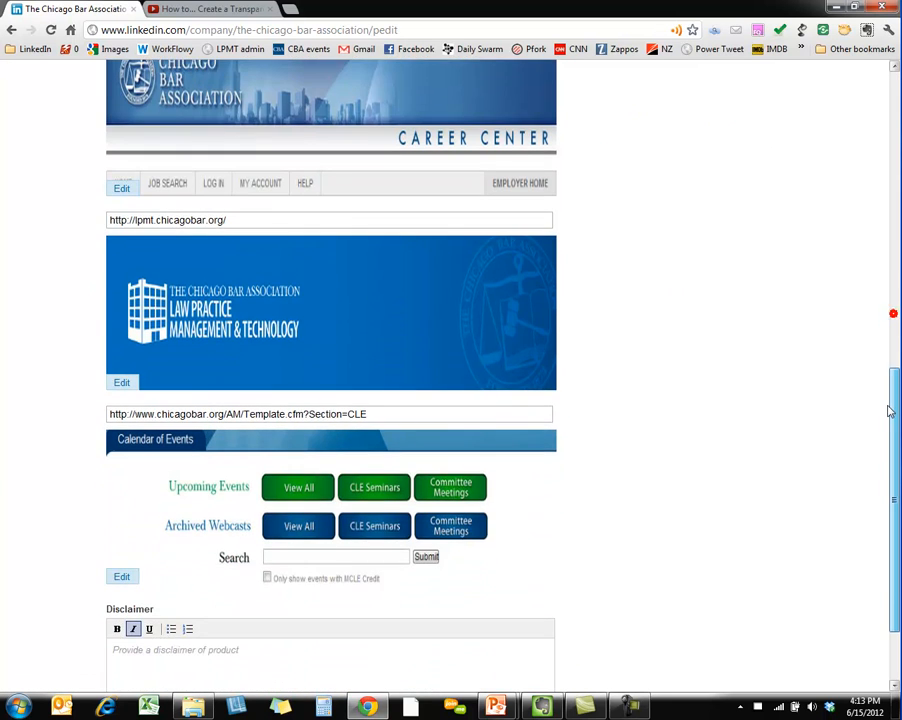
{"action": "scroll", "scroll_direction": "up", "scroll_amount": 3}
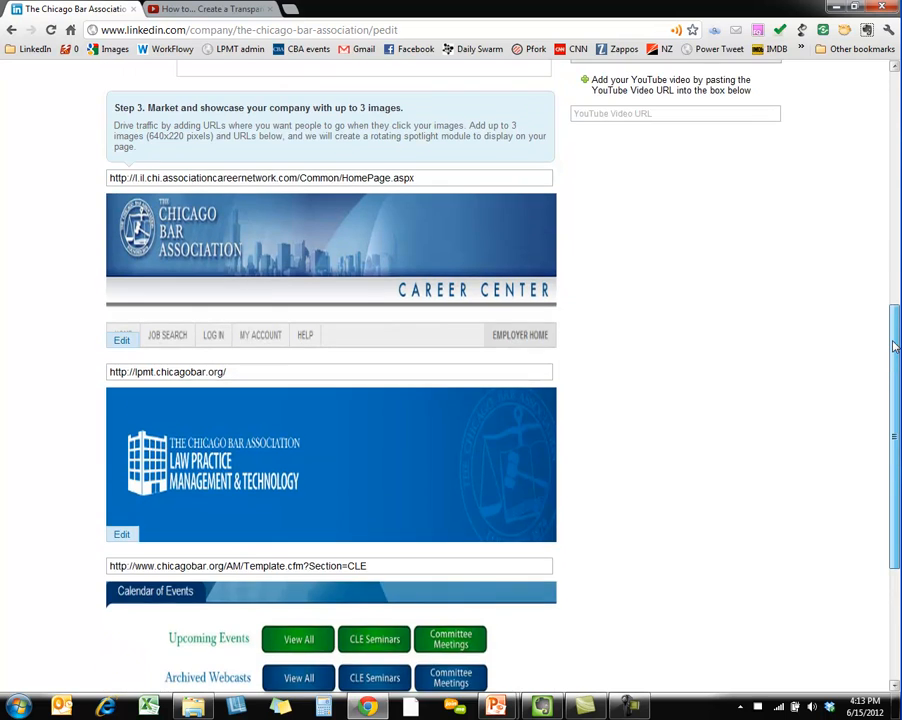
{"action": "scroll", "scroll_direction": "up", "scroll_amount": 3}
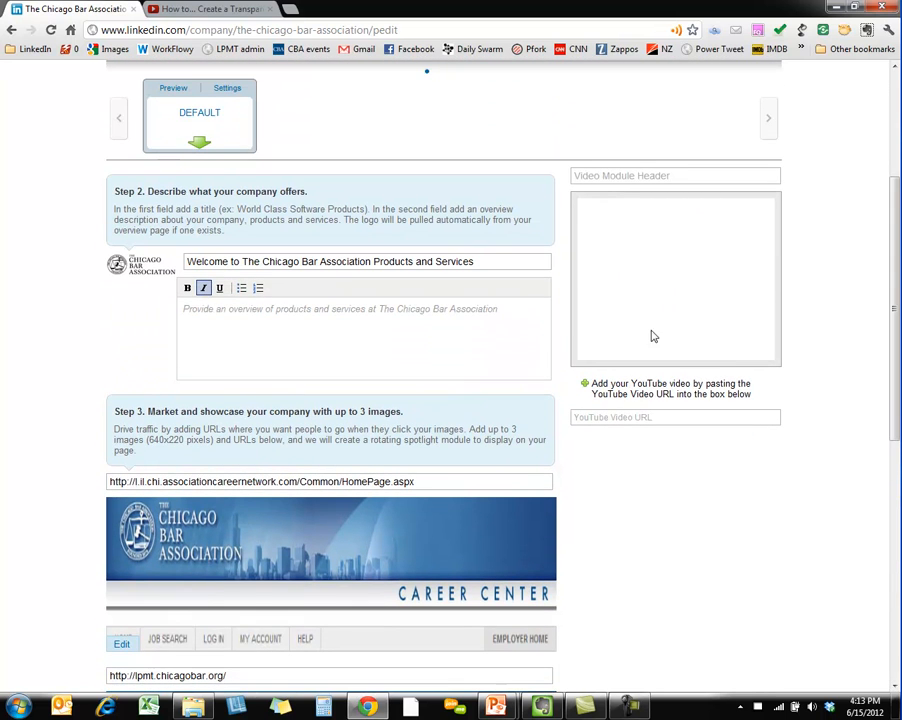
{"action": "mouse_move", "coordinate": [662, 328]}
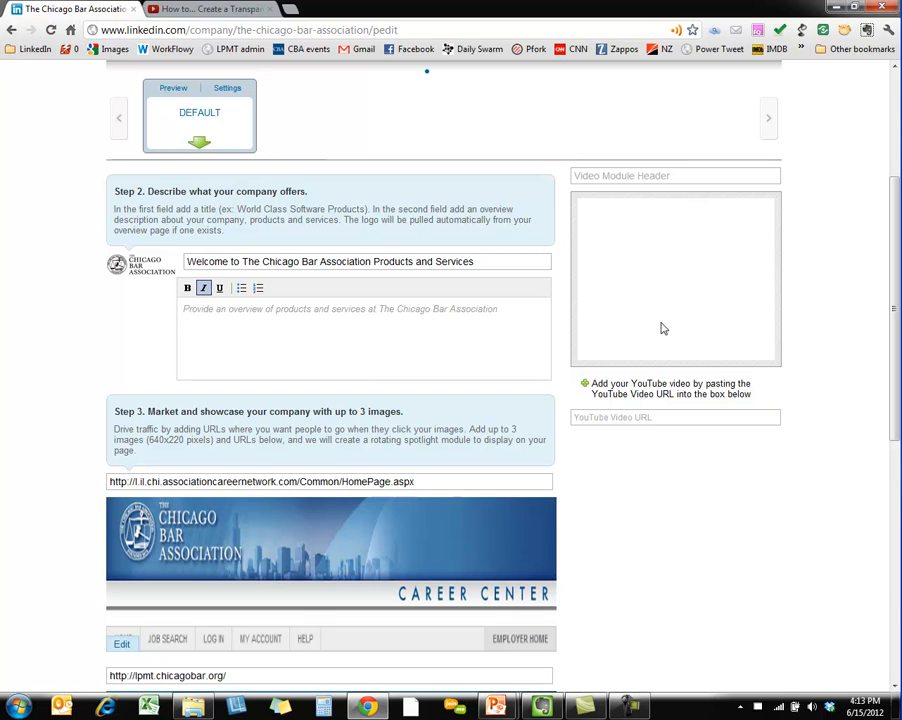
{"action": "scroll", "scroll_direction": "up", "scroll_amount": 3}
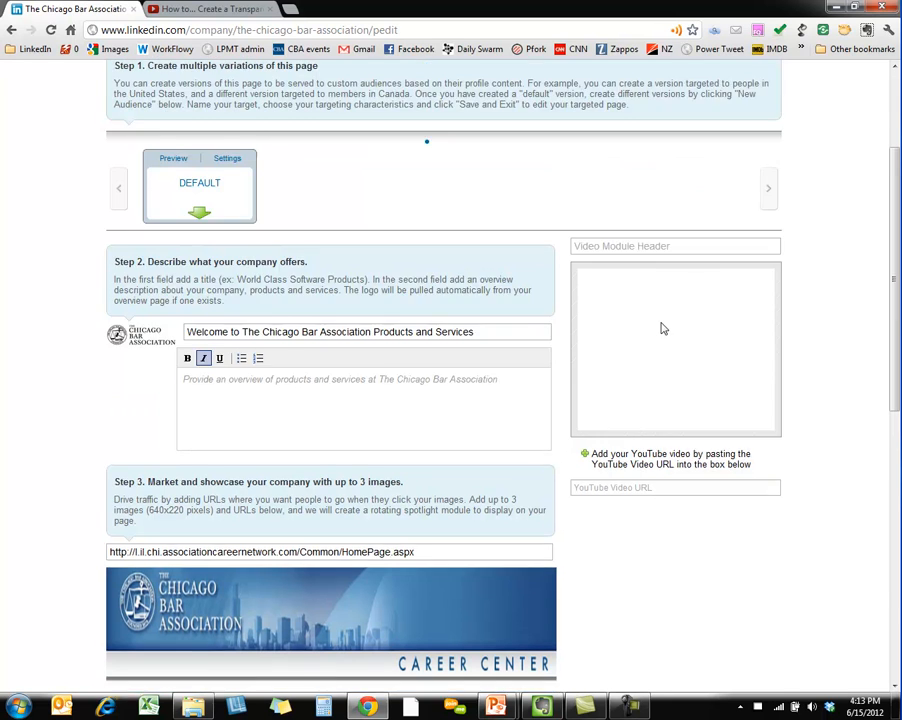
{"action": "scroll", "scroll_direction": "up", "scroll_amount": 3}
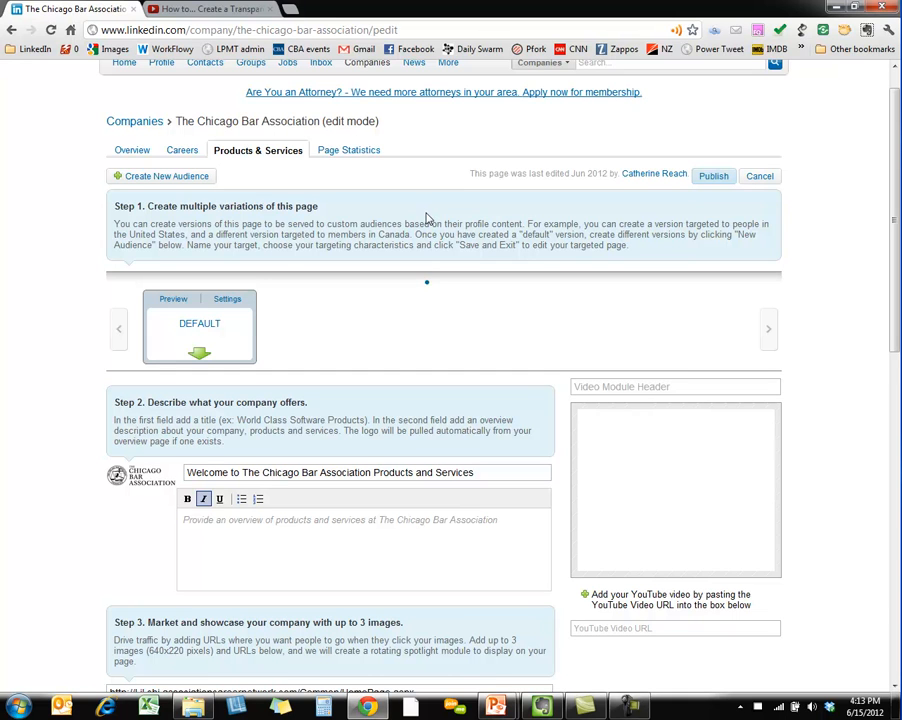
{"action": "mouse_move", "coordinate": [318, 346]}
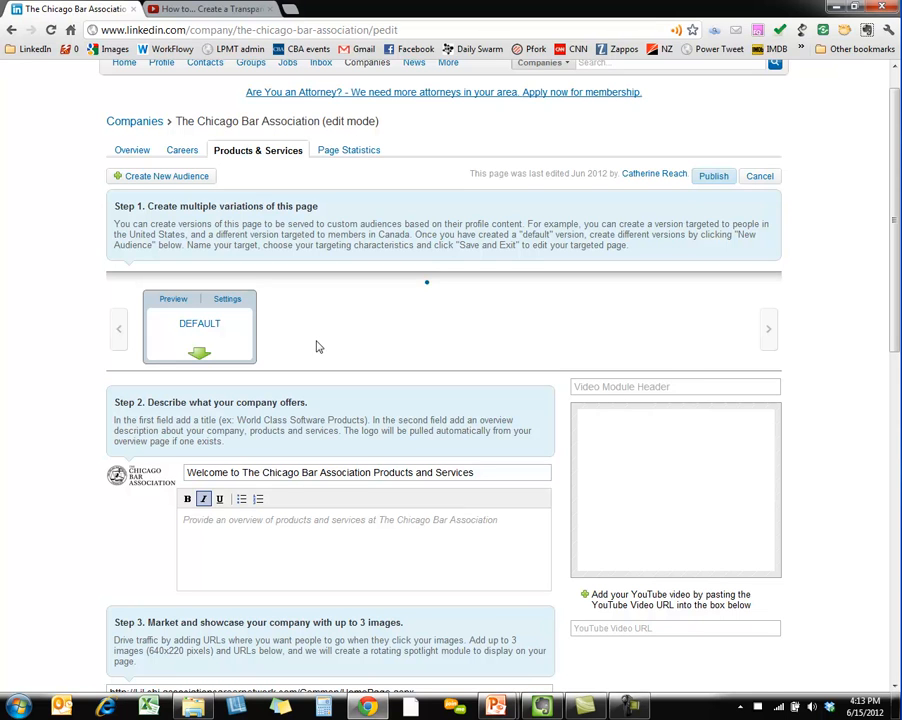
{"action": "mouse_move", "coordinate": [200, 324]}
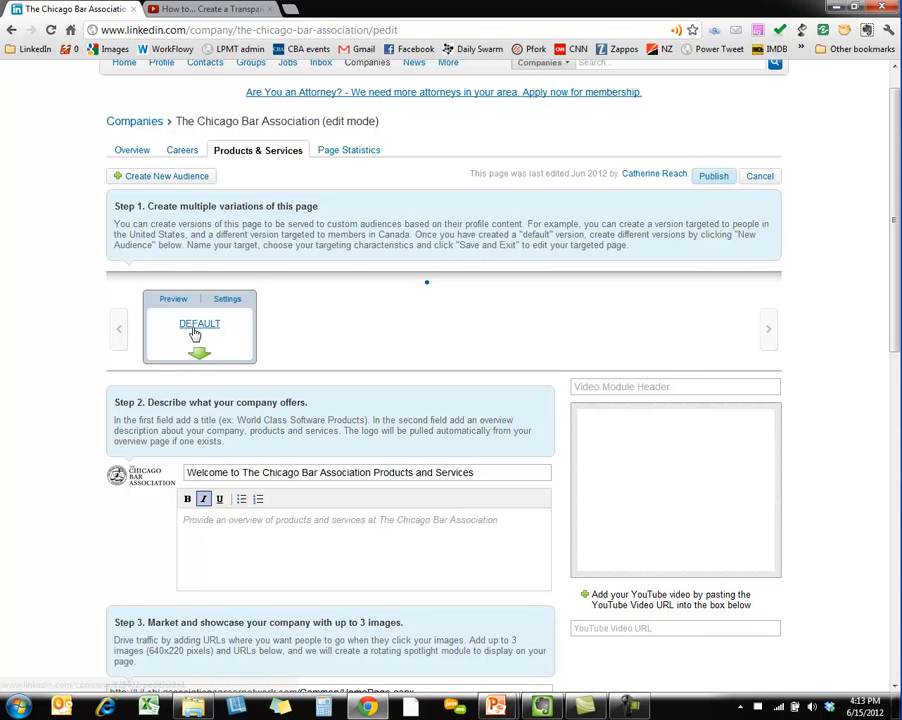
Step: Open the DEFAULT page version and start Create New Audience
{"action": "left_click", "coordinate": [200, 324]}
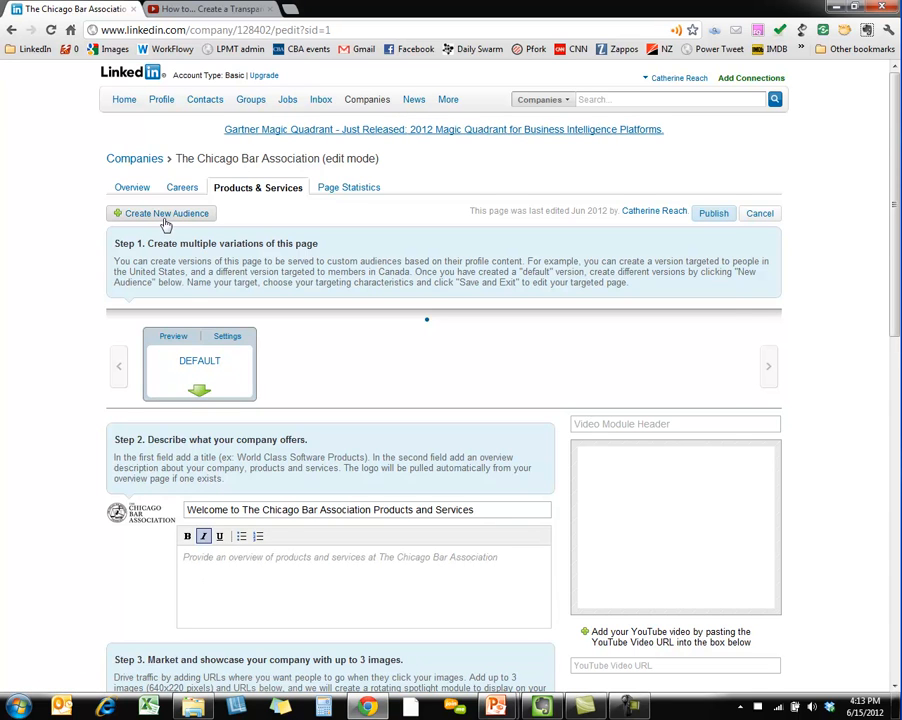
{"action": "left_click", "coordinate": [160, 212]}
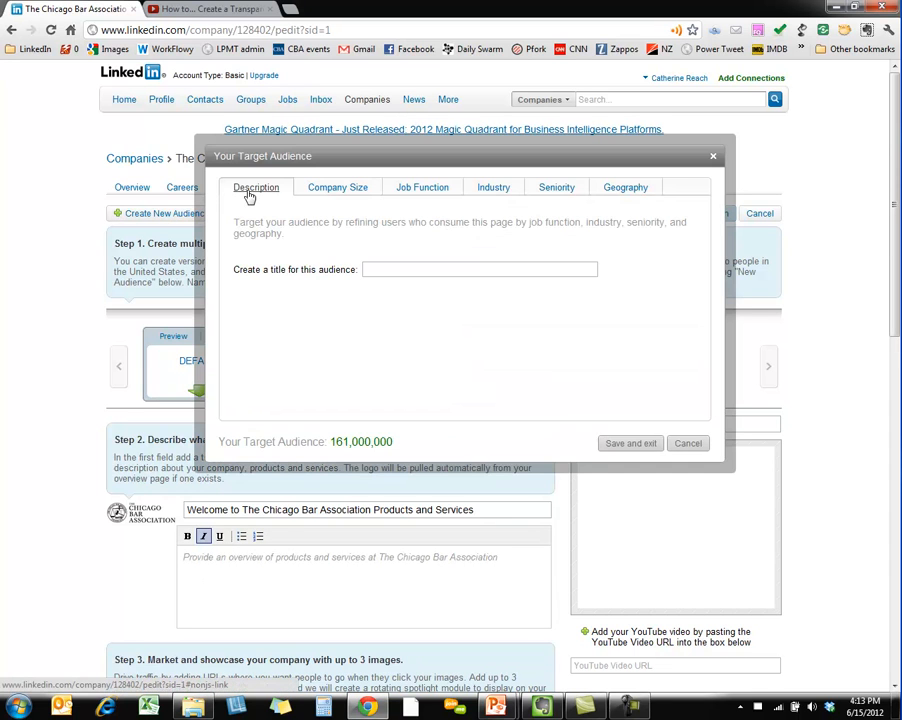
Step: Review the Description, Company Size, Job Function, Industry, Seniority and Geography targeting tabs
{"action": "left_click", "coordinate": [478, 268]}
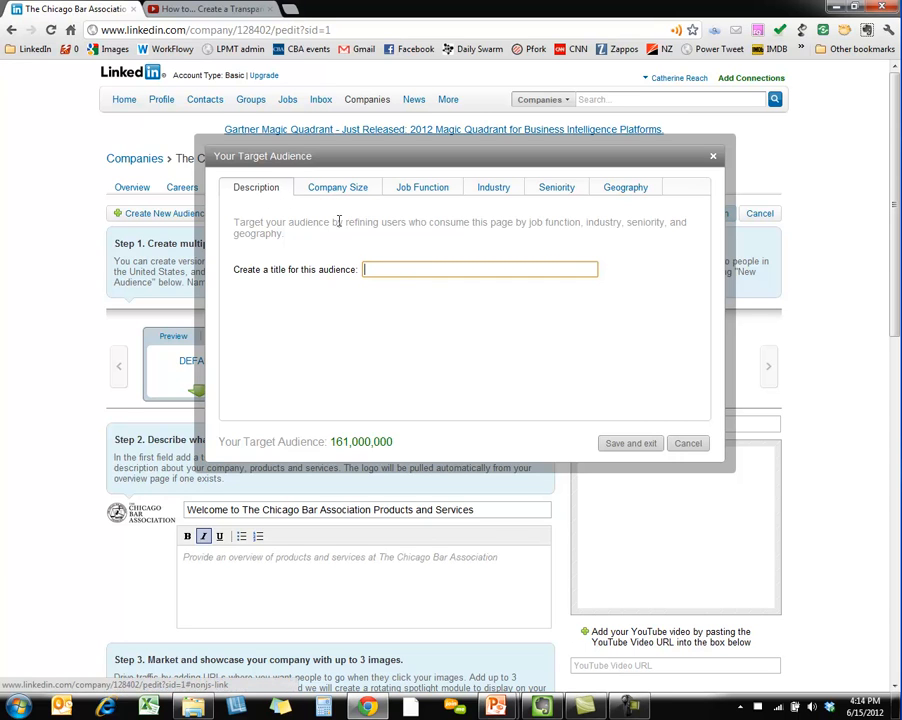
{"action": "left_click", "coordinate": [336, 188]}
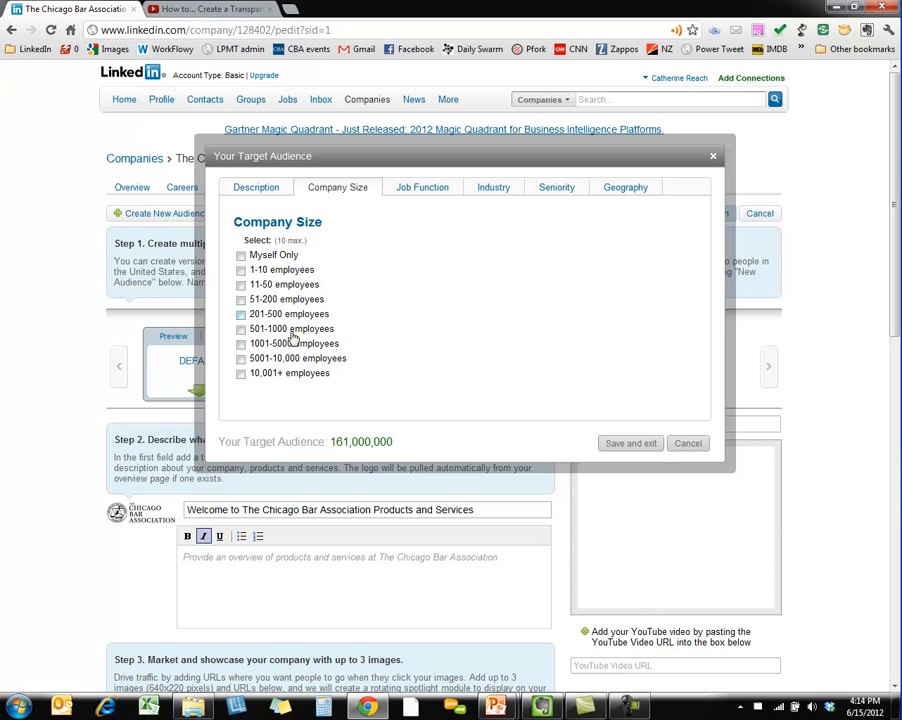
{"action": "left_click", "coordinate": [422, 188]}
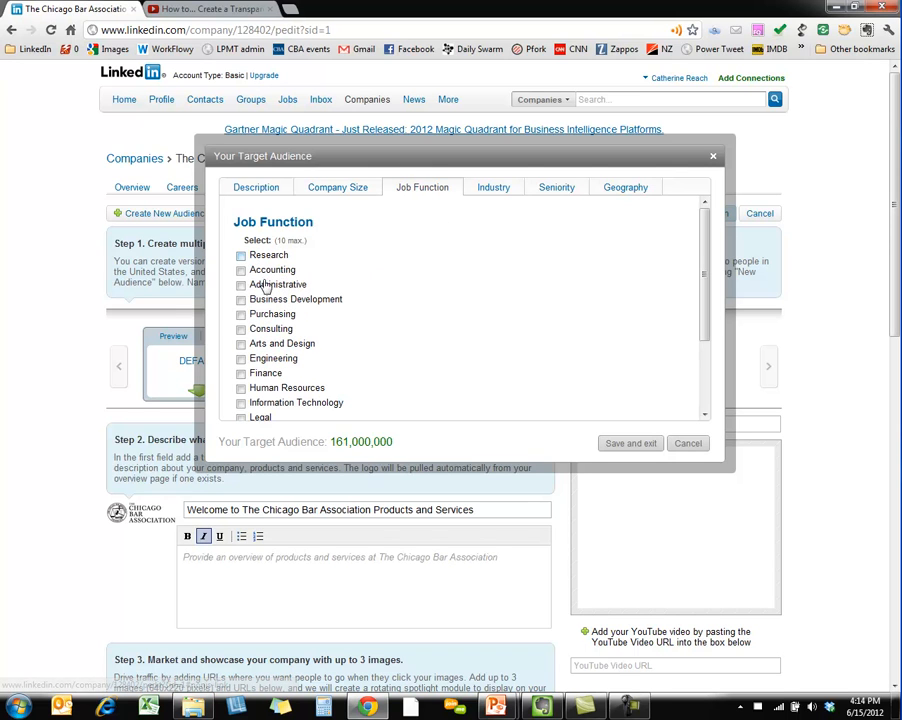
{"action": "left_click", "coordinate": [492, 188]}
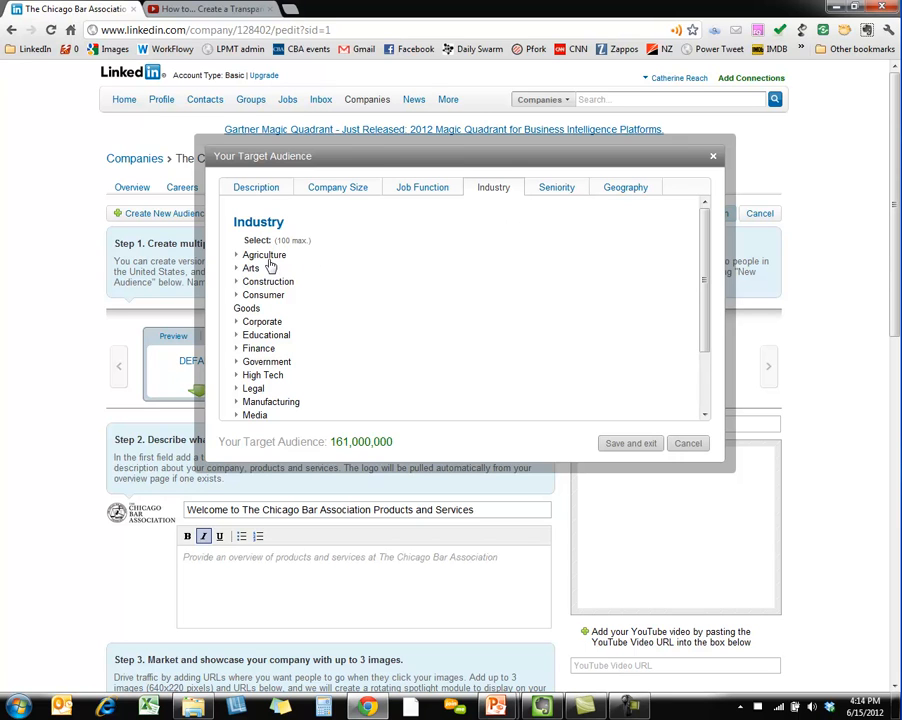
{"action": "mouse_move", "coordinate": [264, 320]}
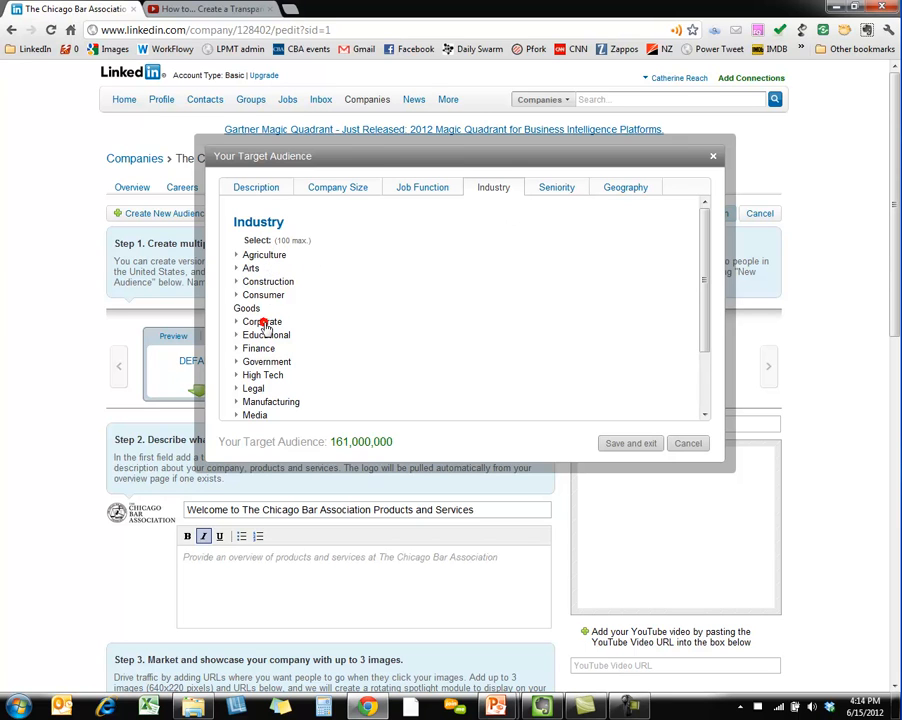
{"action": "mouse_move", "coordinate": [258, 320]}
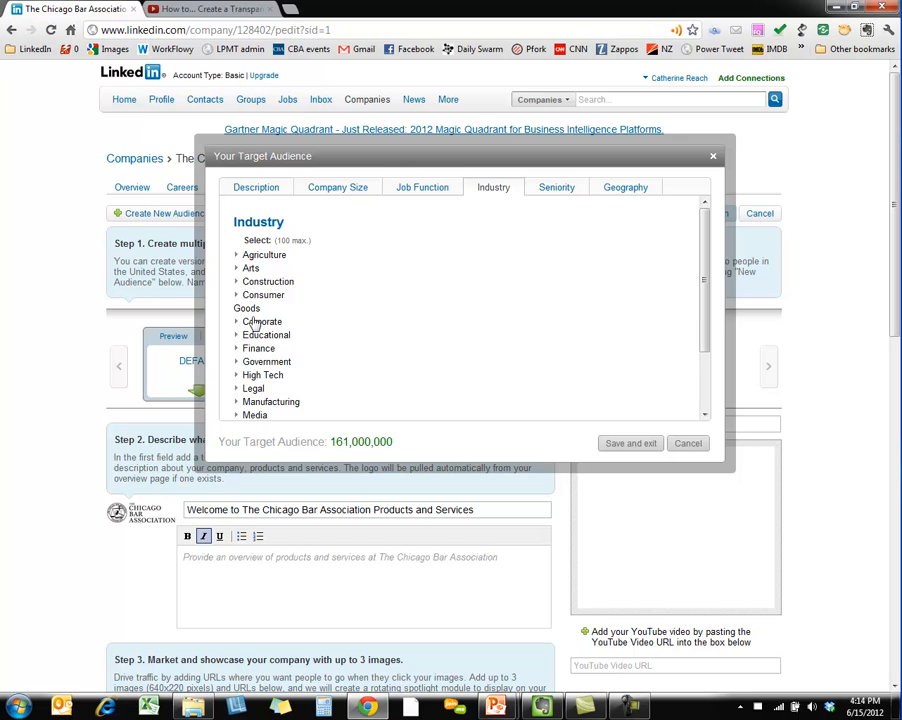
{"action": "left_click", "coordinate": [556, 188]}
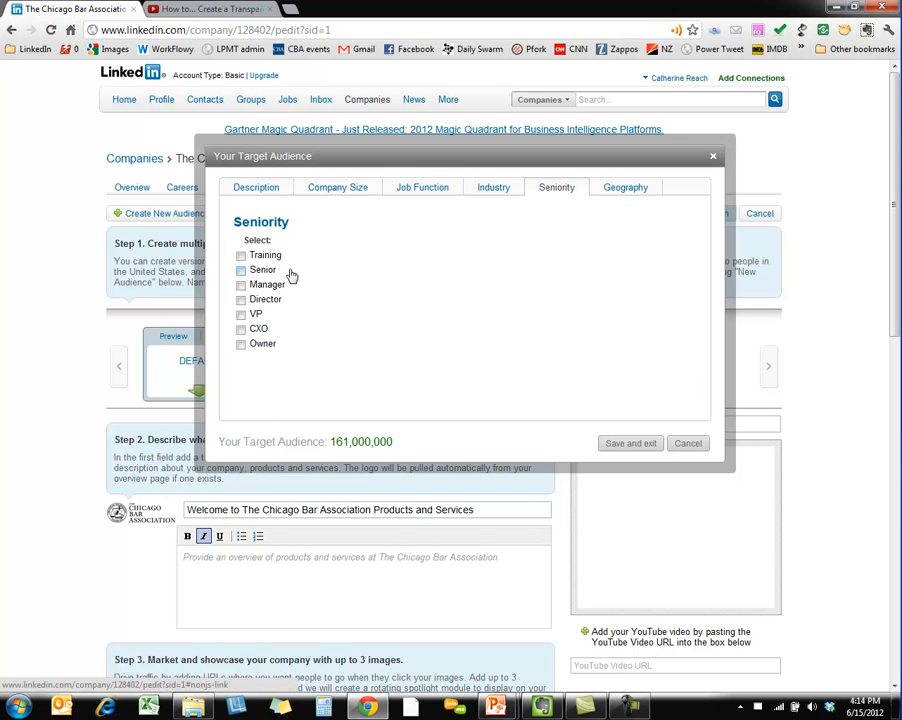
{"action": "left_click", "coordinate": [624, 188]}
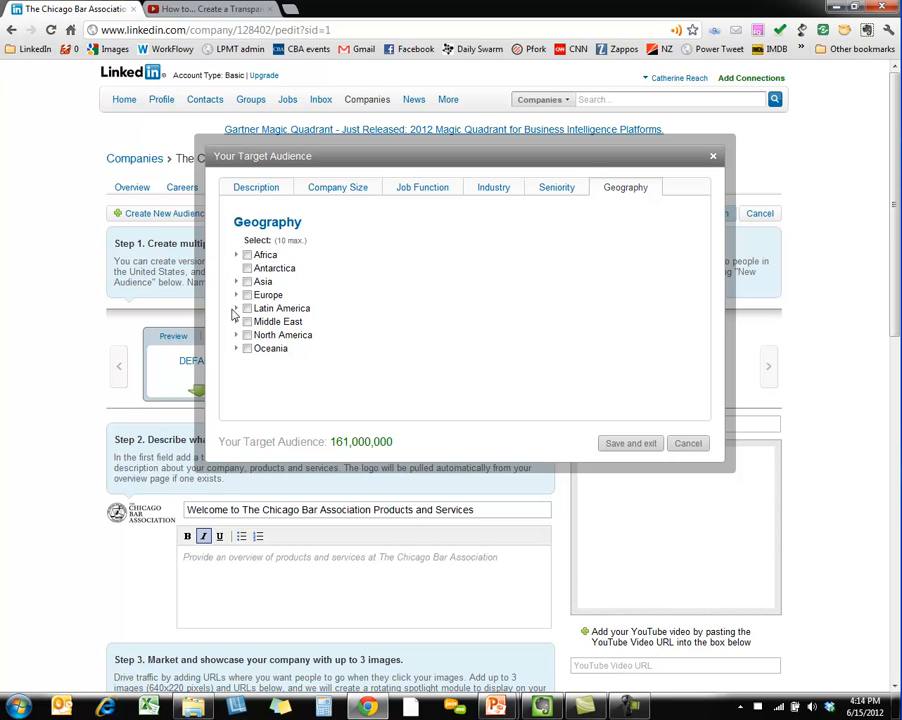
Step: Expand North America and United States, then cancel without creating an audience
{"action": "left_click", "coordinate": [236, 334]}
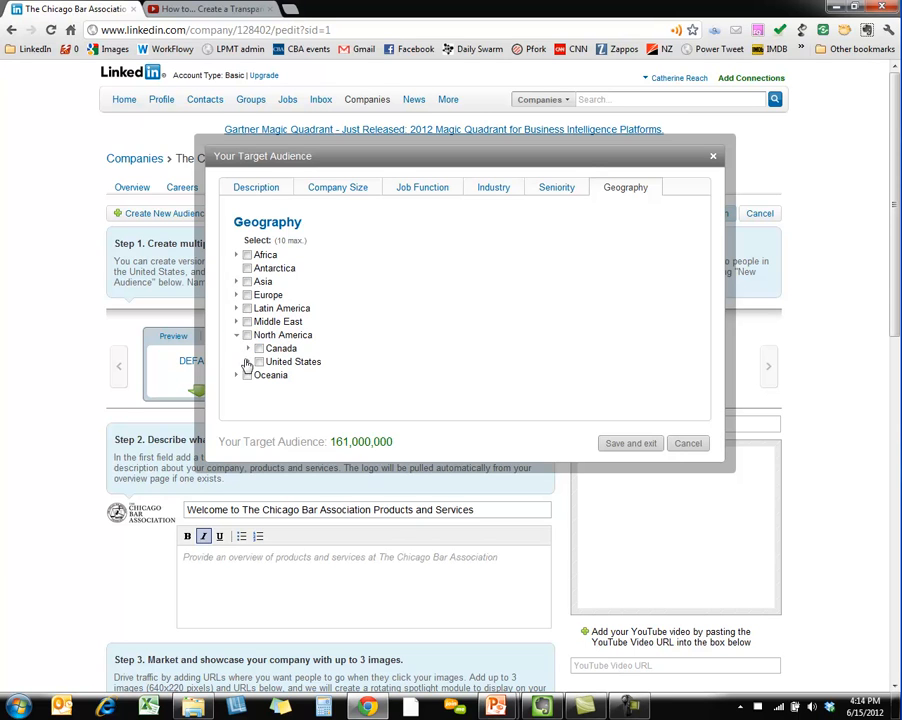
{"action": "left_click", "coordinate": [260, 360]}
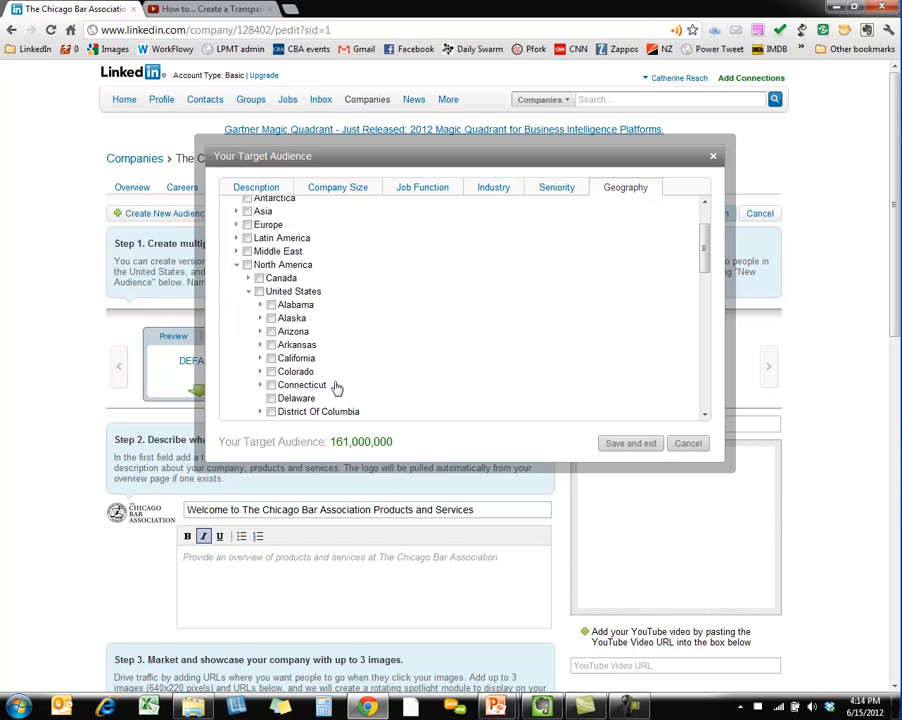
{"action": "scroll", "scroll_direction": "down", "scroll_amount": 3}
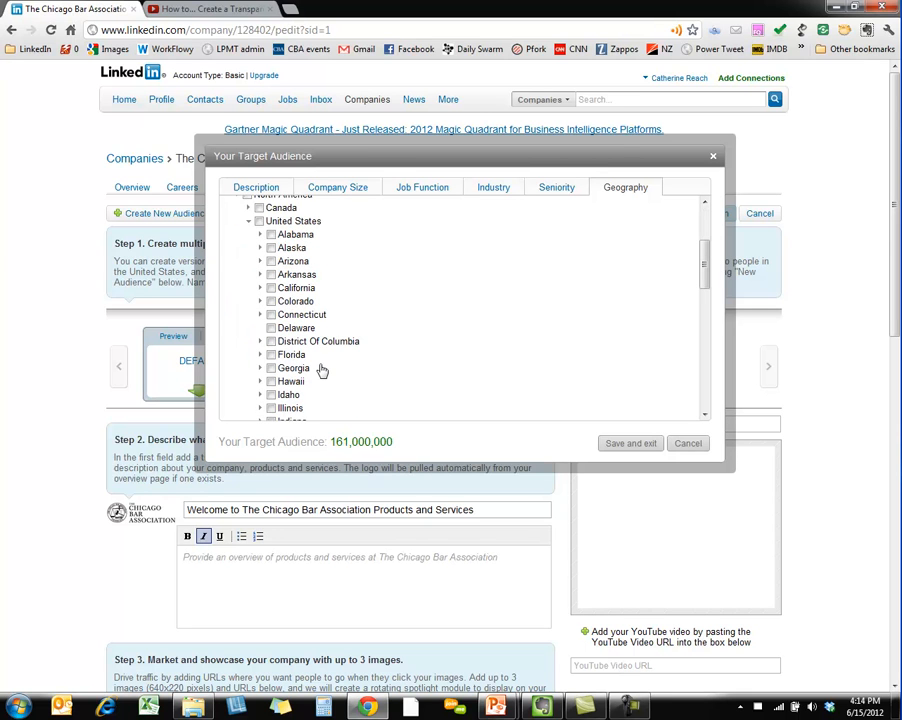
{"action": "mouse_move", "coordinate": [394, 380]}
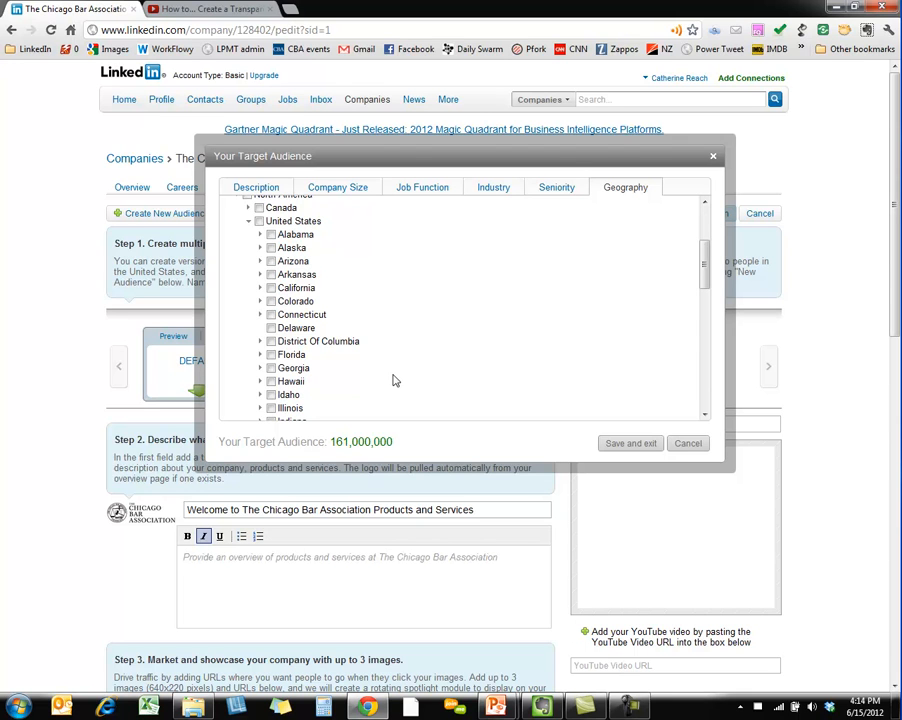
{"action": "left_click", "coordinate": [688, 444]}
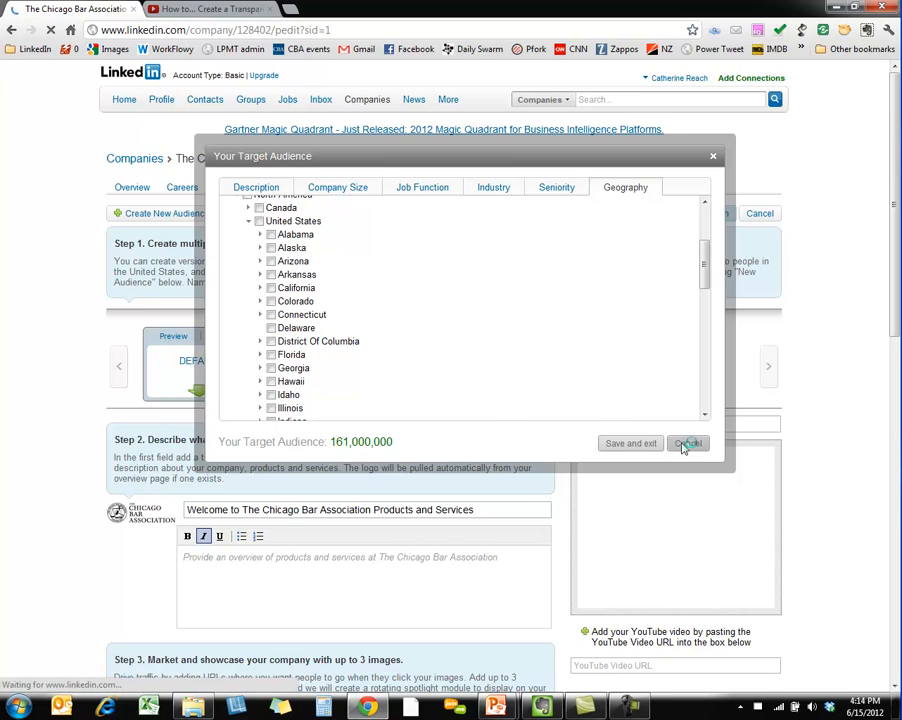
{"action": "left_click", "coordinate": [688, 444]}
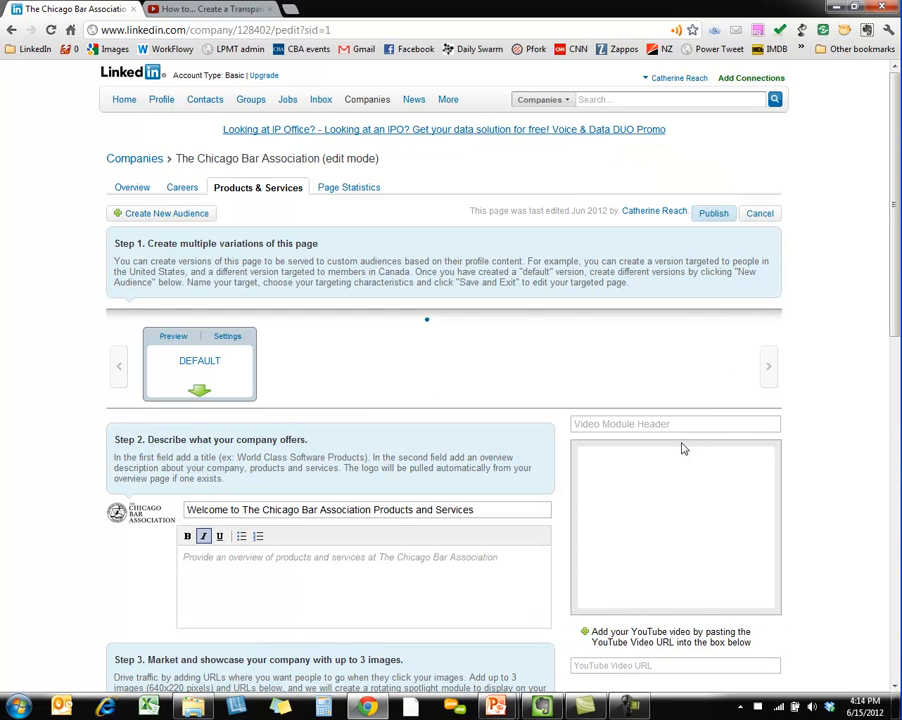
{"action": "mouse_move", "coordinate": [512, 230]}
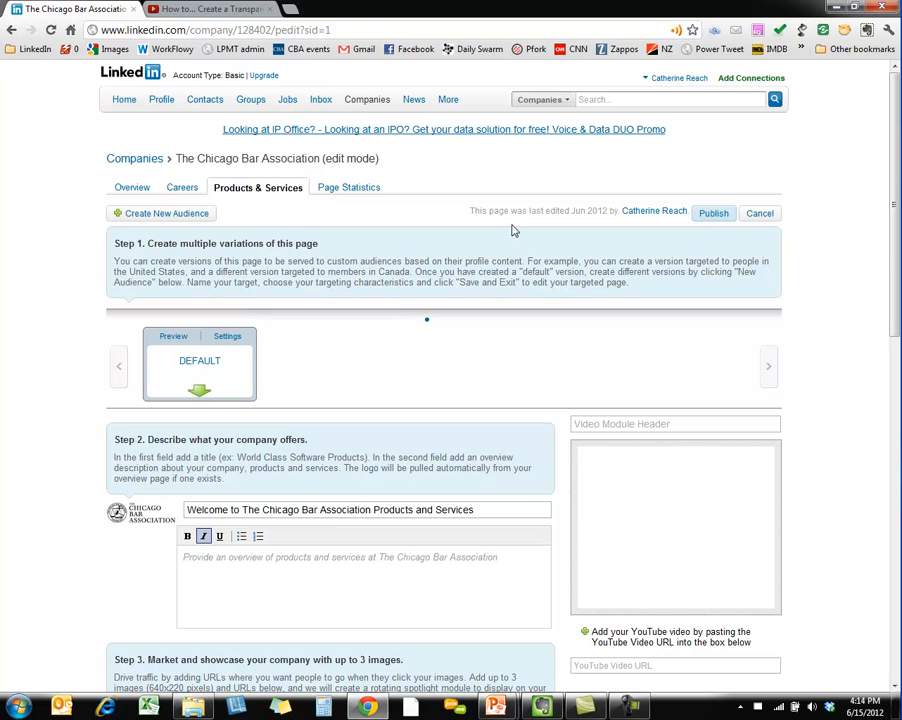
Step: Publish the Products & Services page, see the 'successfully saved' message, and view Page Statistics
{"action": "left_click", "coordinate": [712, 212]}
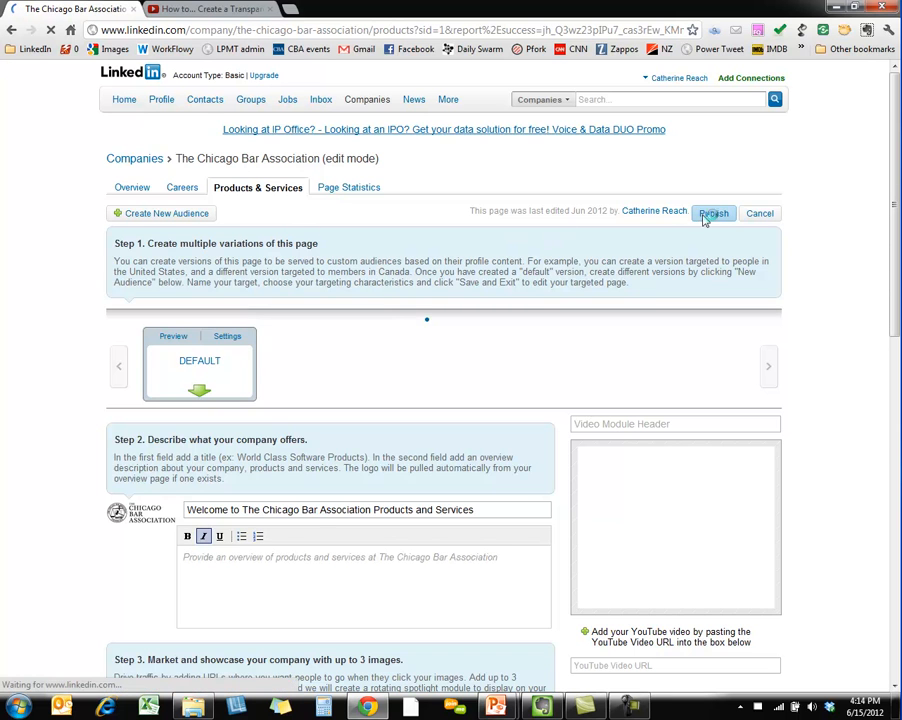
{"action": "left_click", "coordinate": [712, 212]}
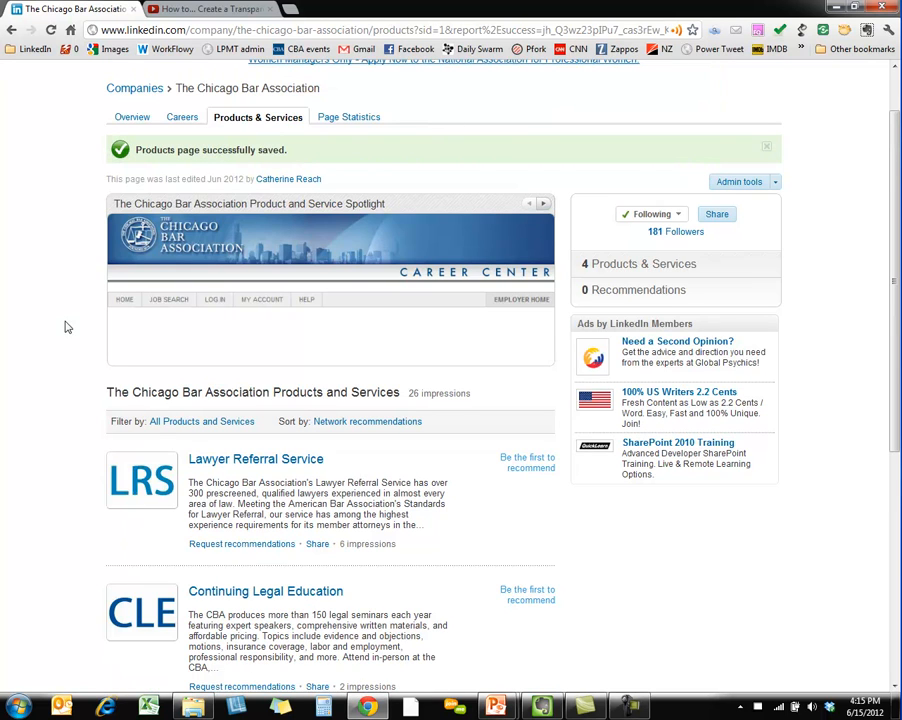
{"action": "mouse_move", "coordinate": [348, 116]}
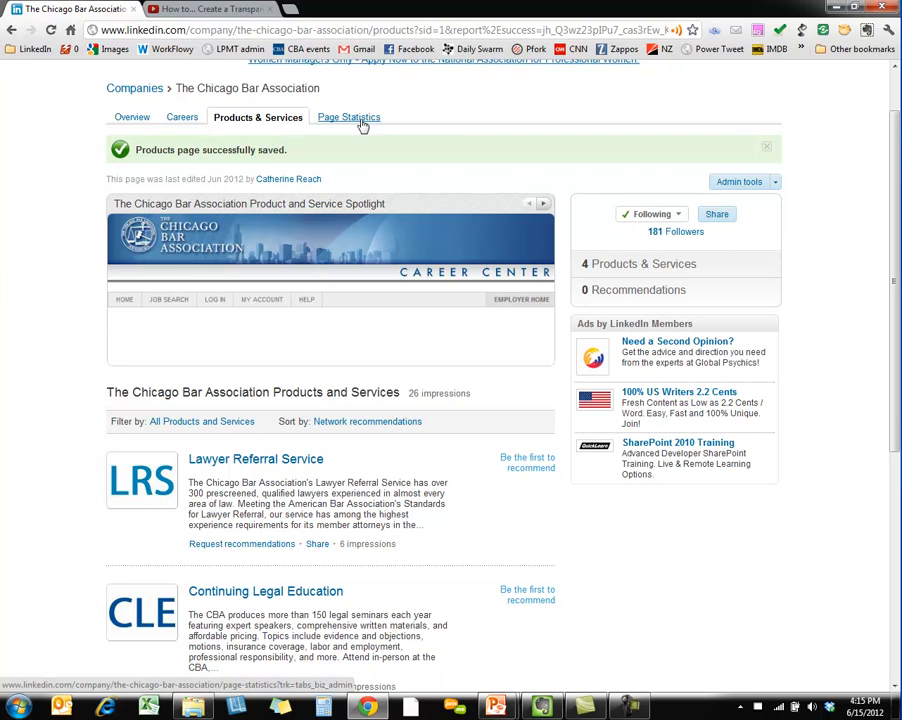
{"action": "left_click", "coordinate": [348, 116]}
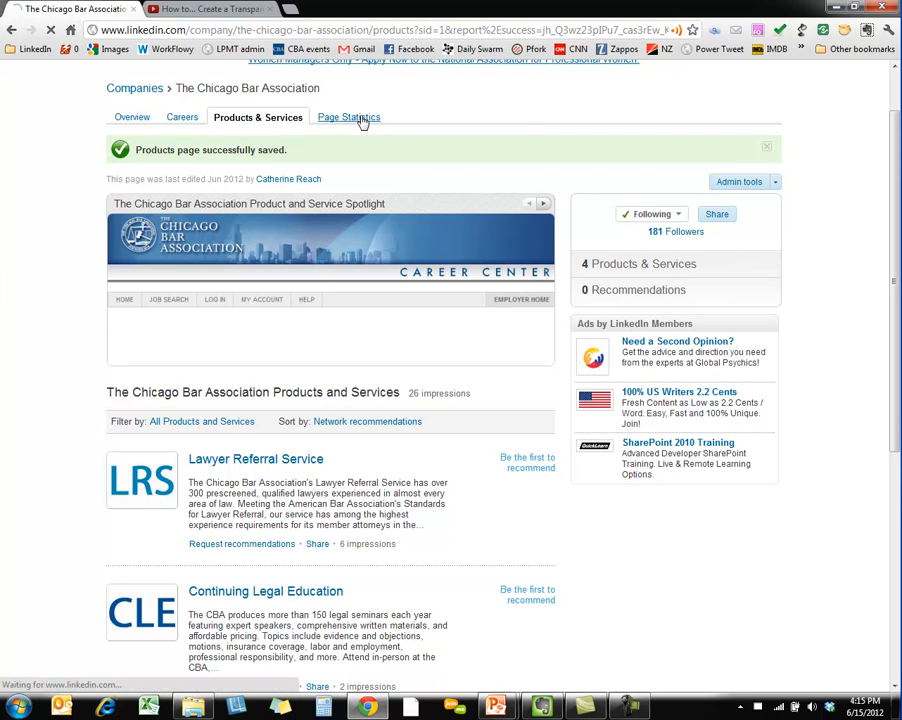
{"action": "left_click", "coordinate": [348, 116]}
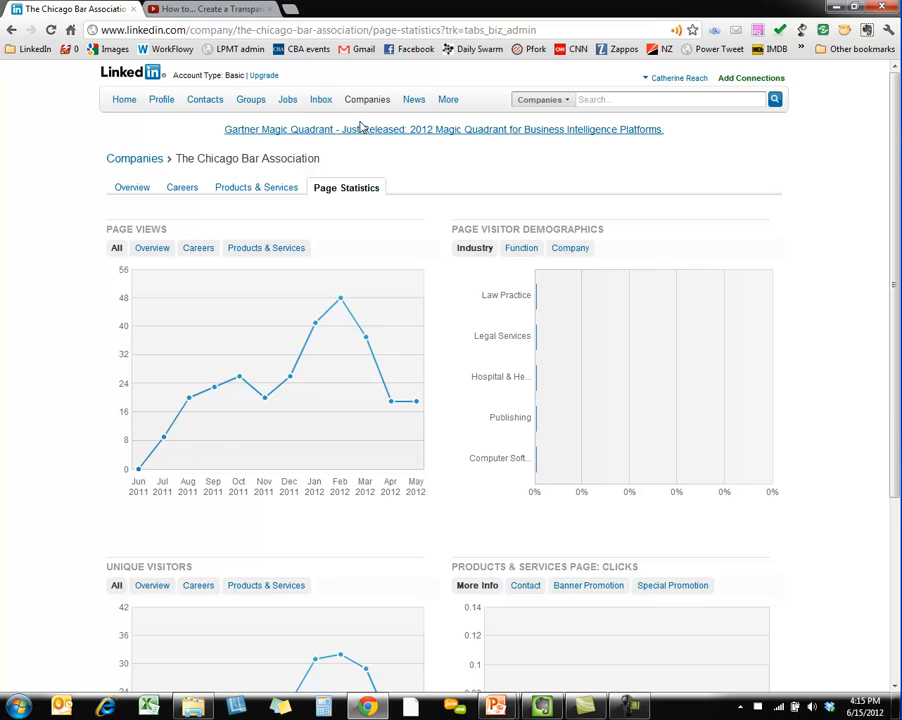
{"action": "mouse_move", "coordinate": [276, 390]}
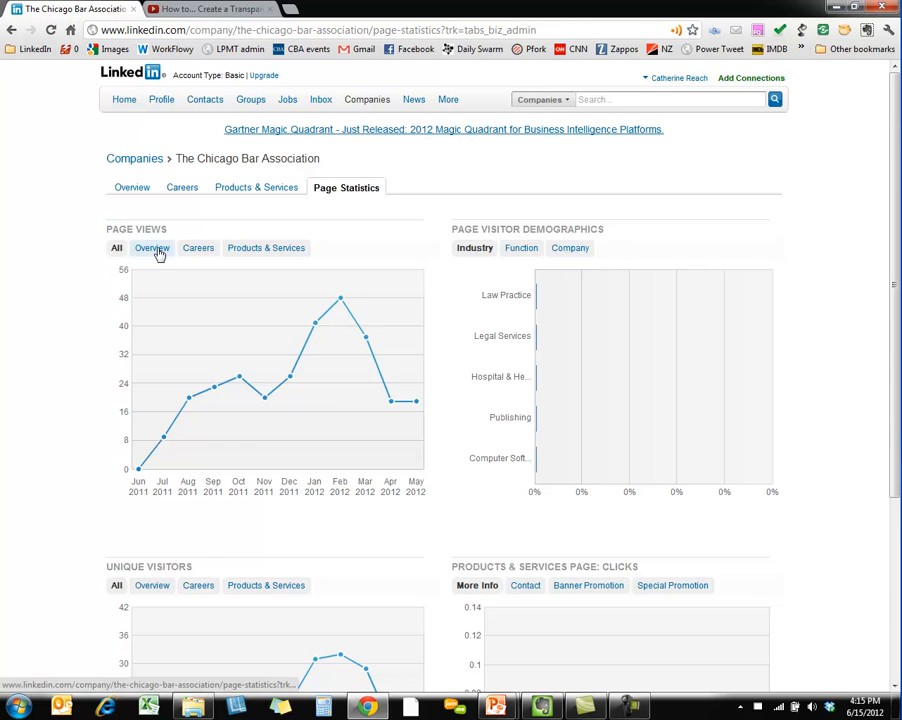
{"action": "mouse_move", "coordinate": [520, 264]}
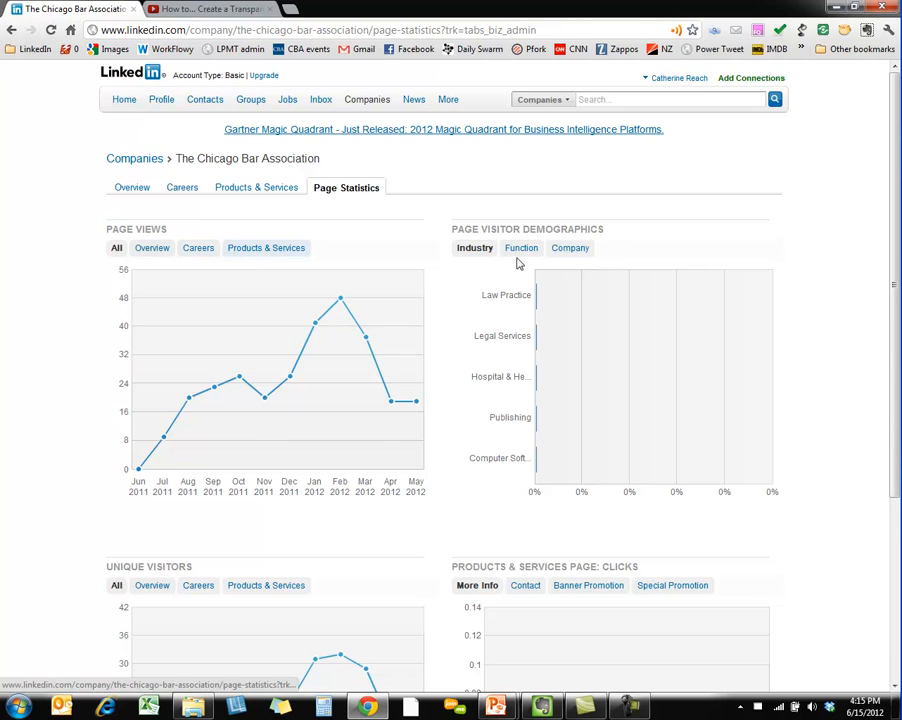
{"action": "mouse_move", "coordinate": [544, 236]}
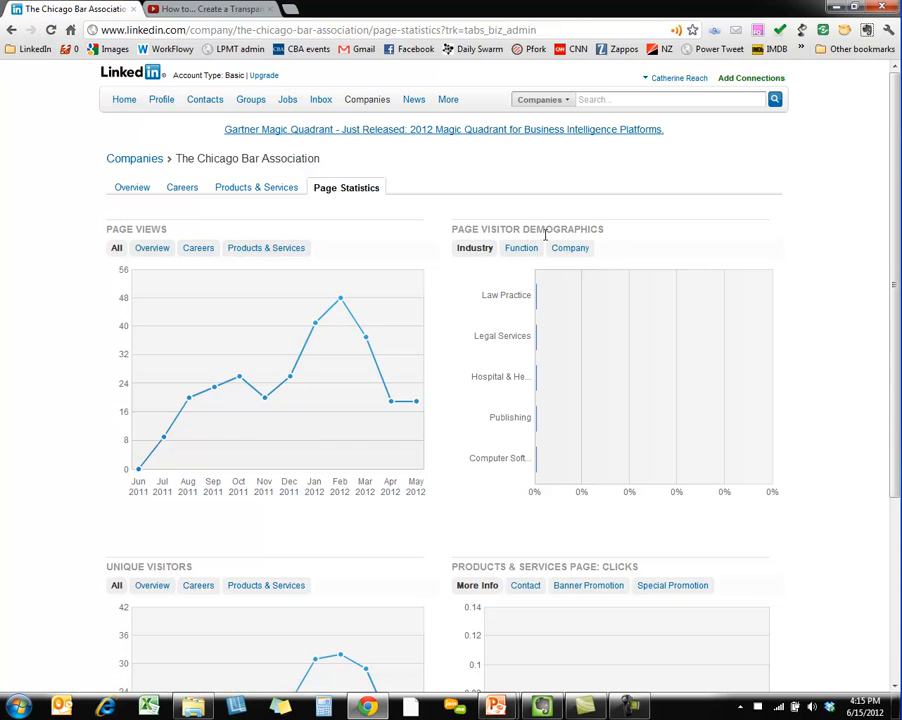
{"action": "scroll", "scroll_direction": "down", "scroll_amount": 3}
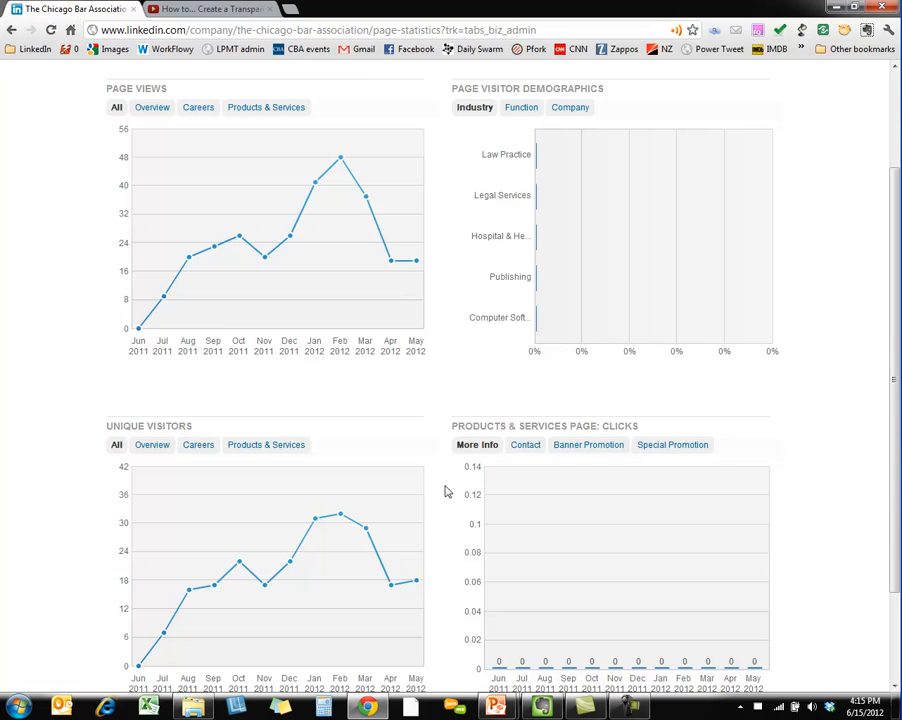
{"action": "mouse_move", "coordinate": [588, 444]}
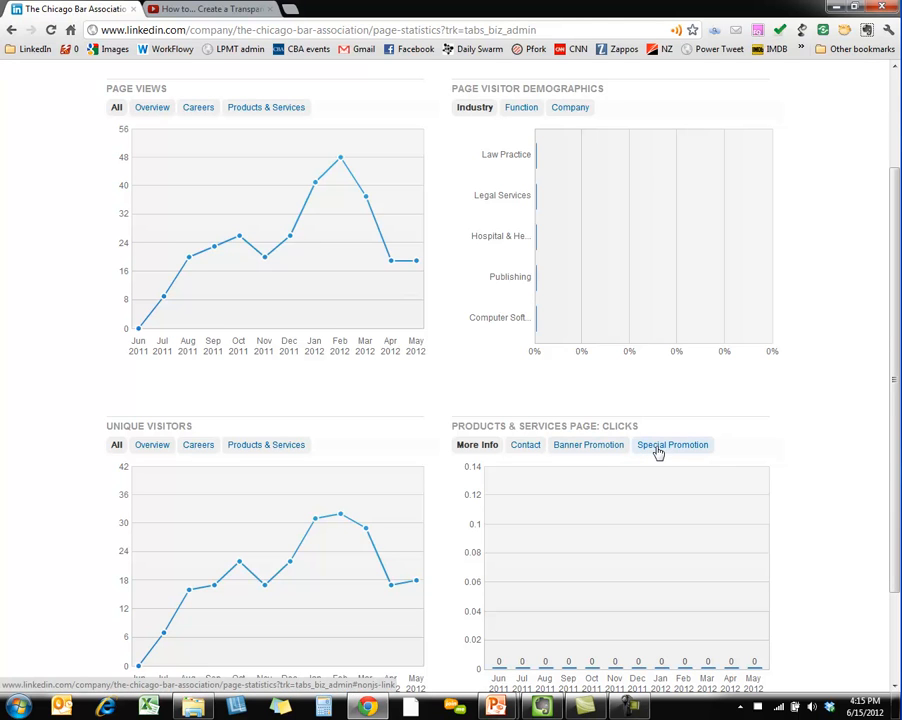
{"action": "scroll", "scroll_direction": "down", "scroll_amount": 3}
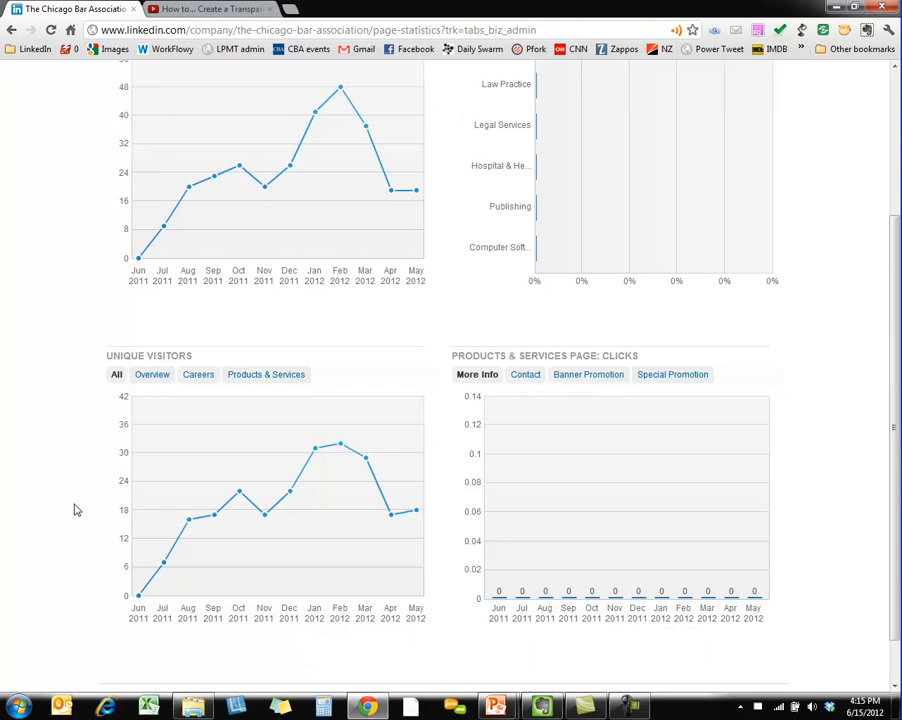
{"action": "scroll", "scroll_direction": "up", "scroll_amount": 3}
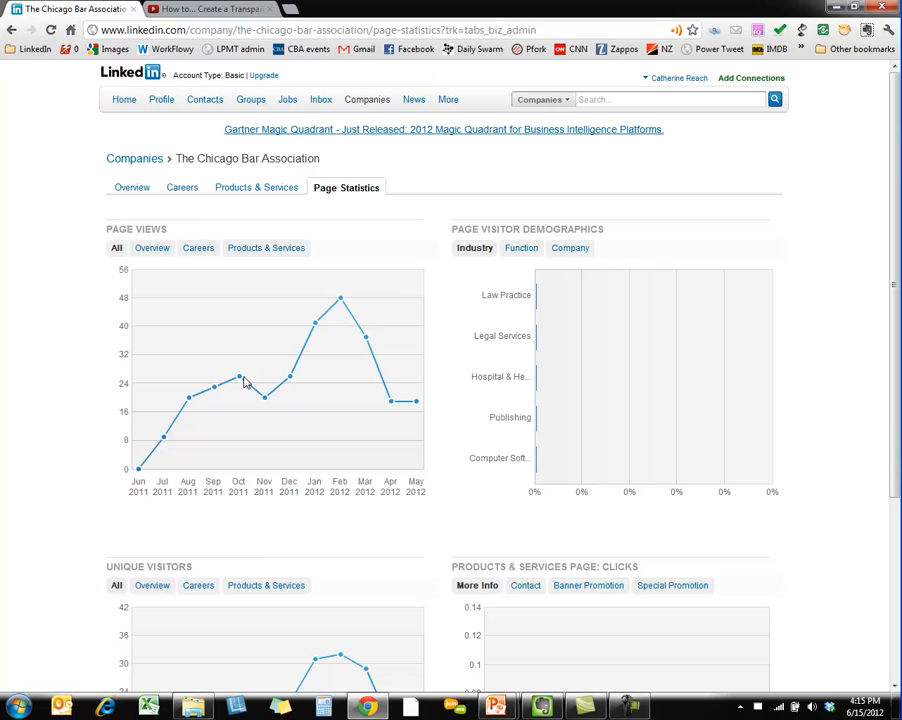
{"action": "mouse_move", "coordinate": [262, 304]}
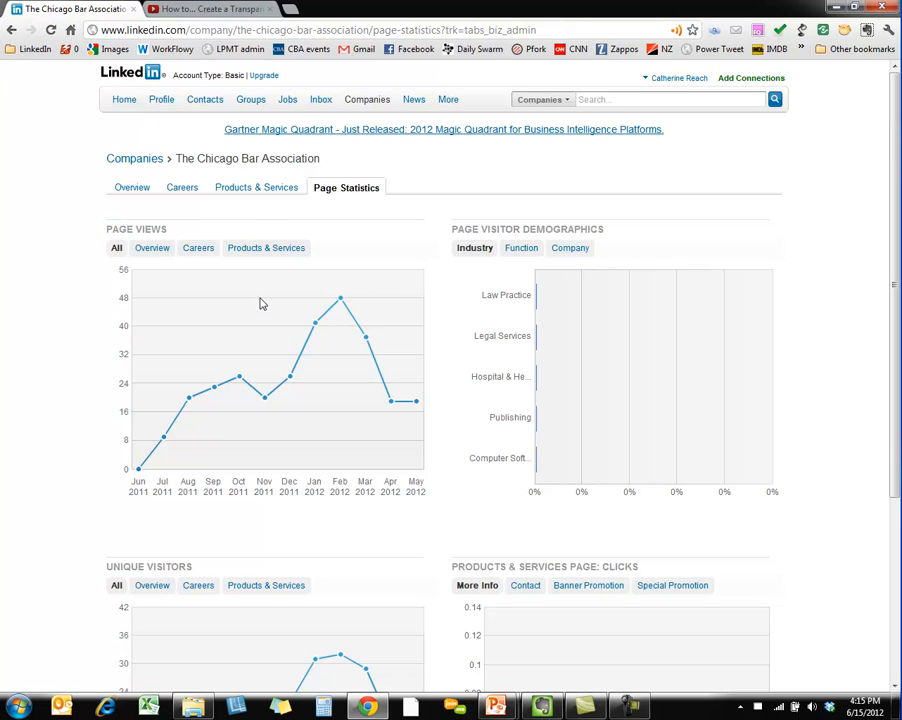
{"action": "mouse_move", "coordinate": [340, 236]}
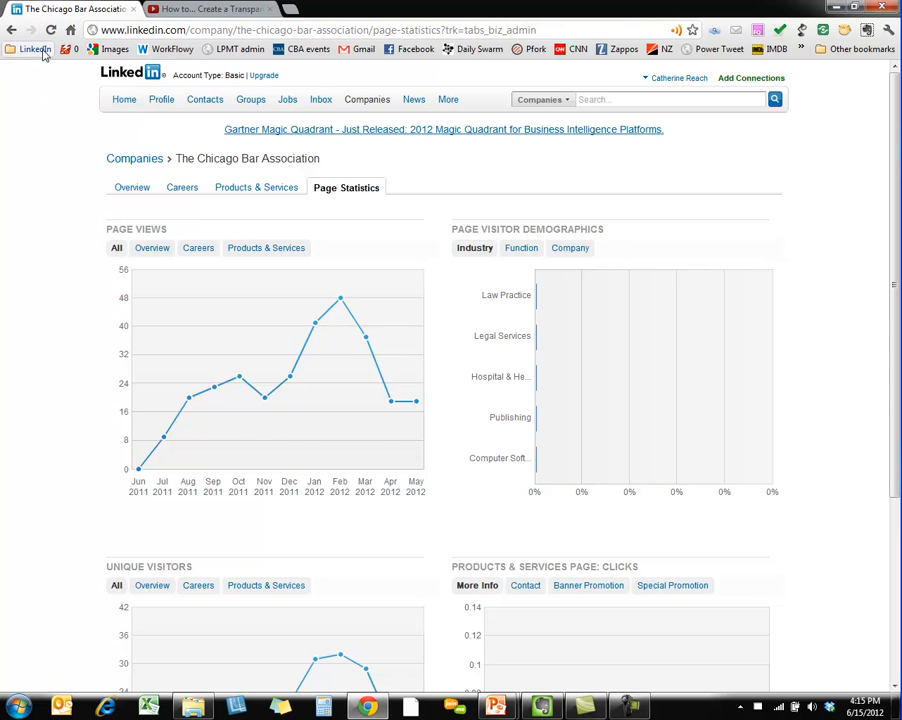
{"action": "left_click", "coordinate": [30, 48]}
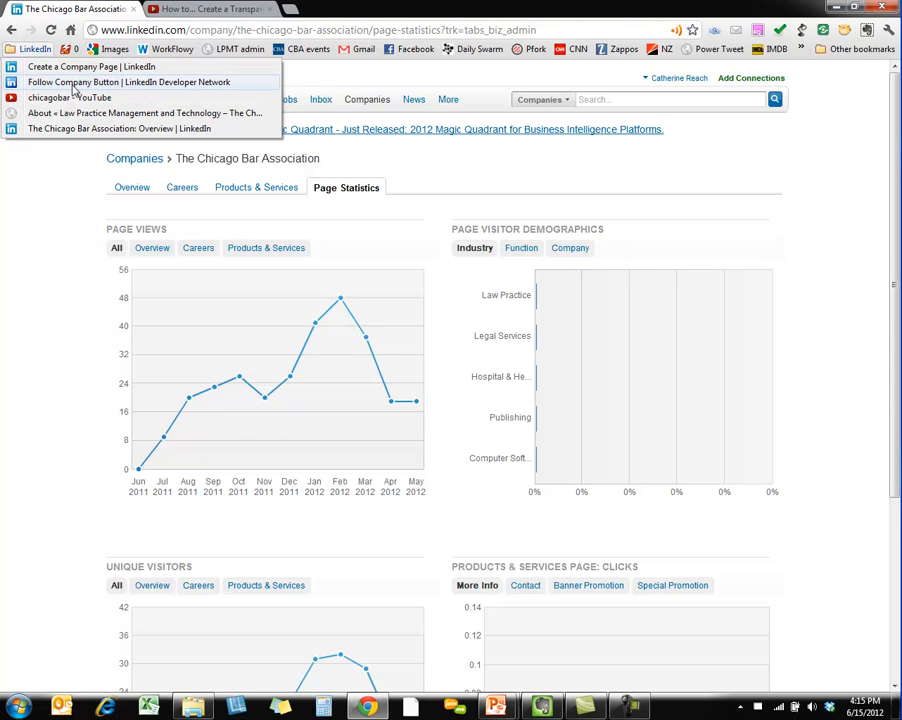
Step: In the Follow Company Button builder, search 'chicago bar association' and pick Lesbian and Gay Bar Association of Chicago
{"action": "left_click", "coordinate": [128, 82]}
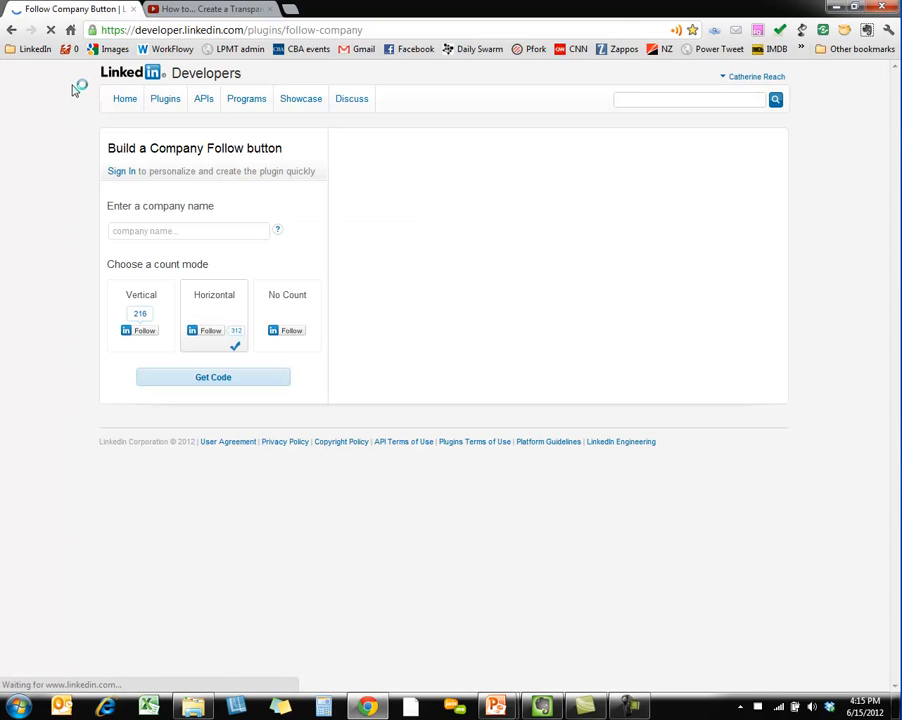
{"action": "left_click", "coordinate": [188, 232]}
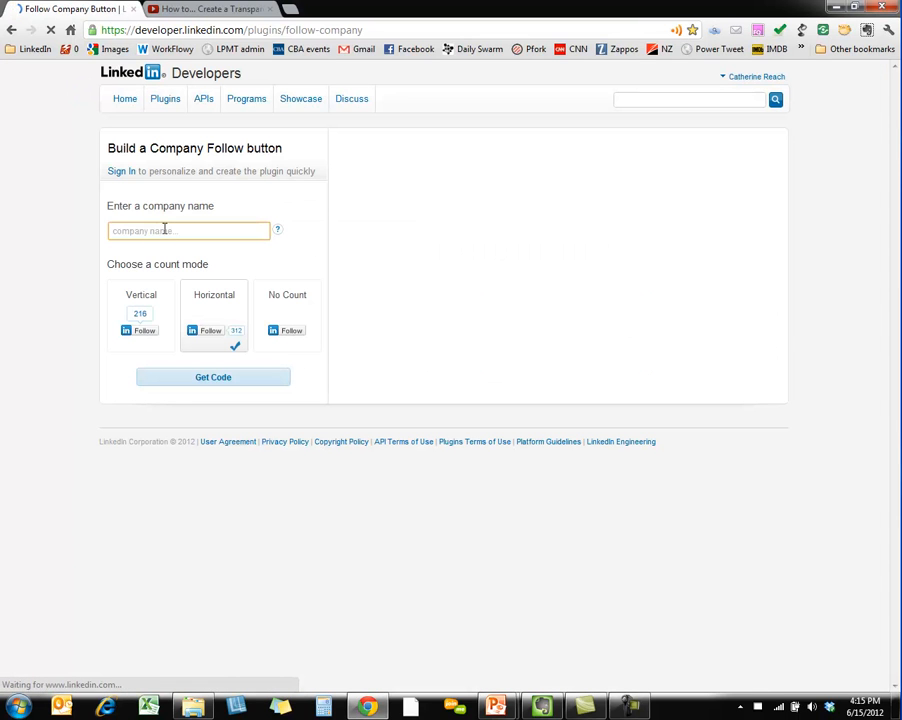
{"action": "type", "text": "chicago bar a"}
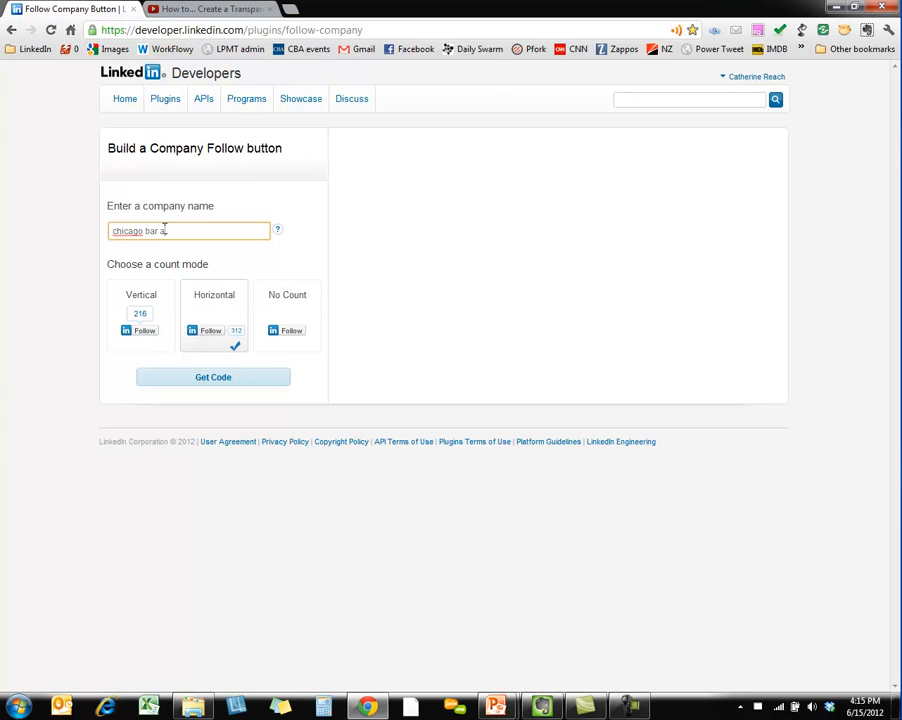
{"action": "type", "text": "ssociation"}
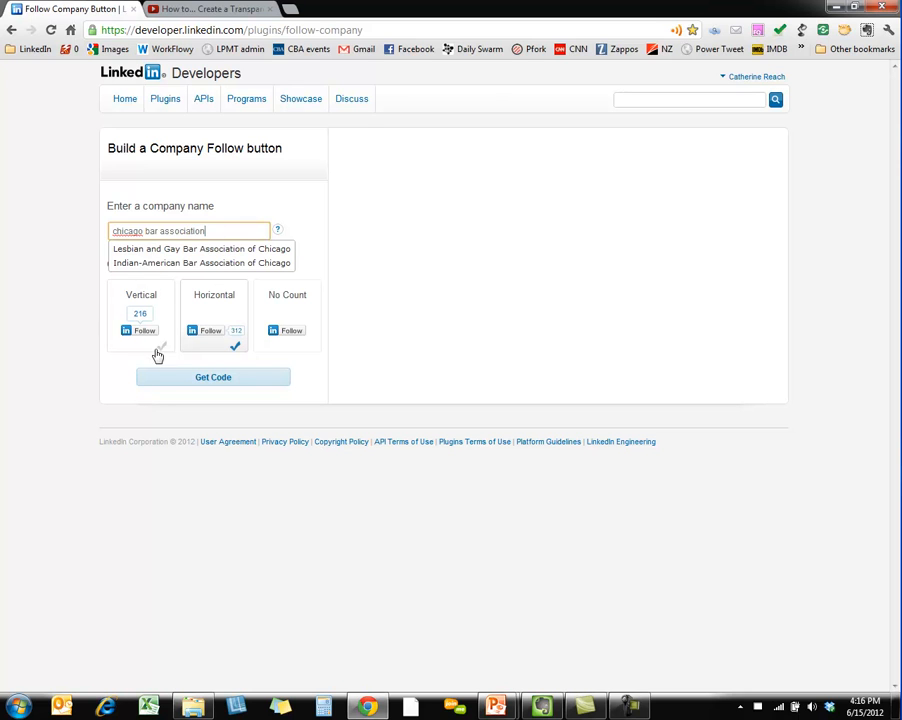
{"action": "left_click", "coordinate": [200, 248]}
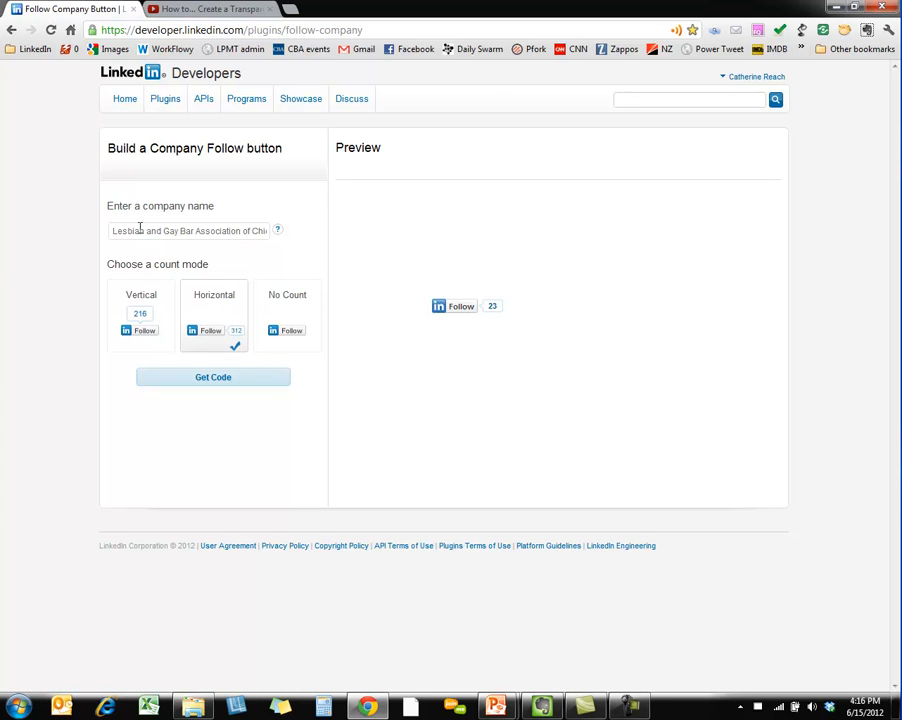
{"action": "mouse_move", "coordinate": [458, 308]}
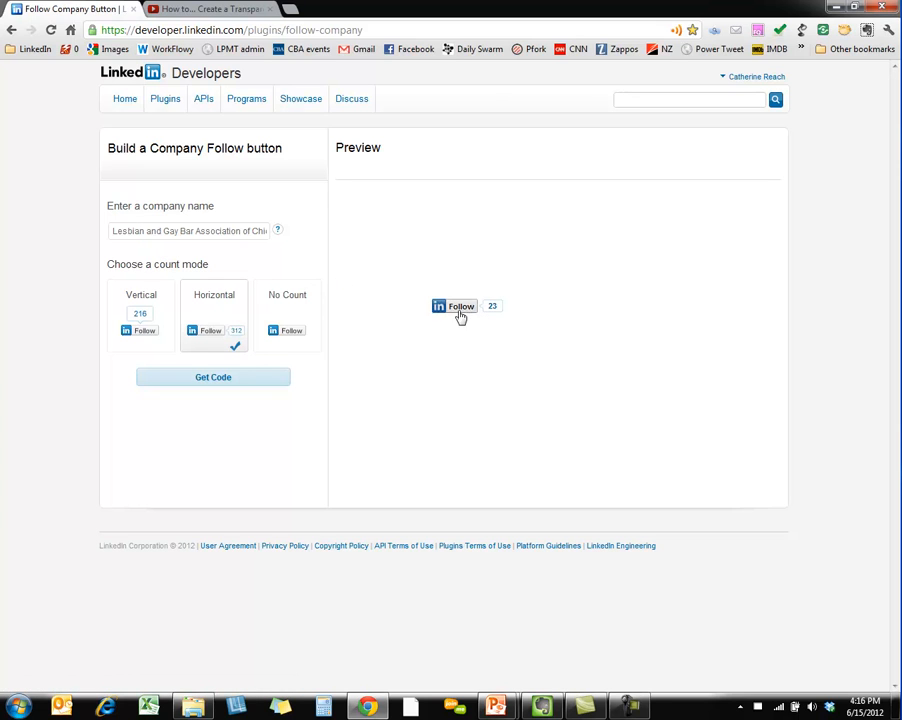
Step: Generate the Follow button embed code and select all of the generated code
{"action": "left_click", "coordinate": [212, 376]}
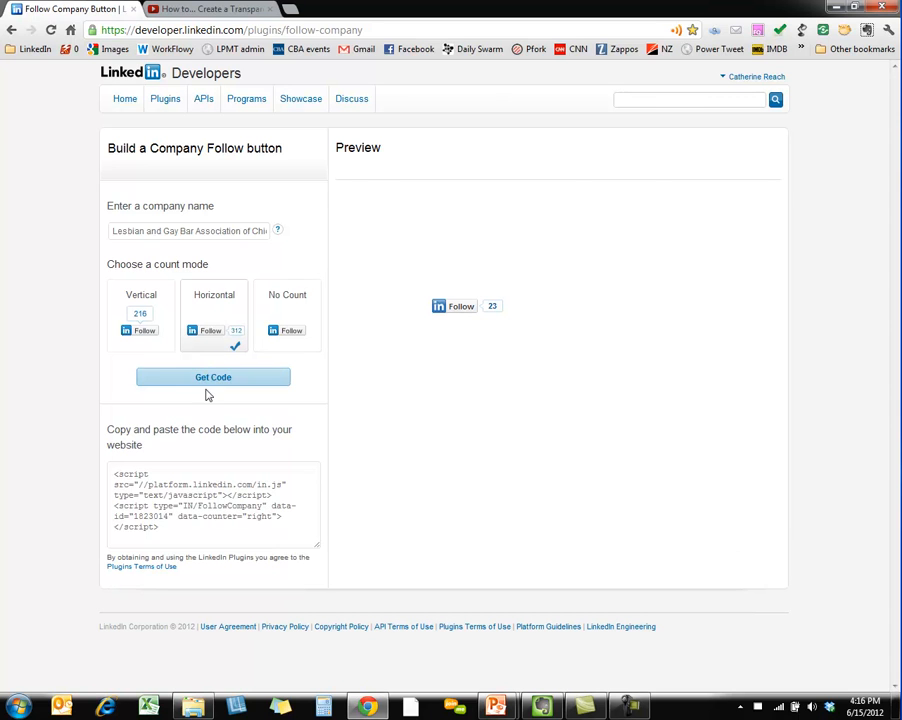
{"action": "triple_click", "coordinate": [212, 500]}
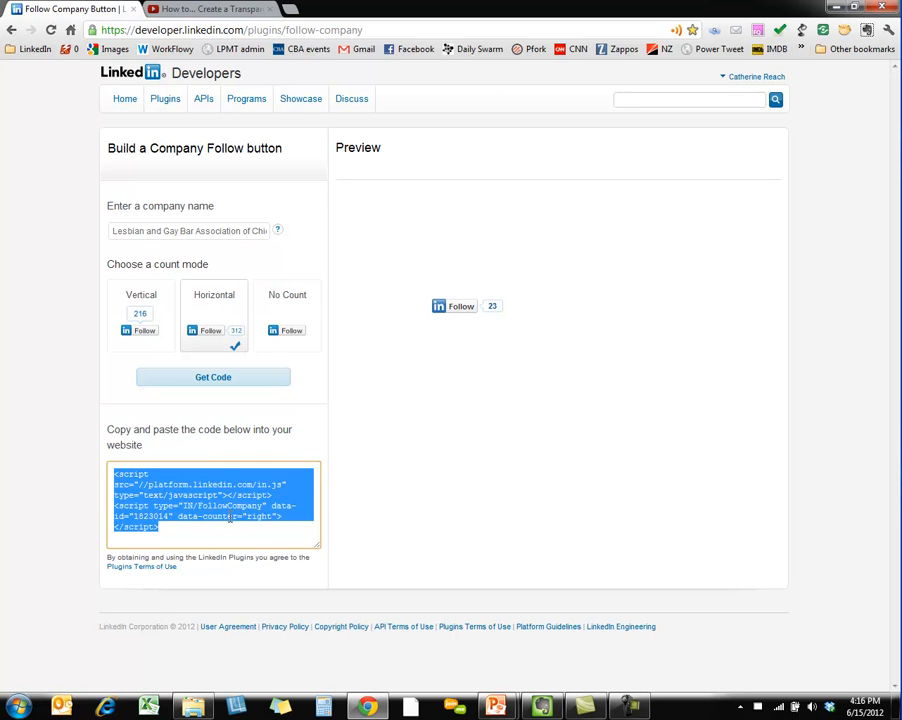
{"action": "mouse_move", "coordinate": [460, 306]}
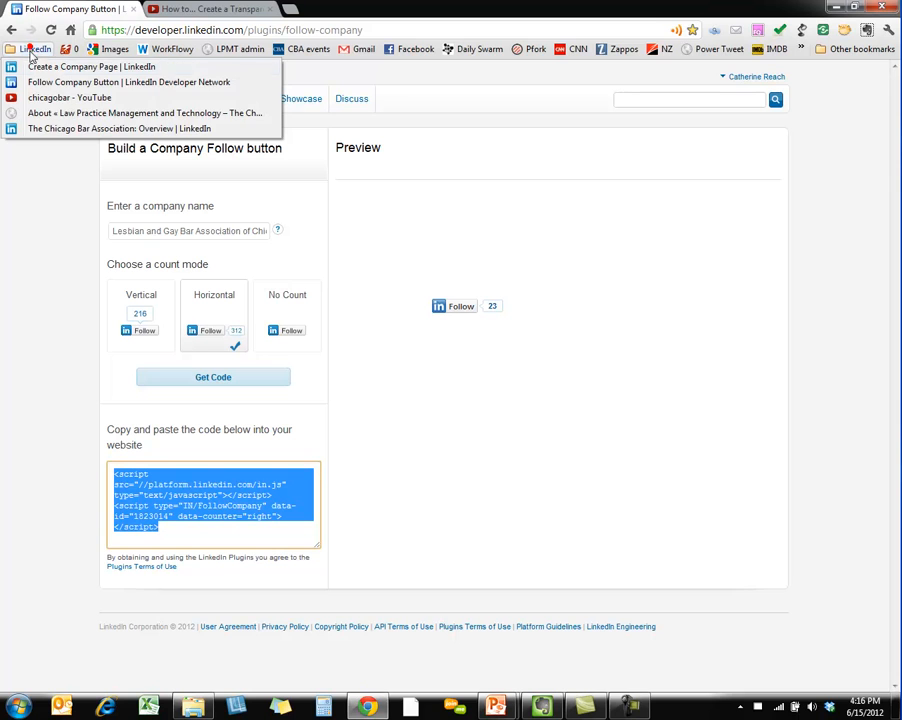
{"action": "mouse_move", "coordinate": [64, 112]}
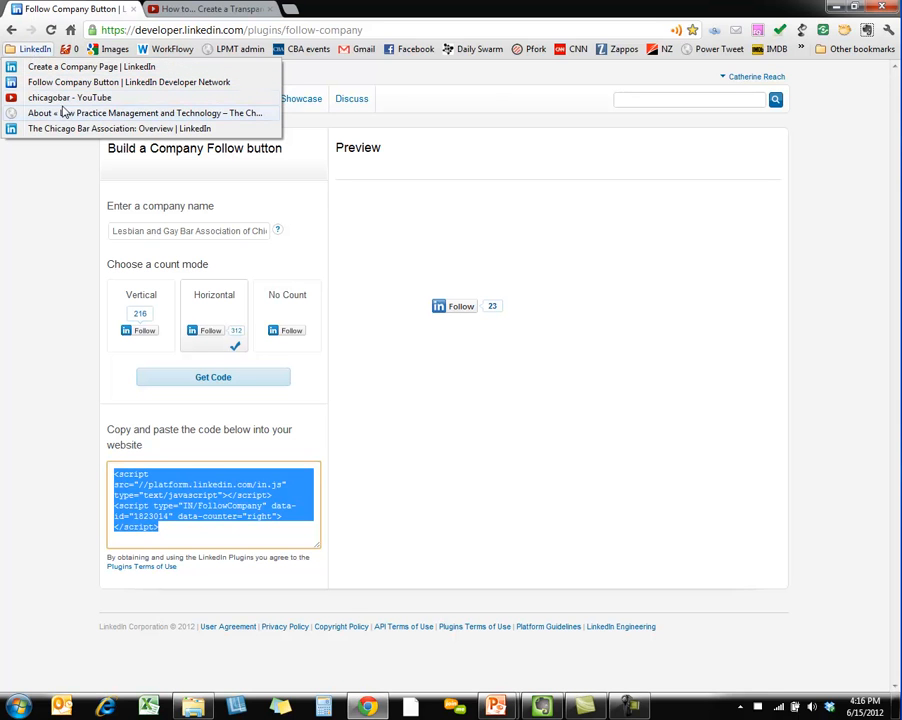
Step: Return to The Chicago Bar Association overview page via its bookmark
{"action": "left_click", "coordinate": [116, 128]}
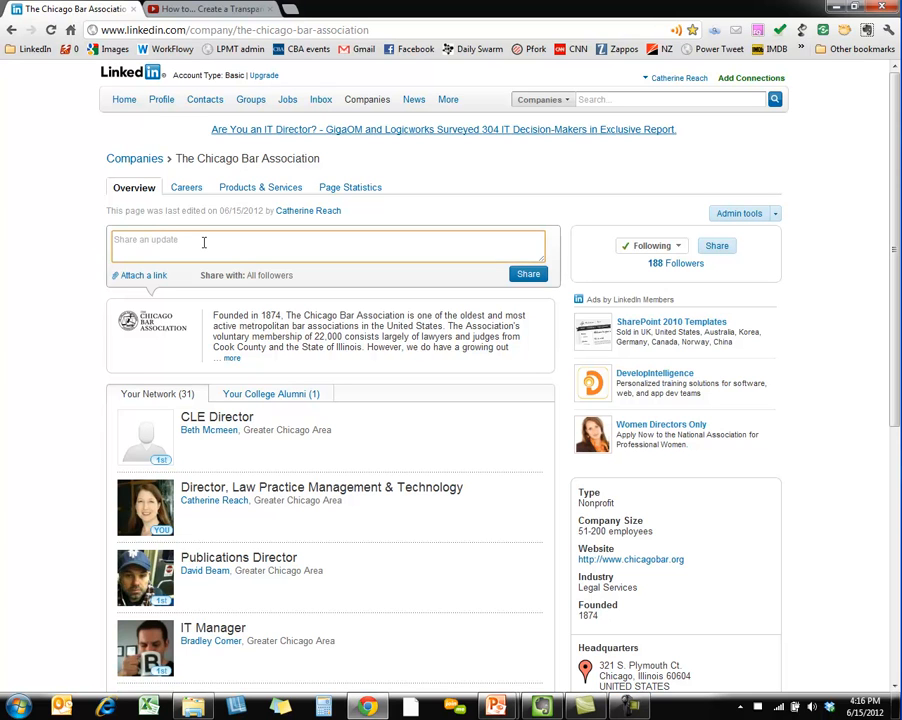
{"action": "mouse_move", "coordinate": [44, 286]}
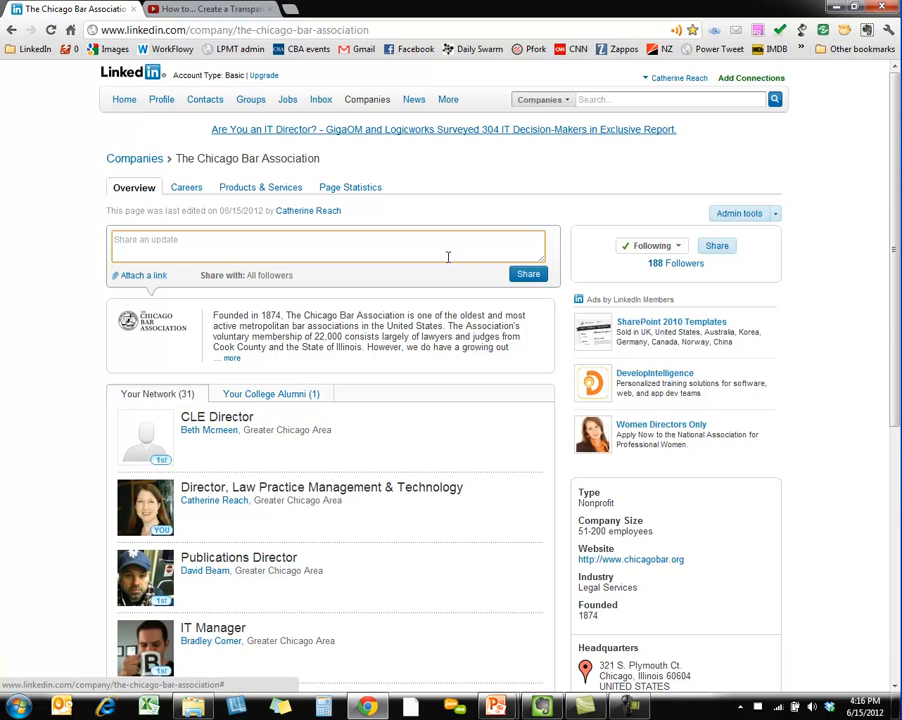
{"action": "mouse_move", "coordinate": [884, 248]}
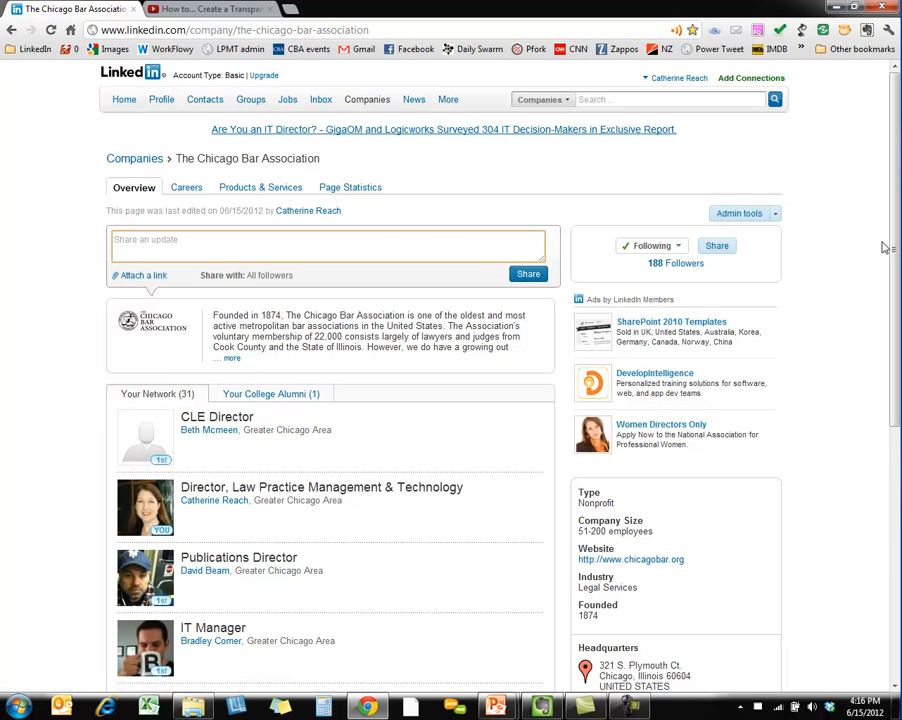
{"action": "left_click", "coordinate": [124, 100]}
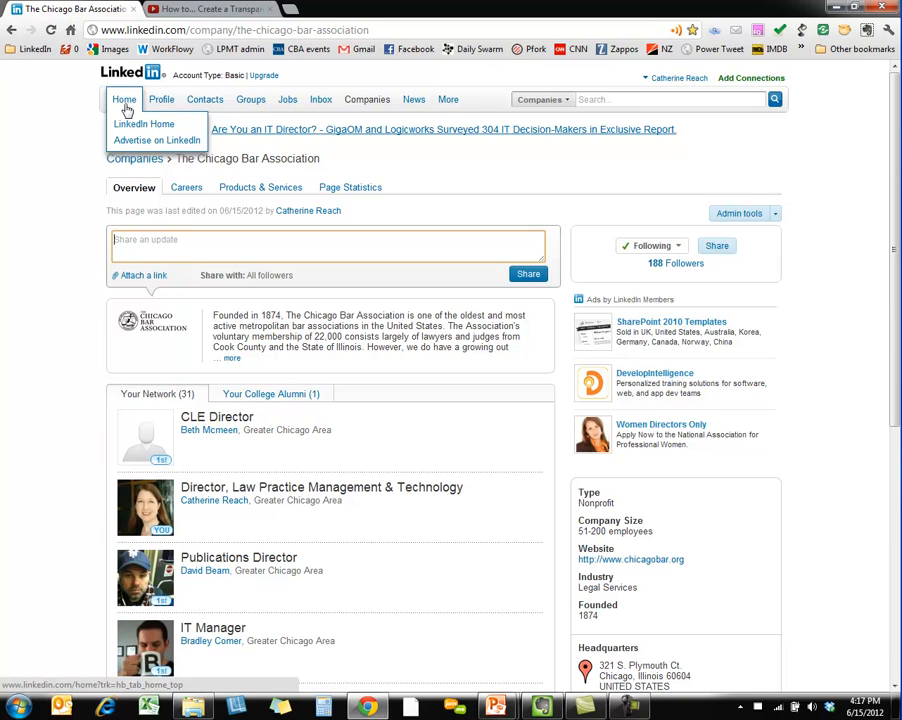
Step: From the home feed update, go to the Law Practice Management and Technology service page
{"action": "left_click", "coordinate": [144, 124]}
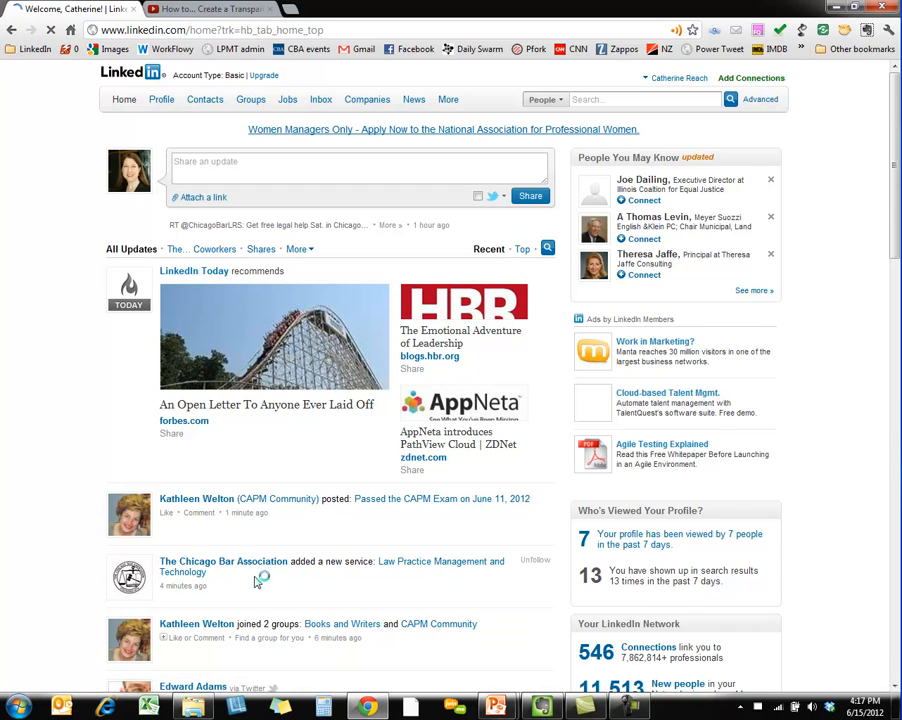
{"action": "mouse_move", "coordinate": [440, 560]}
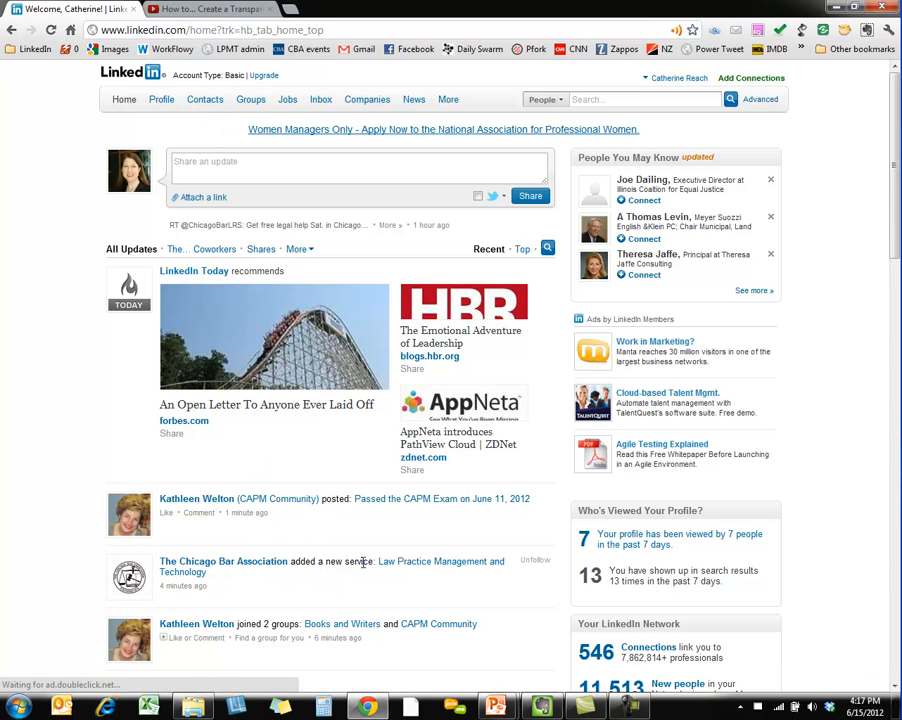
{"action": "left_click", "coordinate": [440, 560]}
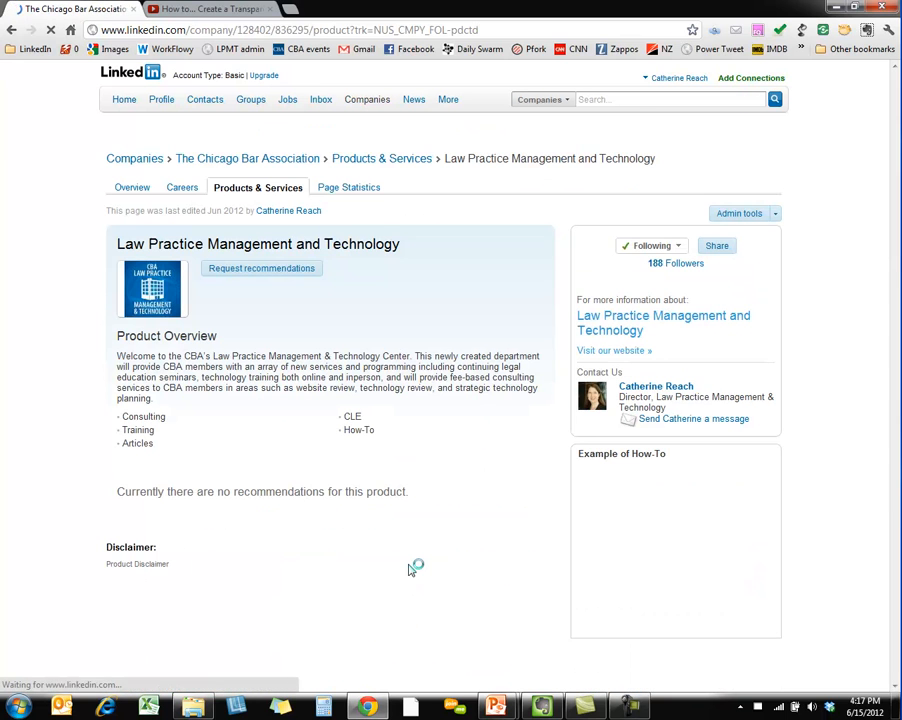